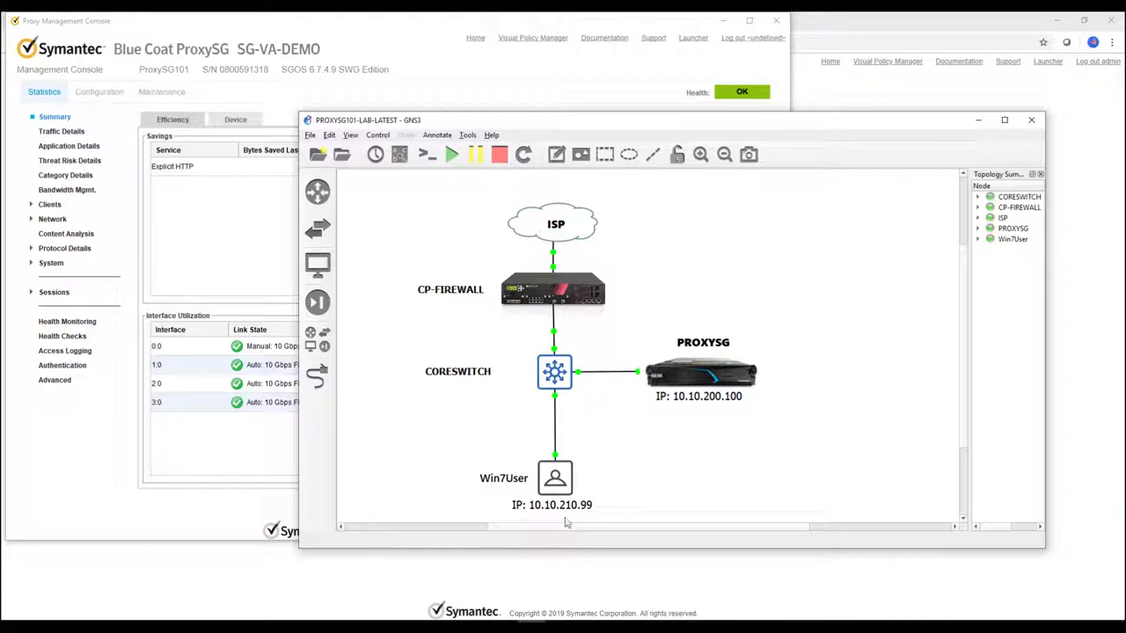
mouse_move(954, 370)
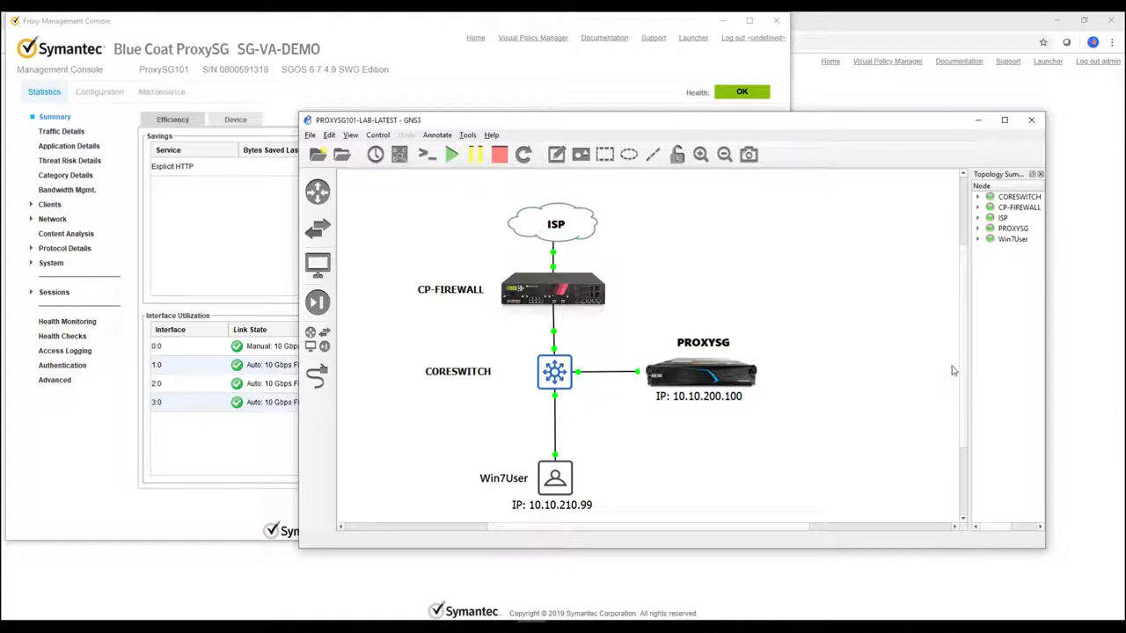
mouse_move(923, 369)
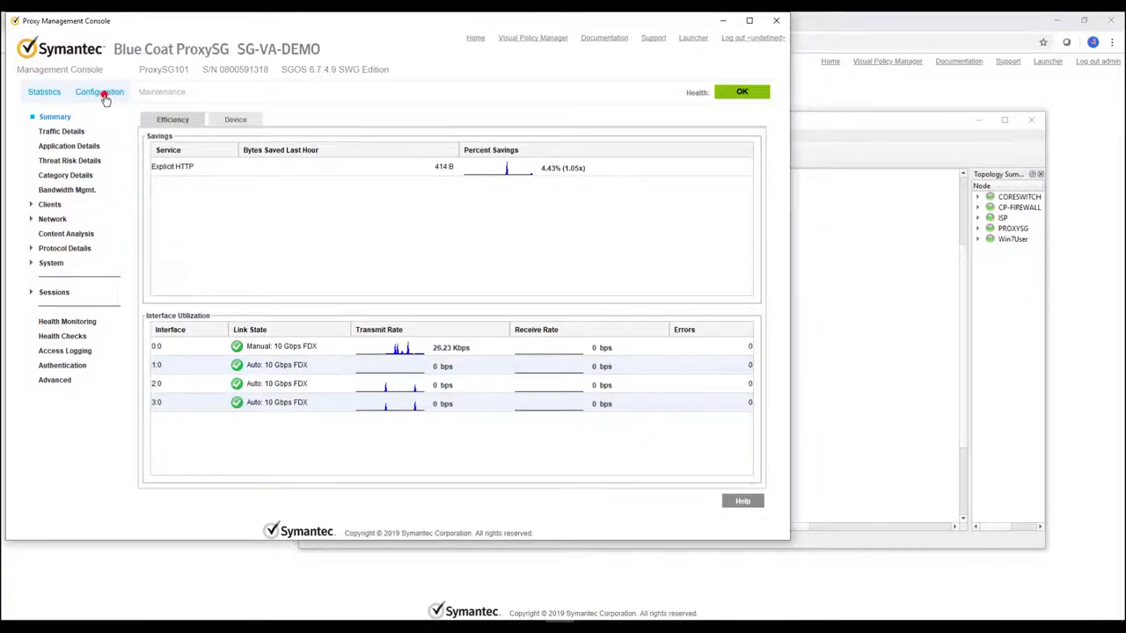
- Create a new keyring named ProxySG101 under Configuration > SSL > Keyrings
click(98, 92)
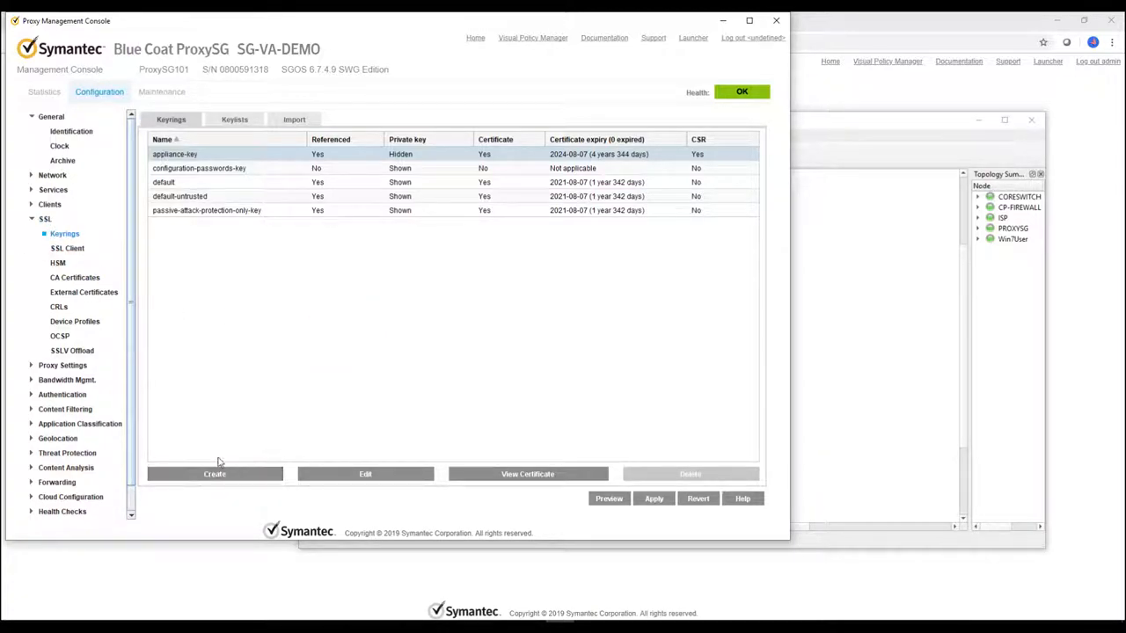
click(214, 474)
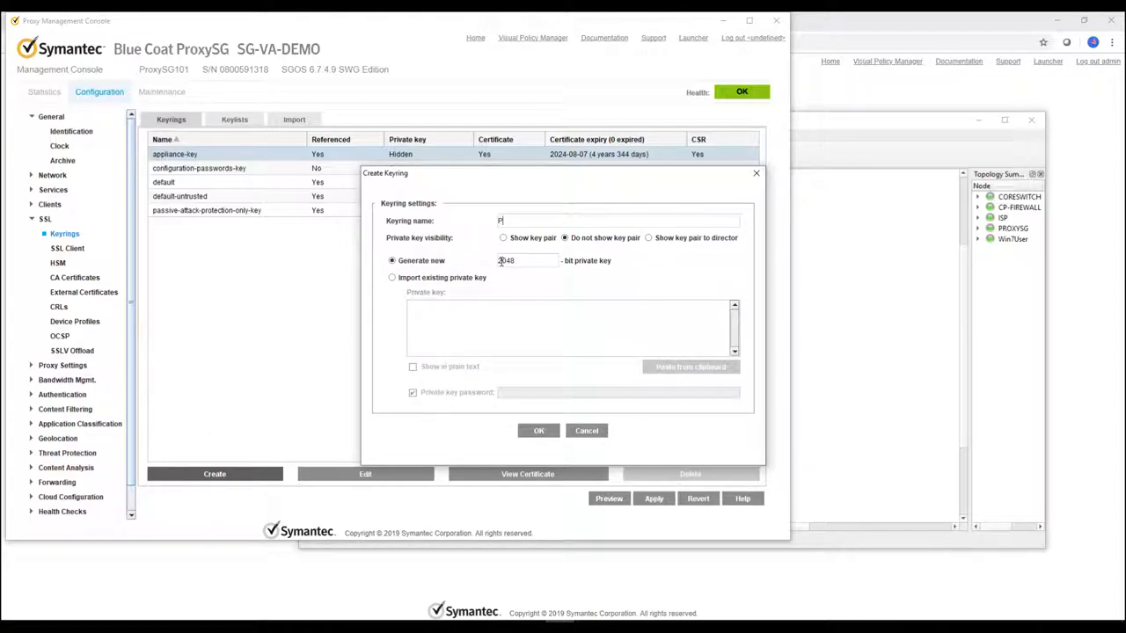
text(roxySG)
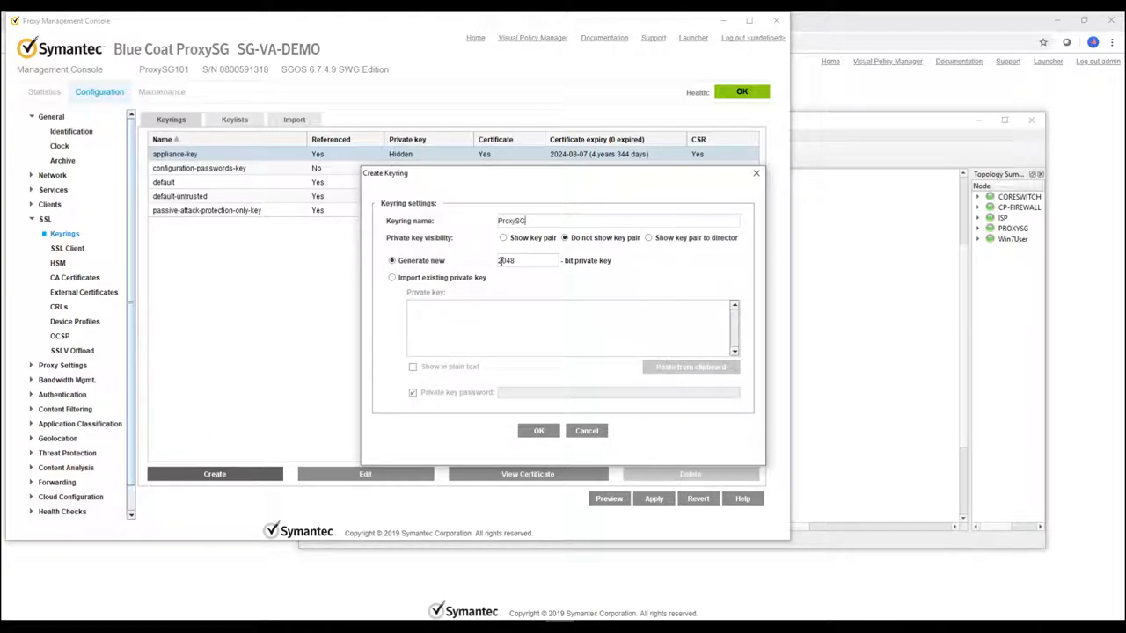
text(101)
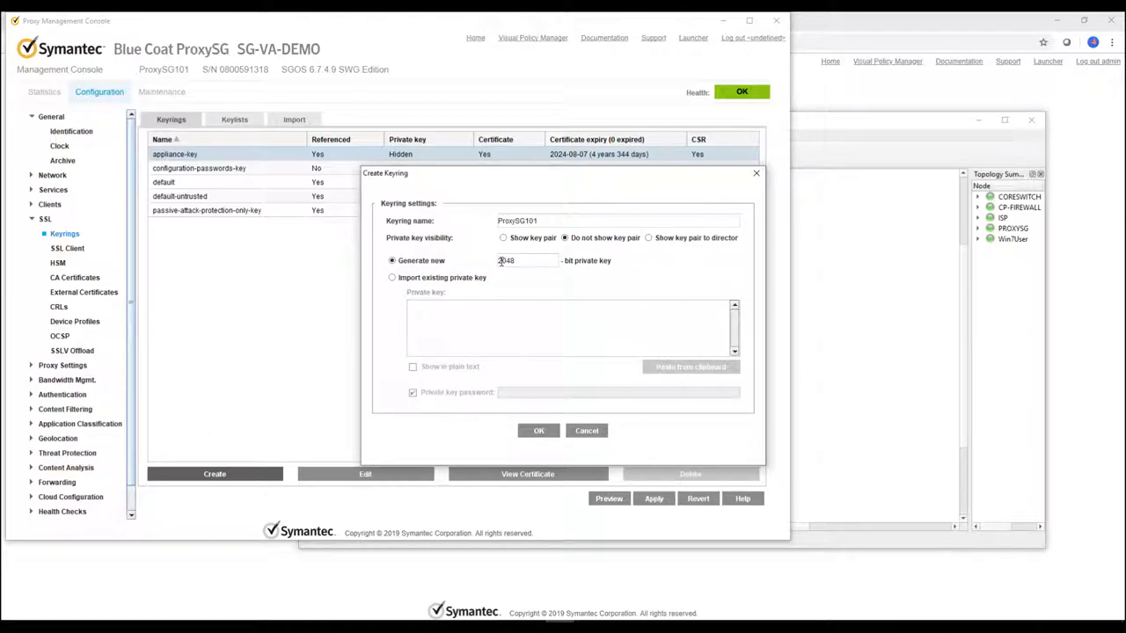
text(Cert)
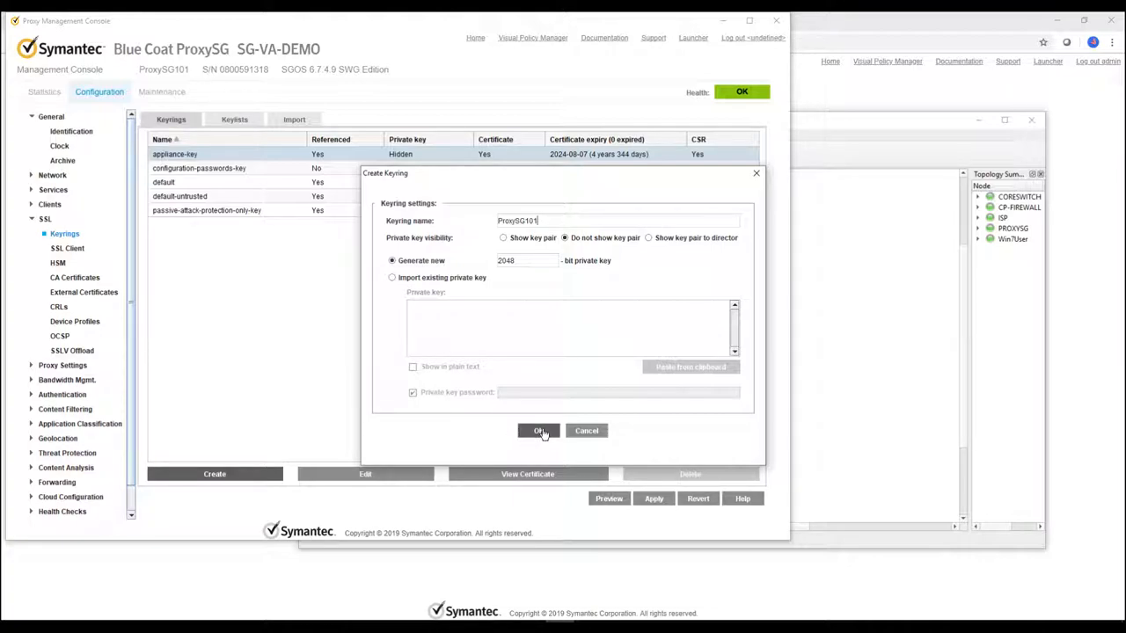
- Confirm the ProxySG101 keyring and commit it to the appliance
click(538, 431)
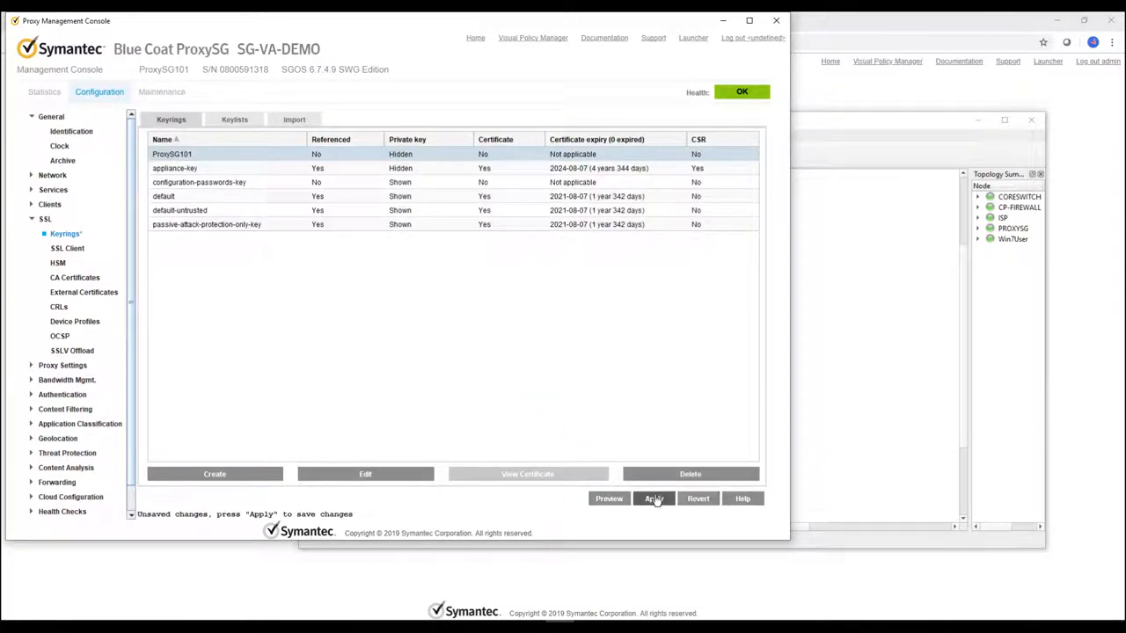
click(654, 499)
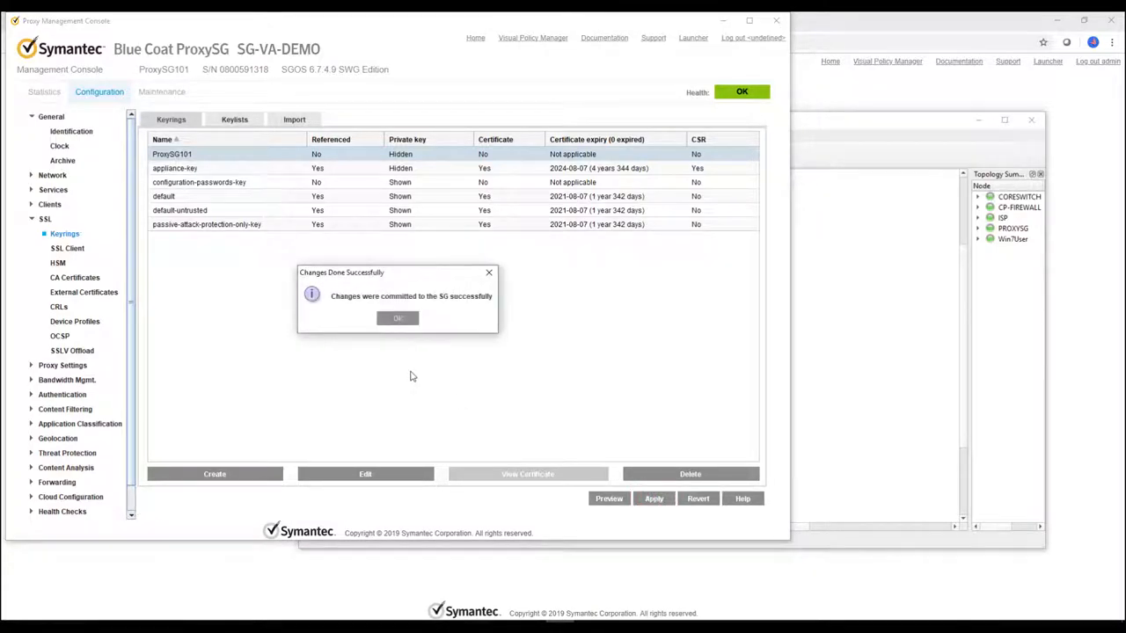
click(396, 318)
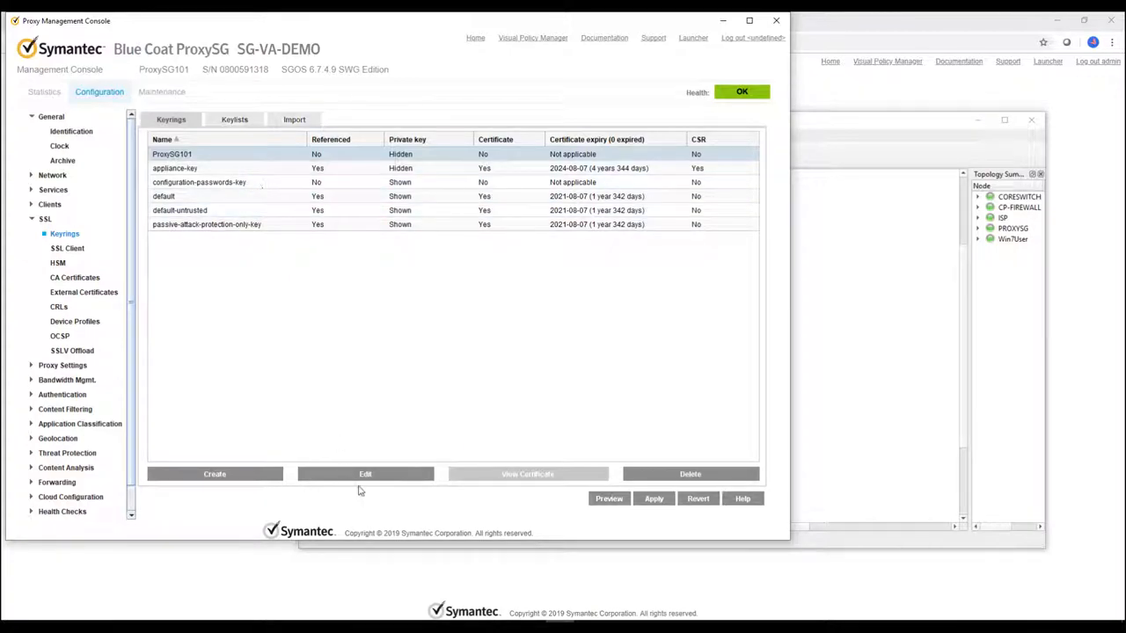
- Open the ProxySG101 keyring for editing, showing no certificate yet
click(364, 474)
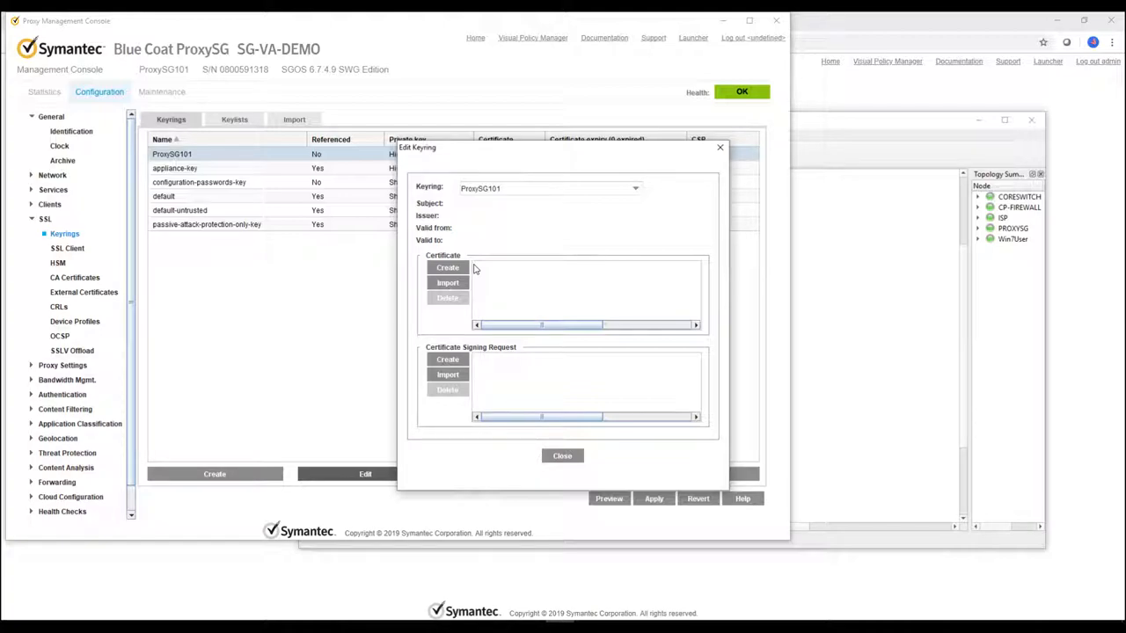
mouse_move(491, 329)
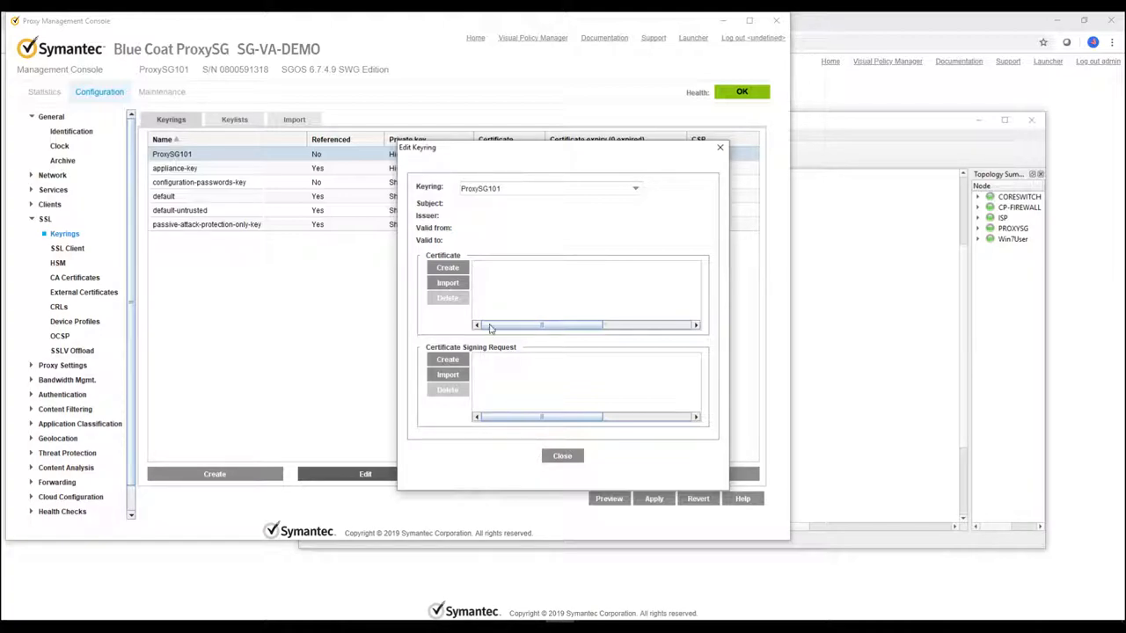
mouse_move(515, 354)
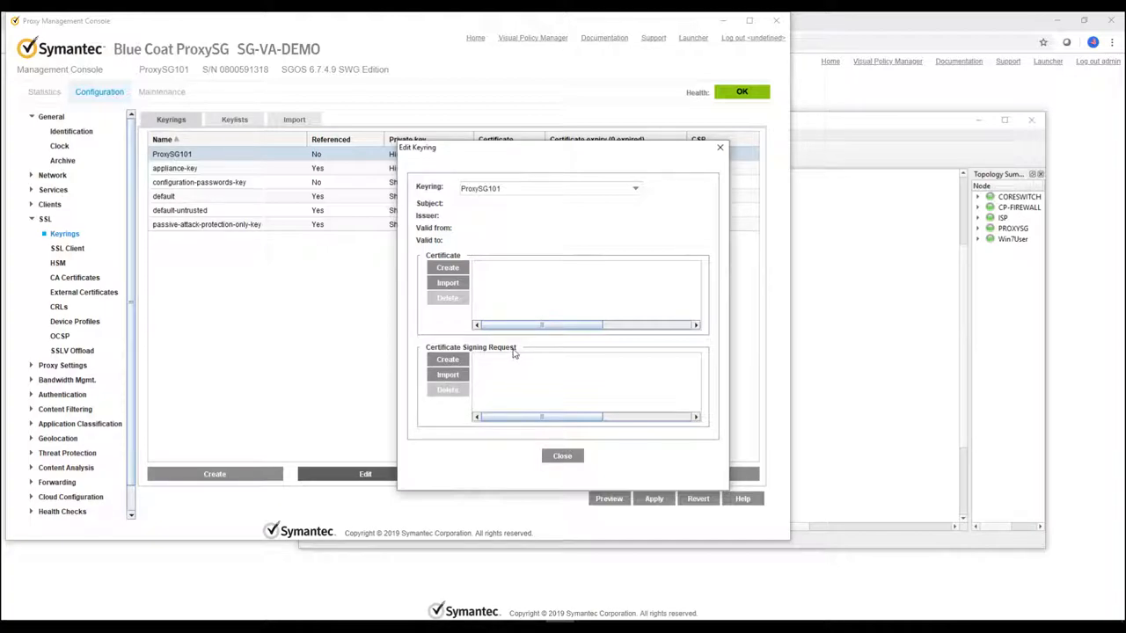
mouse_move(506, 343)
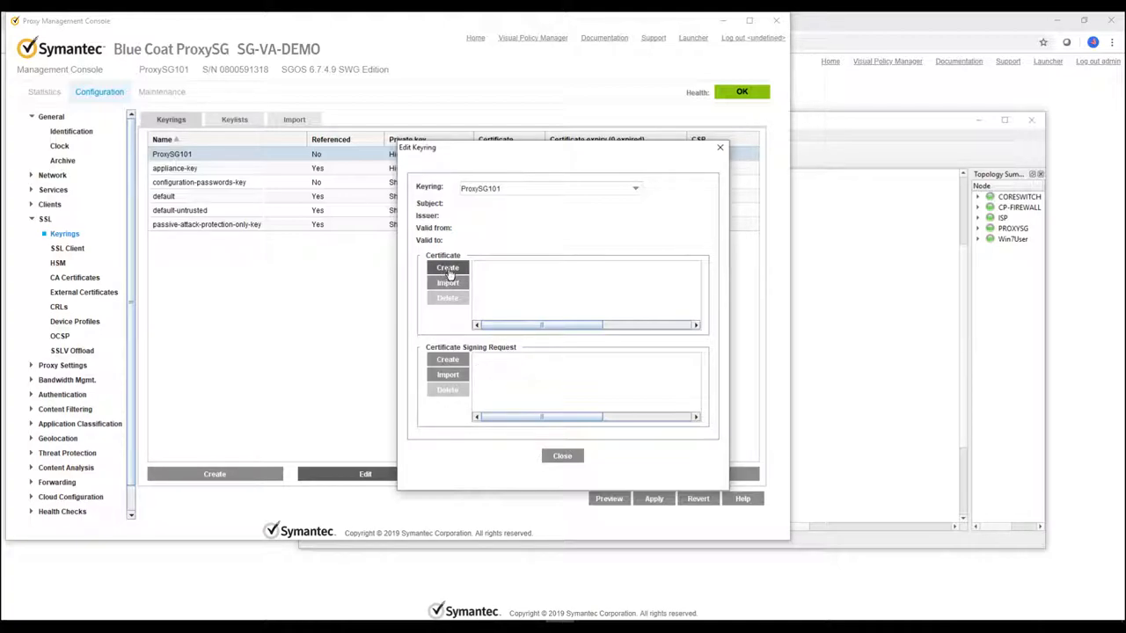
- Start a new certificate with State MN, Country PH, City Makati, Organization Engineering
click(447, 268)
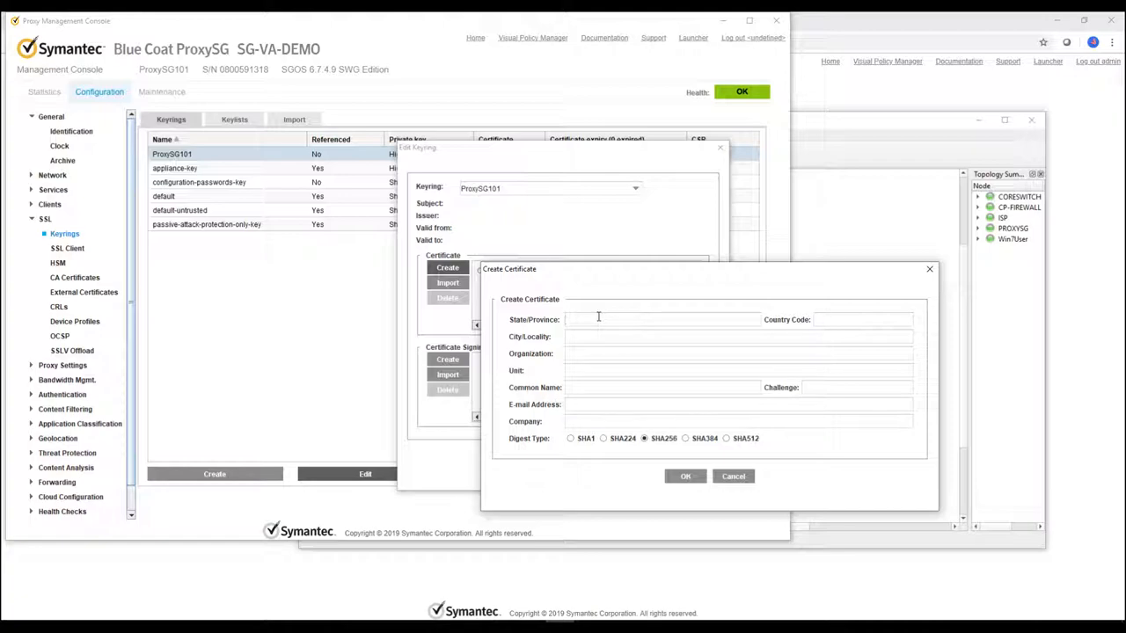
text(MN)
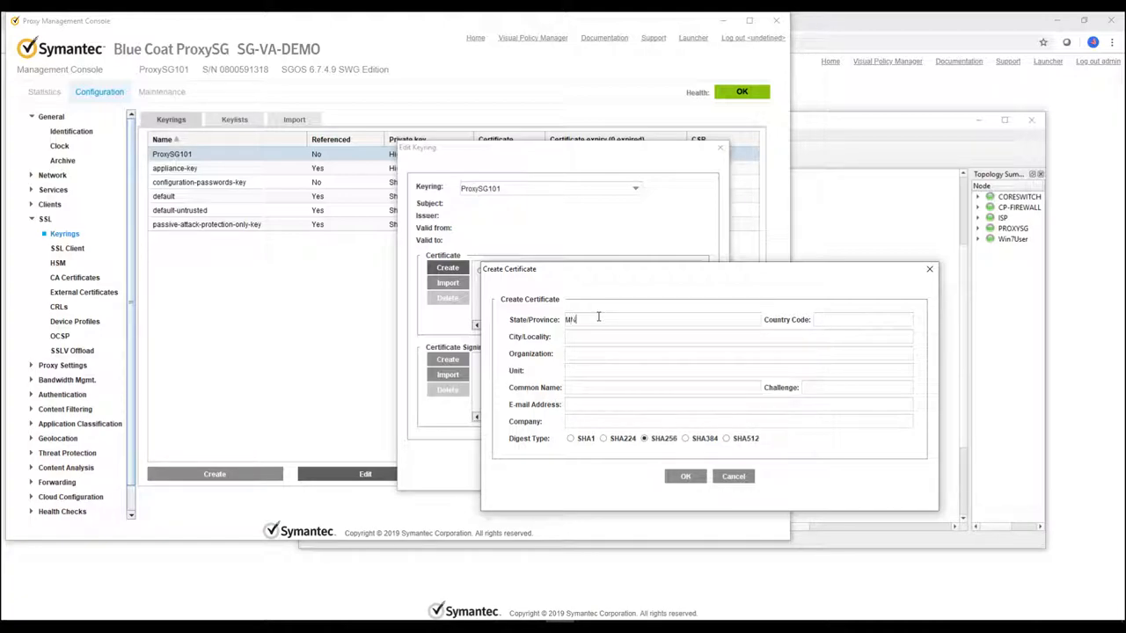
text(PH)
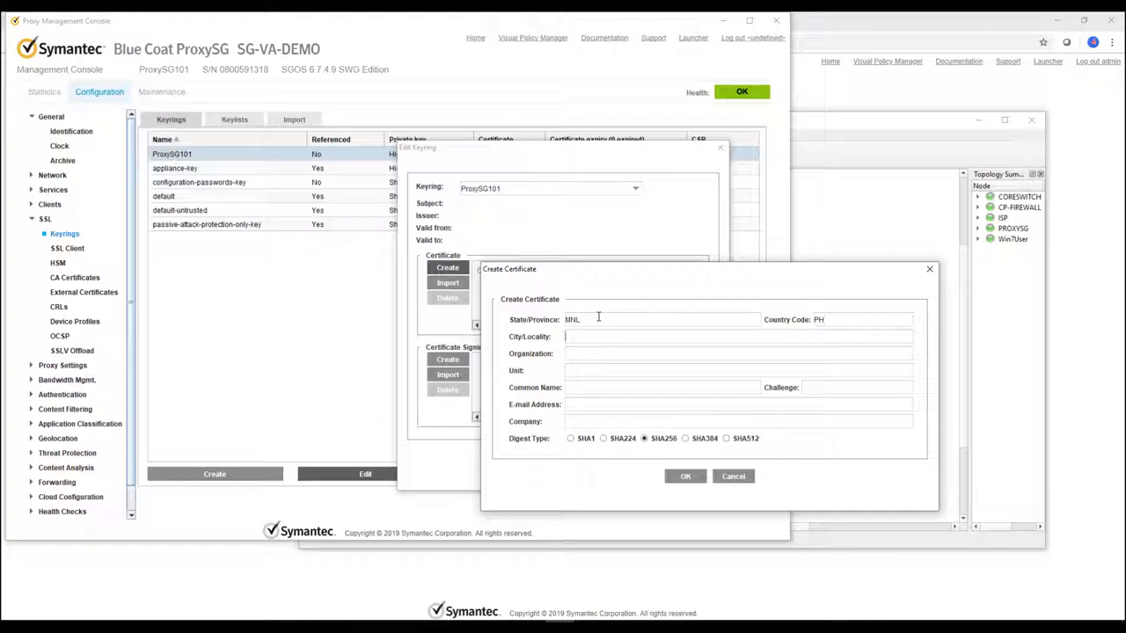
text(Makati)
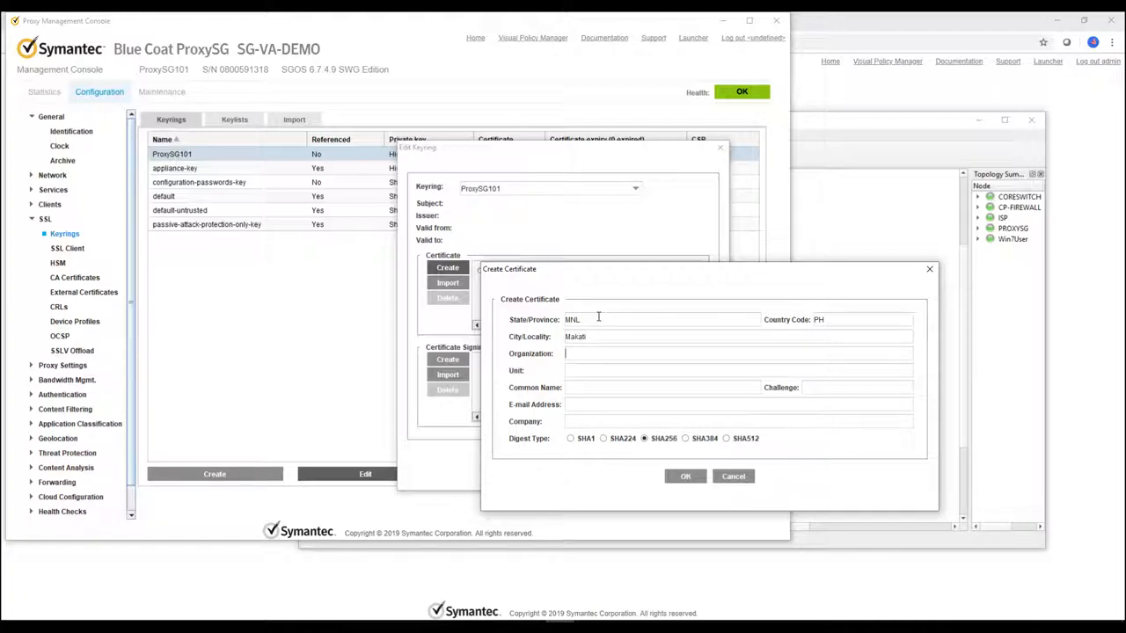
text(Enginee)
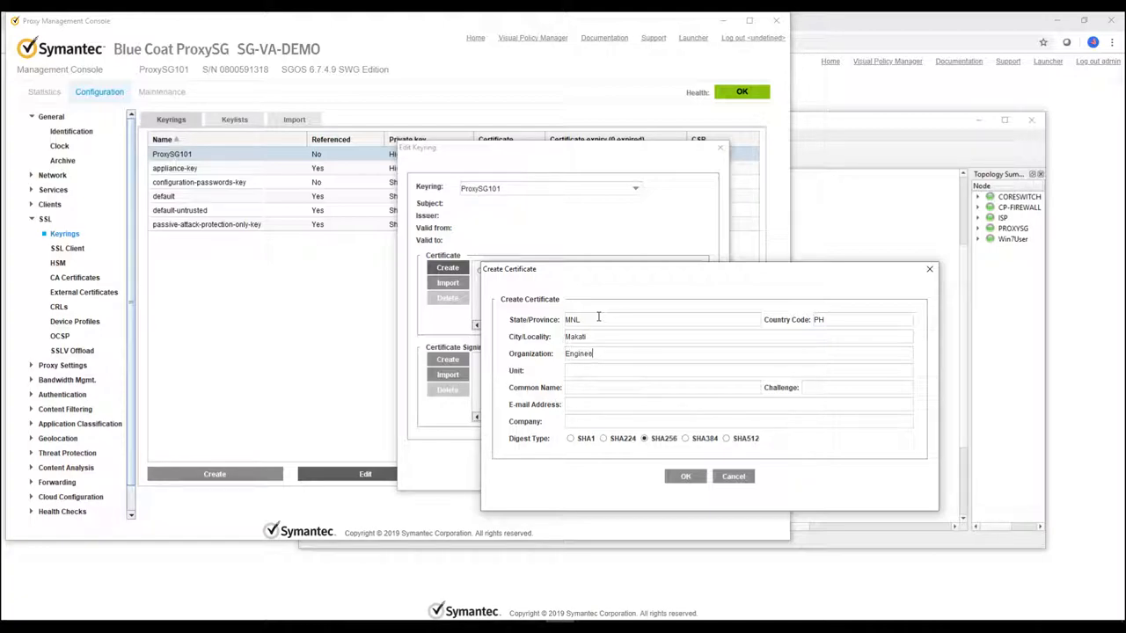
text(ring)
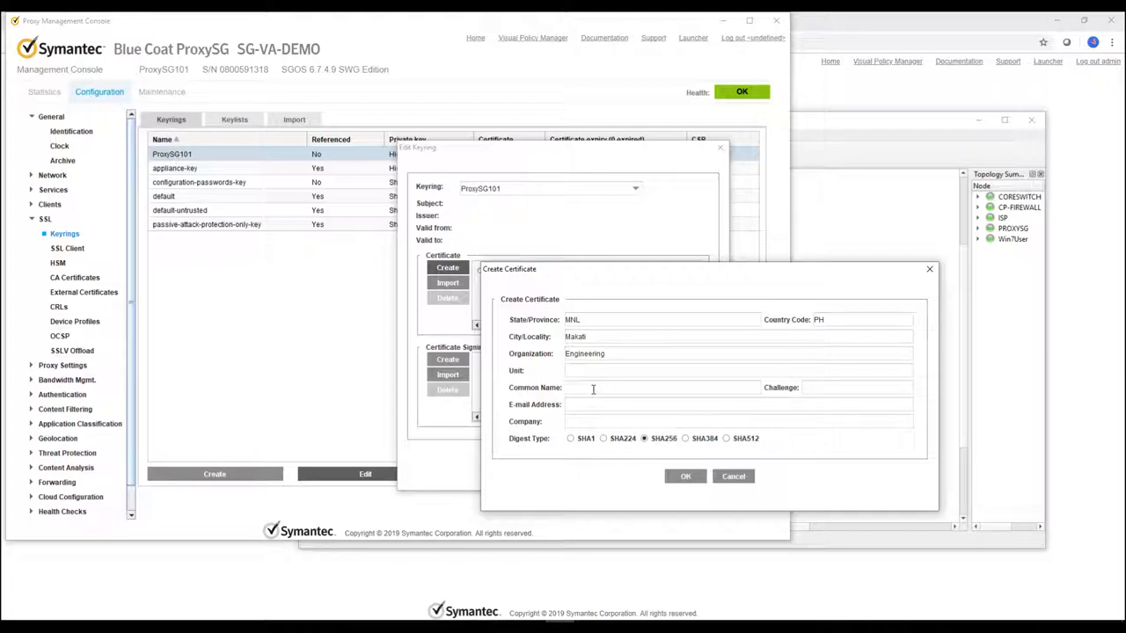
text(Prox)
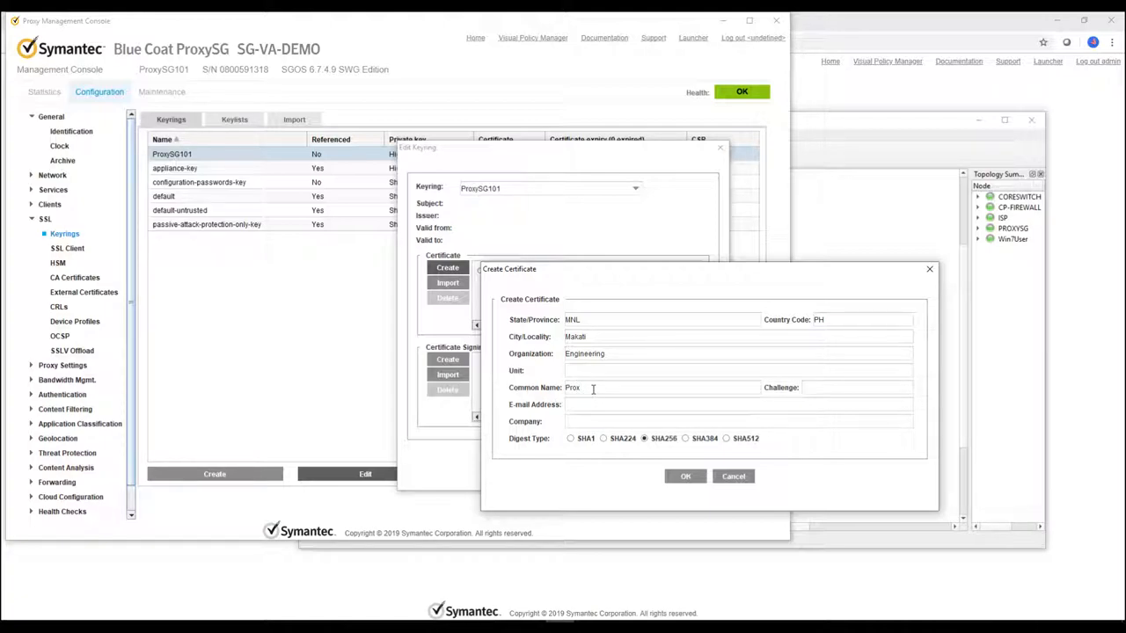
text(ySG)
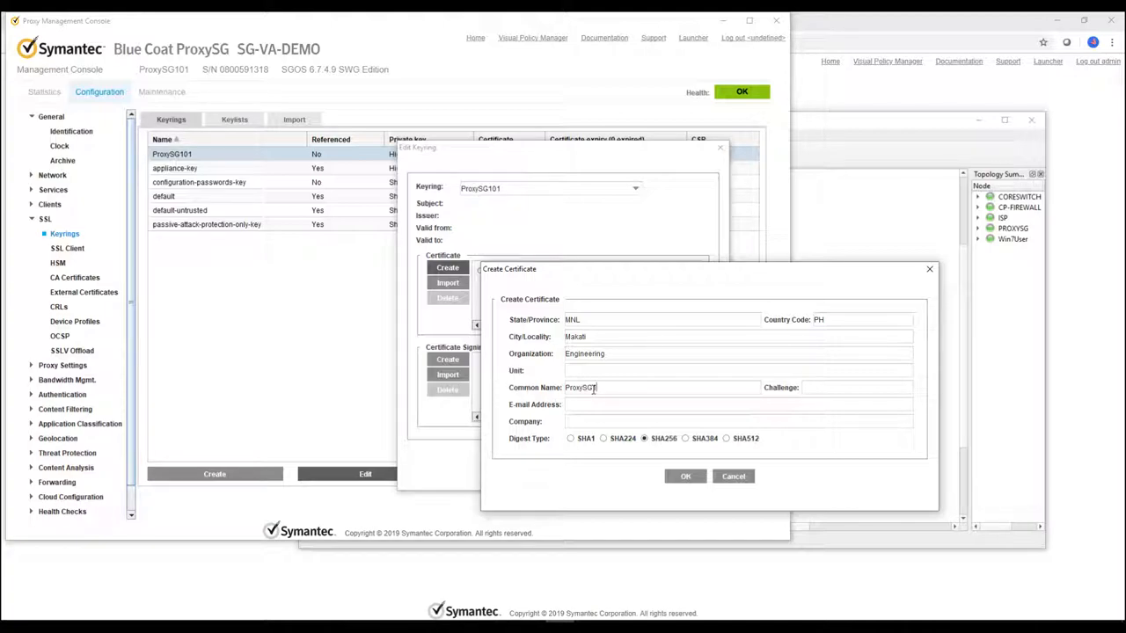
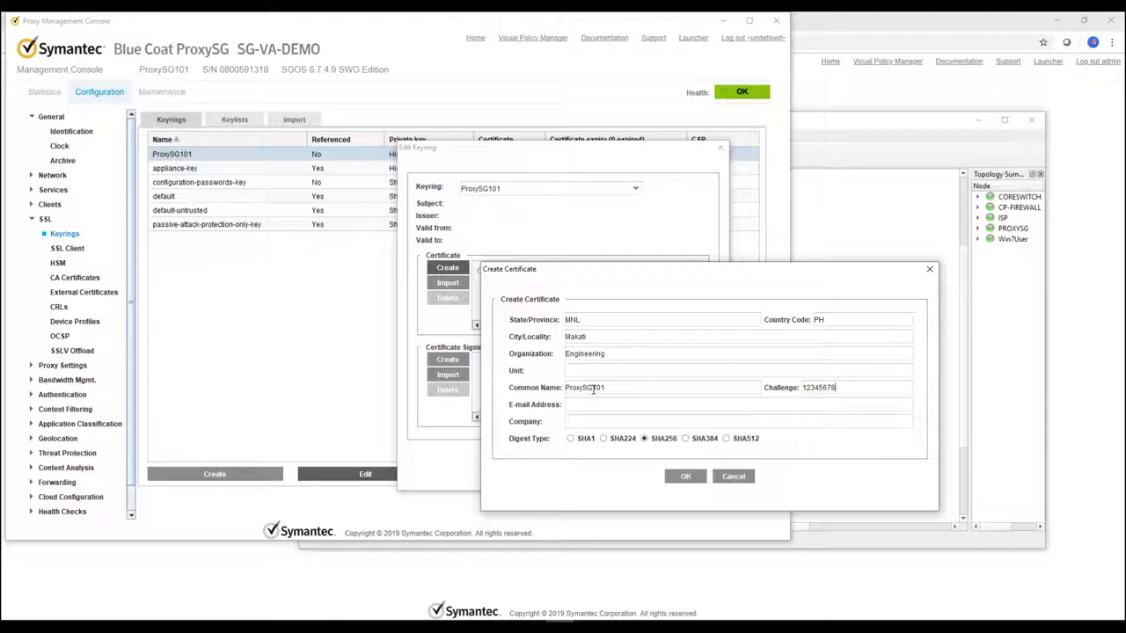
mouse_move(490, 153)
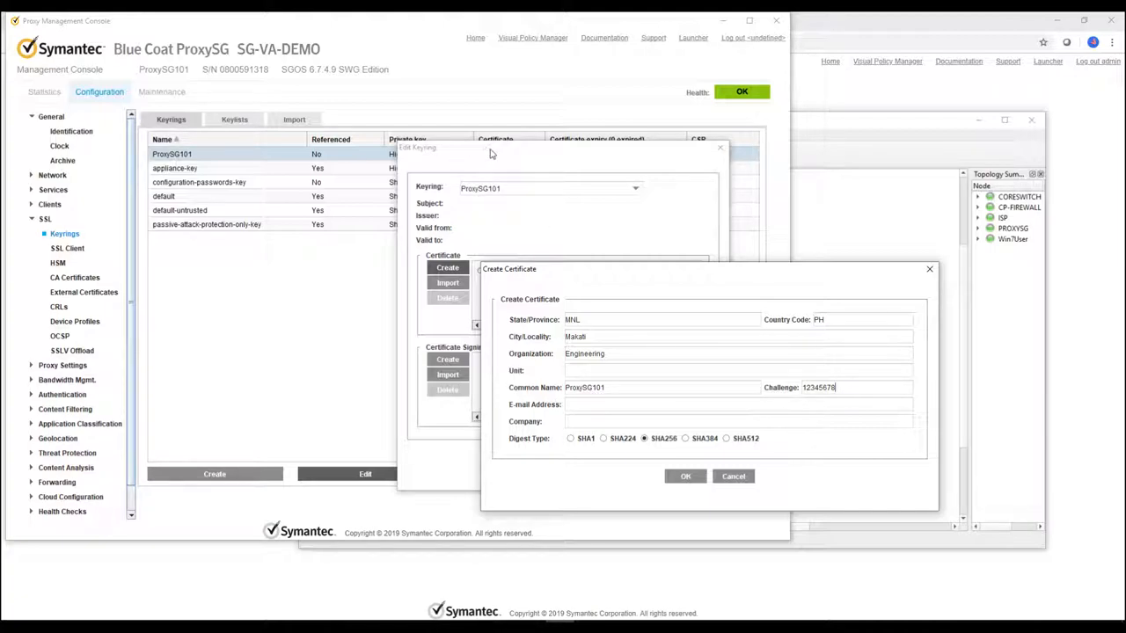
mouse_move(836, 474)
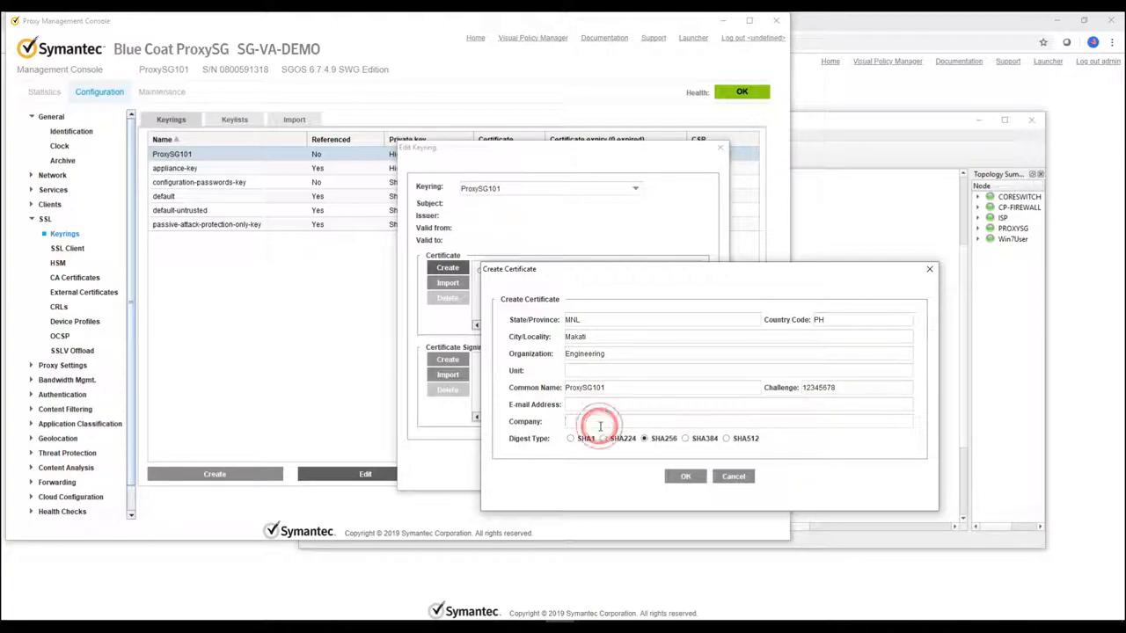
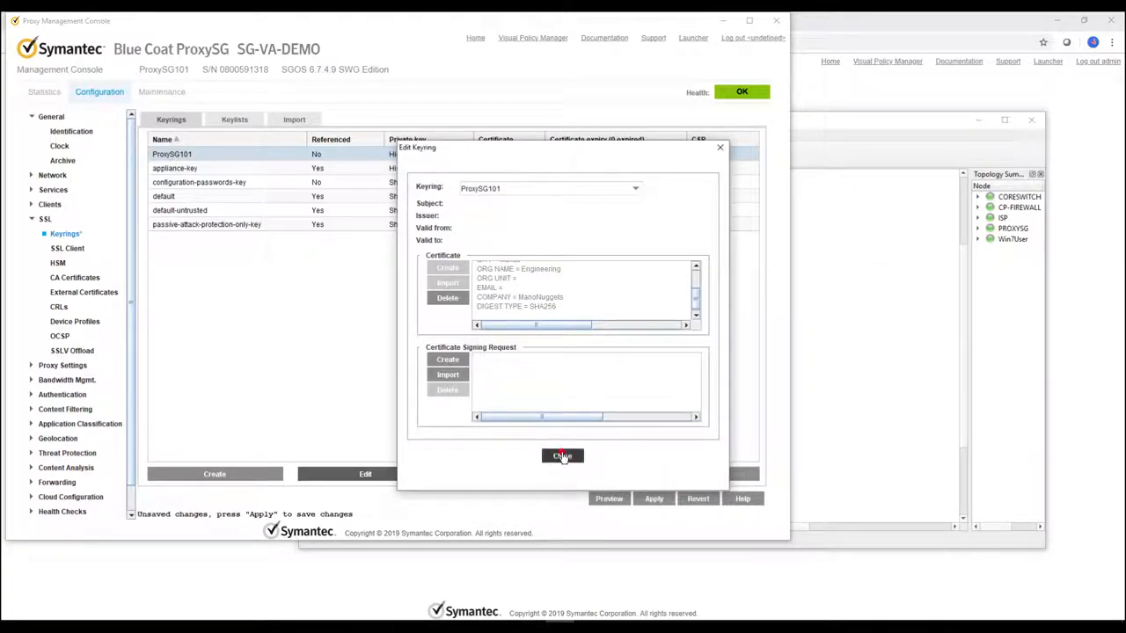
- Finish editing ProxySG101 and save it so its certificate is generated, expiring 2021-08-29
click(562, 456)
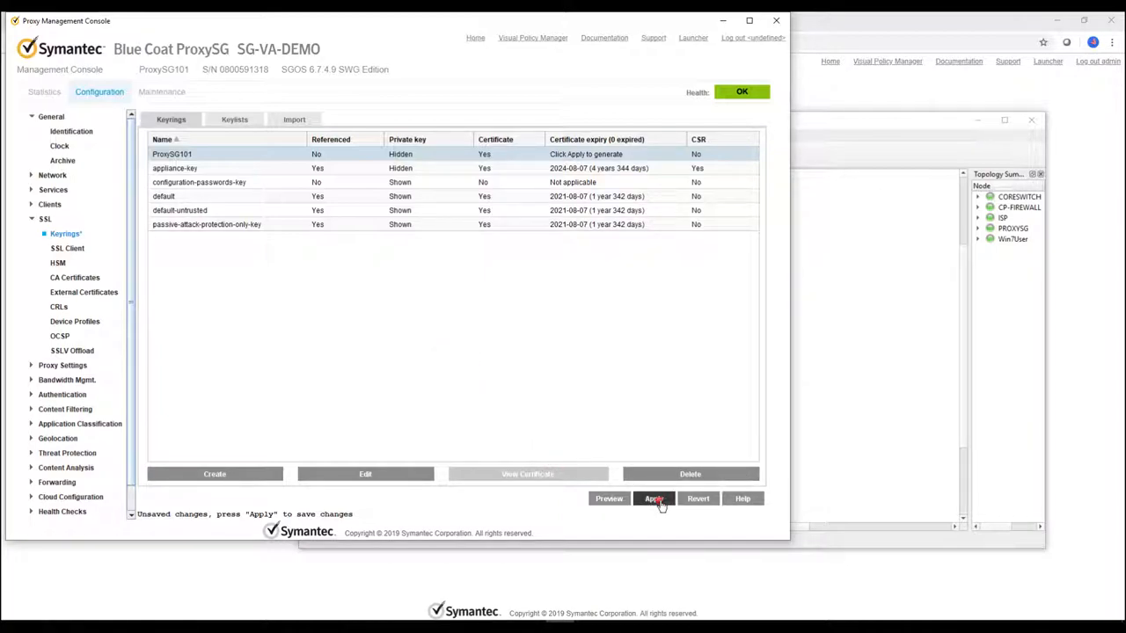
click(653, 498)
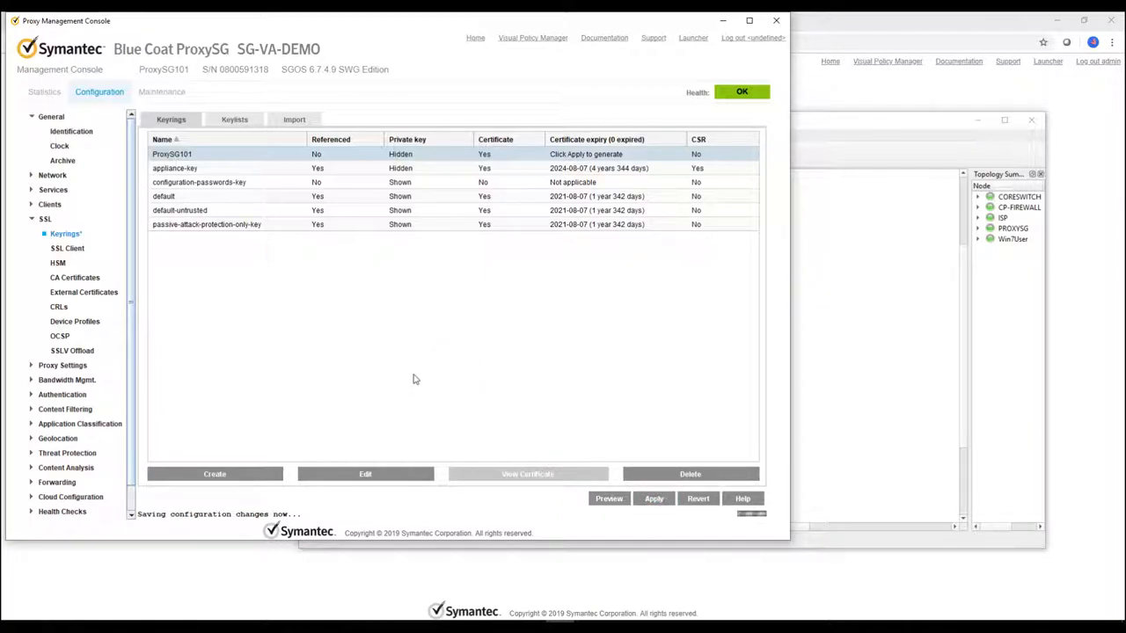
click(652, 499)
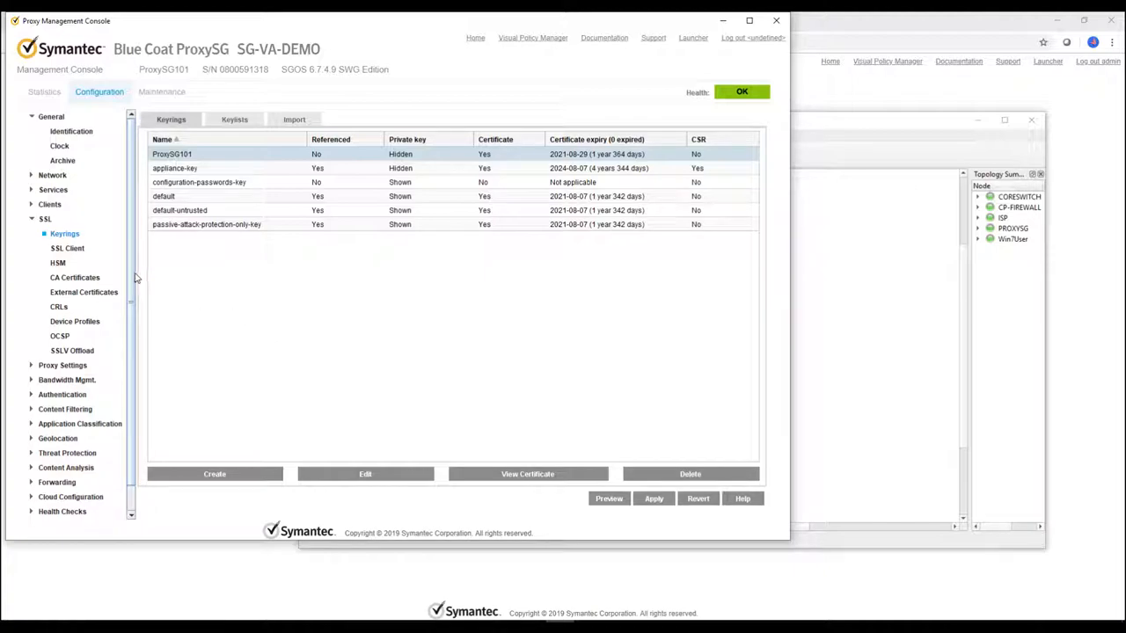
scroll(down, 3)
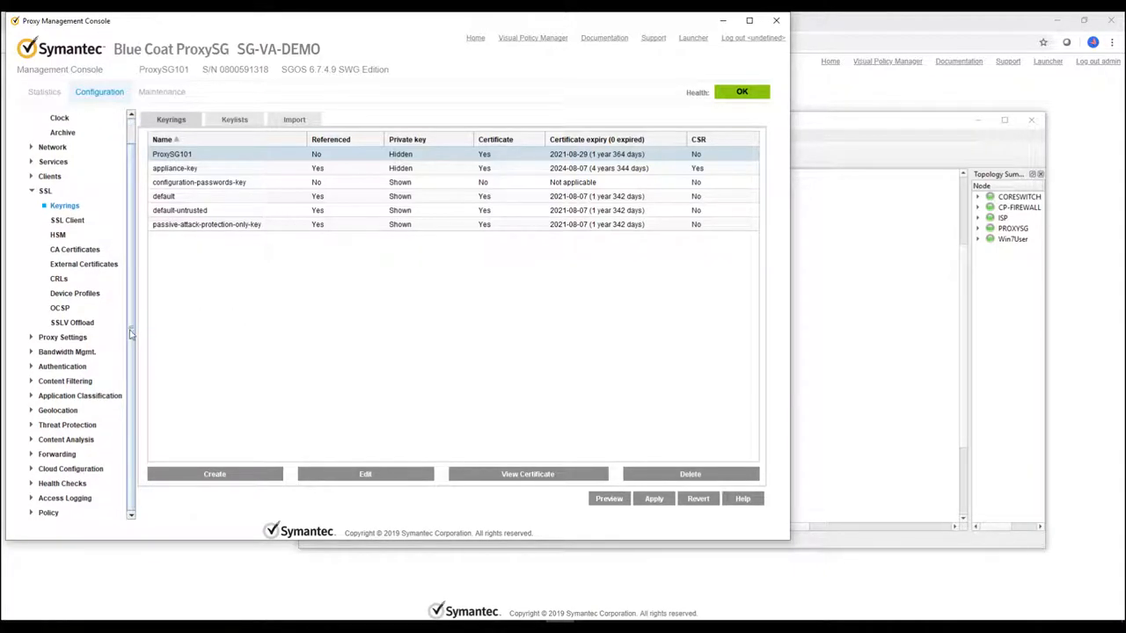
click(62, 337)
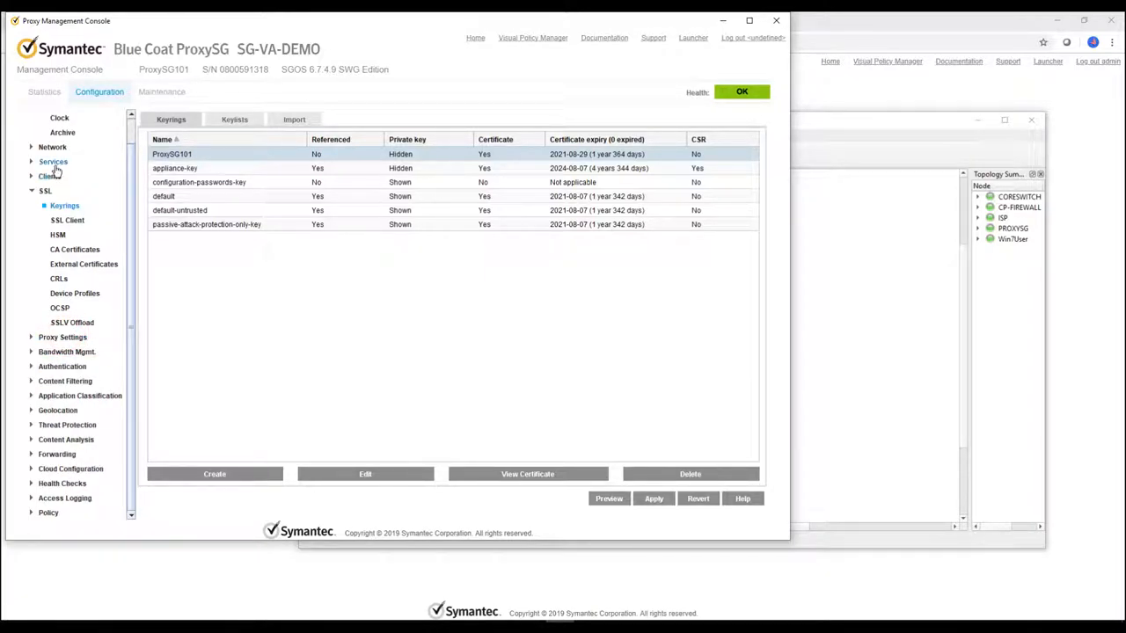
- Open the Explicit HTTP service in the Standard group of Proxy Services for editing
click(52, 161)
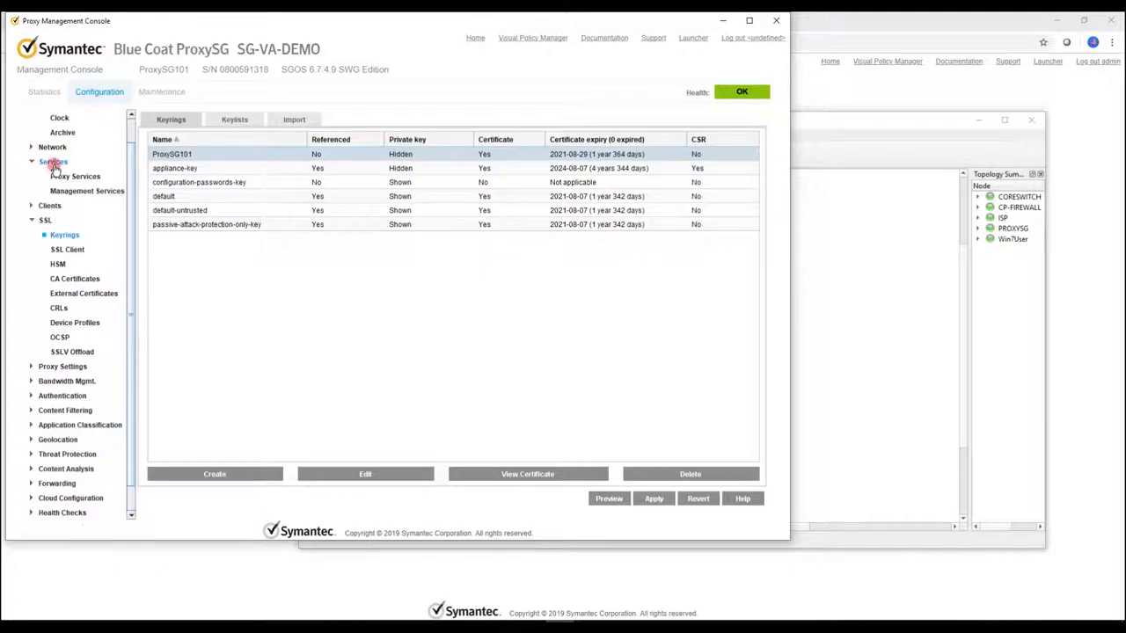
click(75, 176)
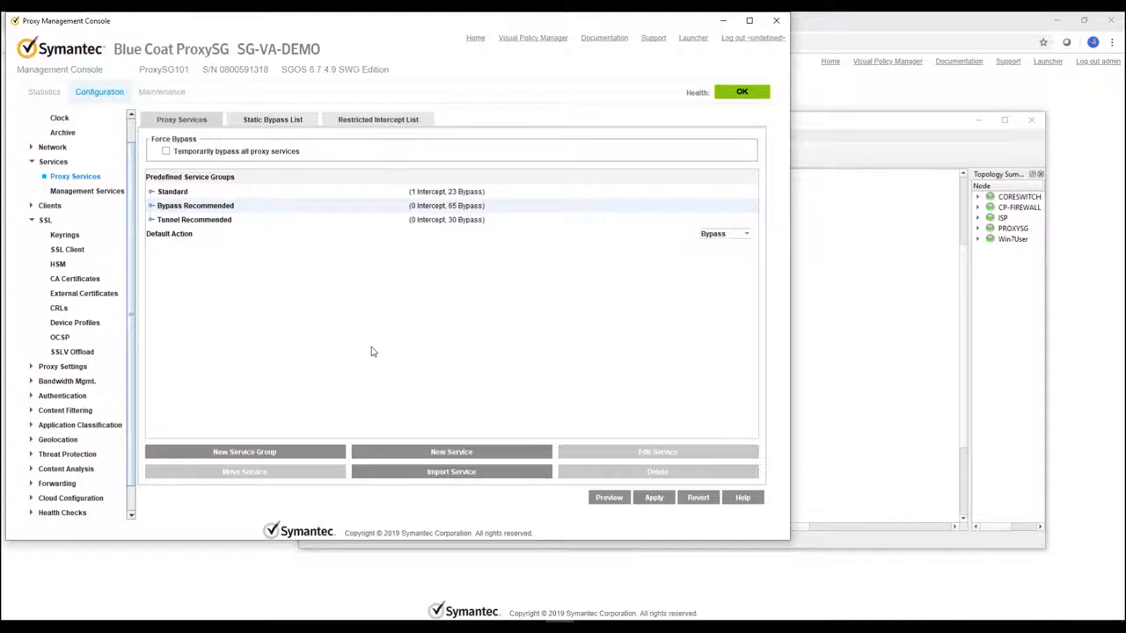
click(172, 191)
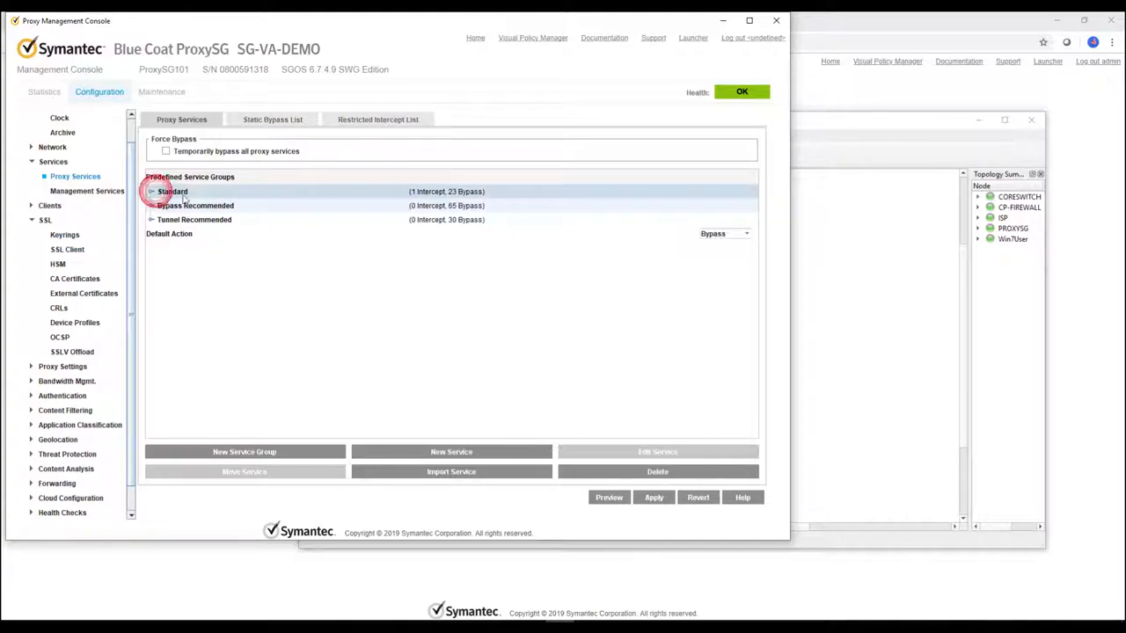
click(151, 192)
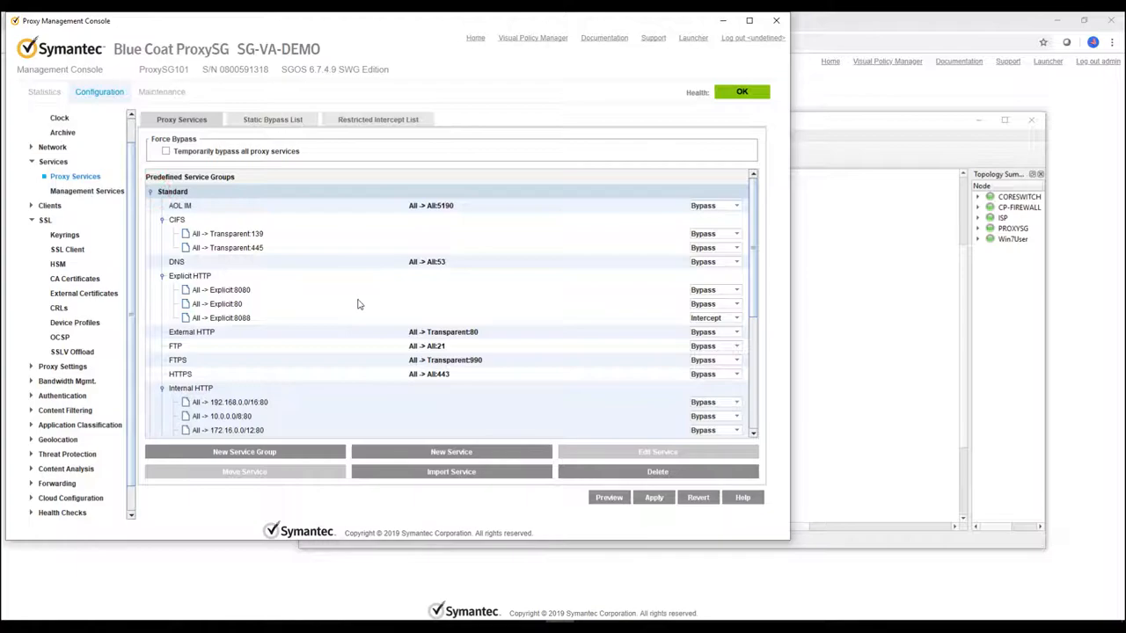
click(189, 275)
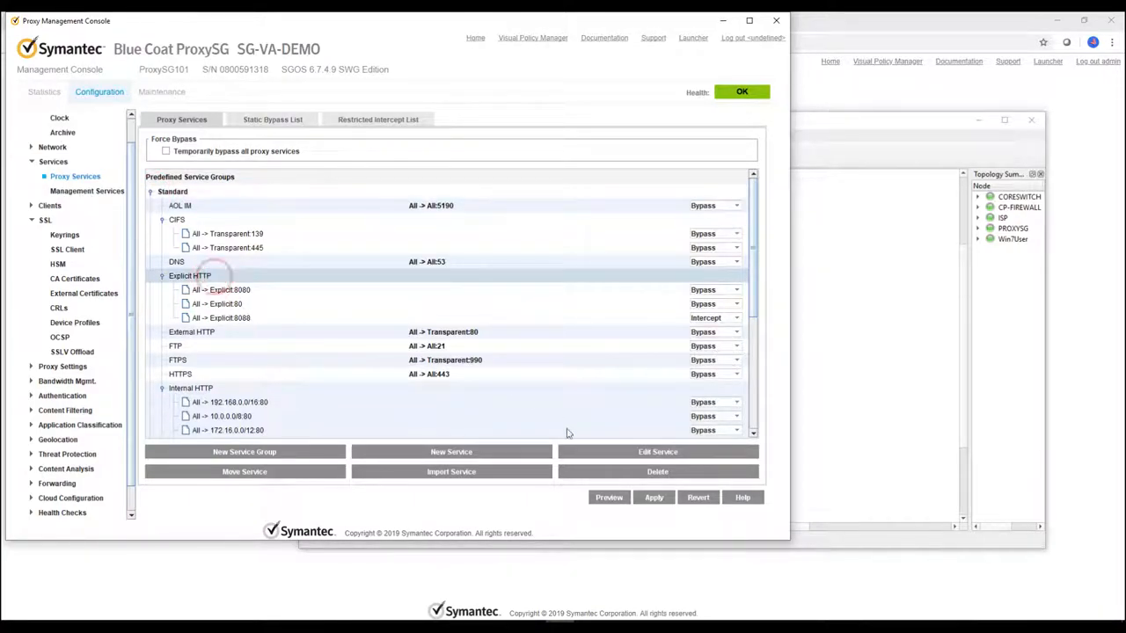
click(658, 451)
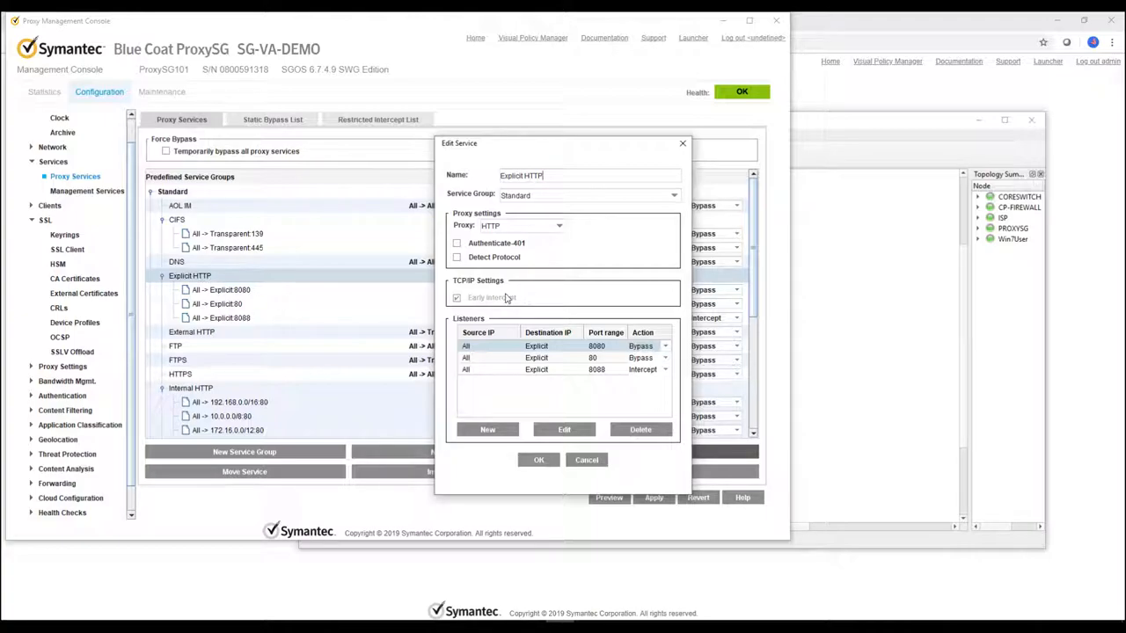
- Enable Detect Protocol on Explicit HTTP and apply the change to the appliance
click(456, 257)
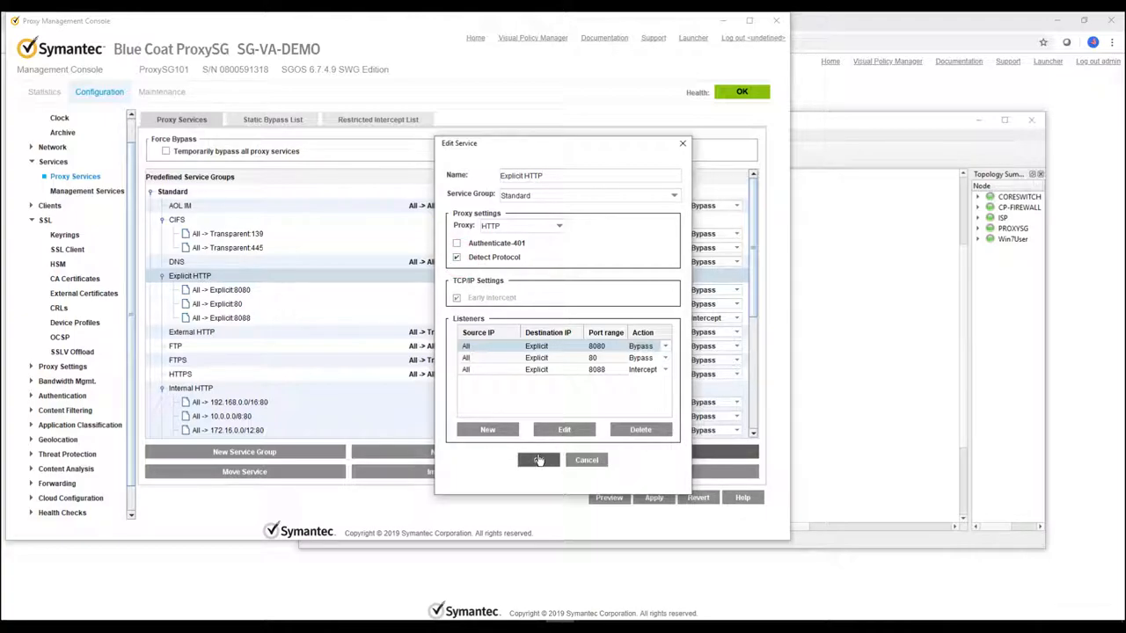
click(538, 460)
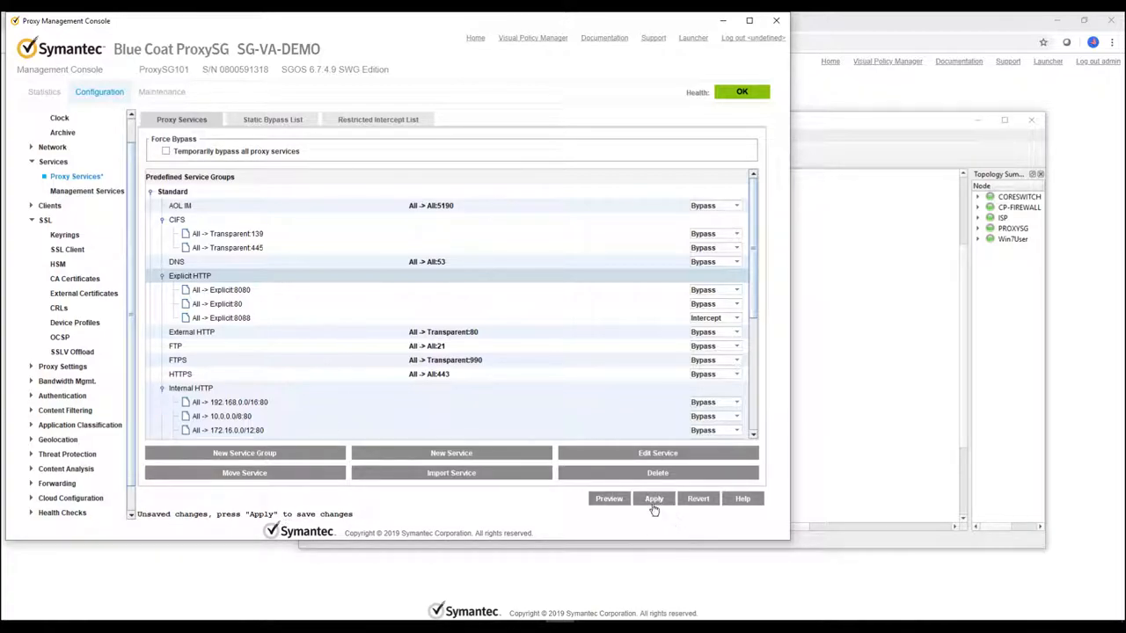
click(653, 499)
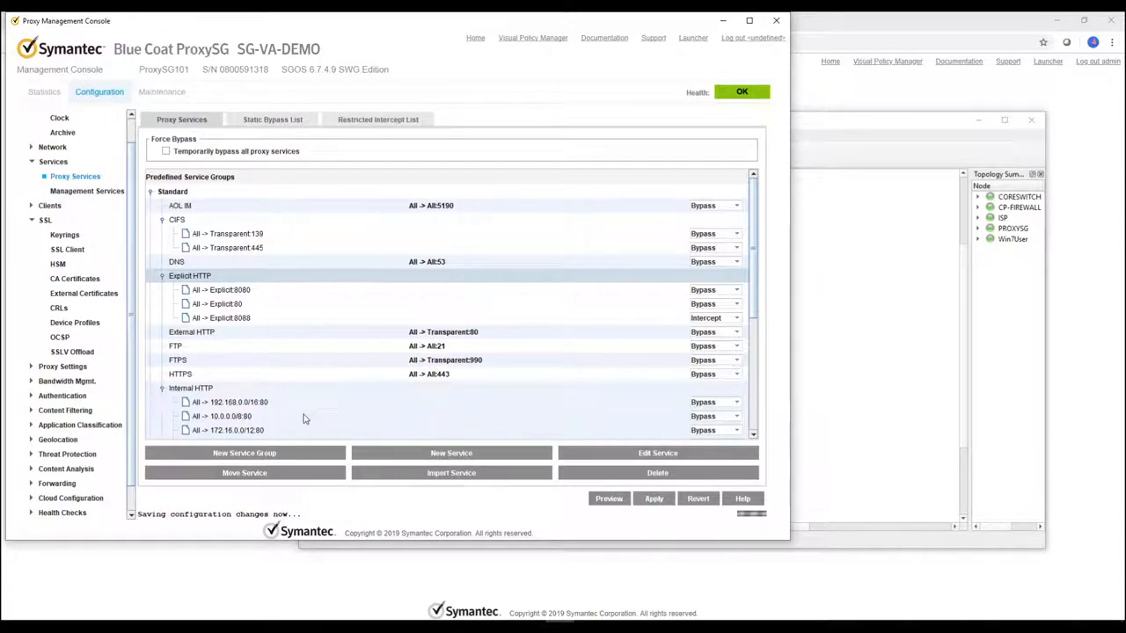
- Acknowledge the commit and launch the legacy Java Visual Policy Manager from Policy > Visual Policy Manager
click(654, 498)
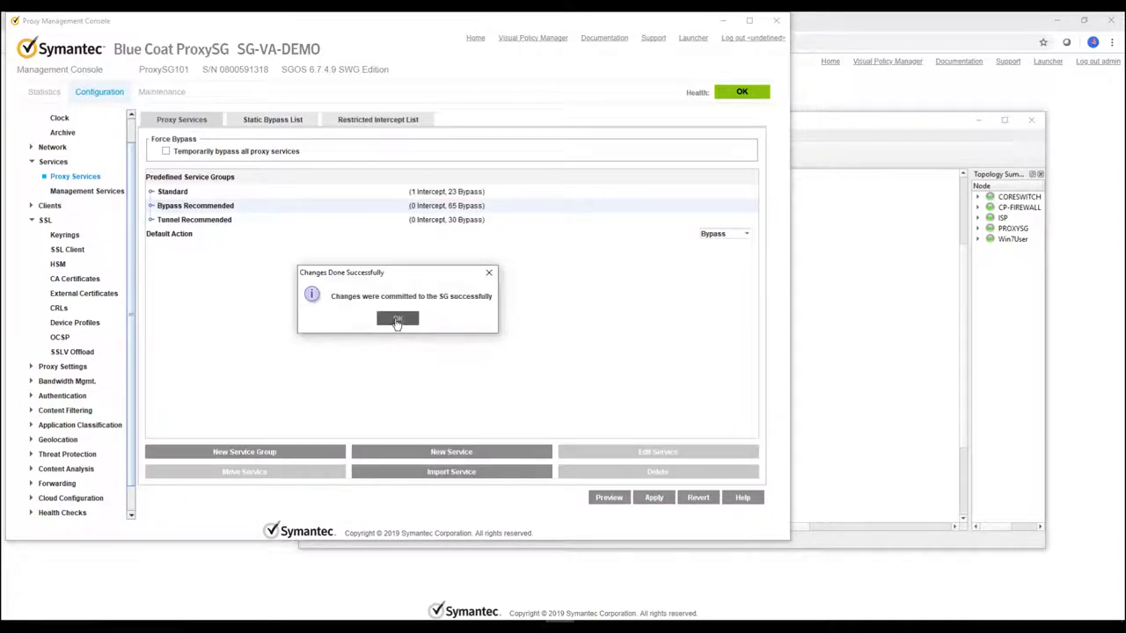
click(396, 318)
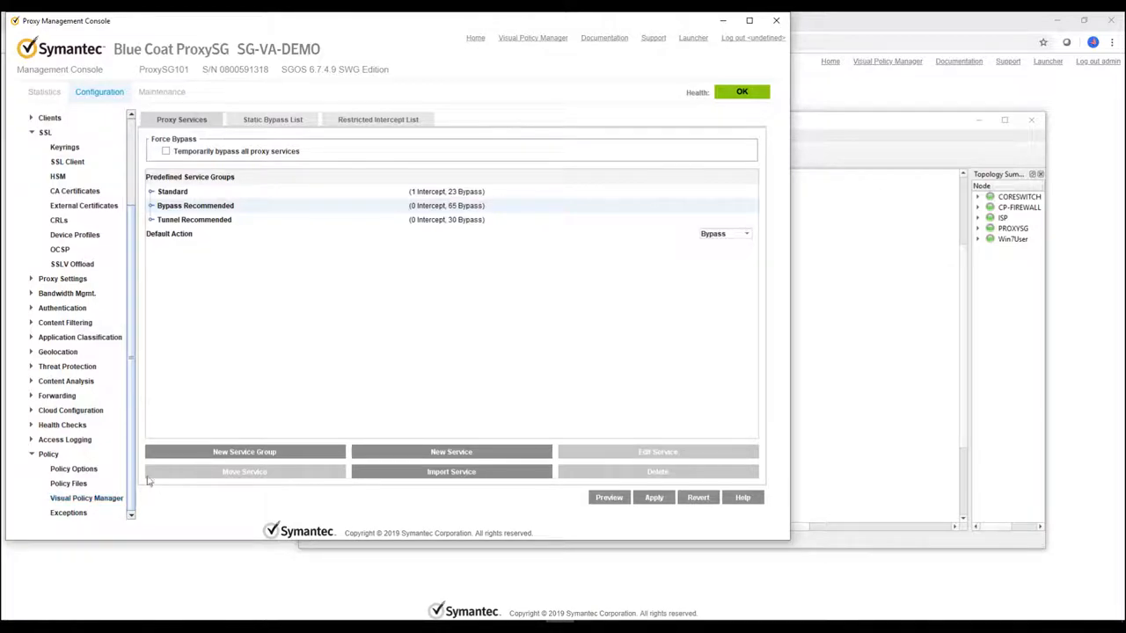
click(86, 498)
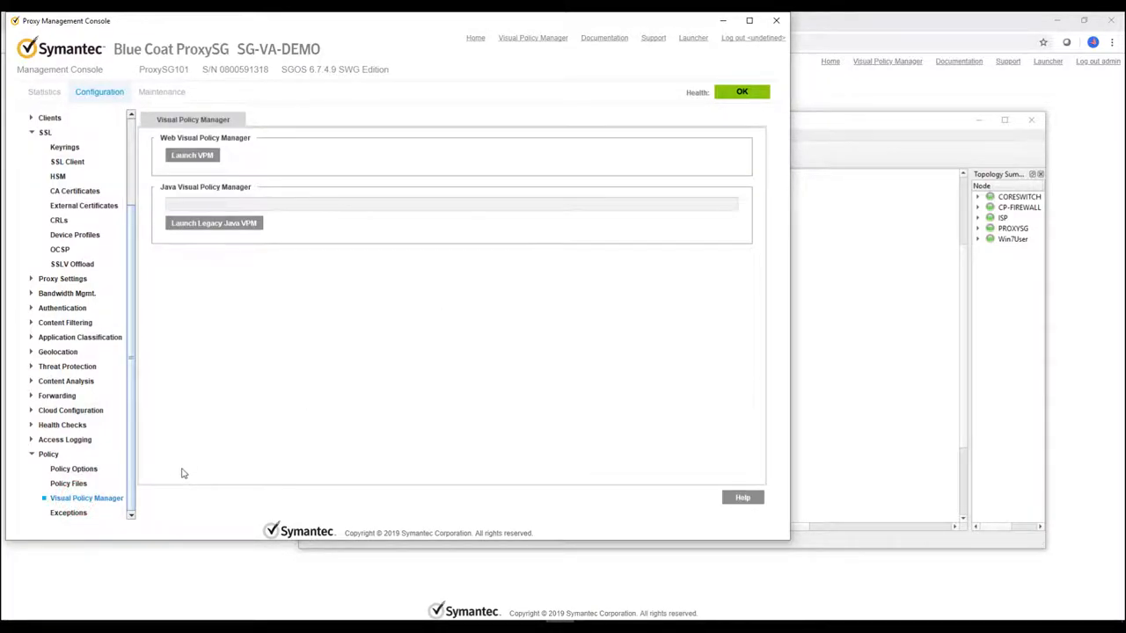
mouse_move(187, 454)
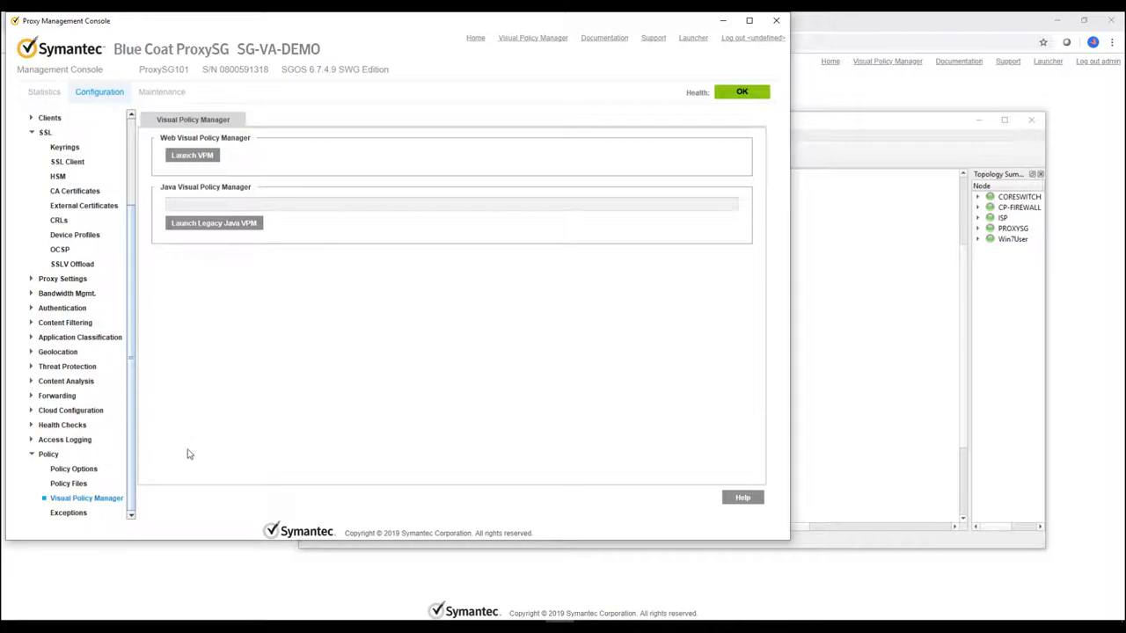
mouse_move(232, 256)
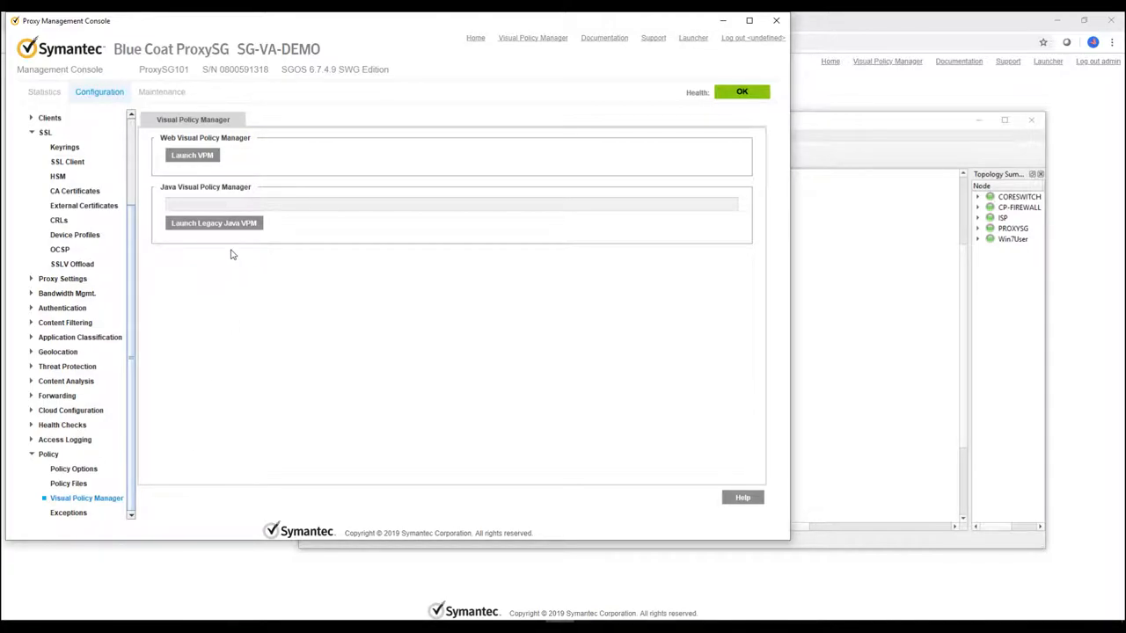
click(213, 222)
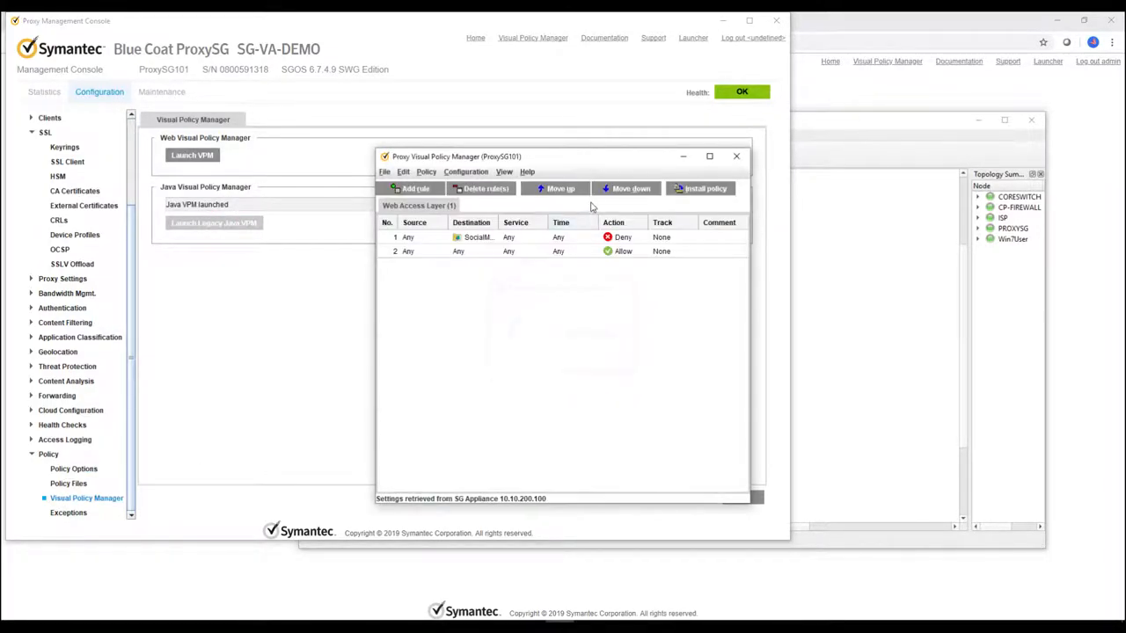
- Add SSL Intercept and SSL Access layers to the policy
click(334, 149)
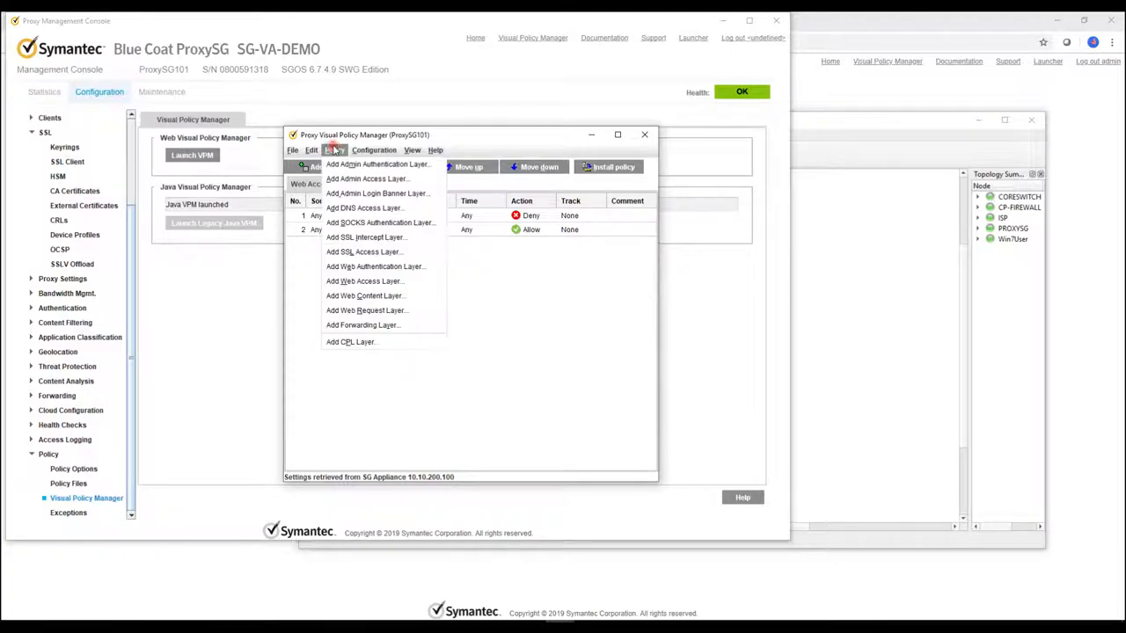
mouse_move(377, 238)
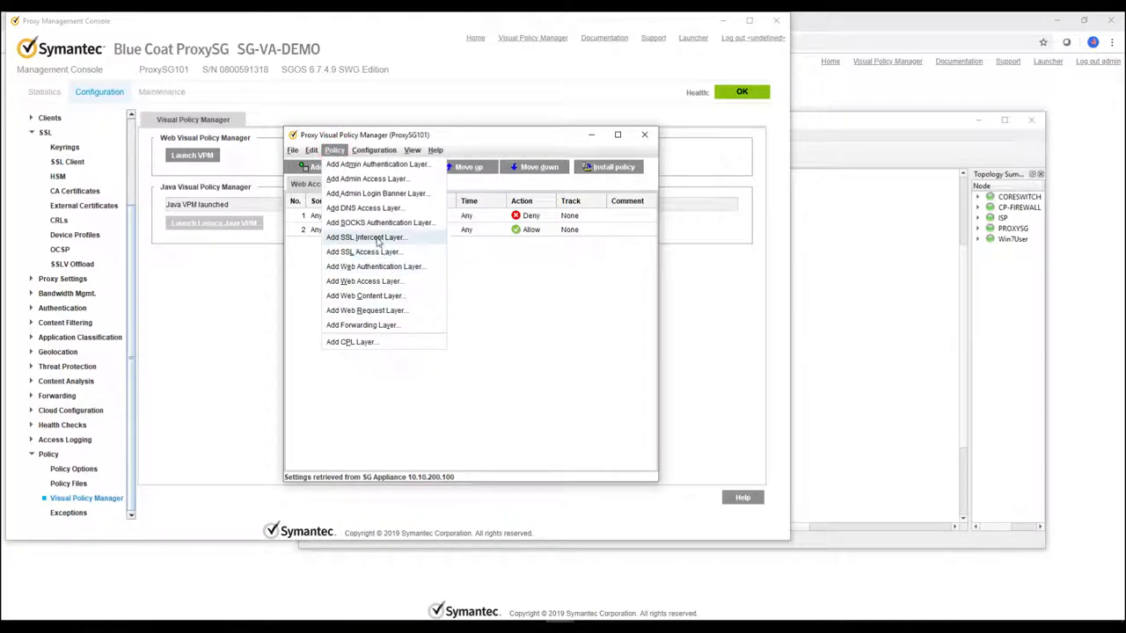
click(364, 238)
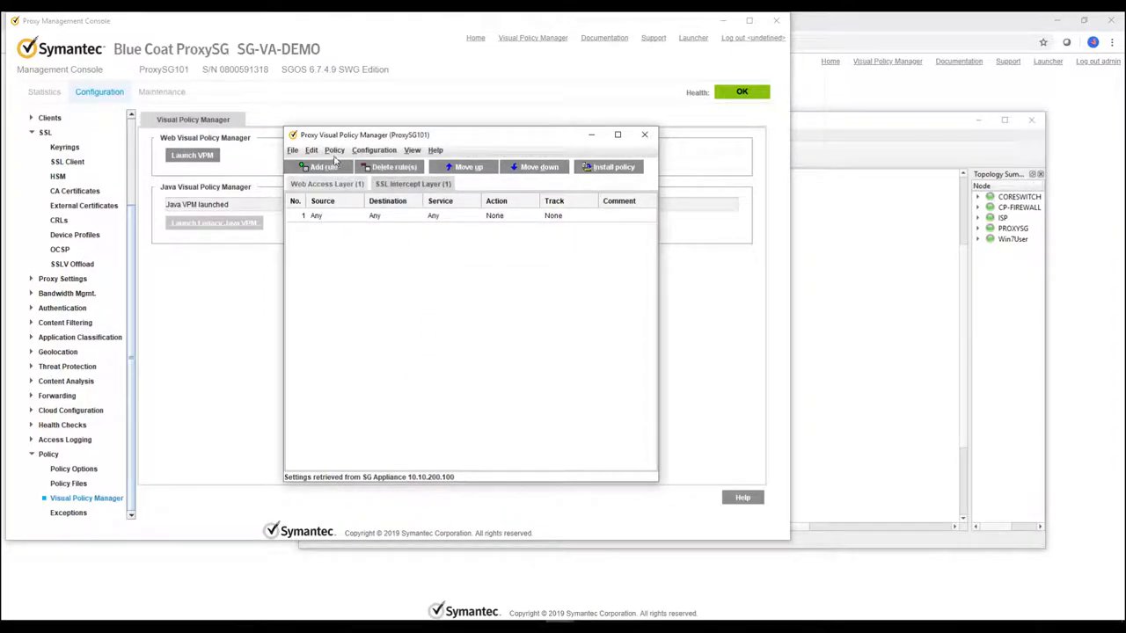
click(334, 150)
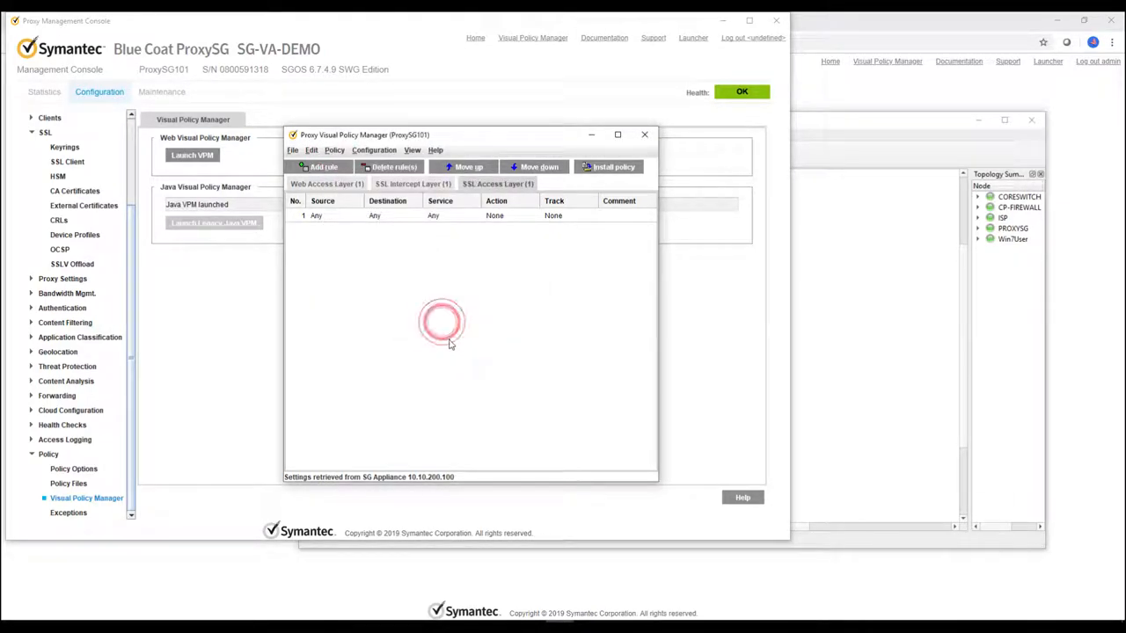
- Reorder the layers so the SSL layers sit ahead of the Web Access layer
click(311, 150)
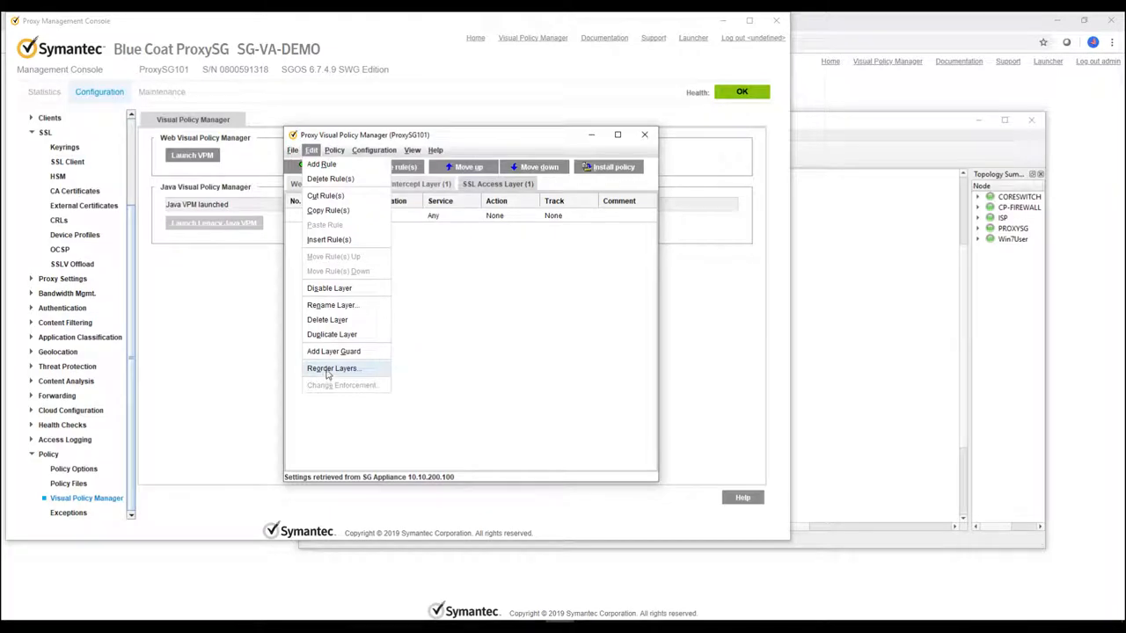
click(332, 367)
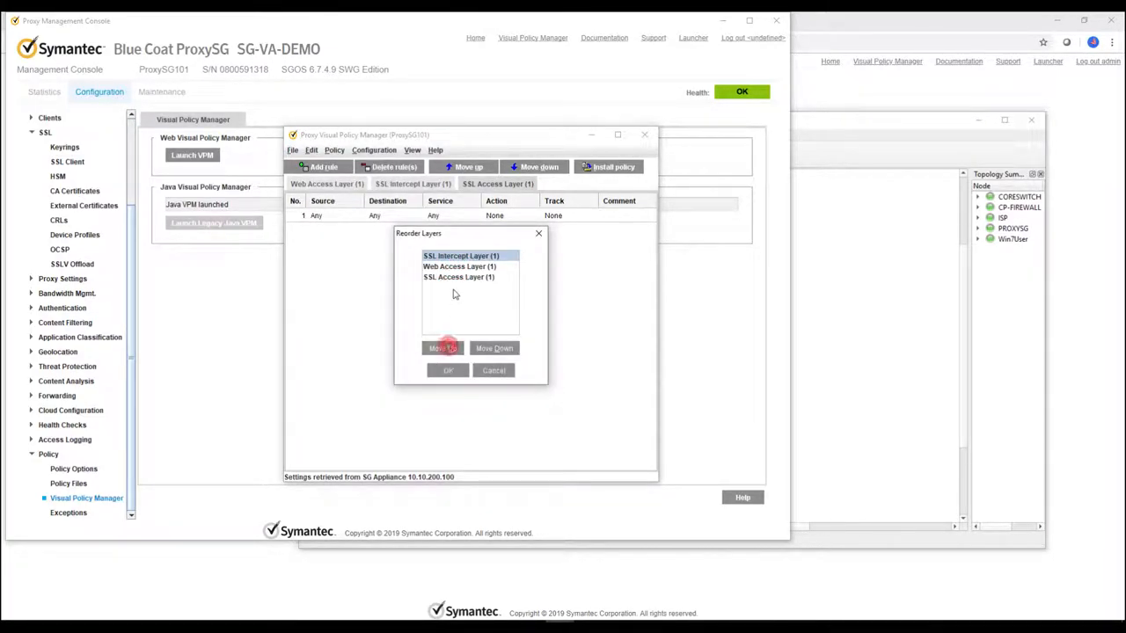
click(442, 348)
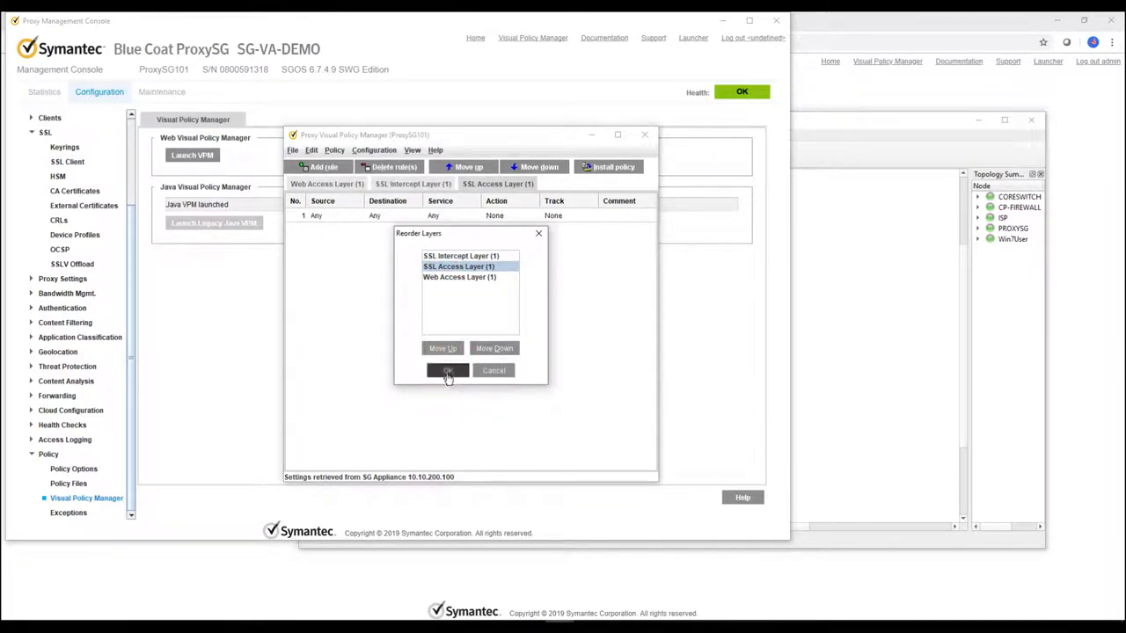
click(447, 370)
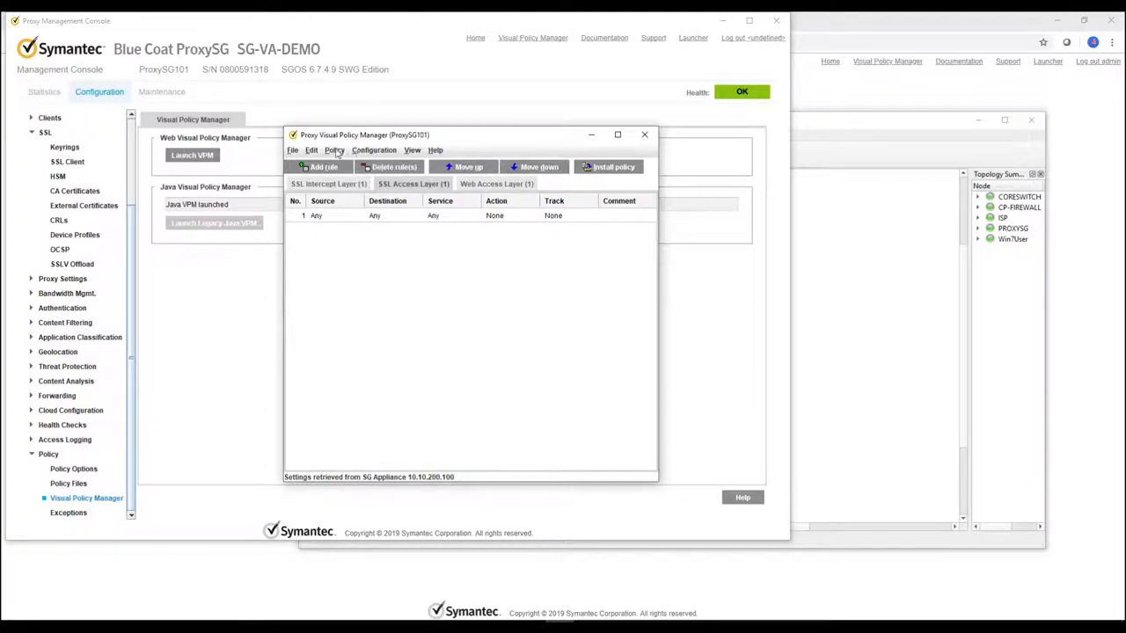
- Create a new Enable SSL Interception action object for the SSL intercept rule
click(334, 149)
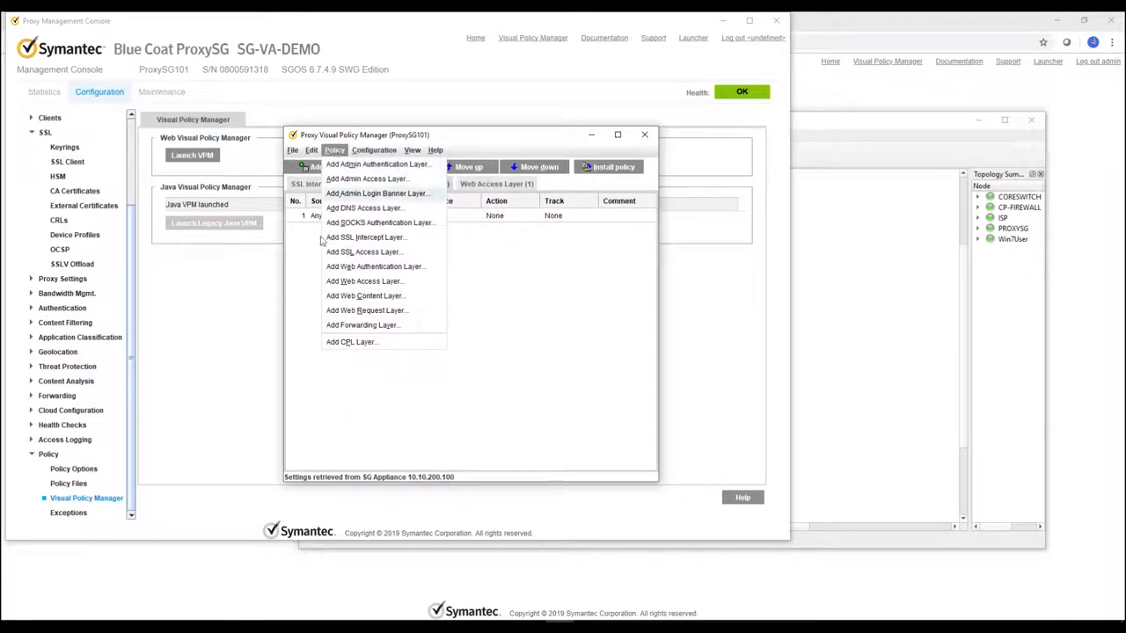
click(364, 251)
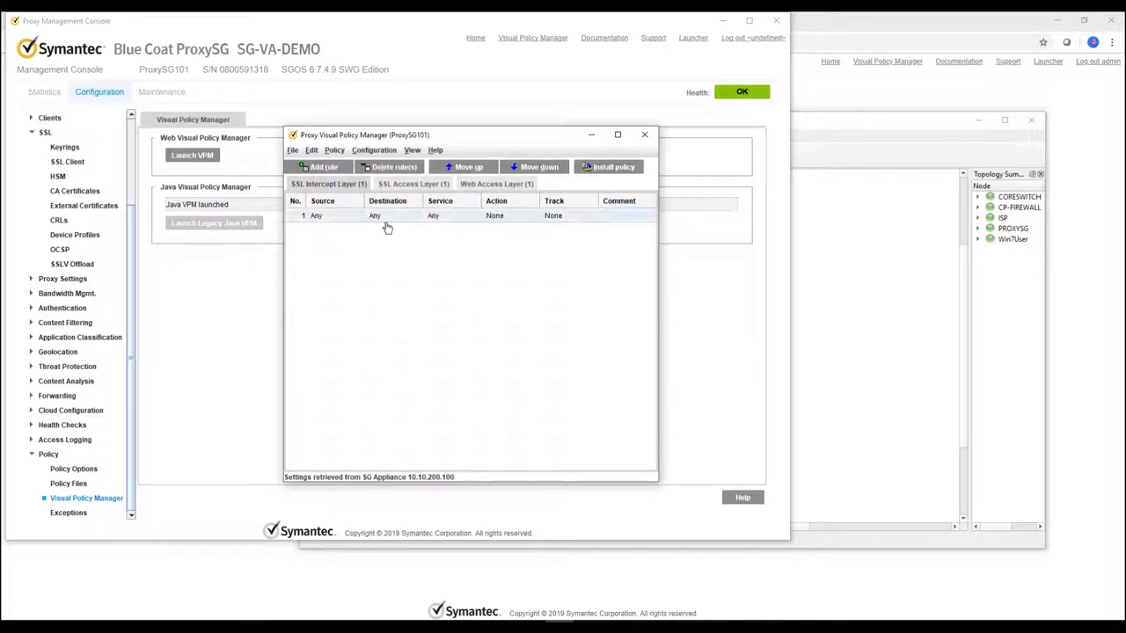
right_click(494, 215)
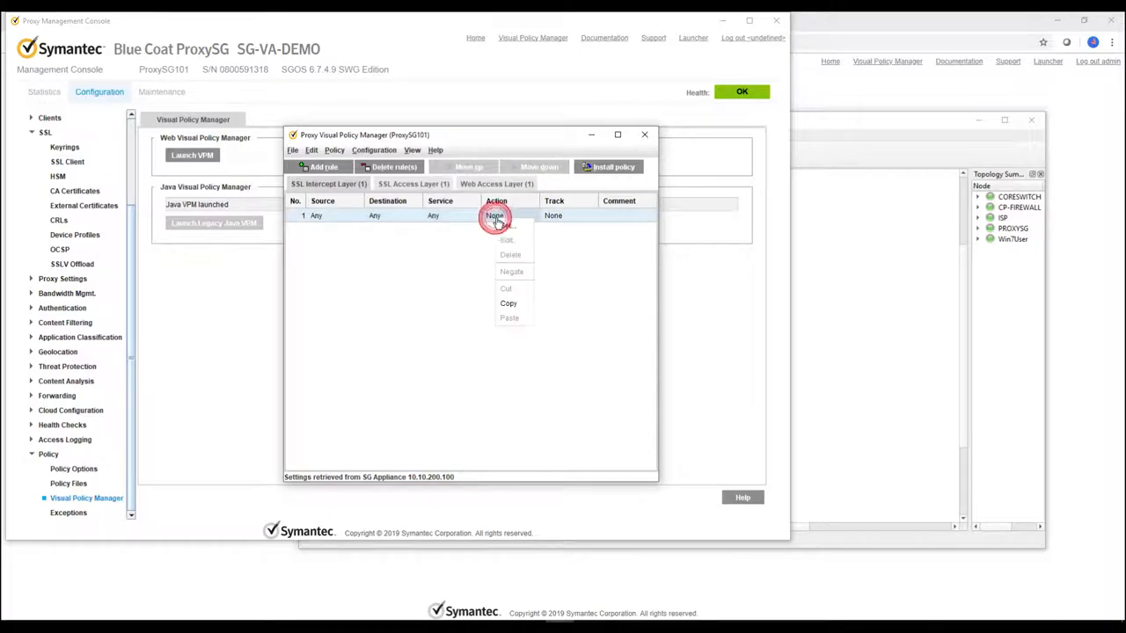
click(507, 239)
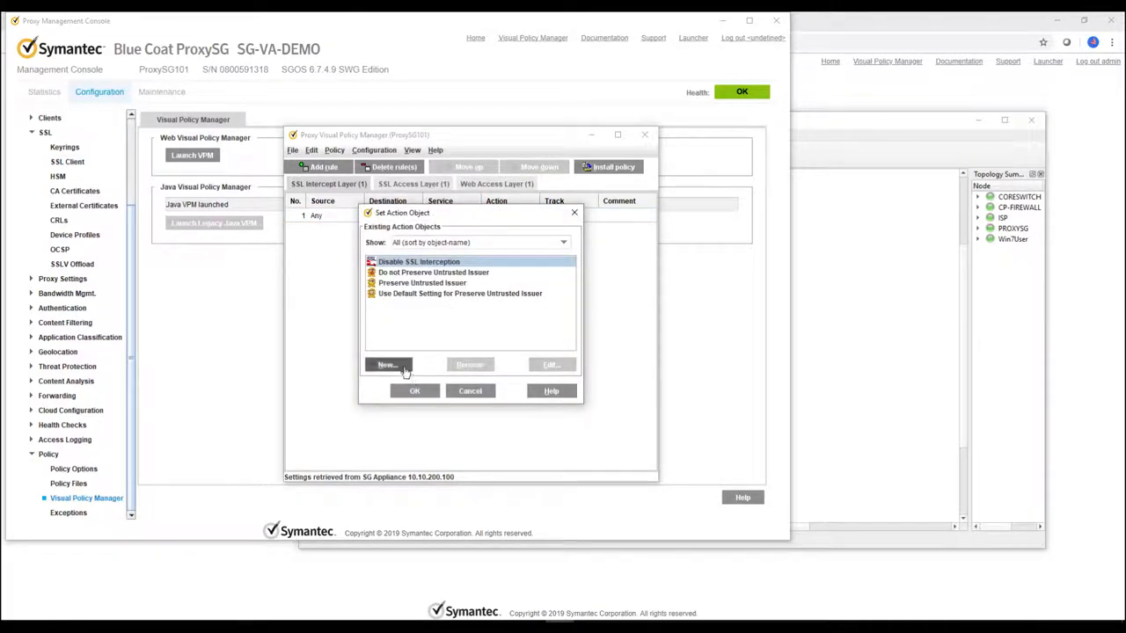
click(386, 364)
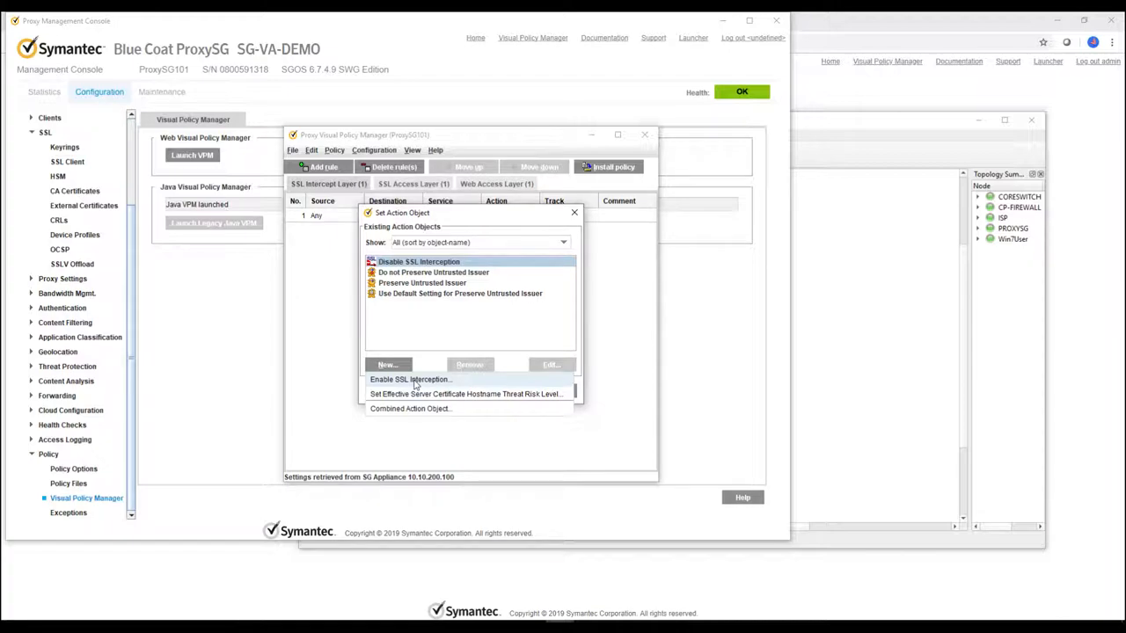
click(409, 379)
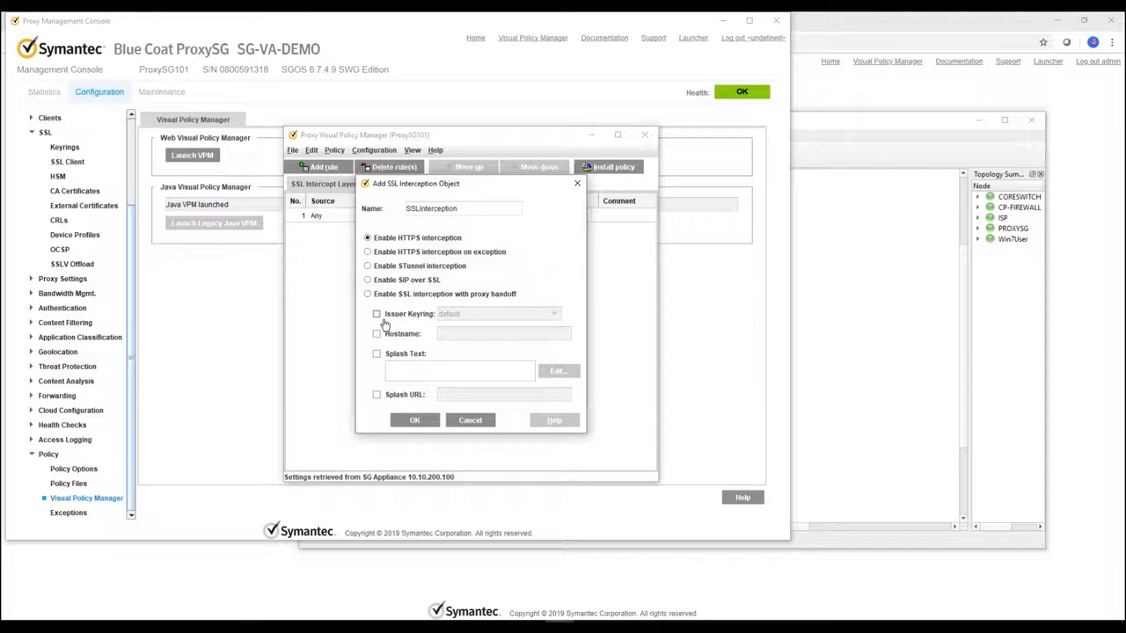
- Set the action's issuer keyring to ProxySG101 and apply SSLInterception to the intercept rule
click(377, 314)
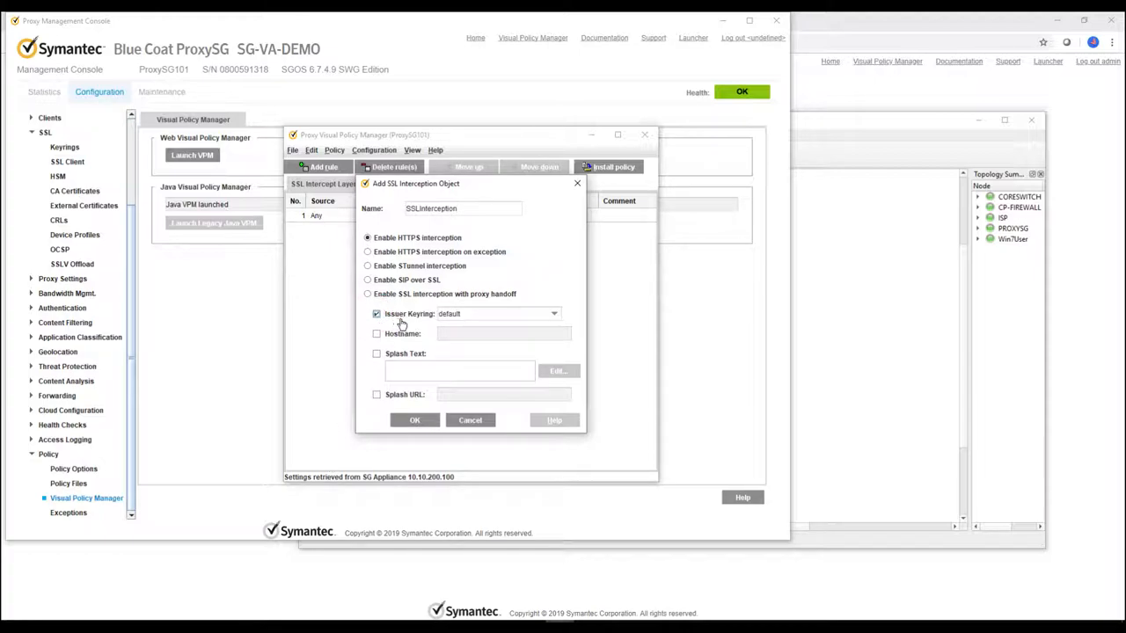
click(553, 314)
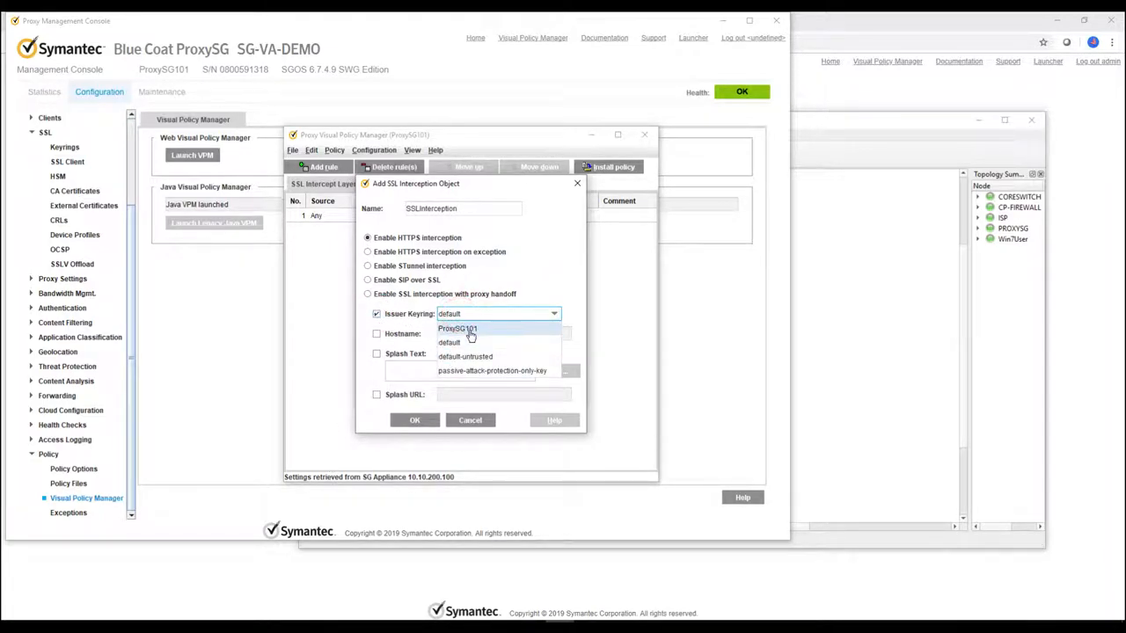
click(458, 328)
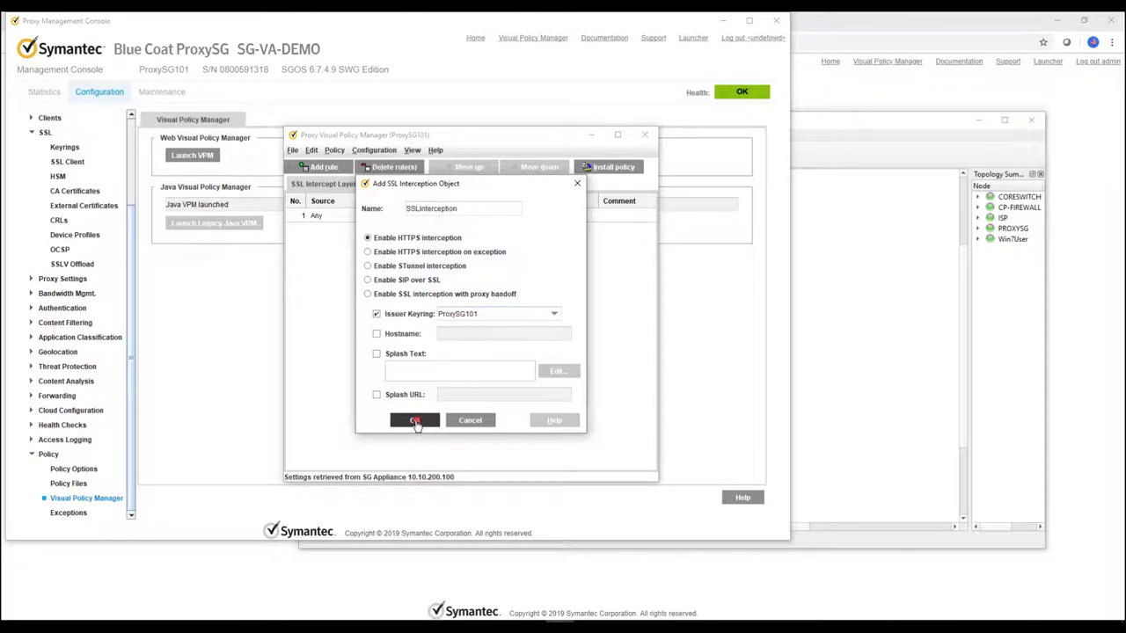
click(414, 420)
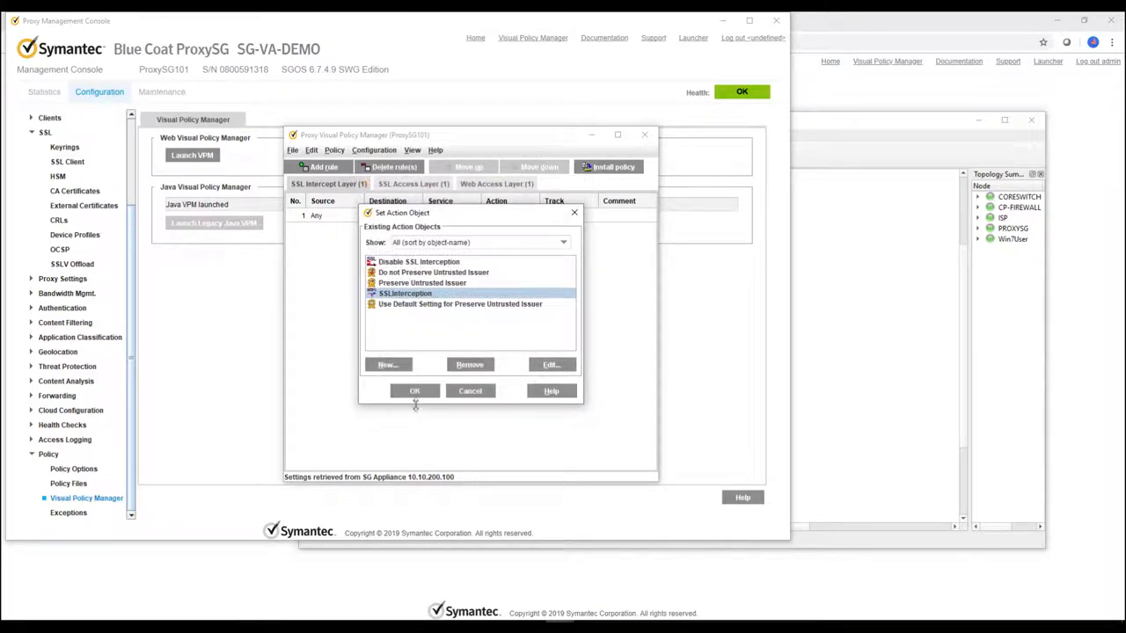
click(415, 391)
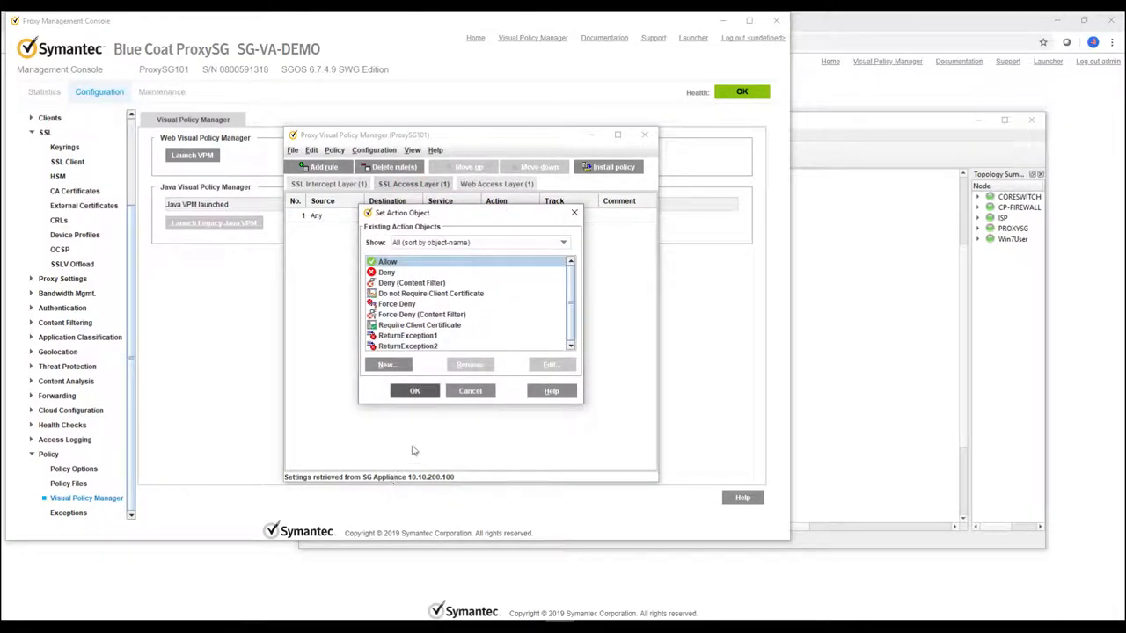
- Keep Allow on the SSL access rule and review the Web Access and SSL Intercept layers
click(414, 391)
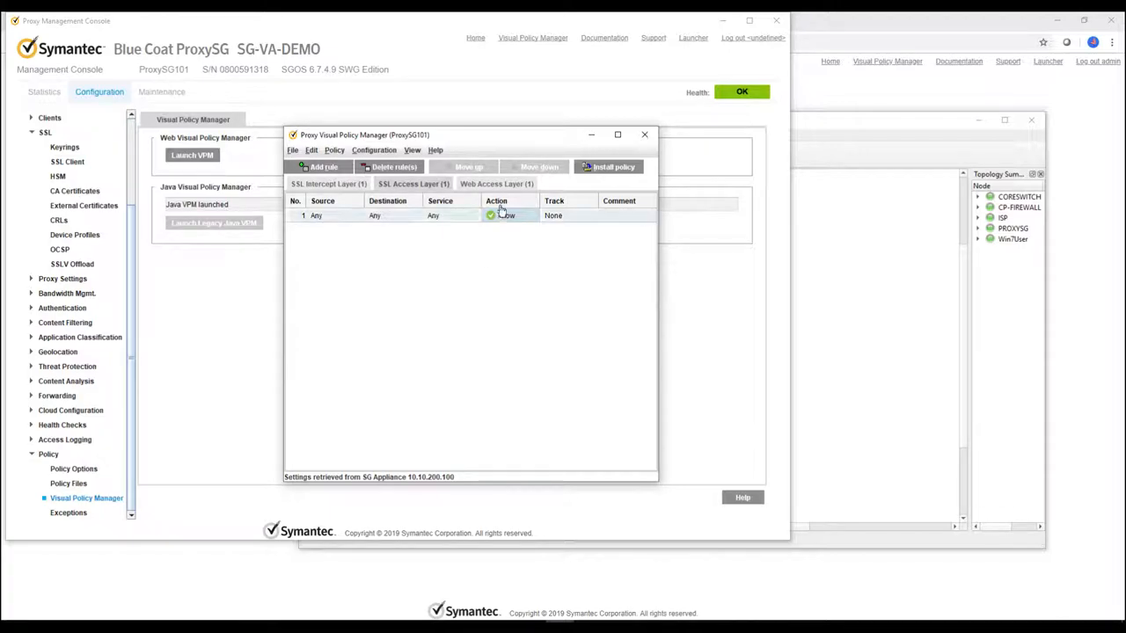
click(319, 166)
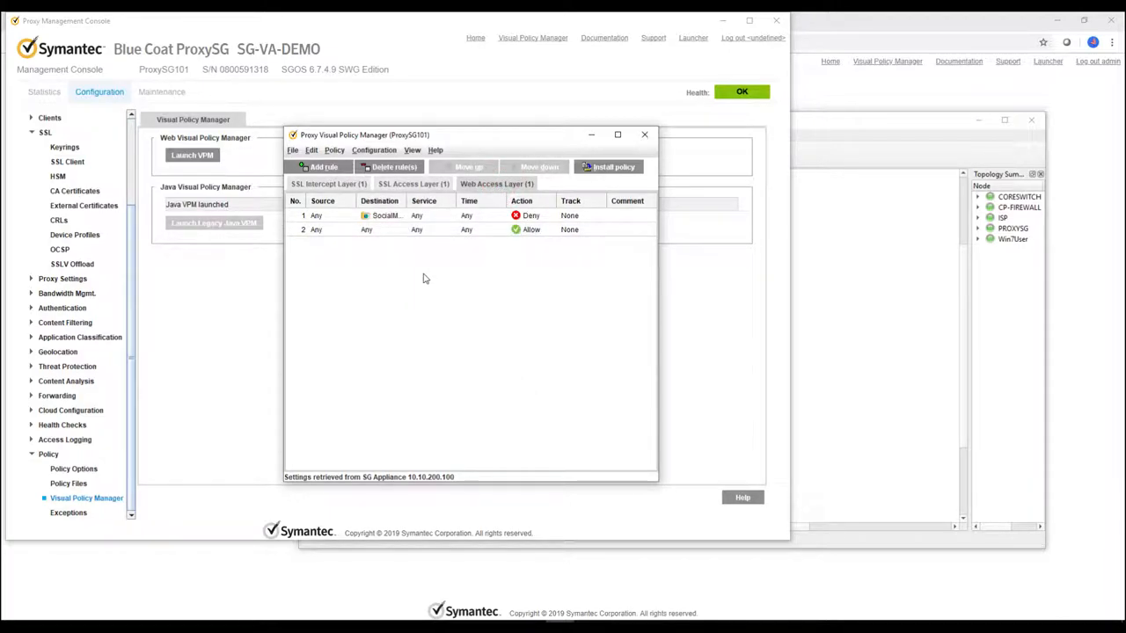
mouse_move(499, 290)
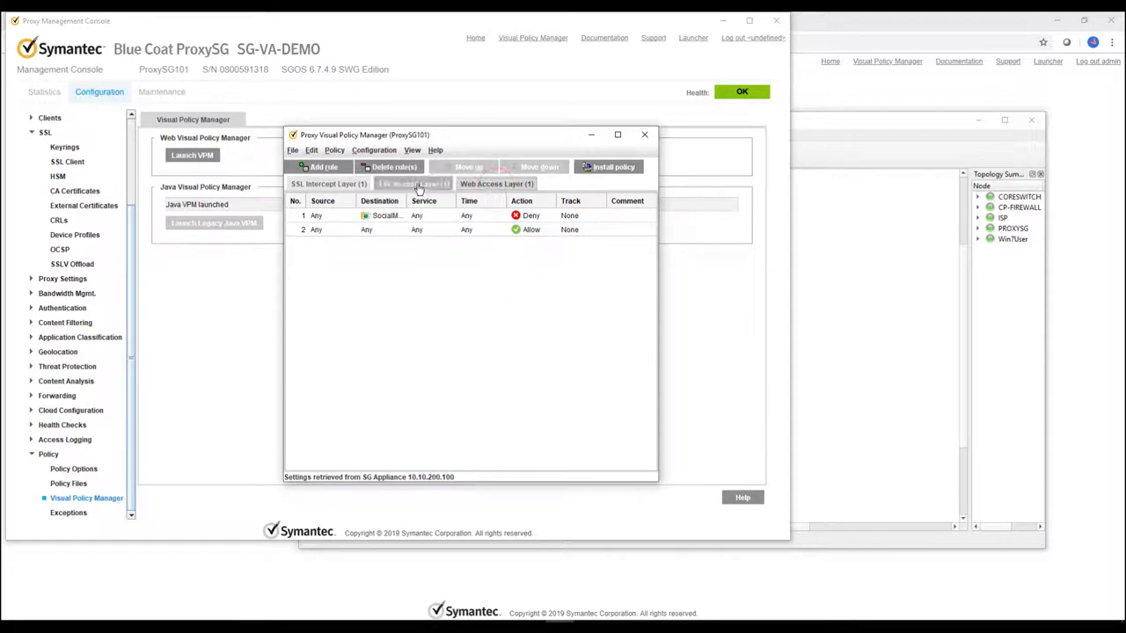
click(413, 184)
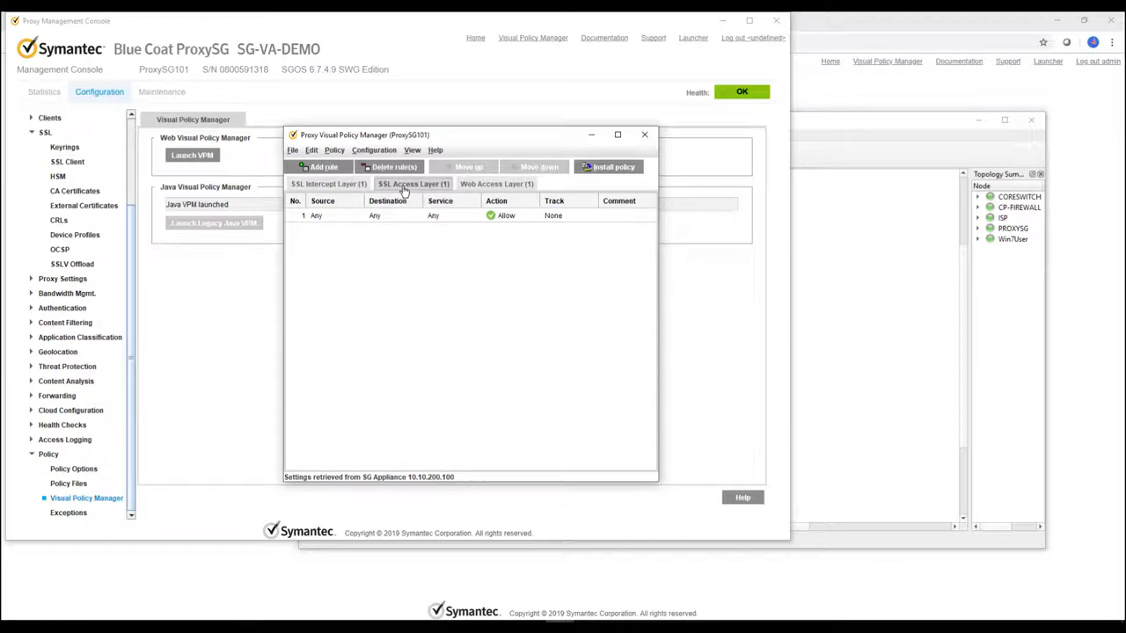
click(328, 183)
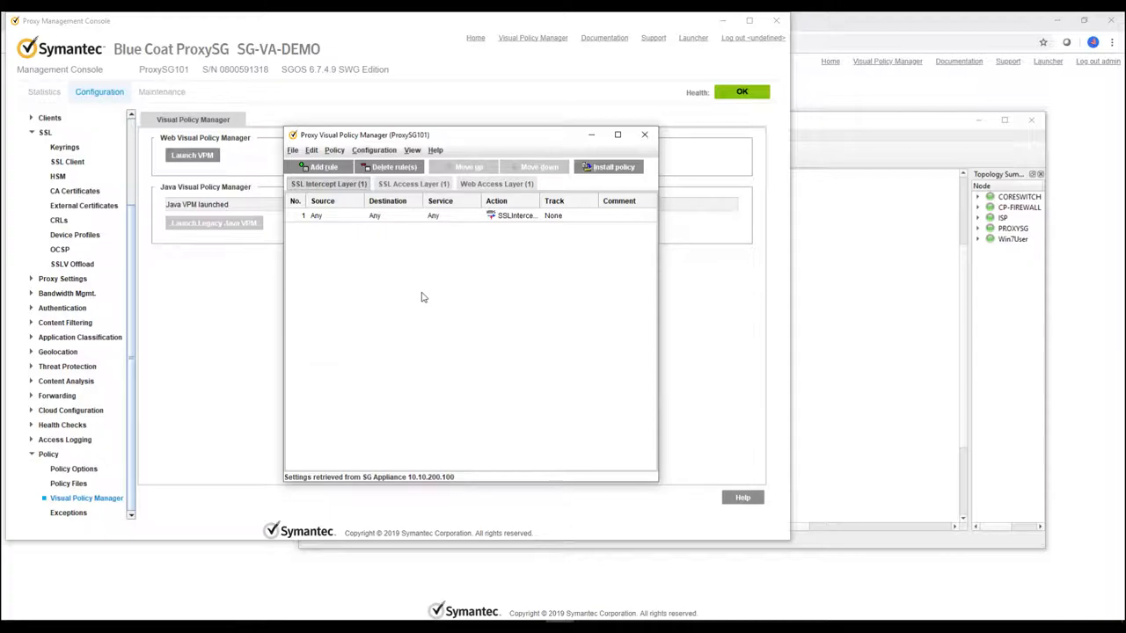
- Reconfirm Allow as the SSL access rule's action and show the Web Access social-media deny rules
click(414, 184)
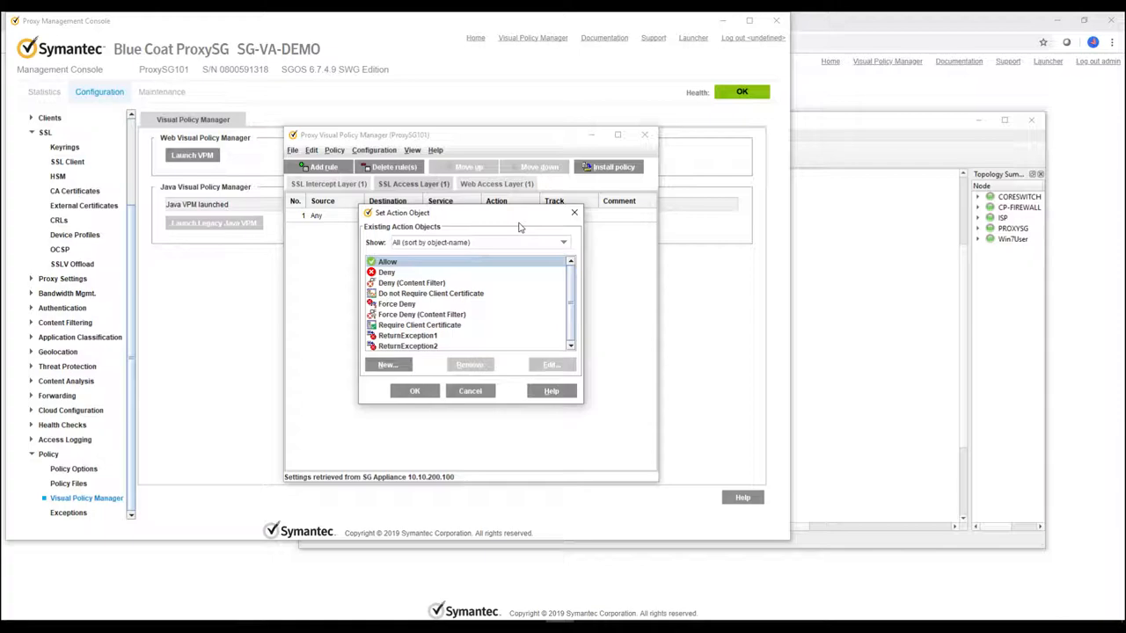
mouse_move(392, 430)
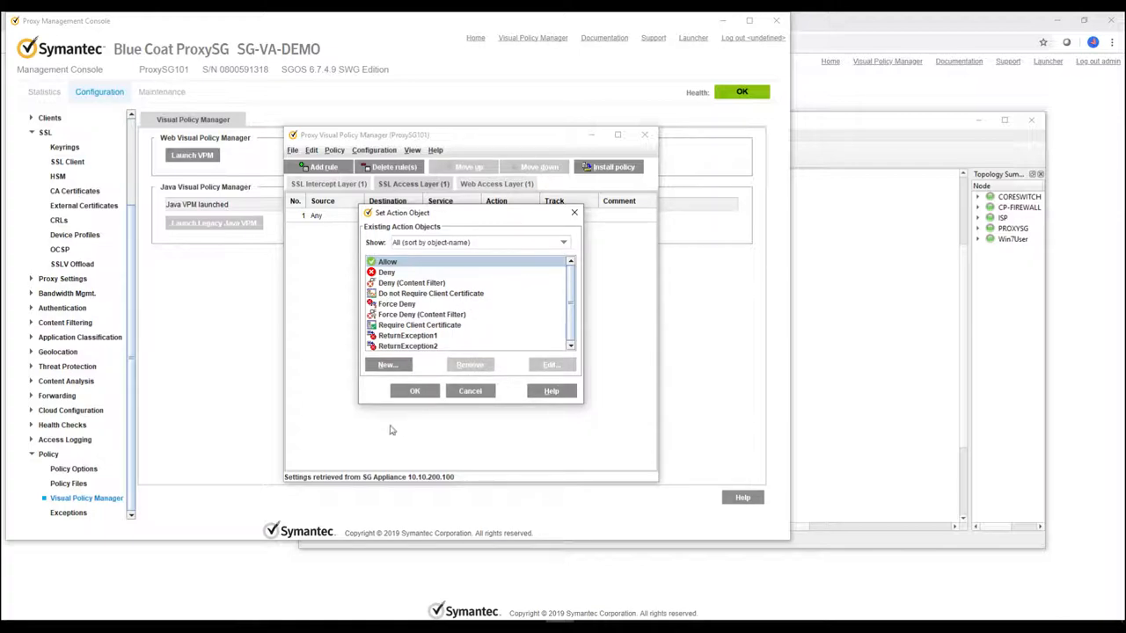
click(387, 364)
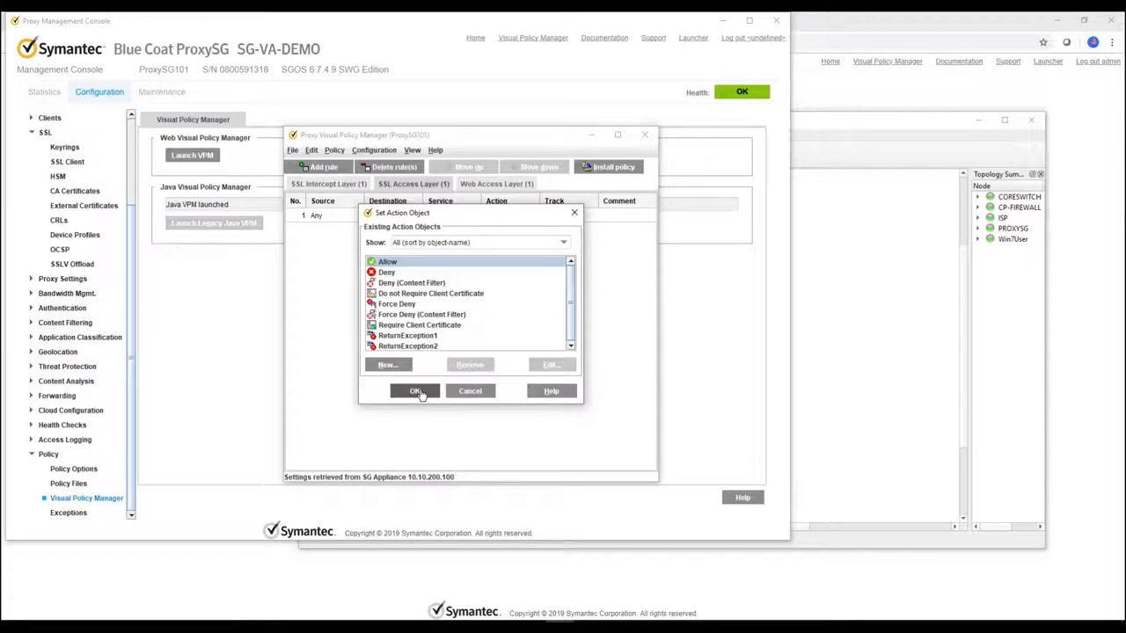
mouse_move(397, 393)
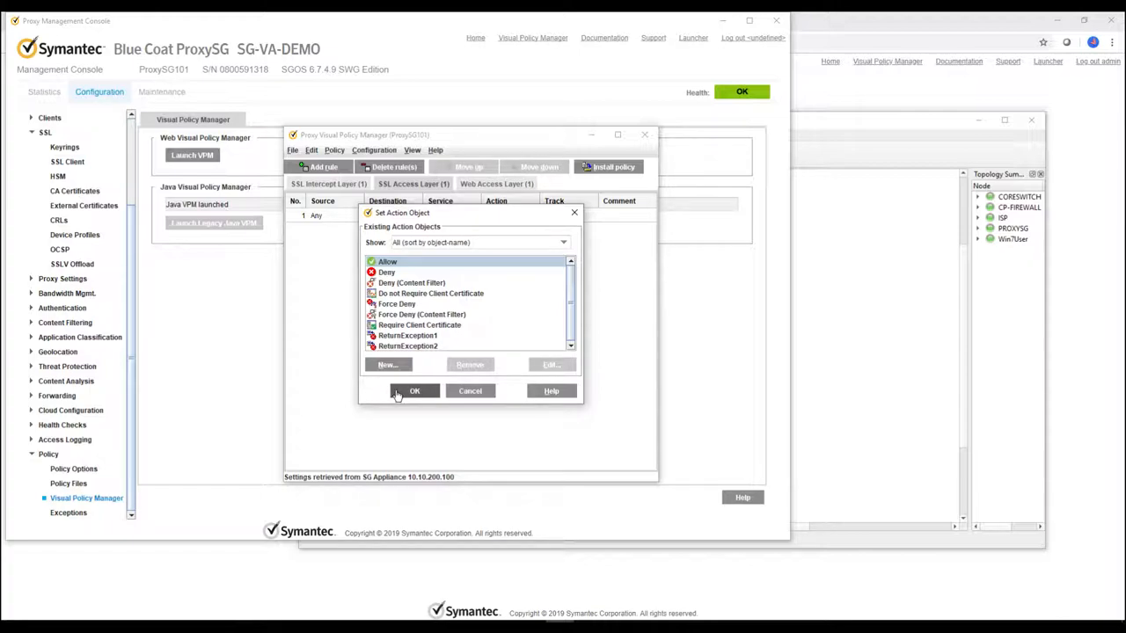
click(414, 391)
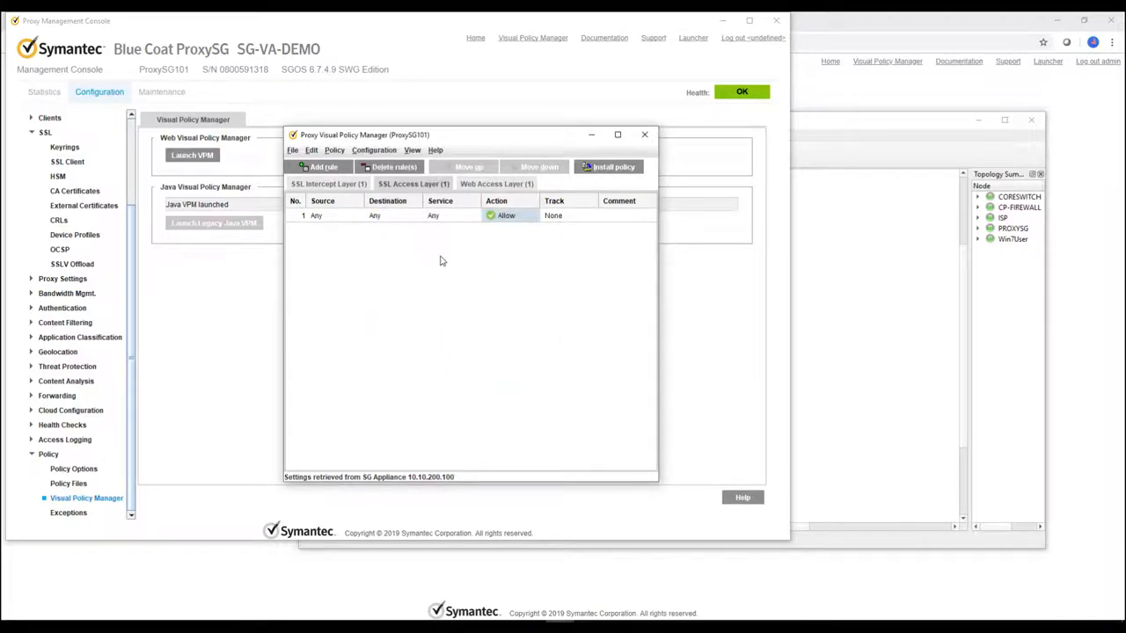
click(323, 167)
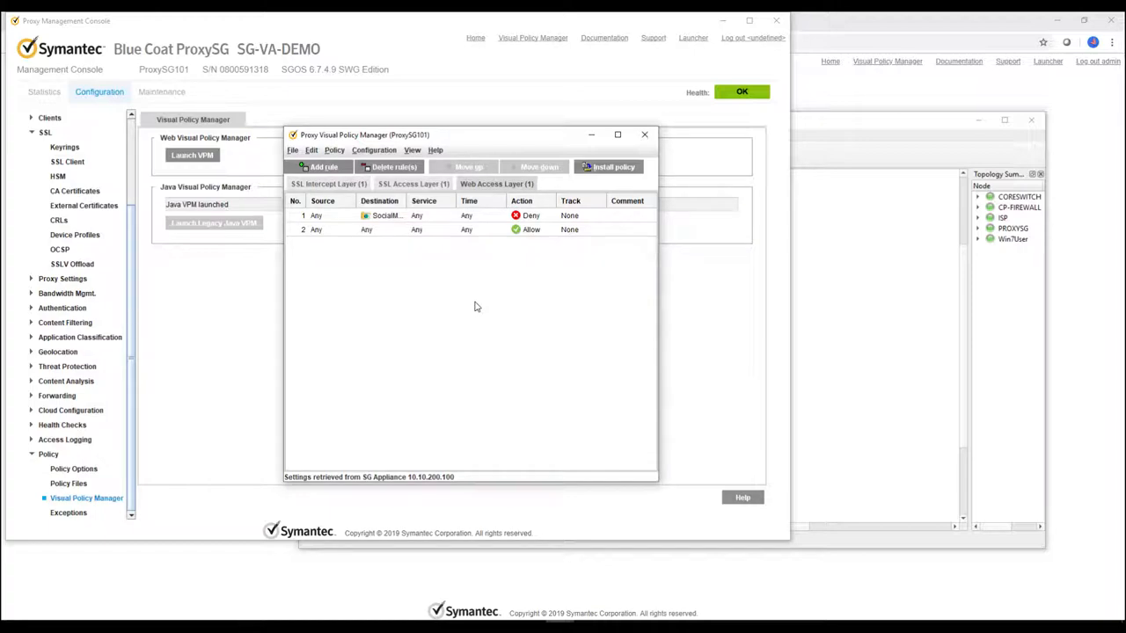
- Install the policy on the ProxySG appliance at 10.10.200.100 until 'Policy installed successfully'
click(457, 308)
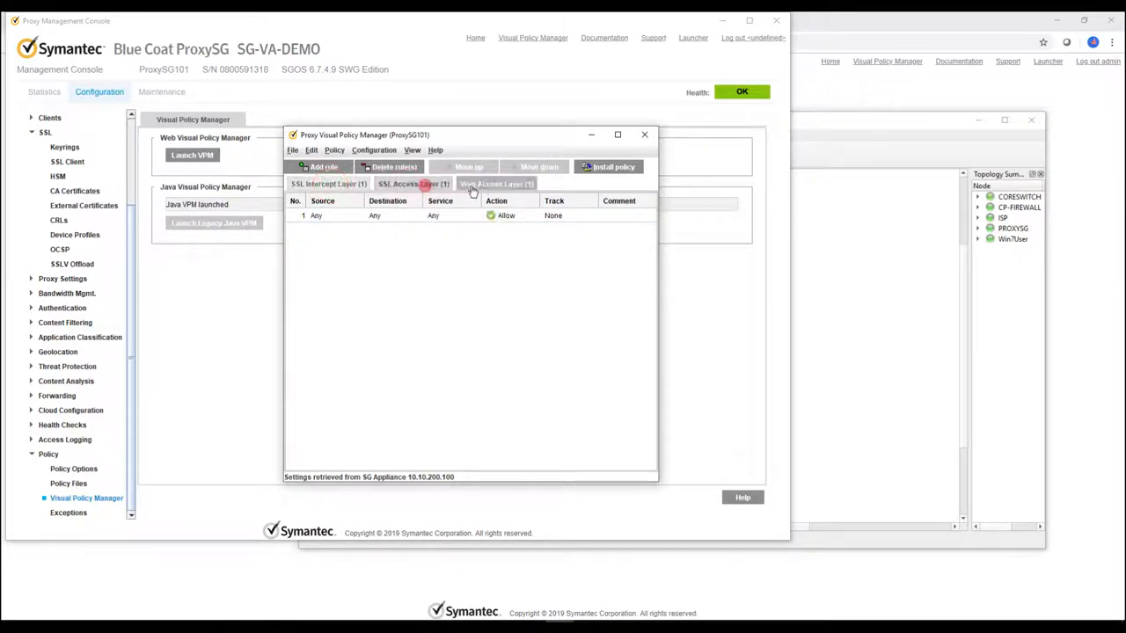
click(613, 167)
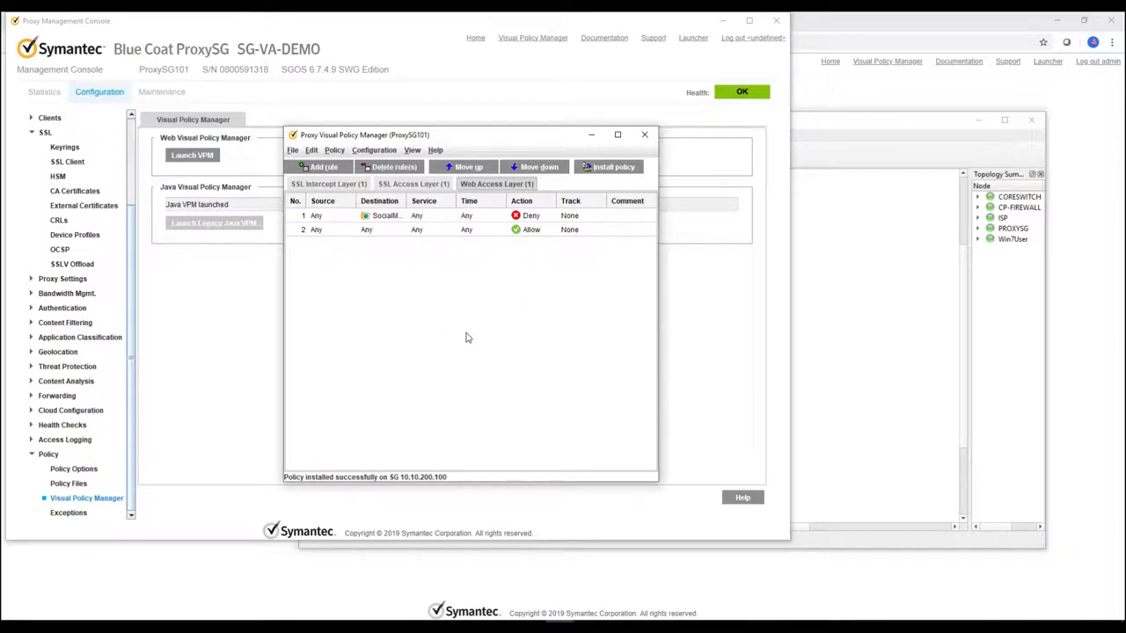
mouse_move(585, 148)
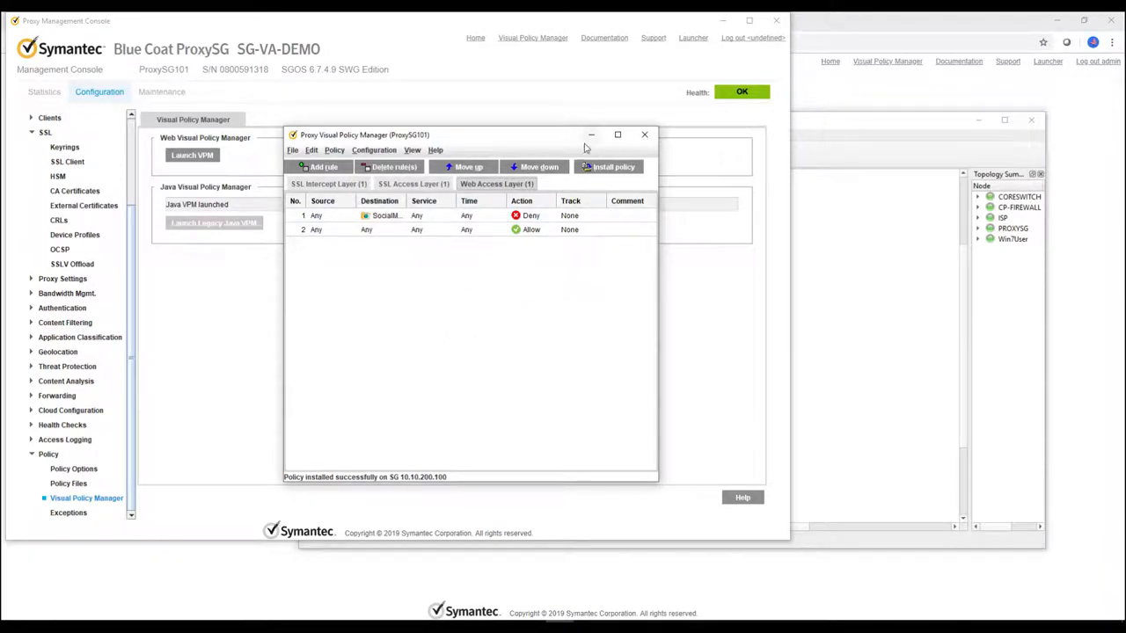
mouse_move(591, 134)
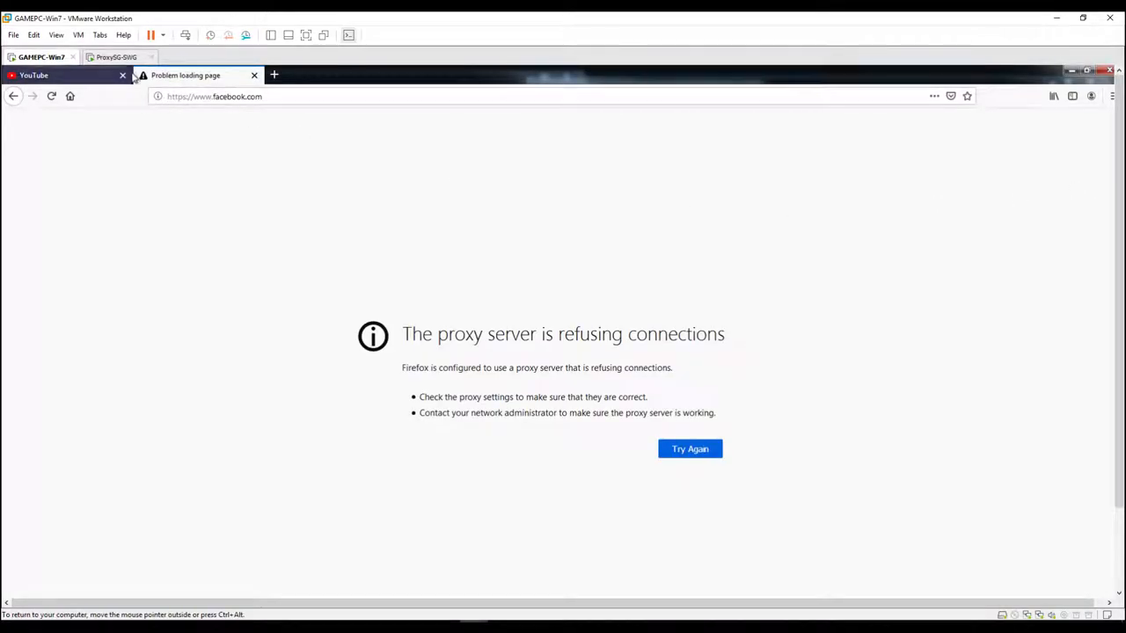
click(122, 74)
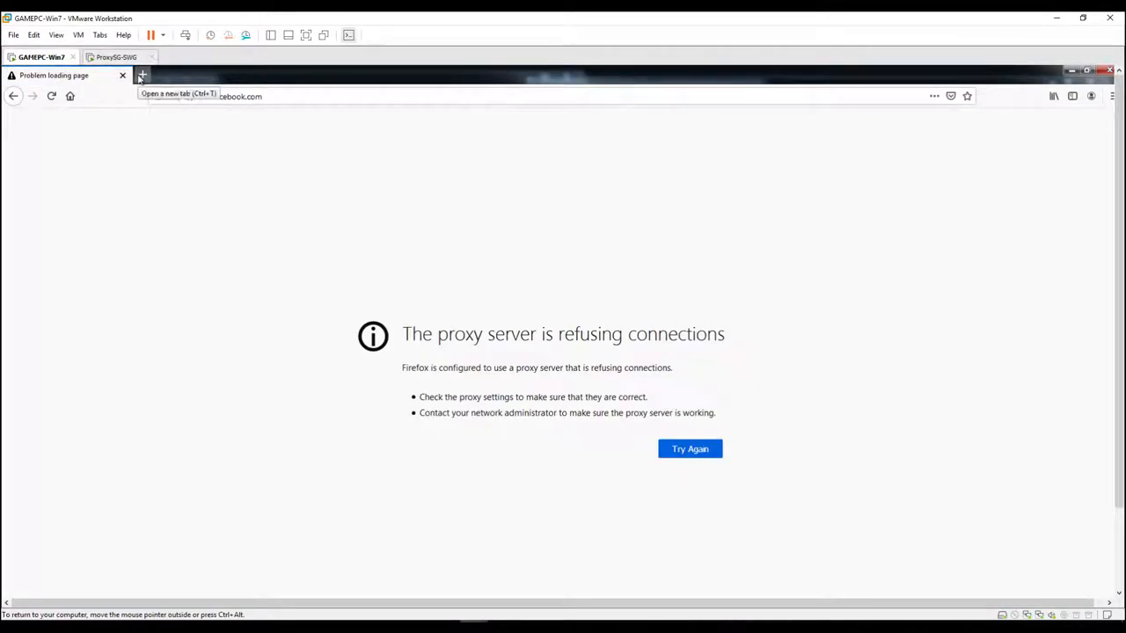
click(142, 74)
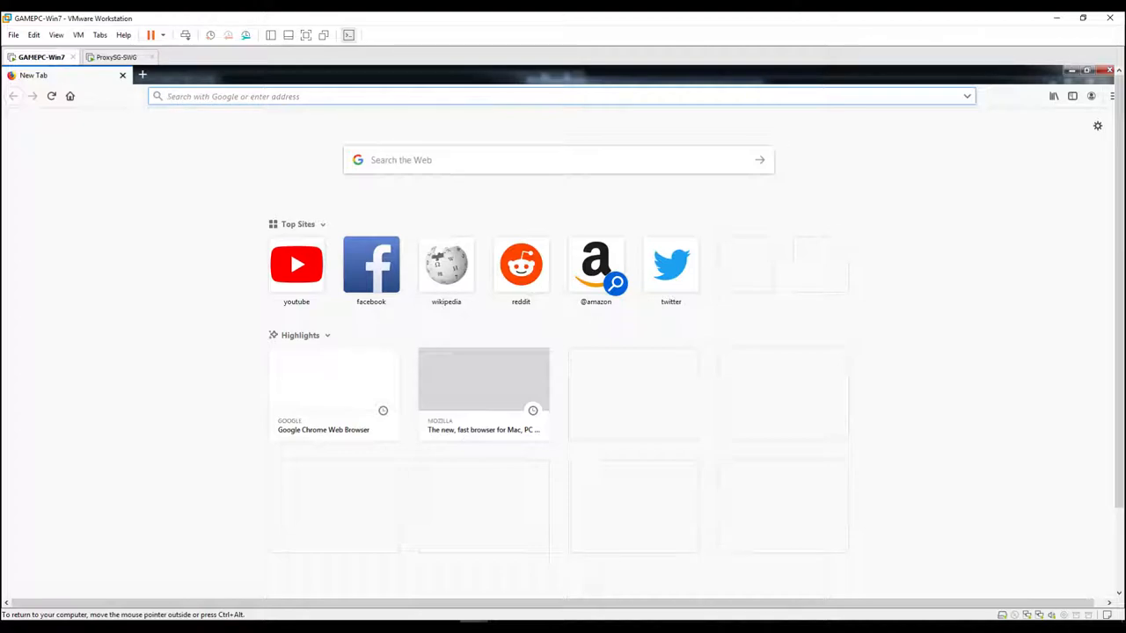
text(google.com/)
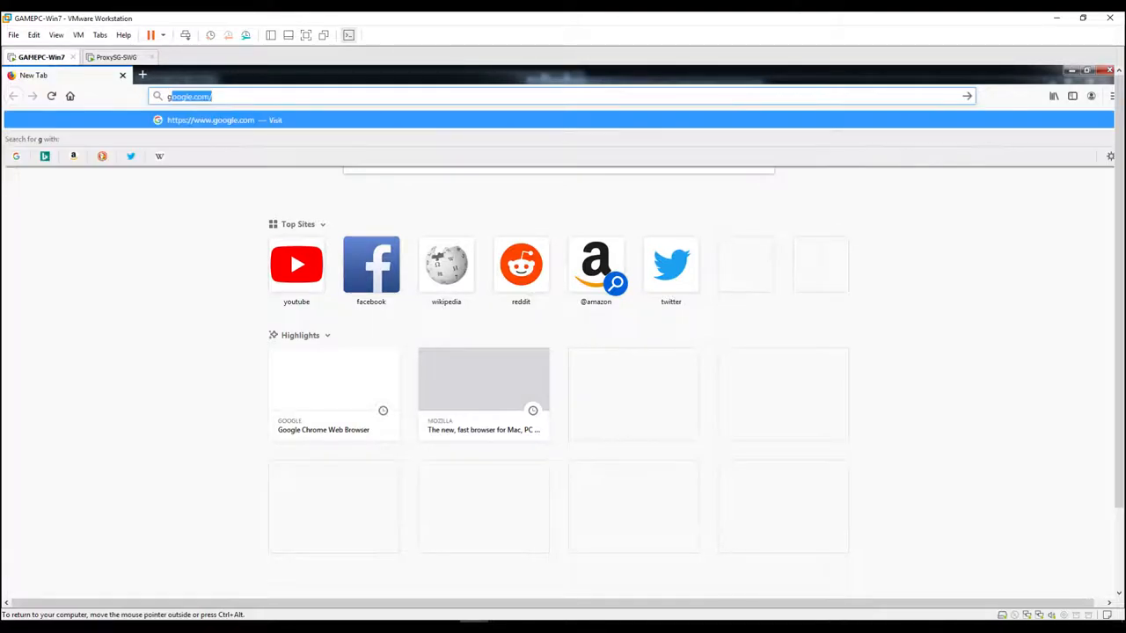
key(Return)
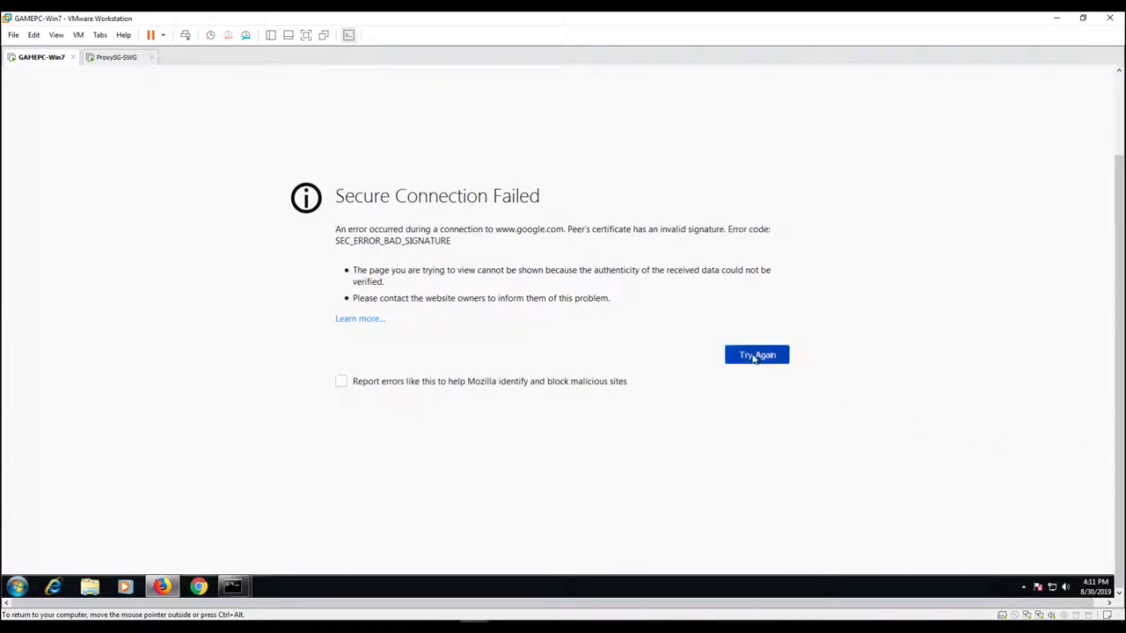
mouse_move(636, 401)
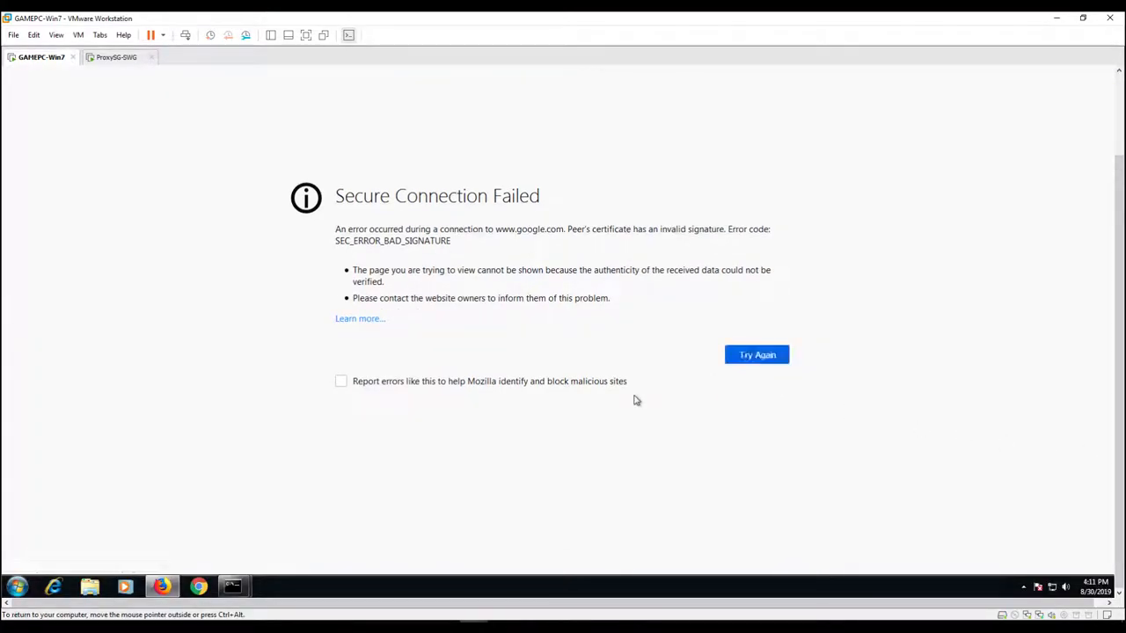
mouse_move(360, 318)
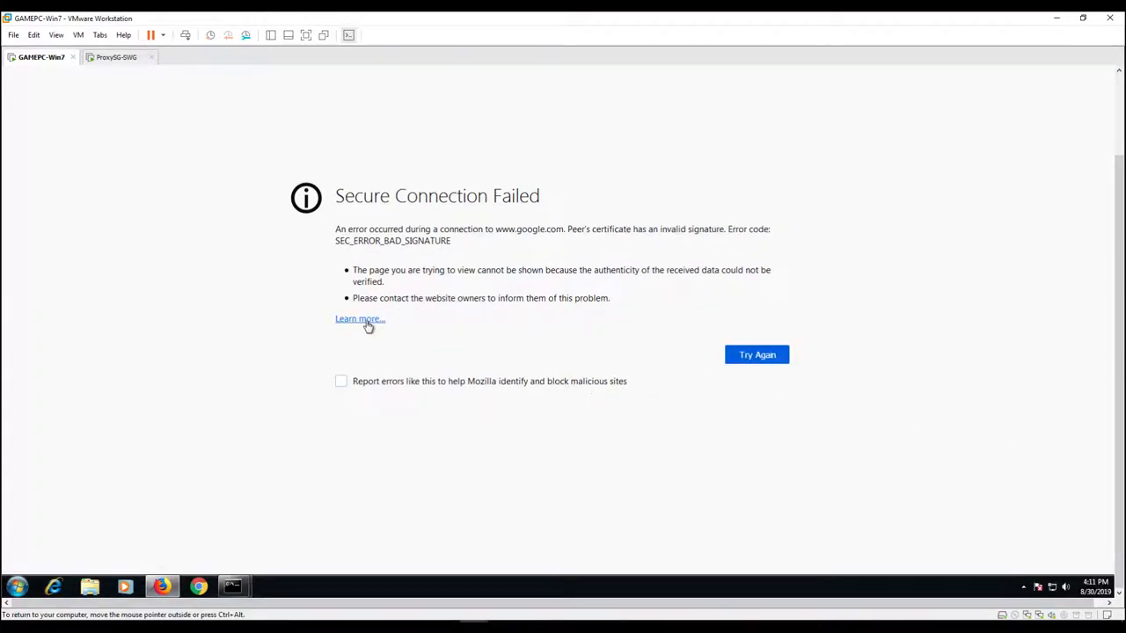
click(359, 318)
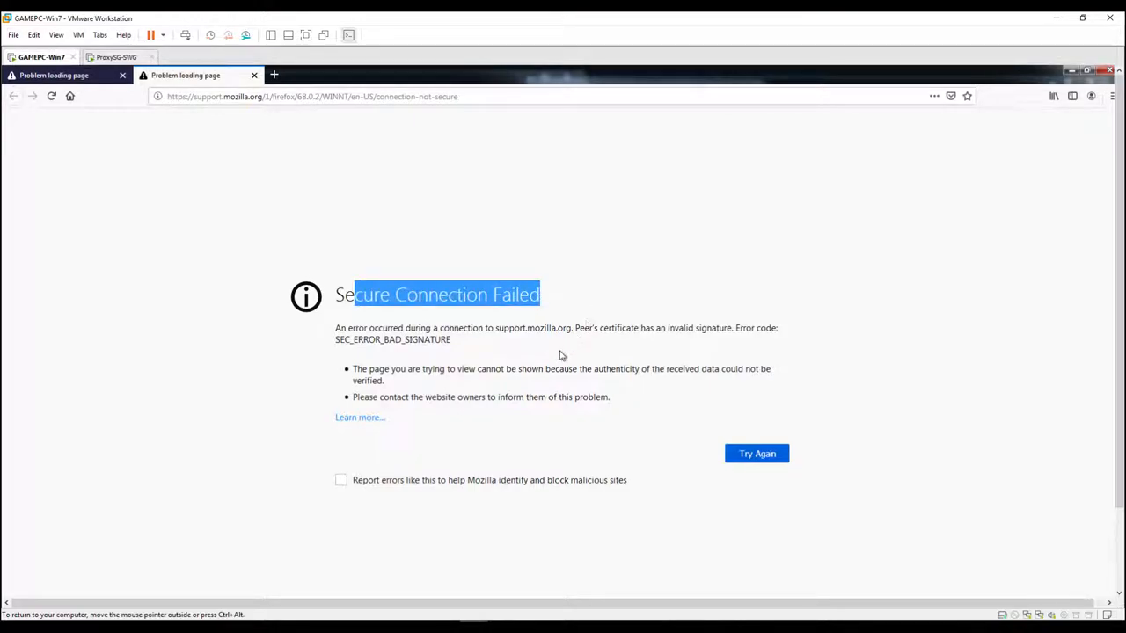
click(448, 280)
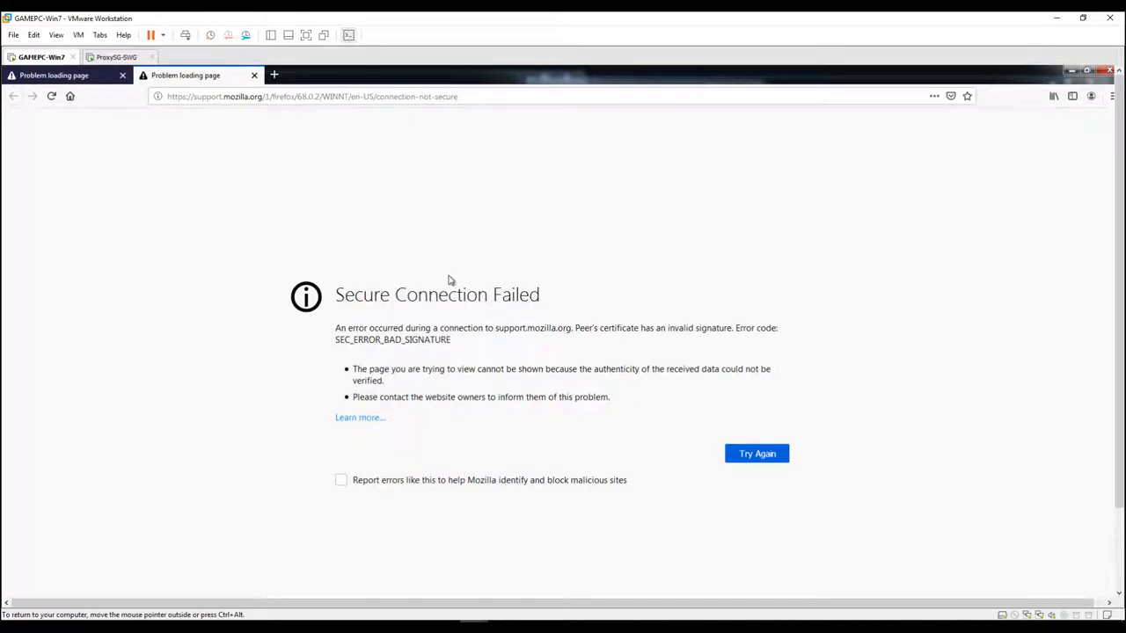
mouse_move(582, 244)
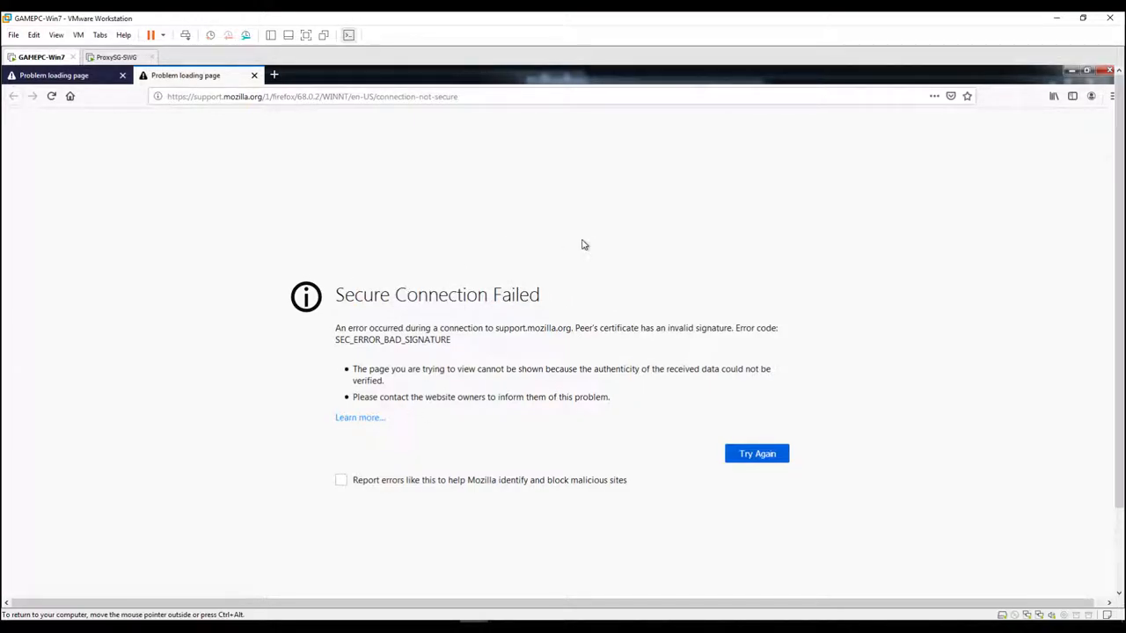
mouse_move(558, 306)
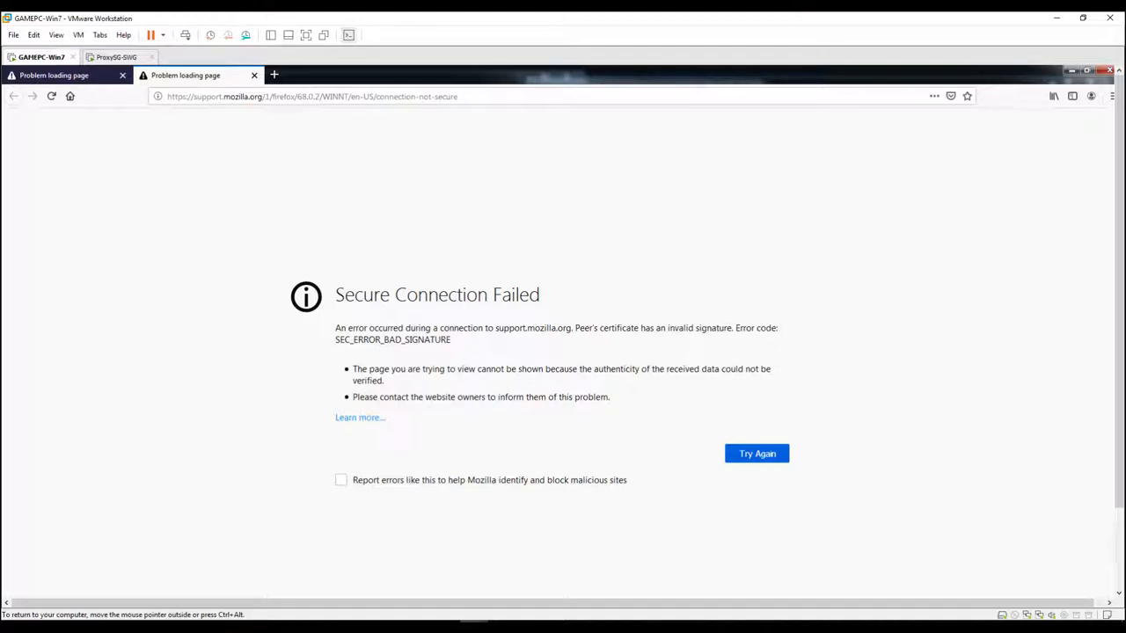
mouse_move(416, 215)
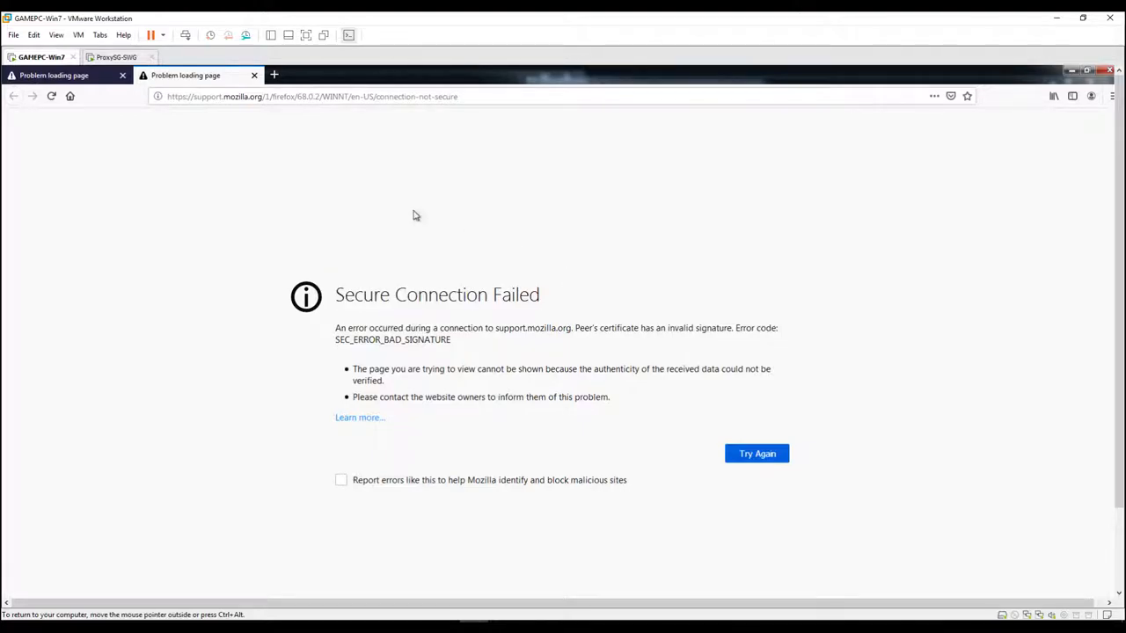
click(158, 96)
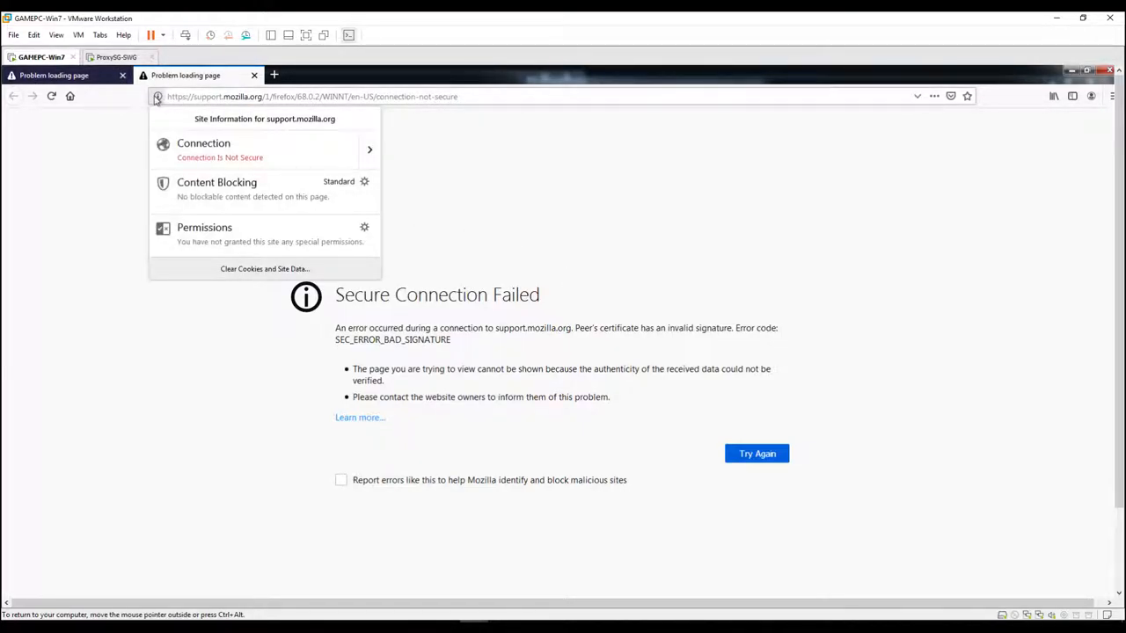
click(369, 150)
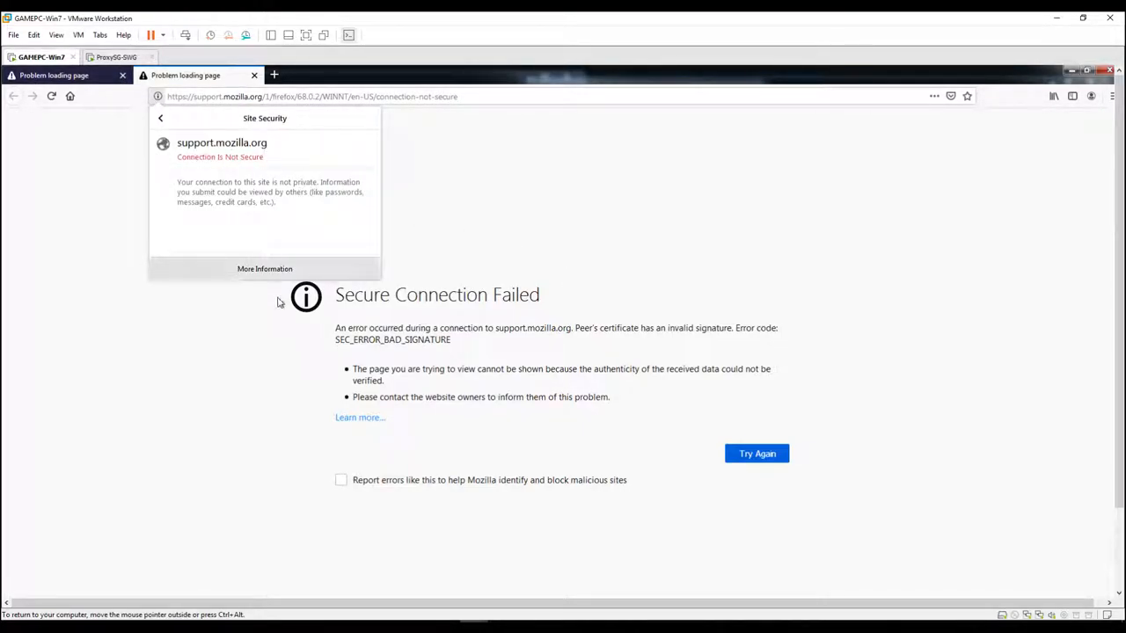
click(265, 268)
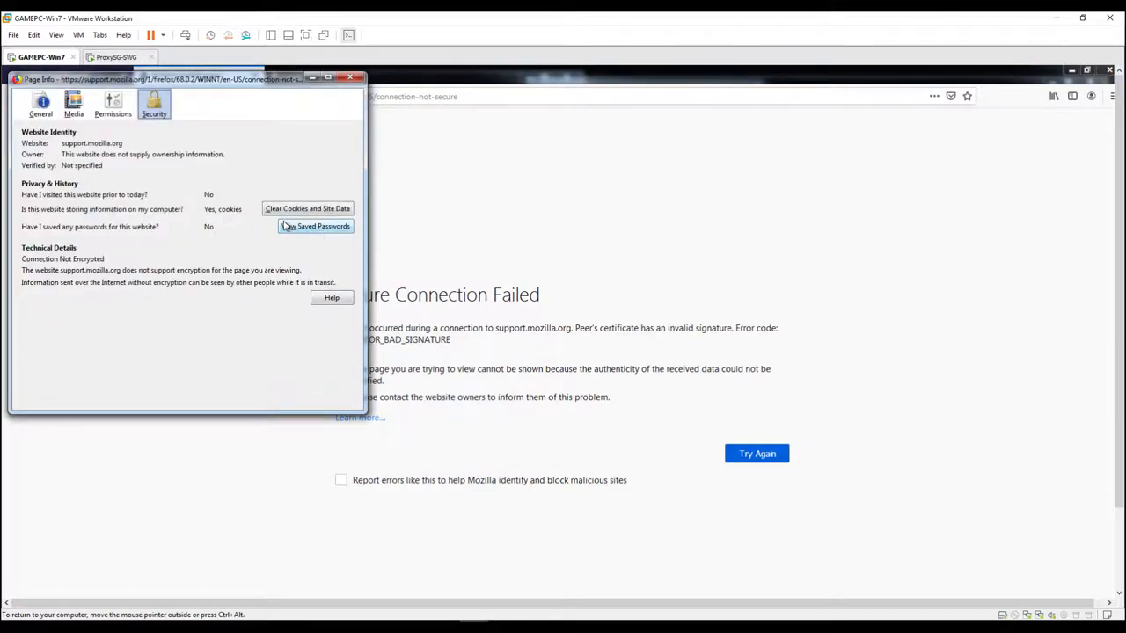
mouse_move(340, 109)
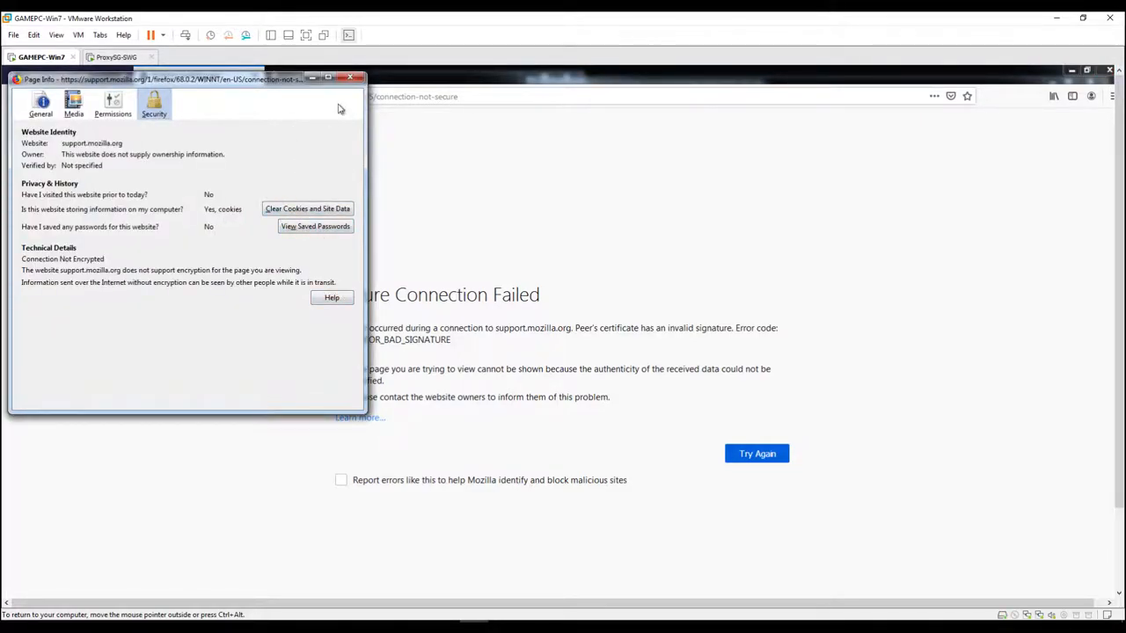
click(350, 78)
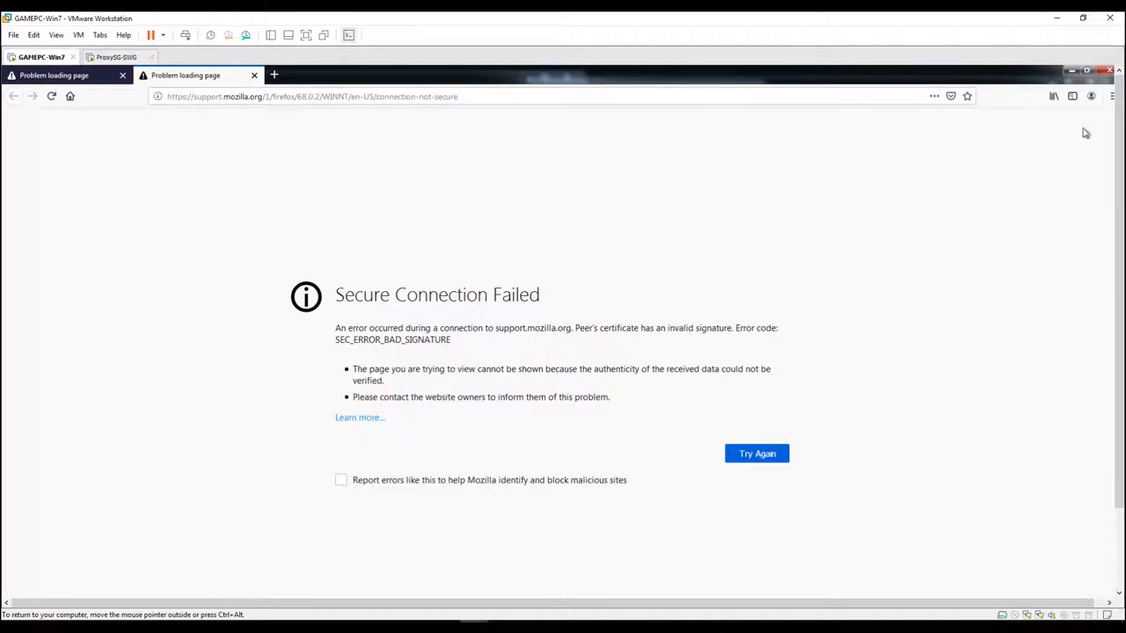
mouse_move(656, 249)
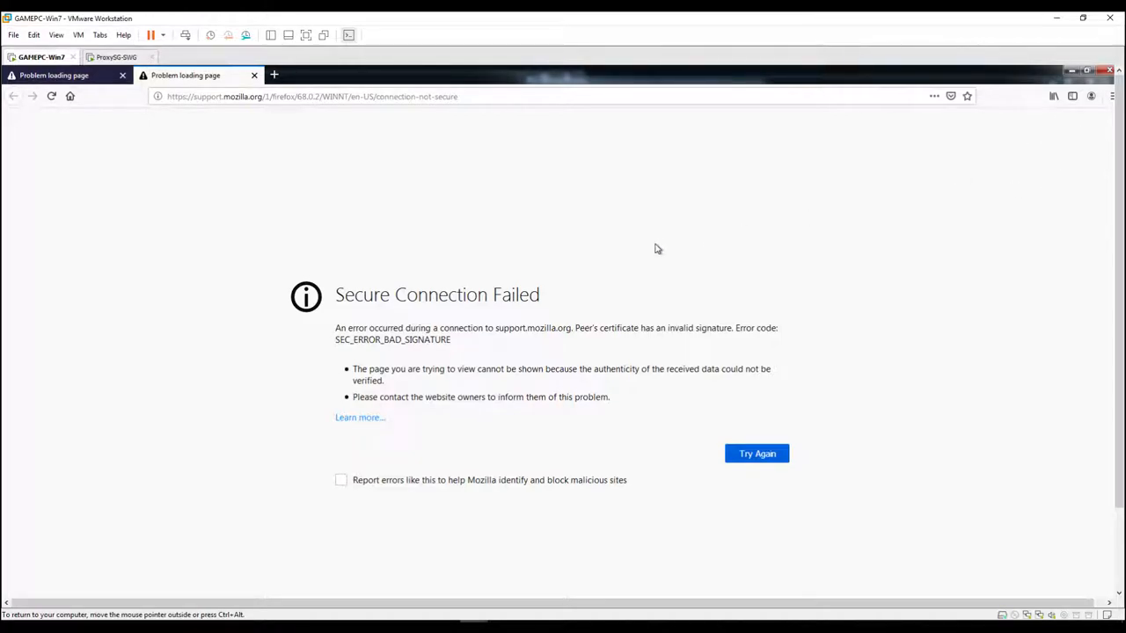
mouse_move(649, 253)
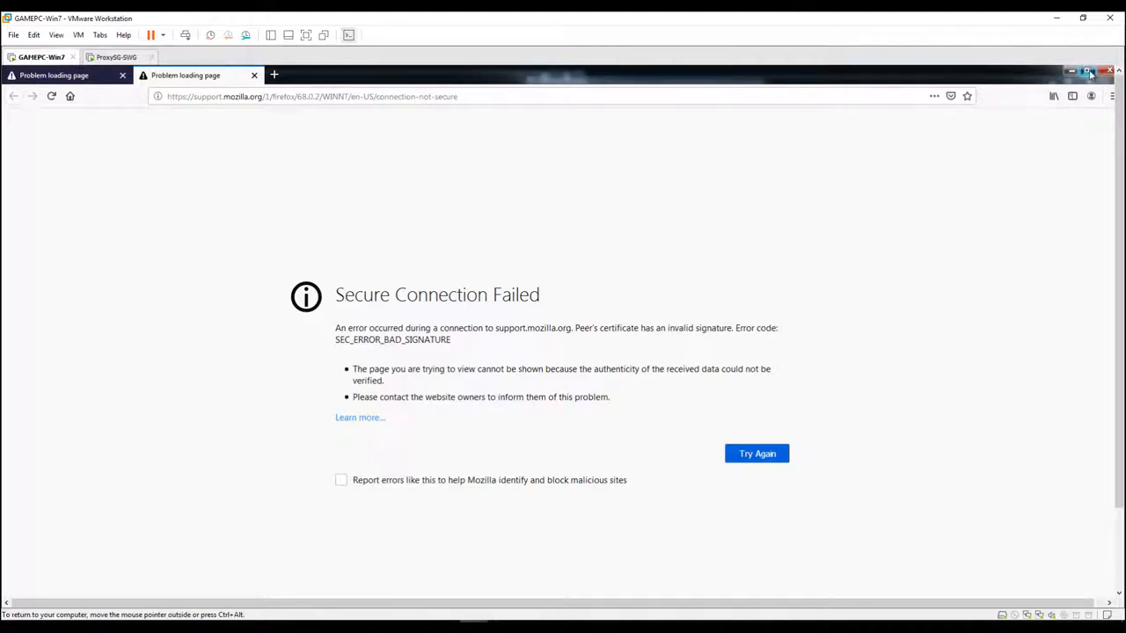
- Minimize the failed Firefox page inside the VM and return to the host's ProxySG console
click(1087, 71)
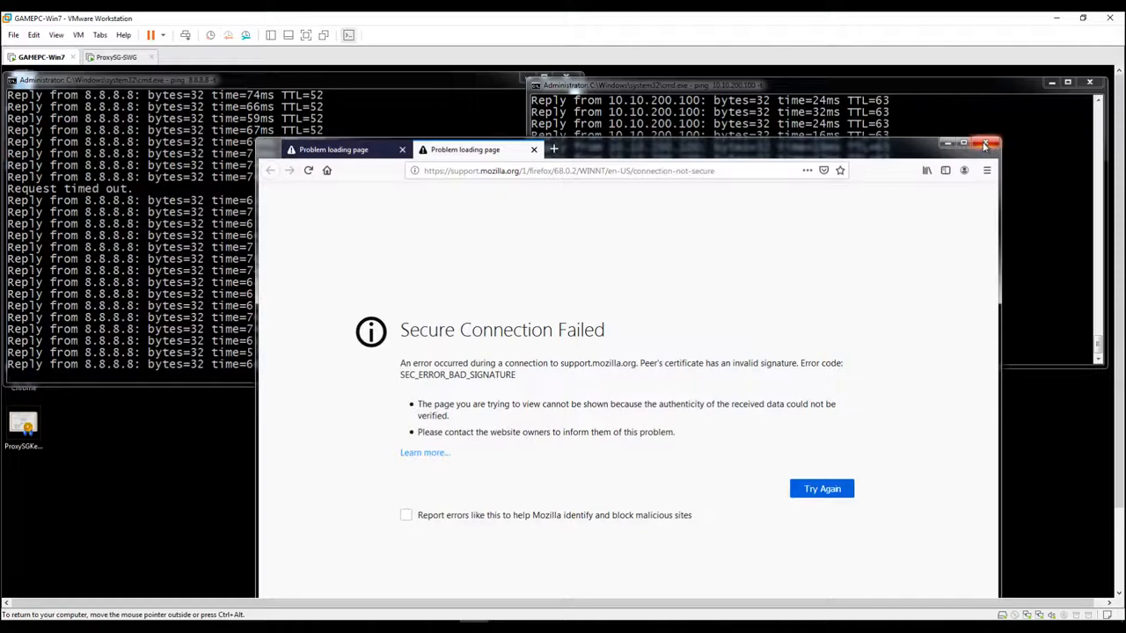
mouse_move(937, 146)
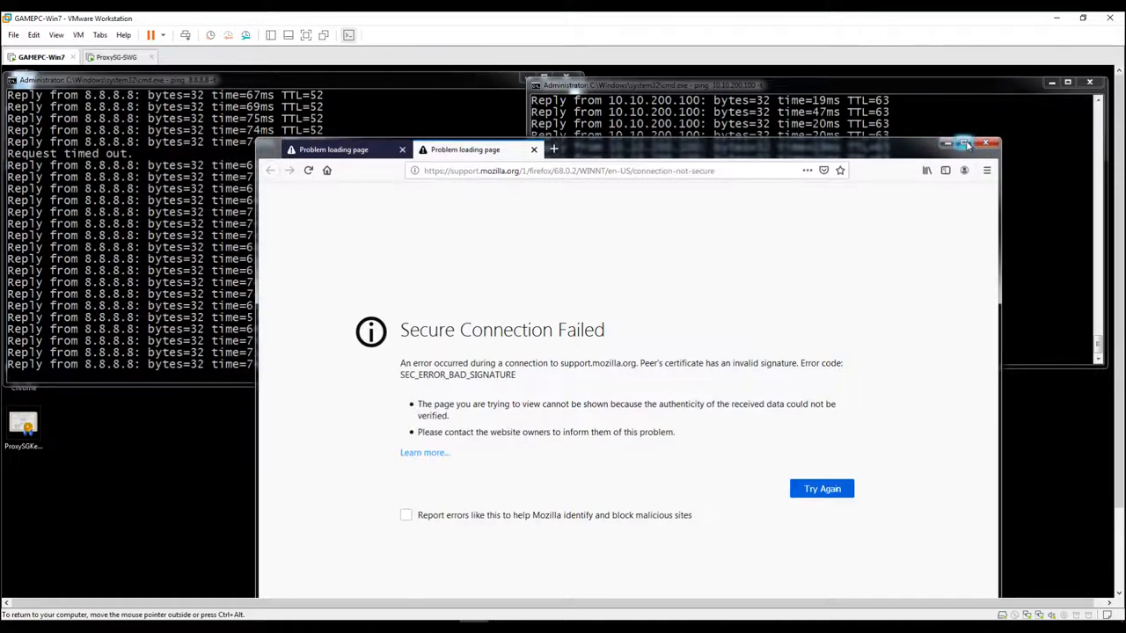
click(963, 144)
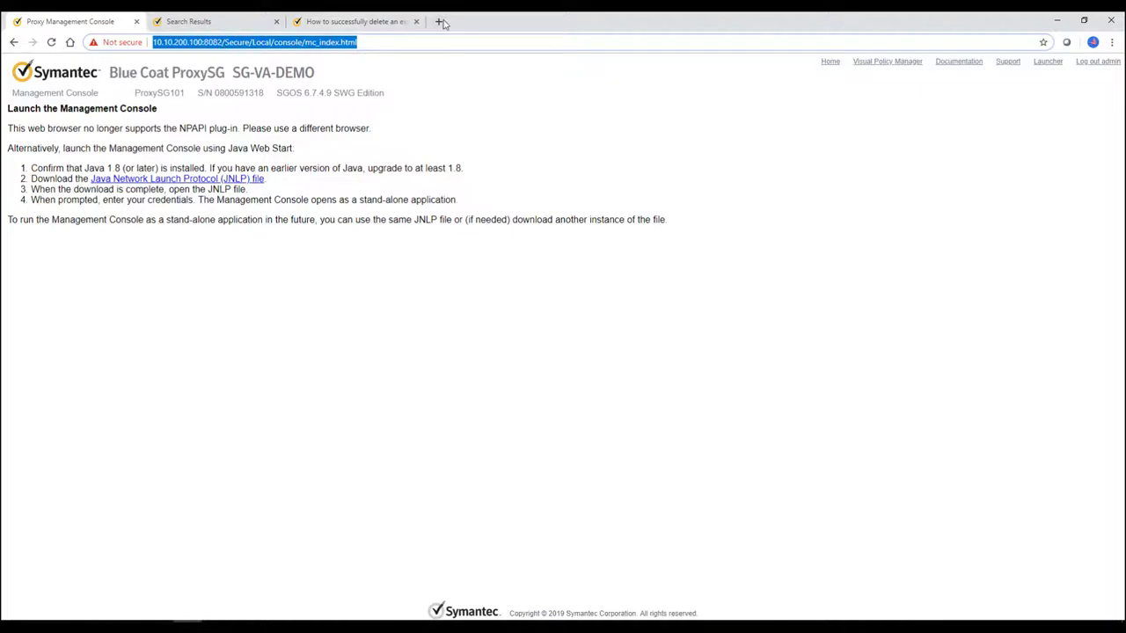
click(440, 21)
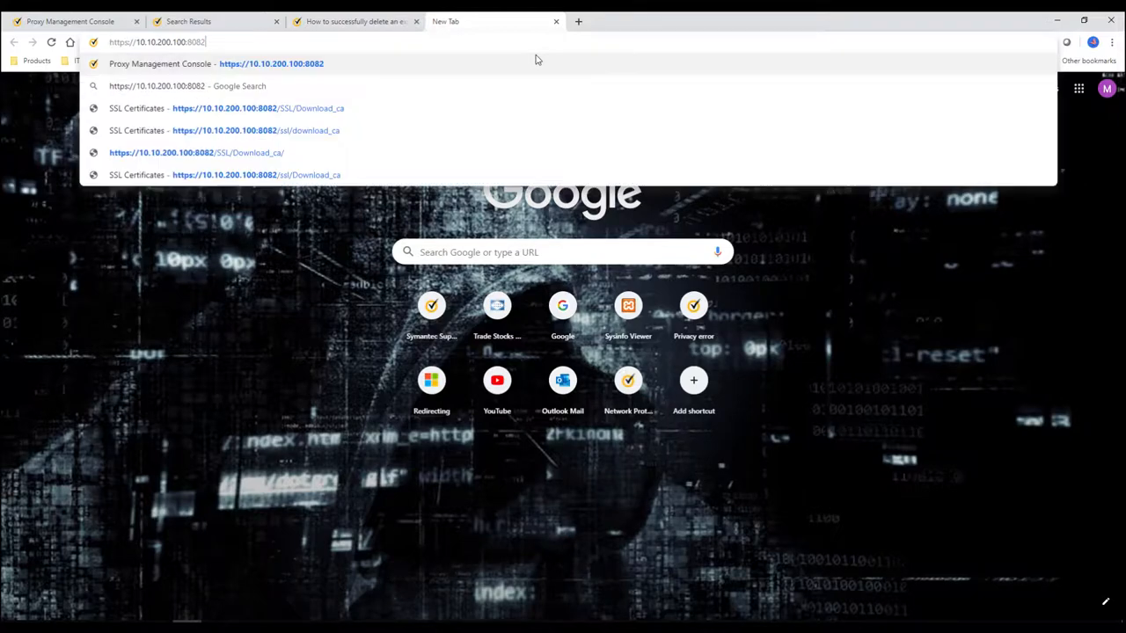
text(/)
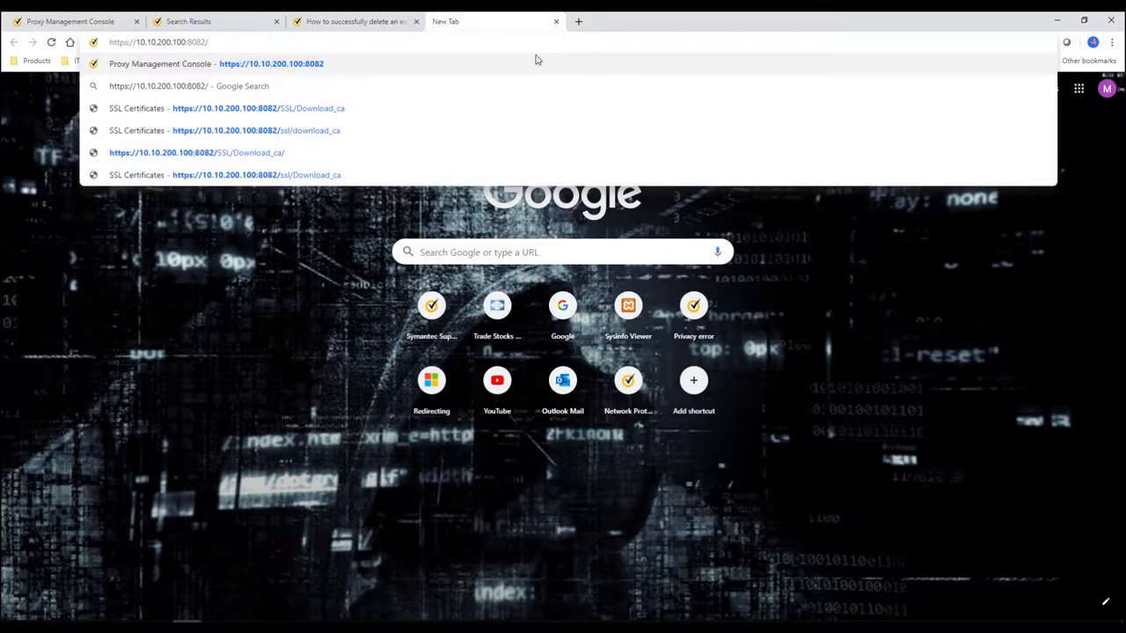
text(ssl)
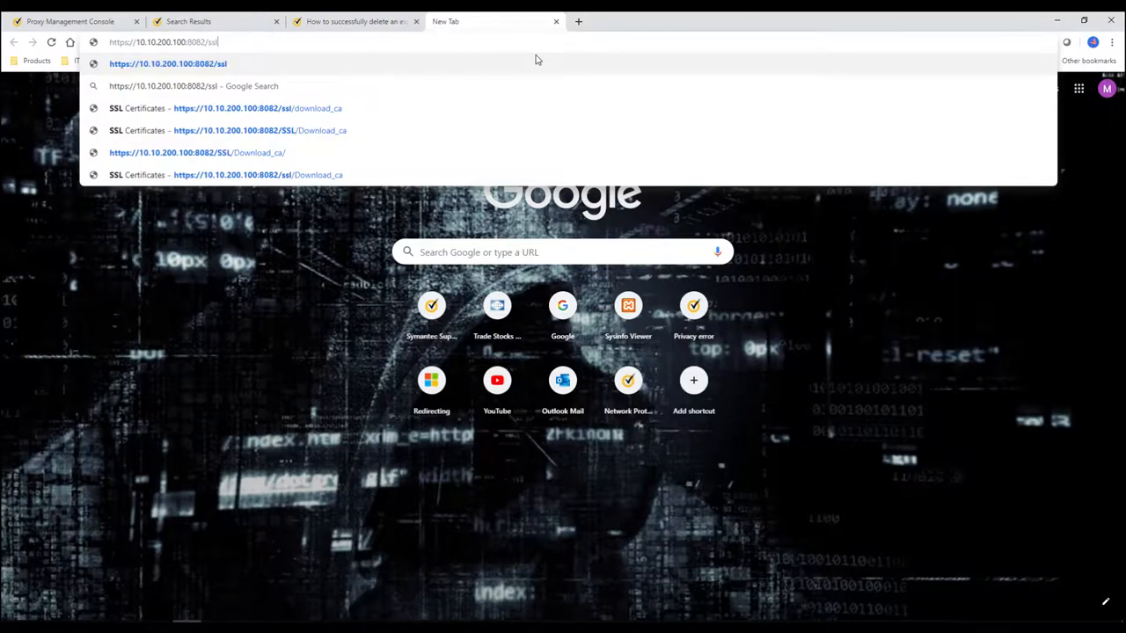
text(/down)
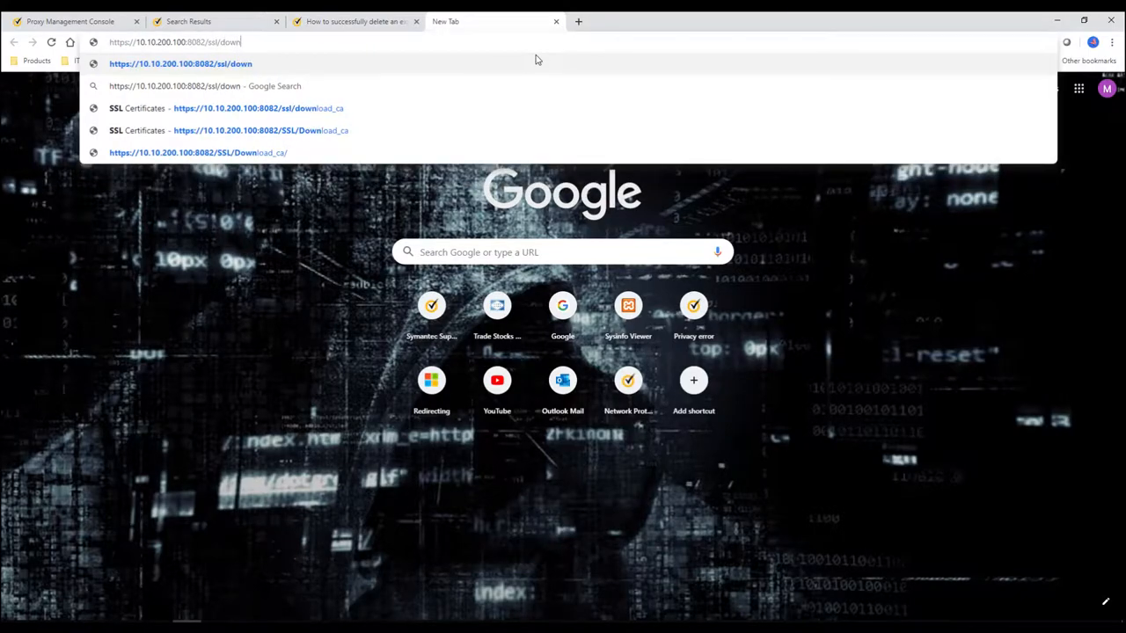
text(load_ca)
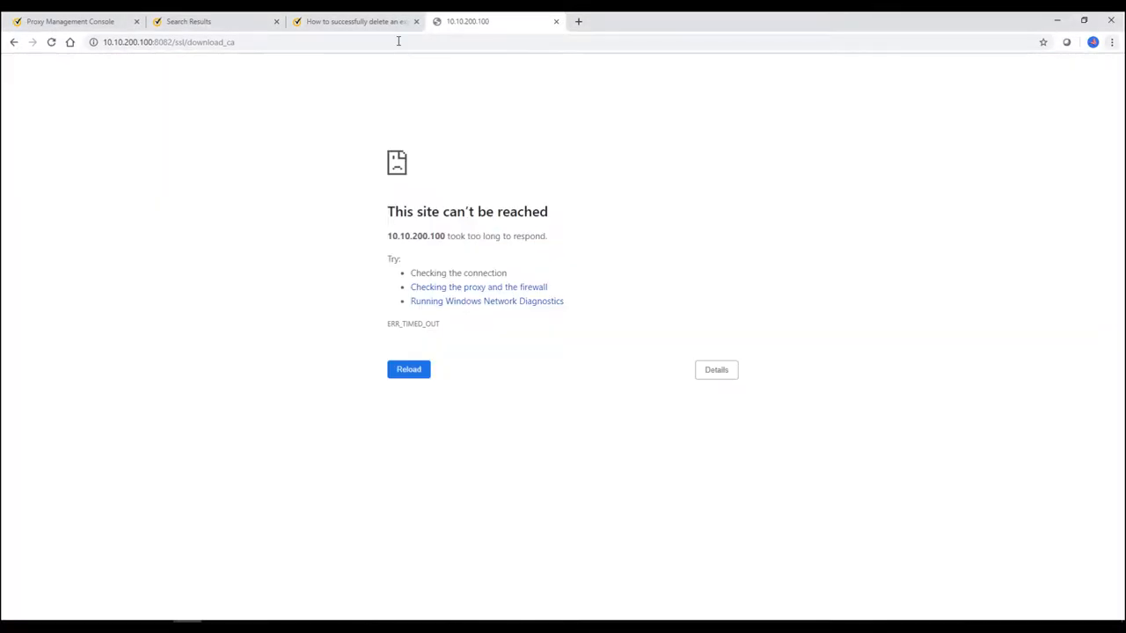
- Reload the SSL Certificates page and download the ProxySG101 keyring as ProxySG101.cer to Downloads
click(408, 369)
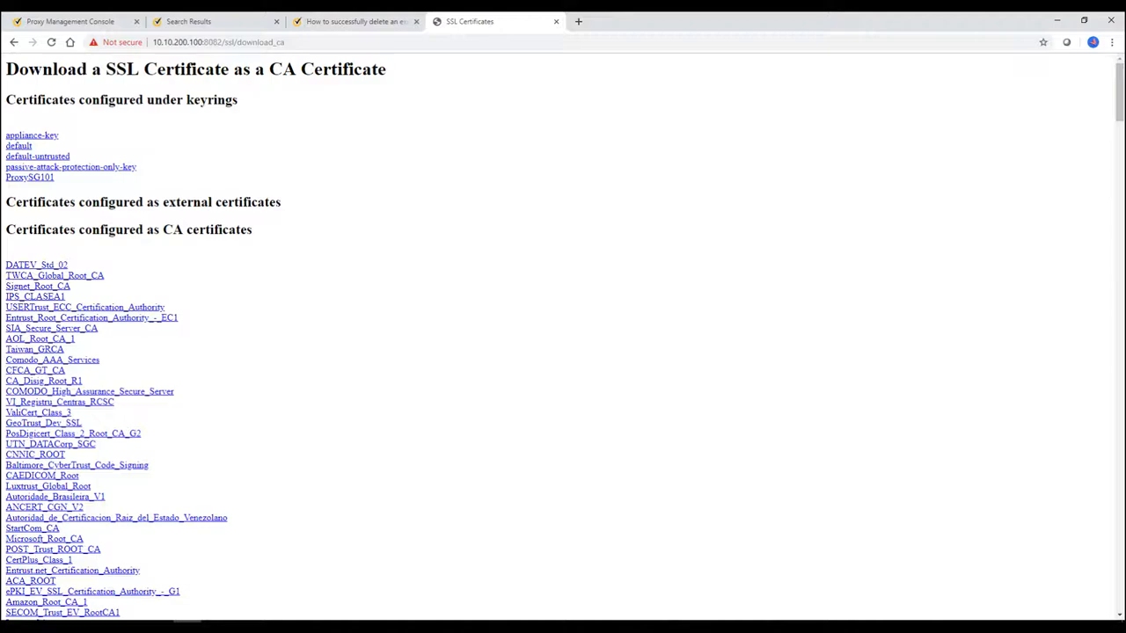
mouse_move(5, 187)
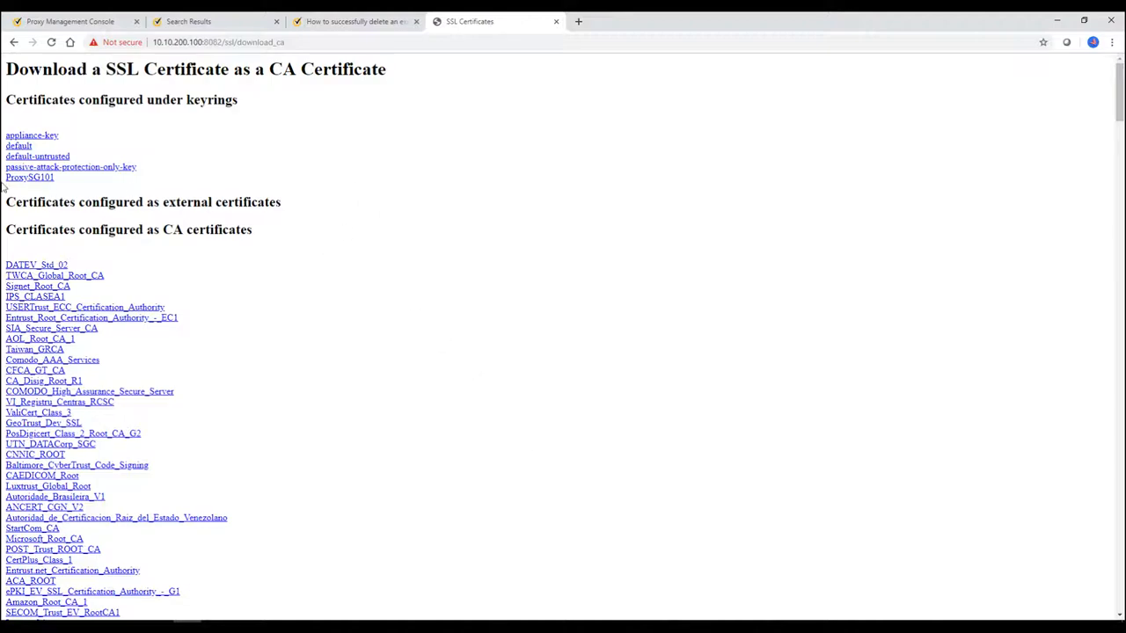
mouse_move(35, 177)
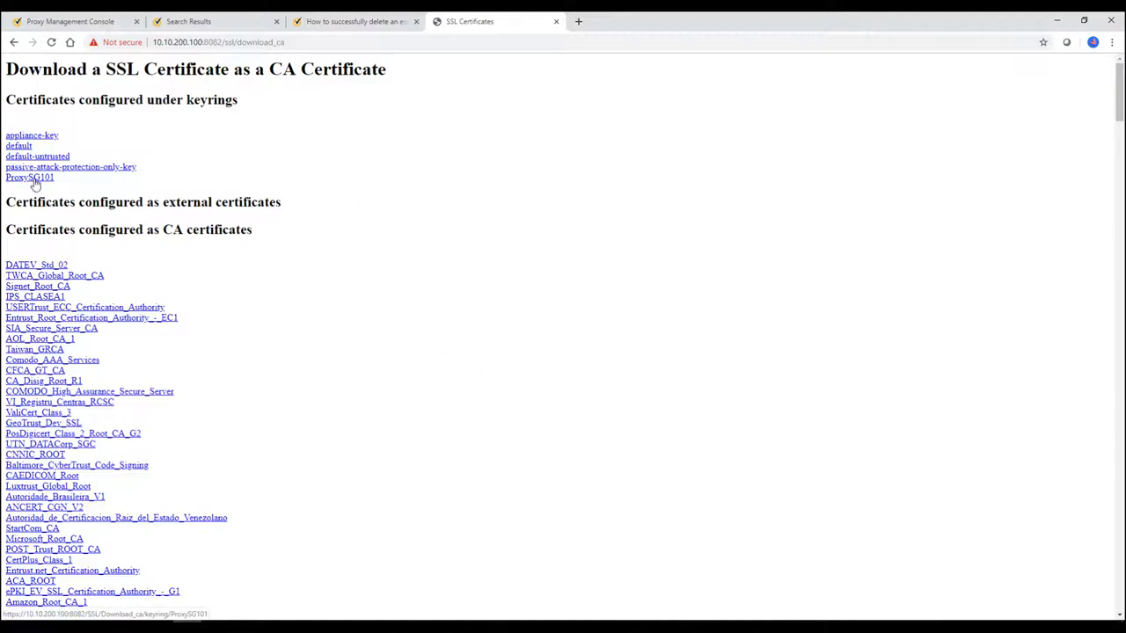
click(29, 177)
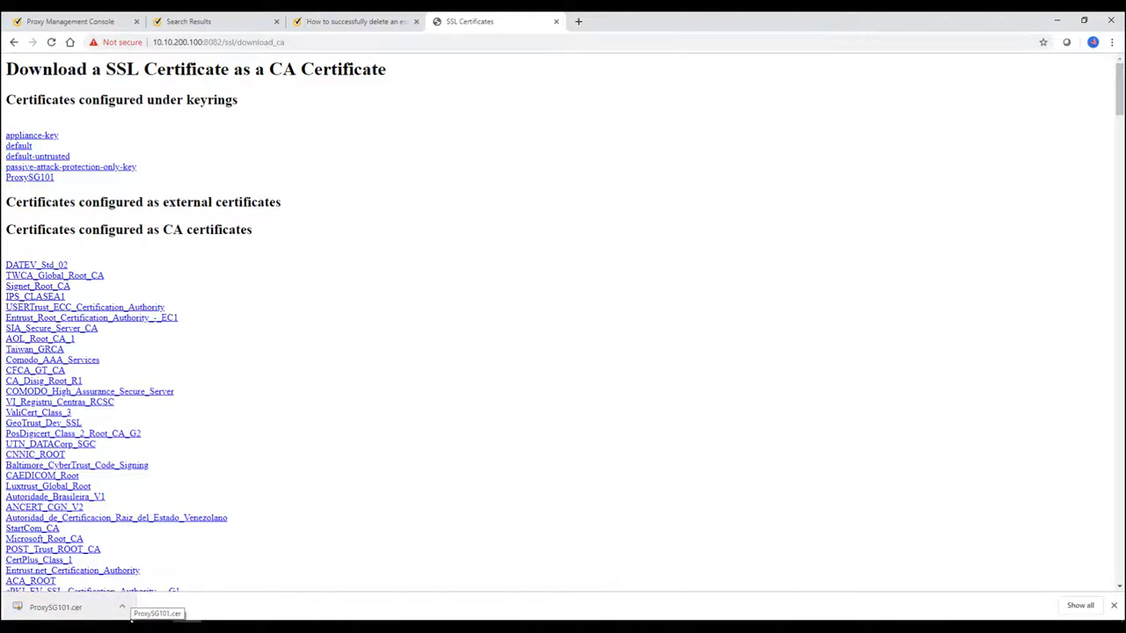
click(122, 607)
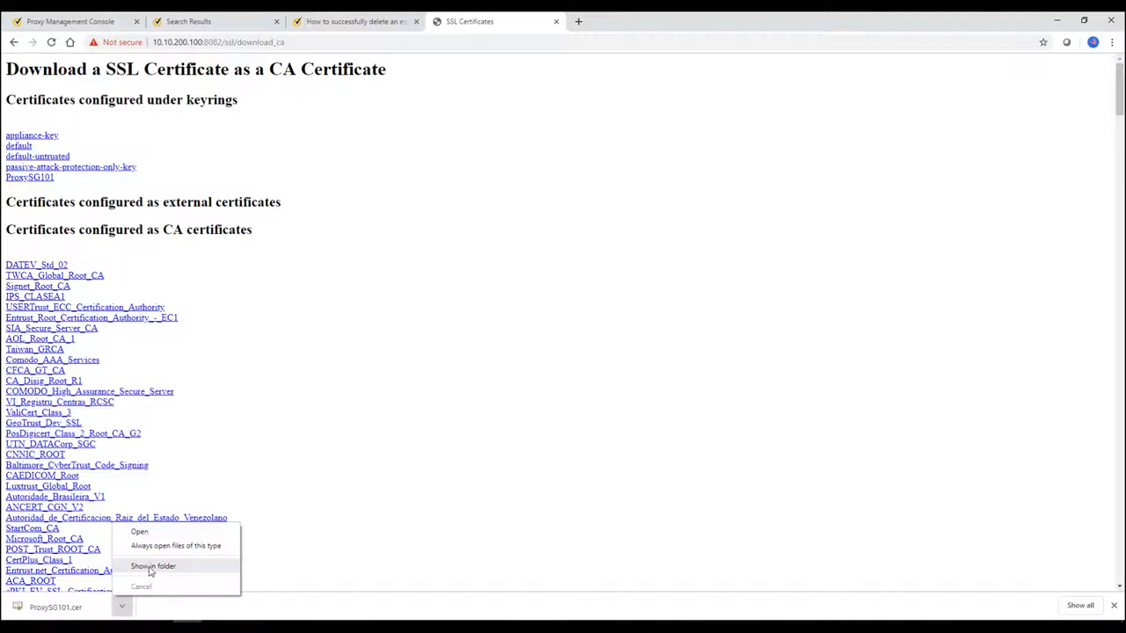
click(153, 566)
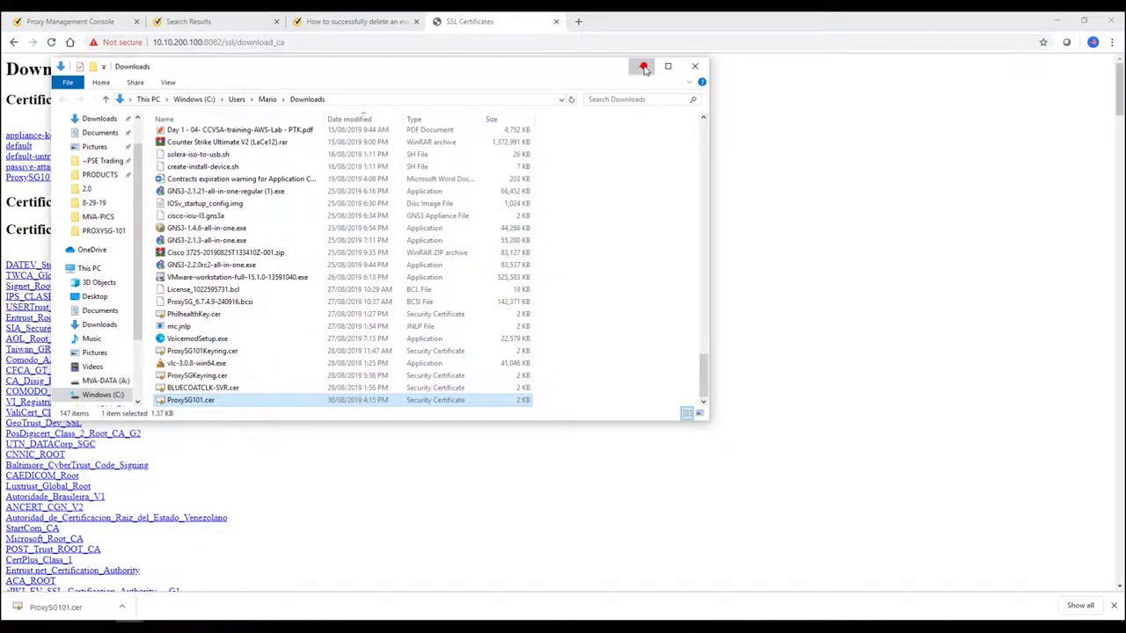
click(643, 66)
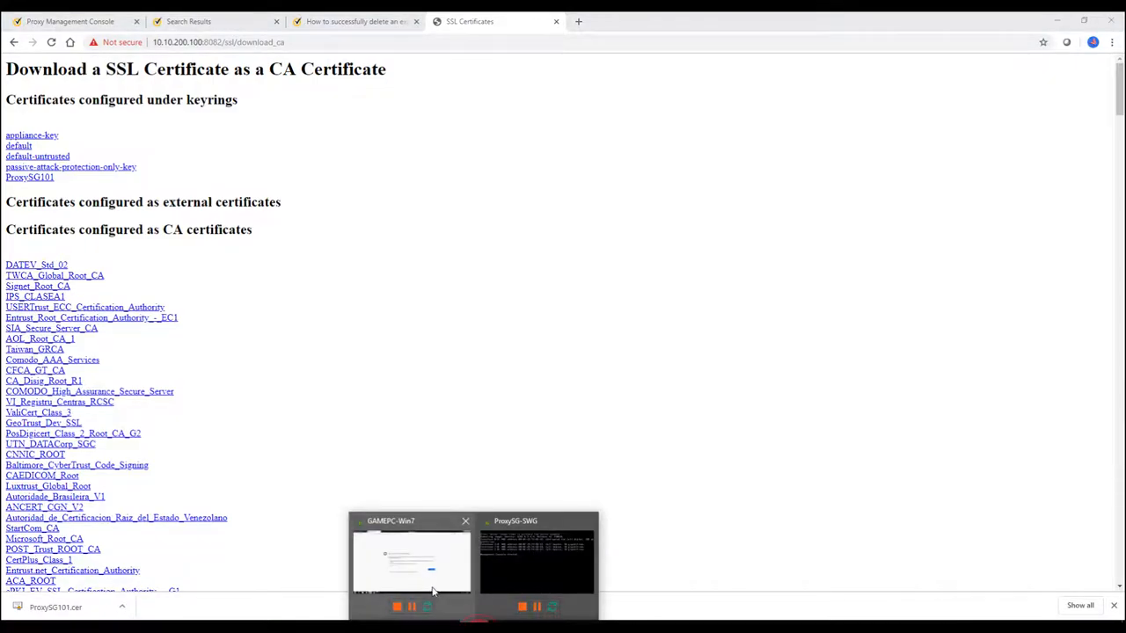
- Switch to the GAMEPC-Win7 VM and copy ProxySG101.cer onto its desktop
click(412, 559)
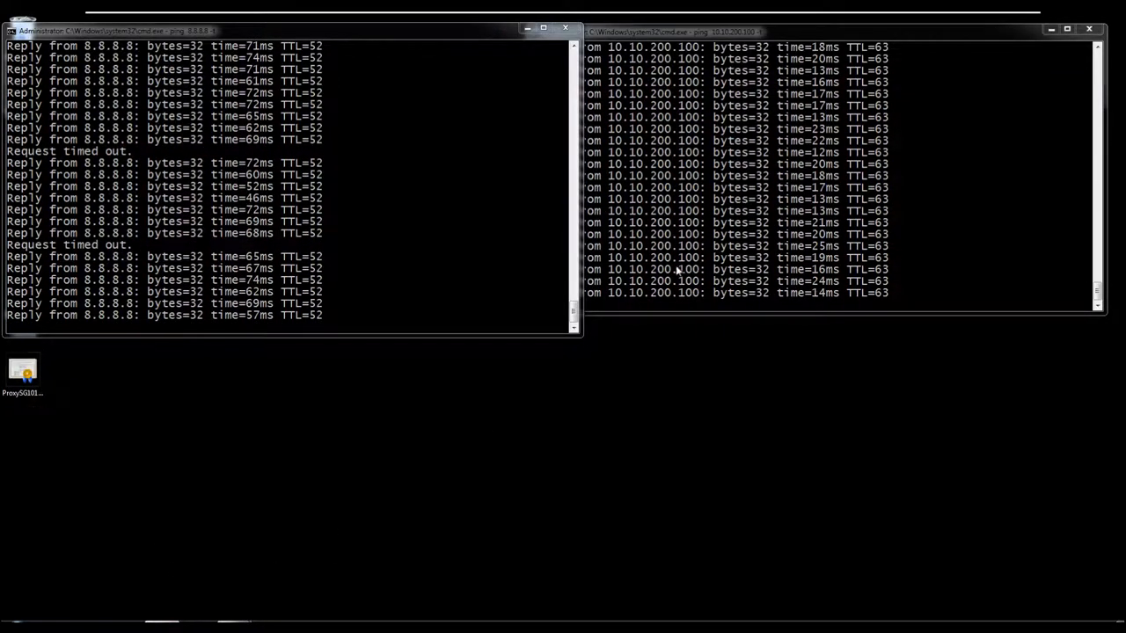
- Search Firefox Options for 'cert' and bring up the Certificate Manager Authorities list
click(1113, 42)
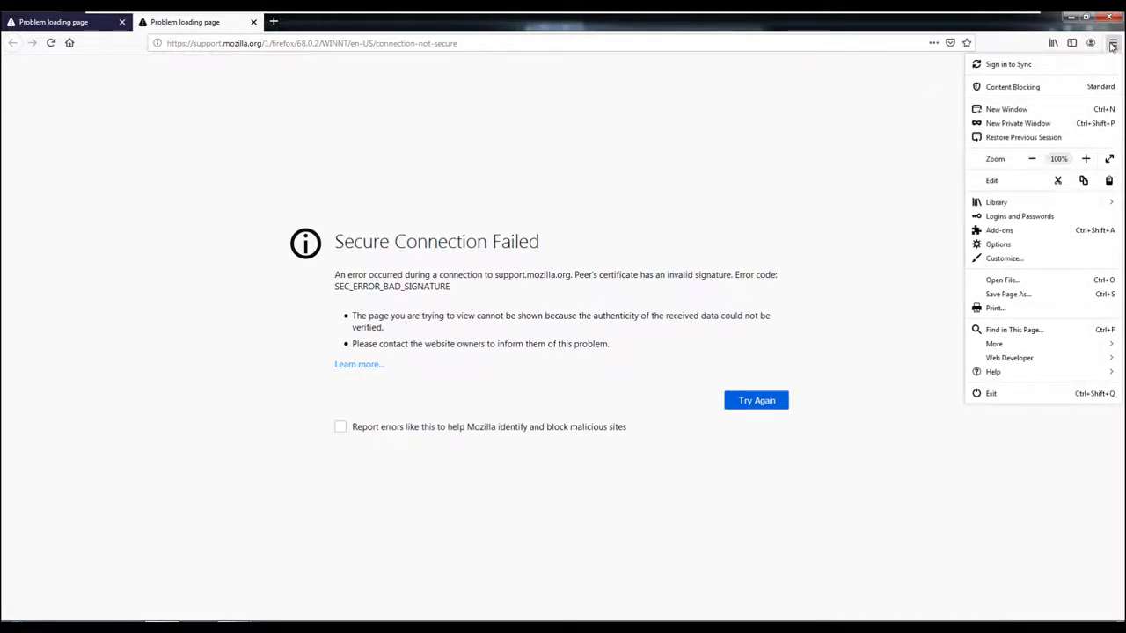
click(998, 244)
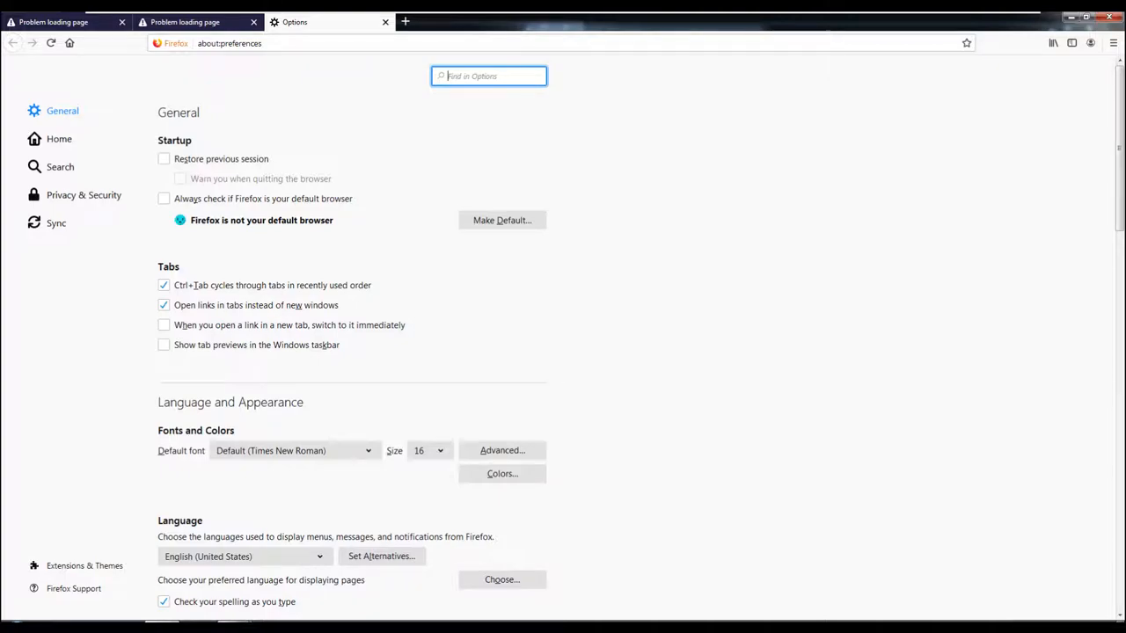
text(cert)
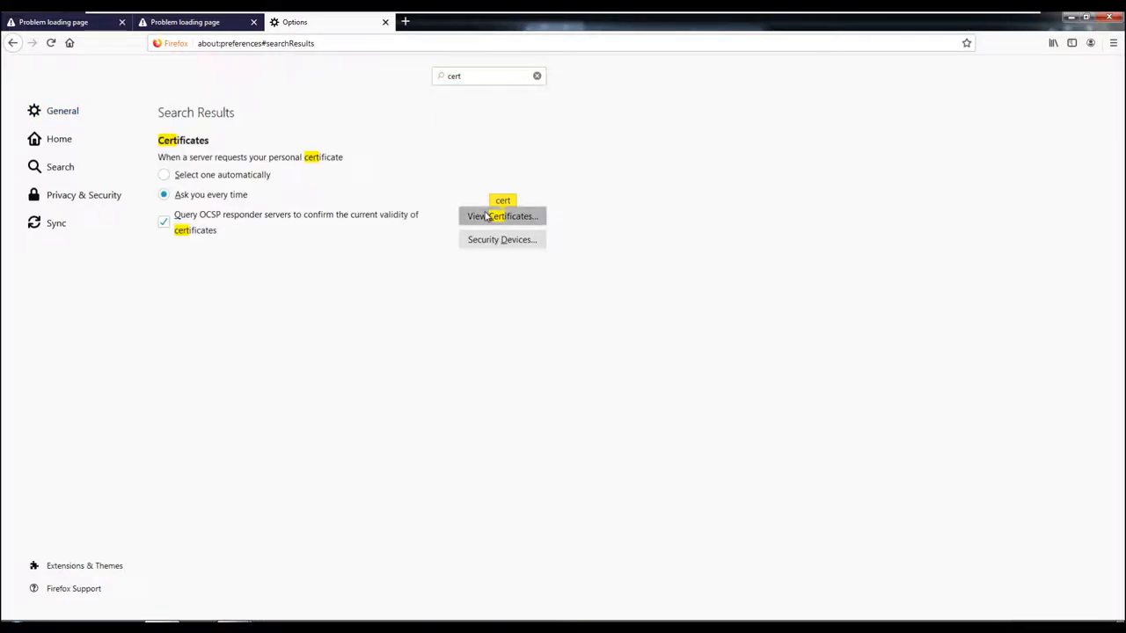
click(502, 215)
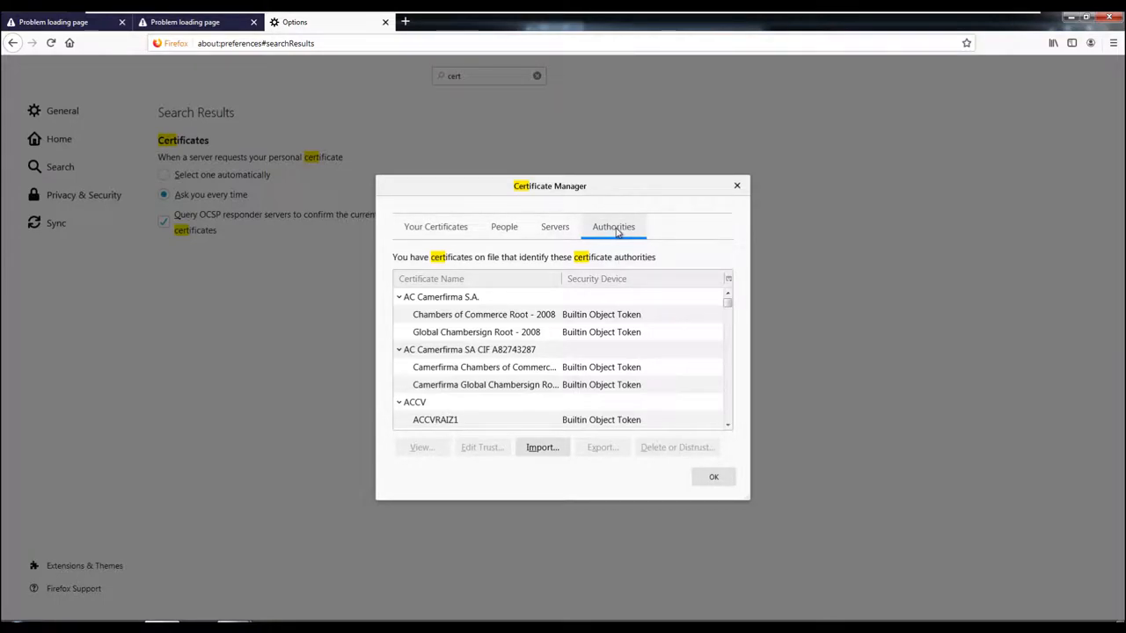
- Import ProxySG101.cer as an authority trusted for identifying websites and email users
click(542, 446)
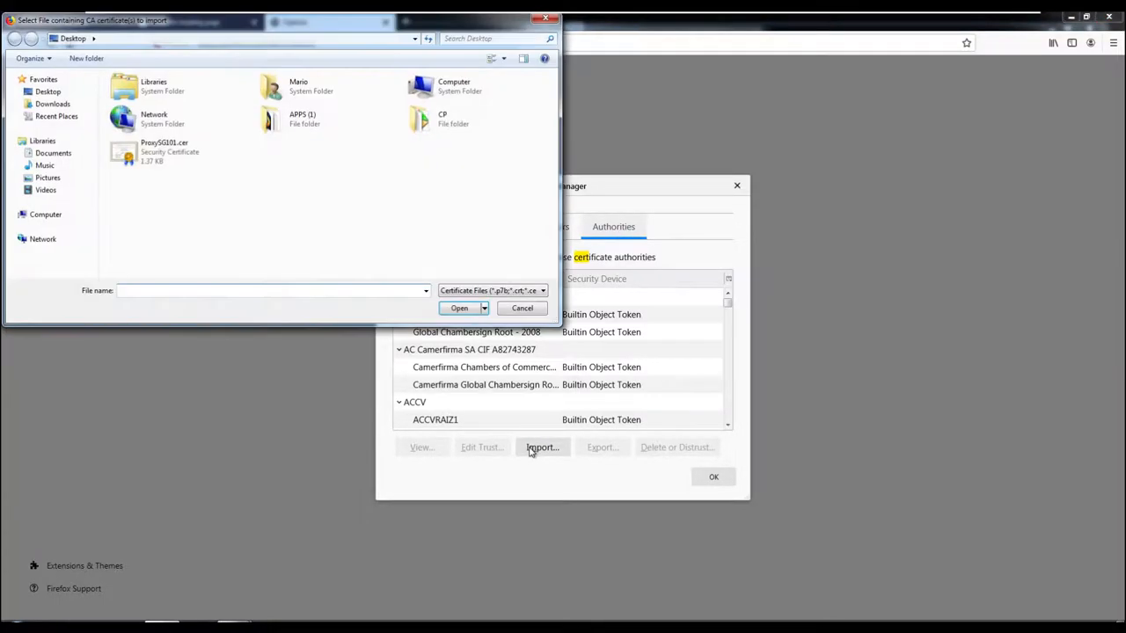
click(164, 151)
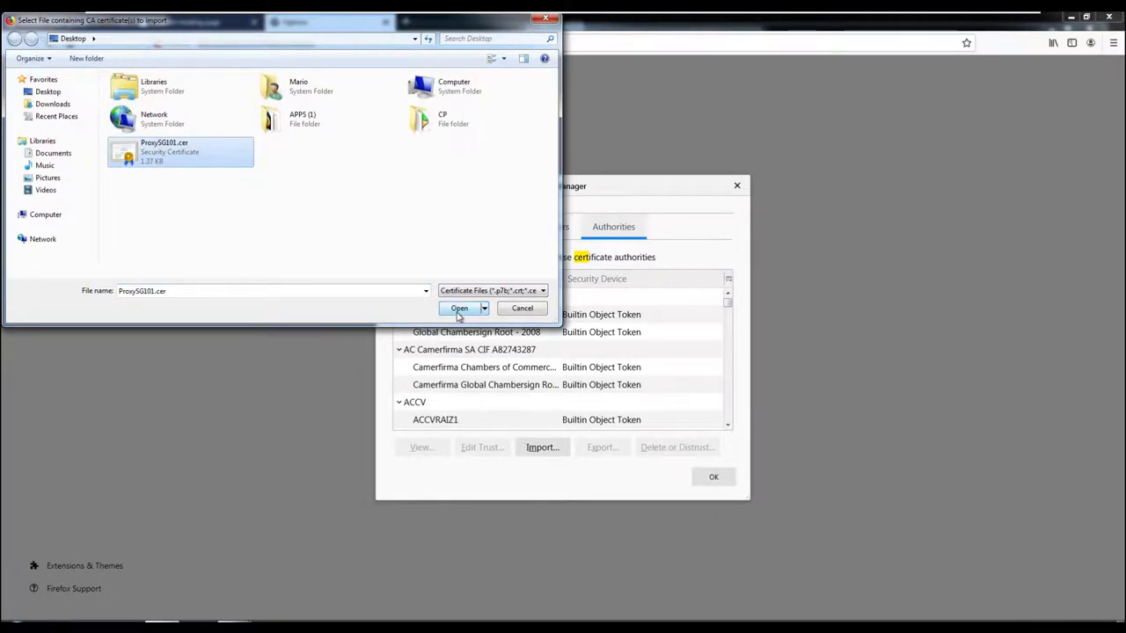
click(459, 308)
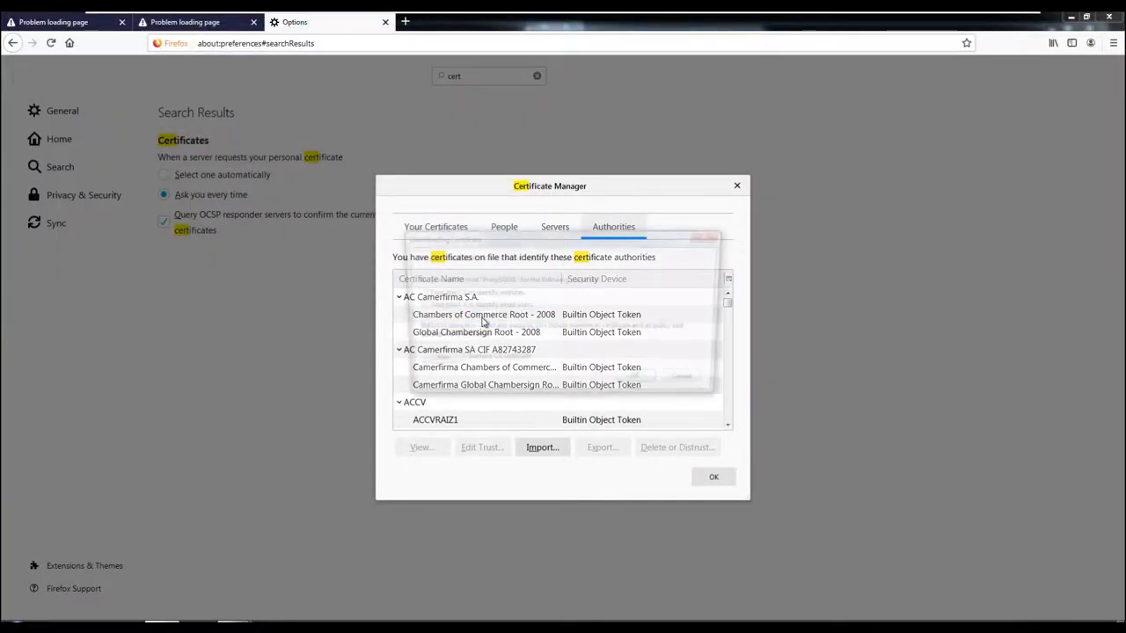
click(541, 447)
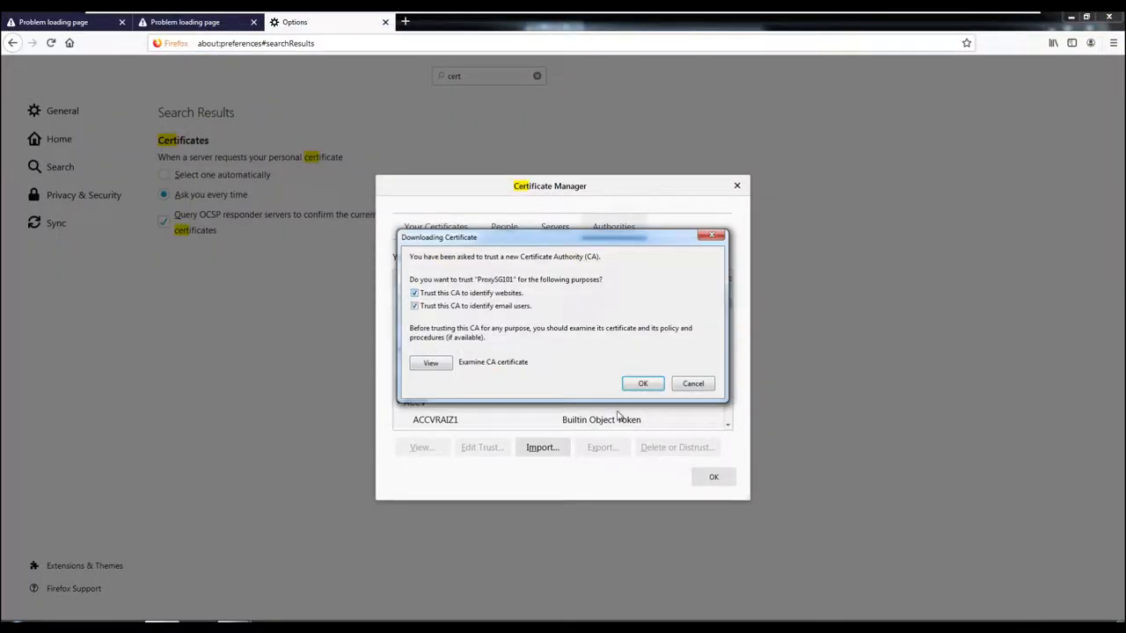
click(642, 383)
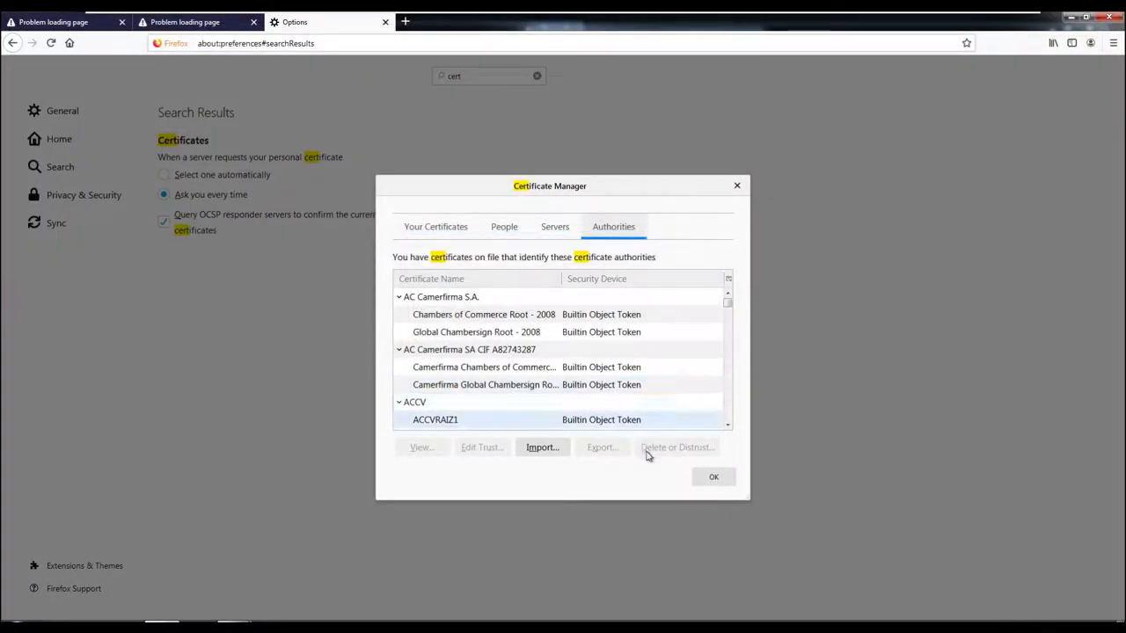
click(713, 475)
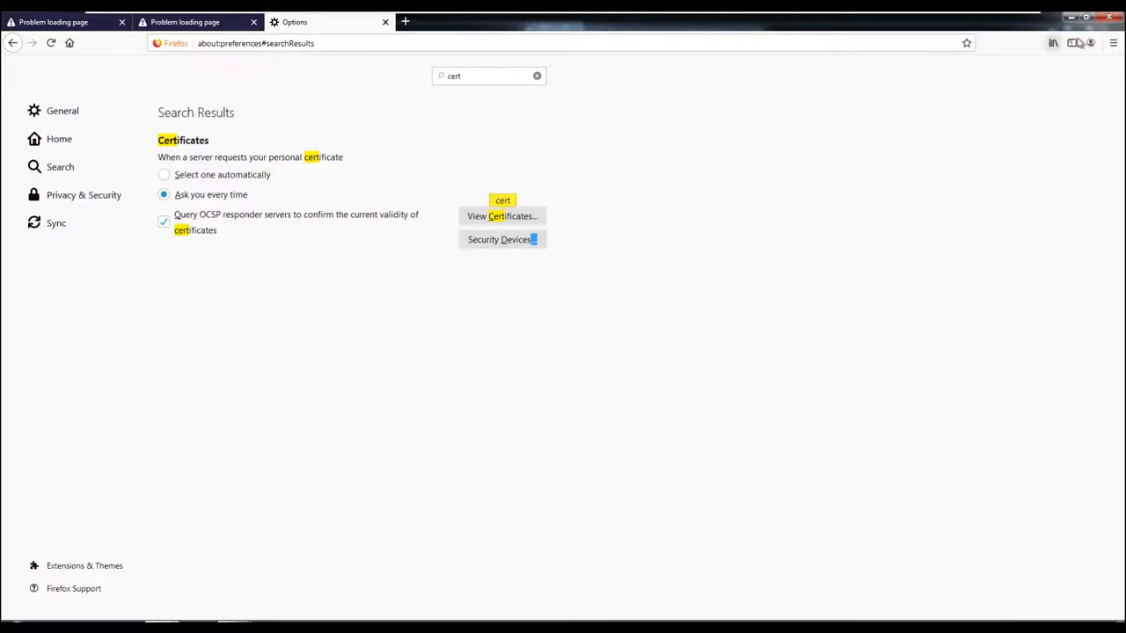
- Restart Firefox to apply the new CA and load google.com
click(1109, 18)
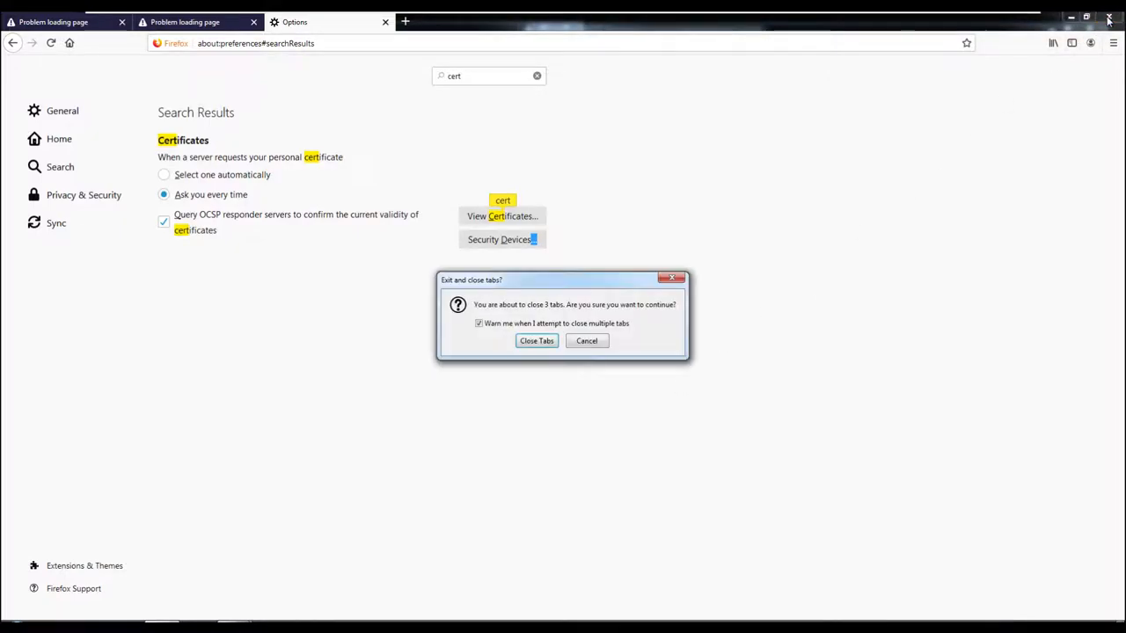
click(536, 341)
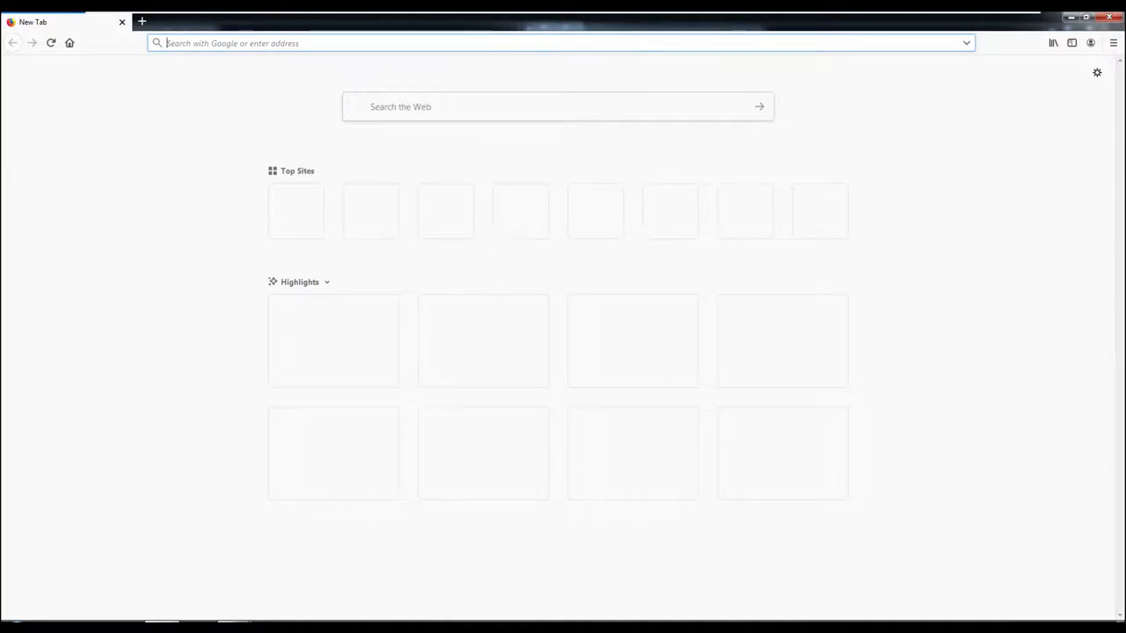
text(g)
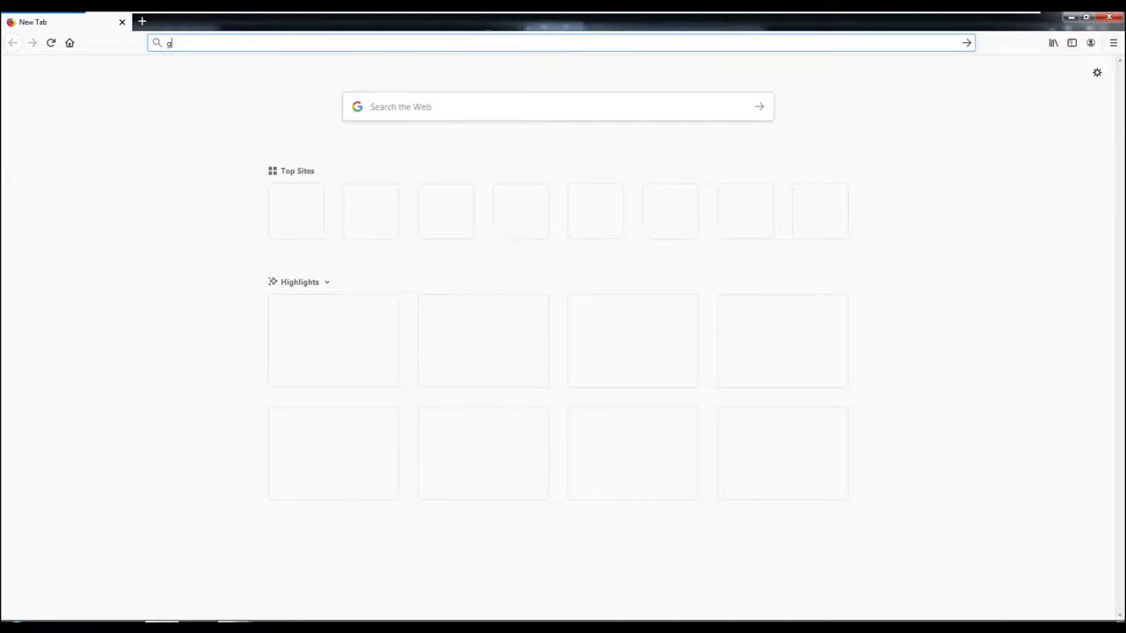
key(Return)
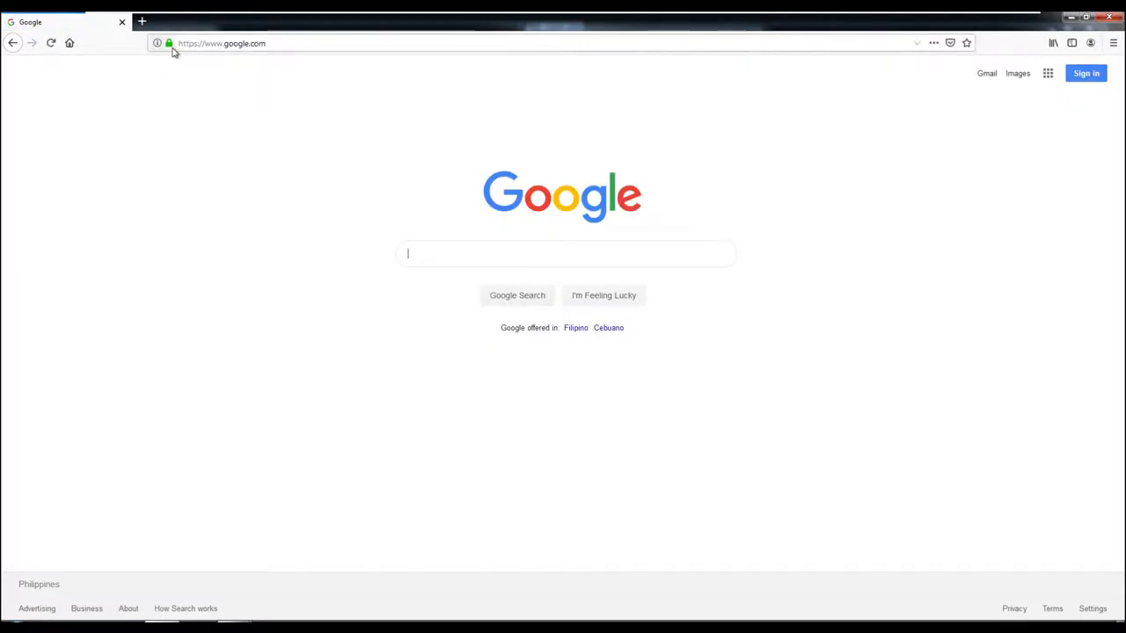
mouse_move(168, 43)
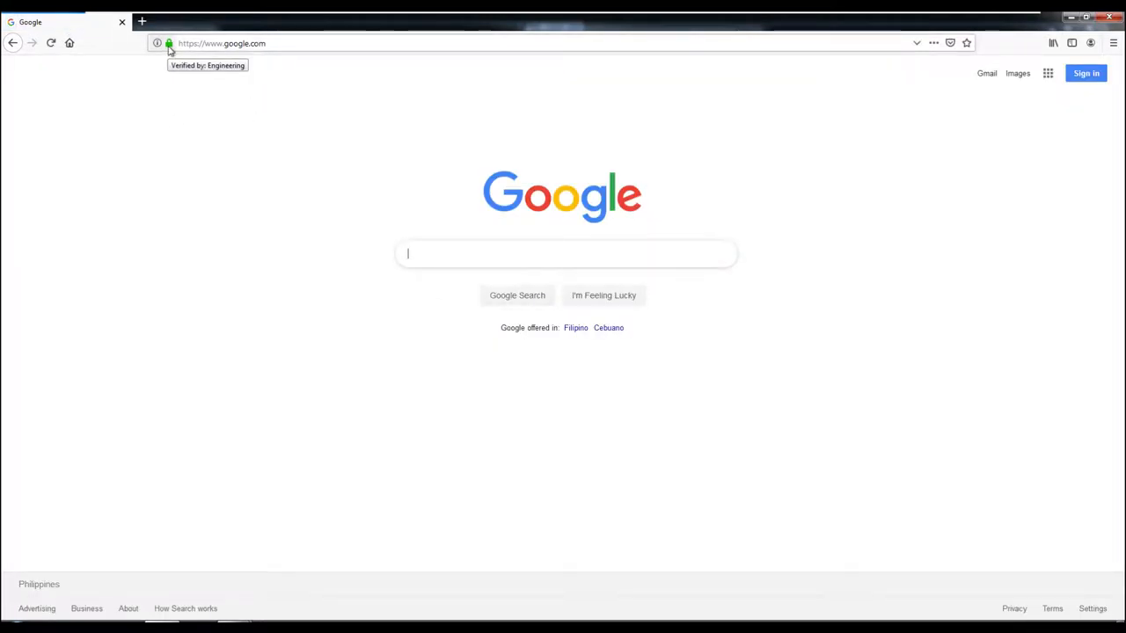
- View google.com's certificate via the padlock and confirm it is issued by ProxySG101 of Engineering
click(157, 44)
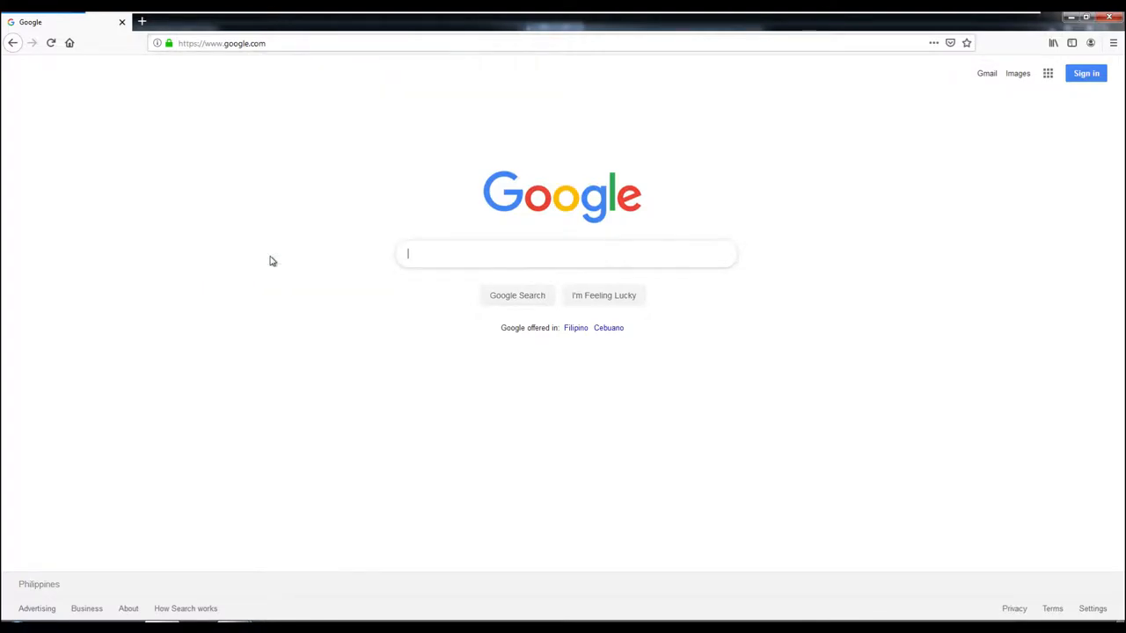
click(324, 115)
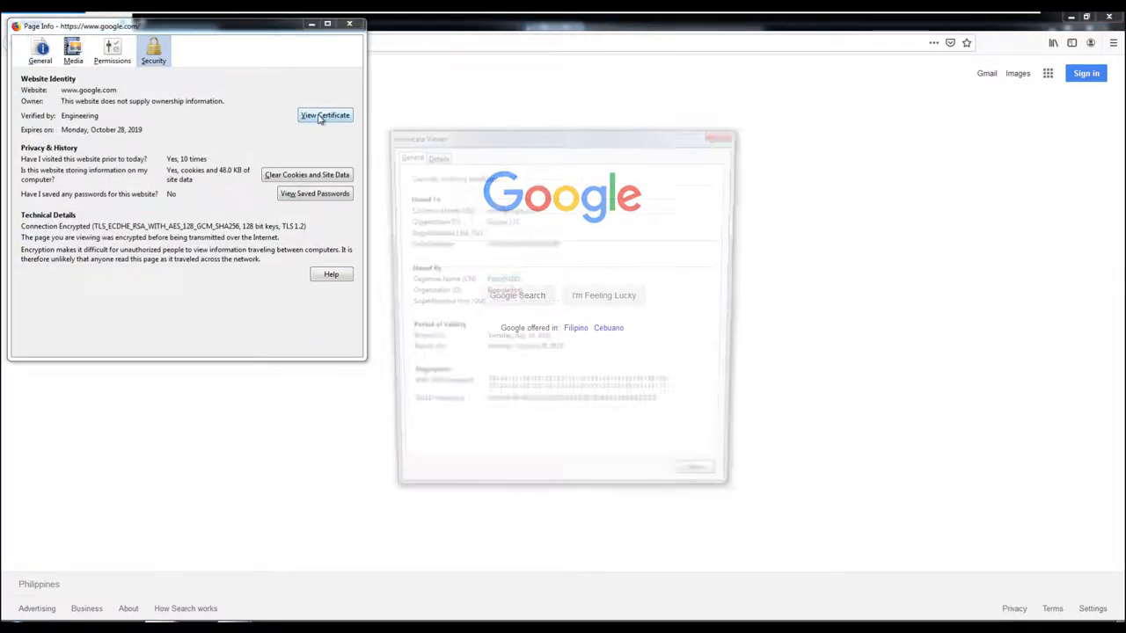
click(325, 115)
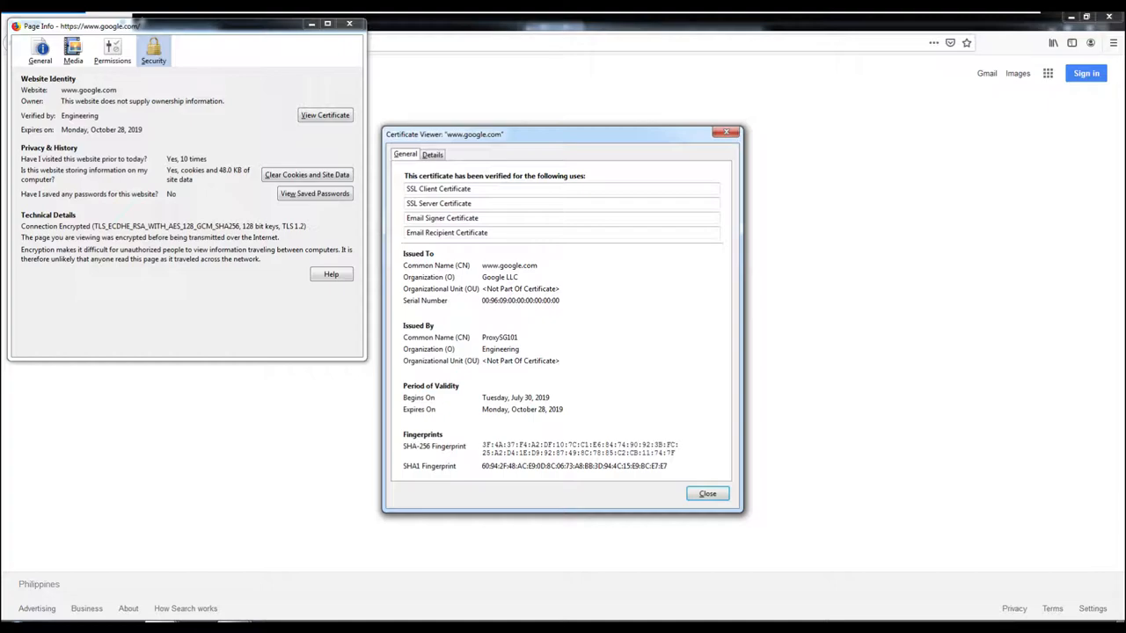
mouse_move(673, 166)
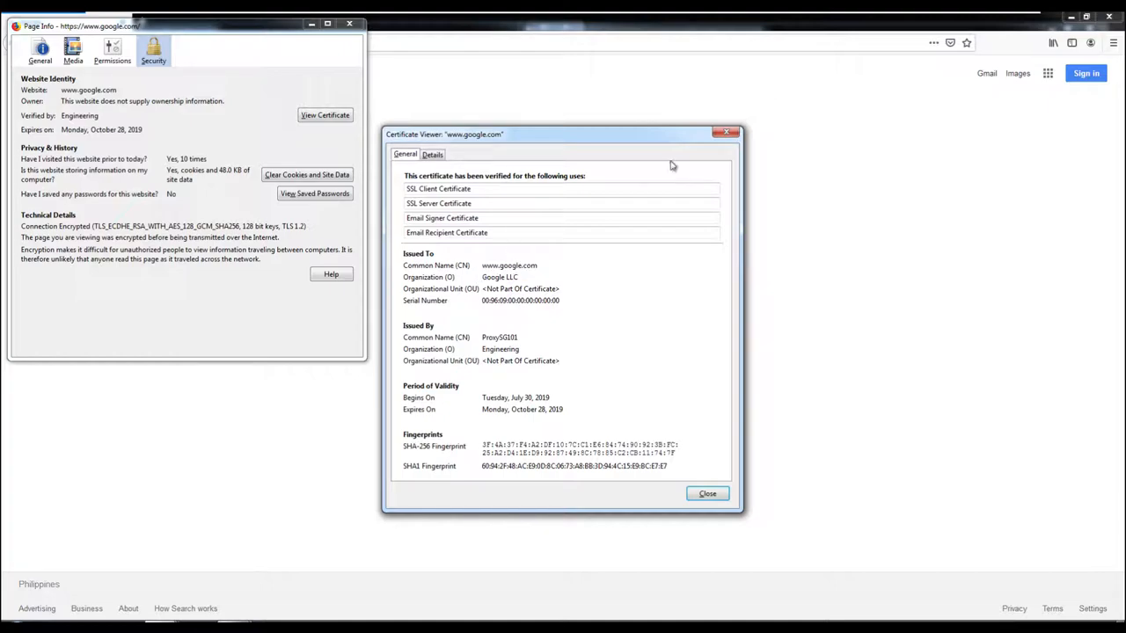
click(707, 493)
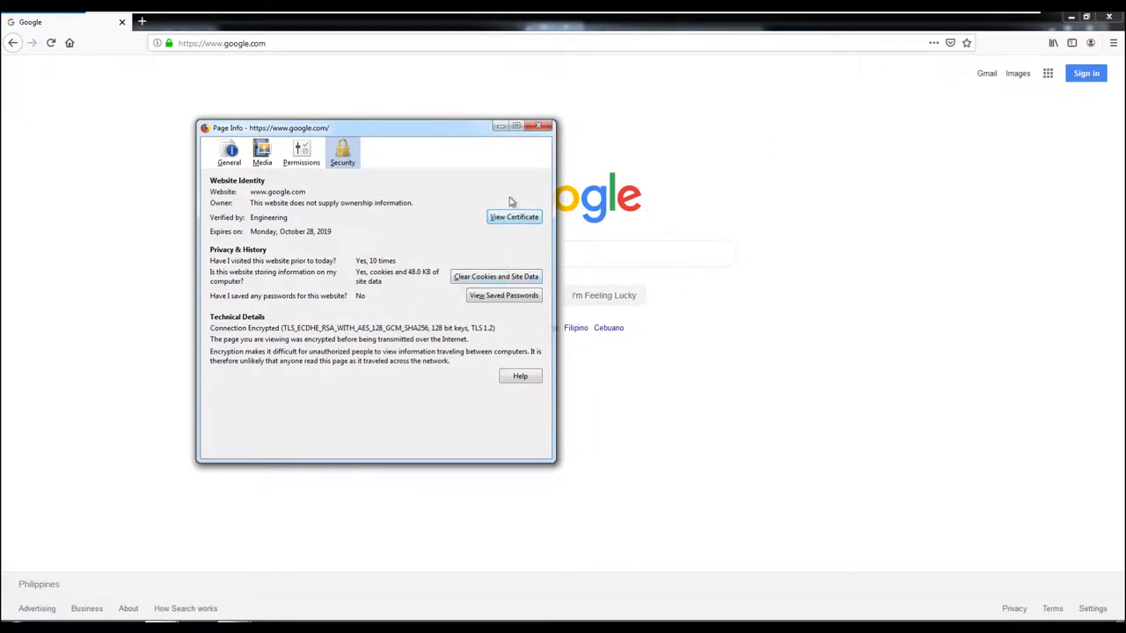
- Close Page Info, acknowledge the policy installation and open a second Google tab
click(547, 126)
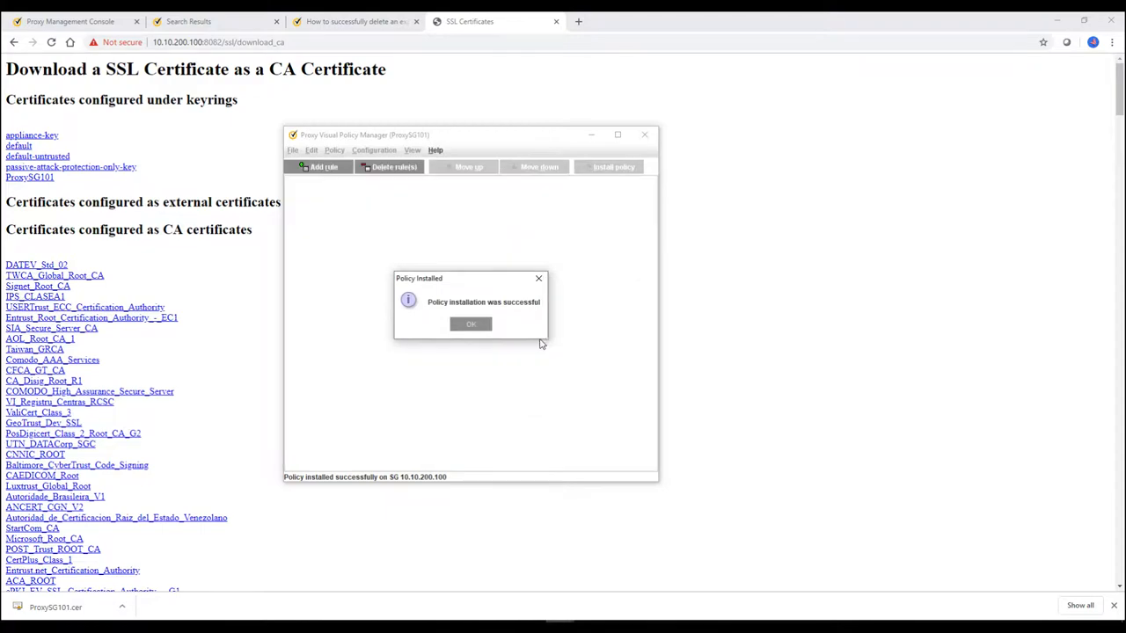
click(470, 324)
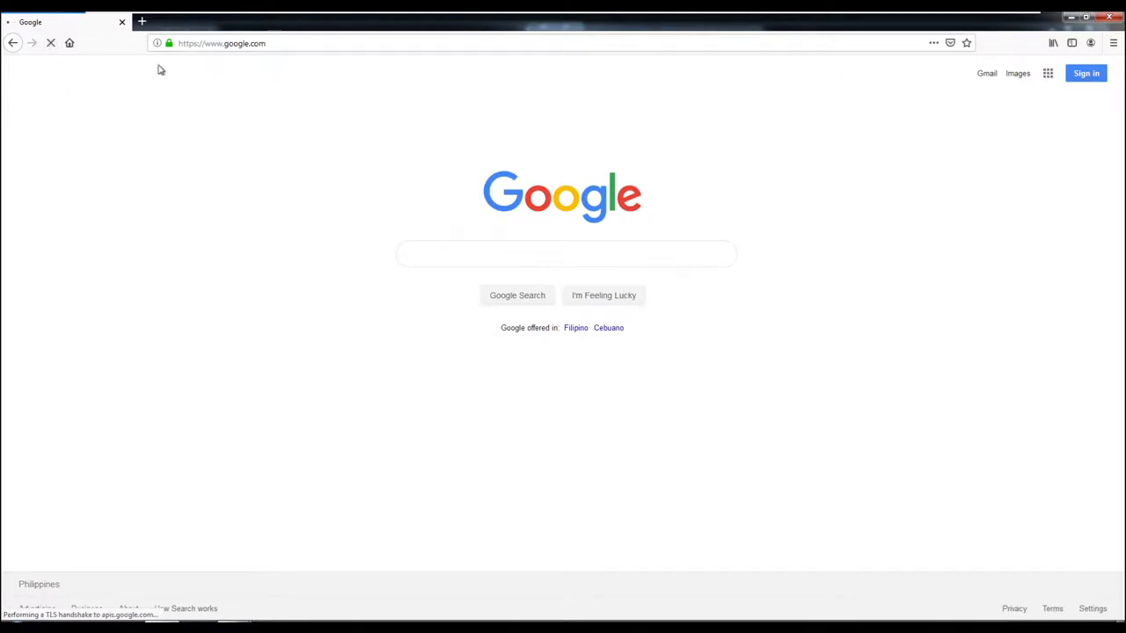
click(141, 22)
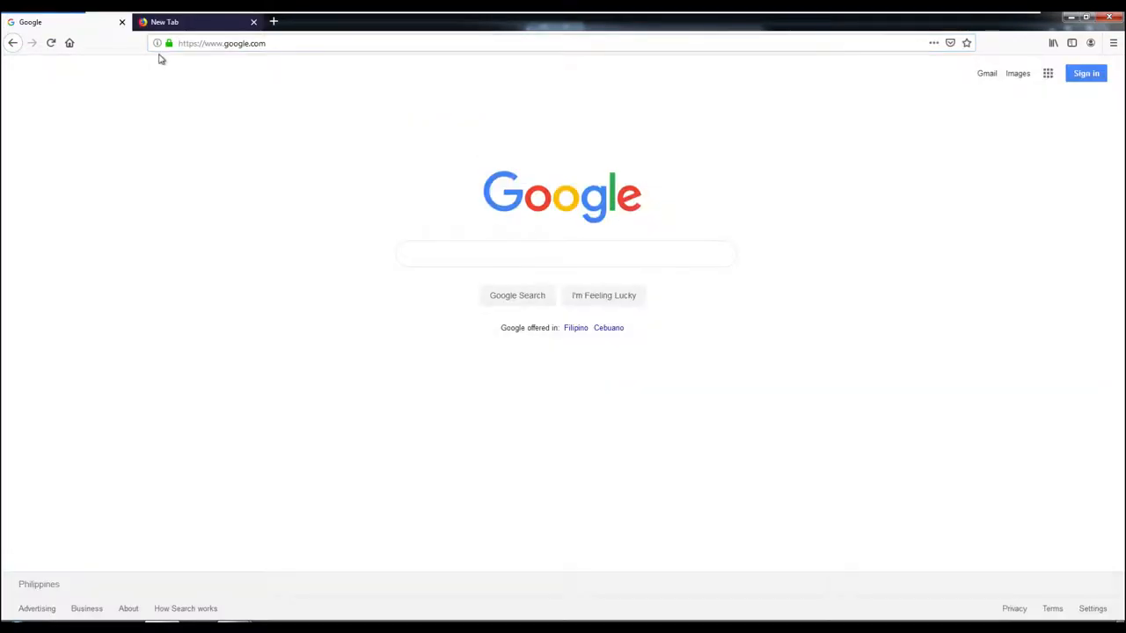
- Confirm ProxySG101 issued google.com's certificate in the second tab, then start entering youtube.com
click(169, 43)
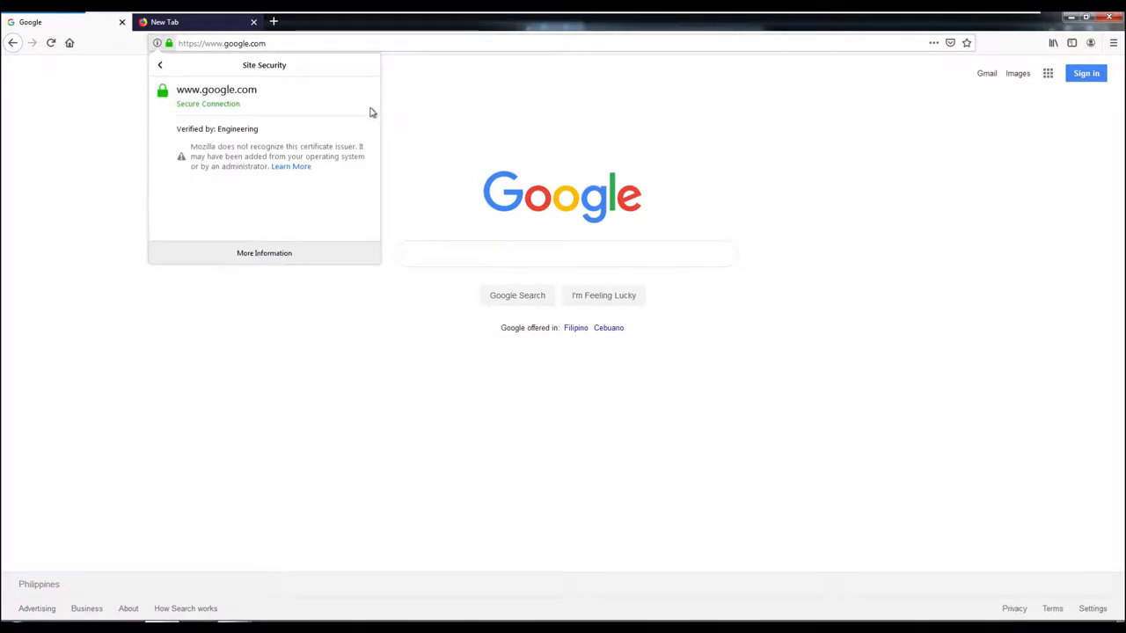
click(264, 252)
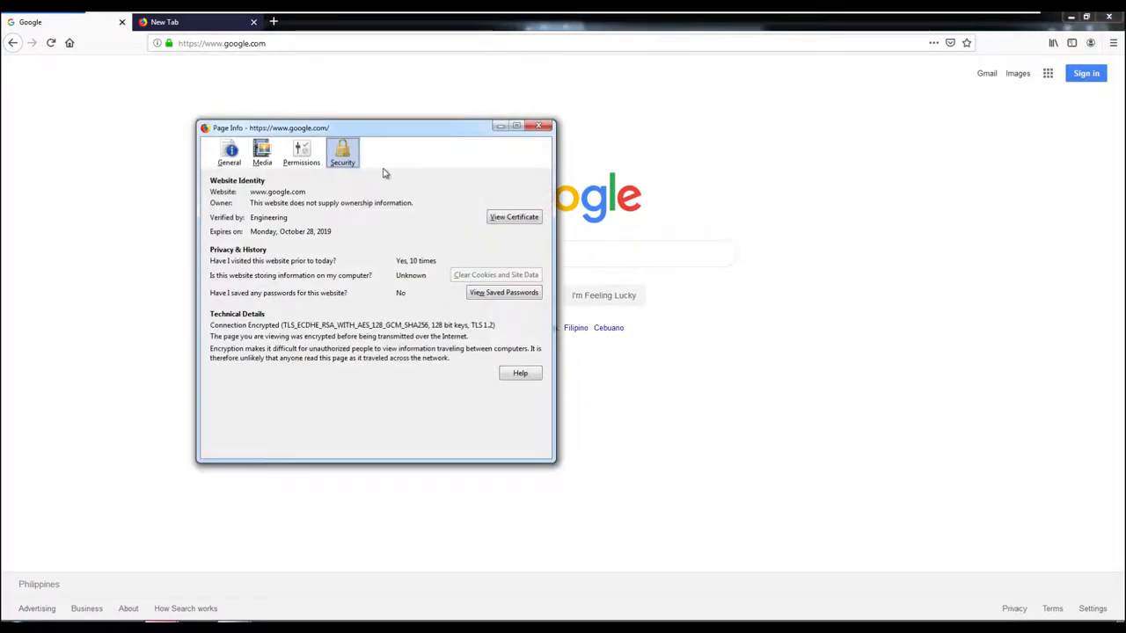
click(513, 216)
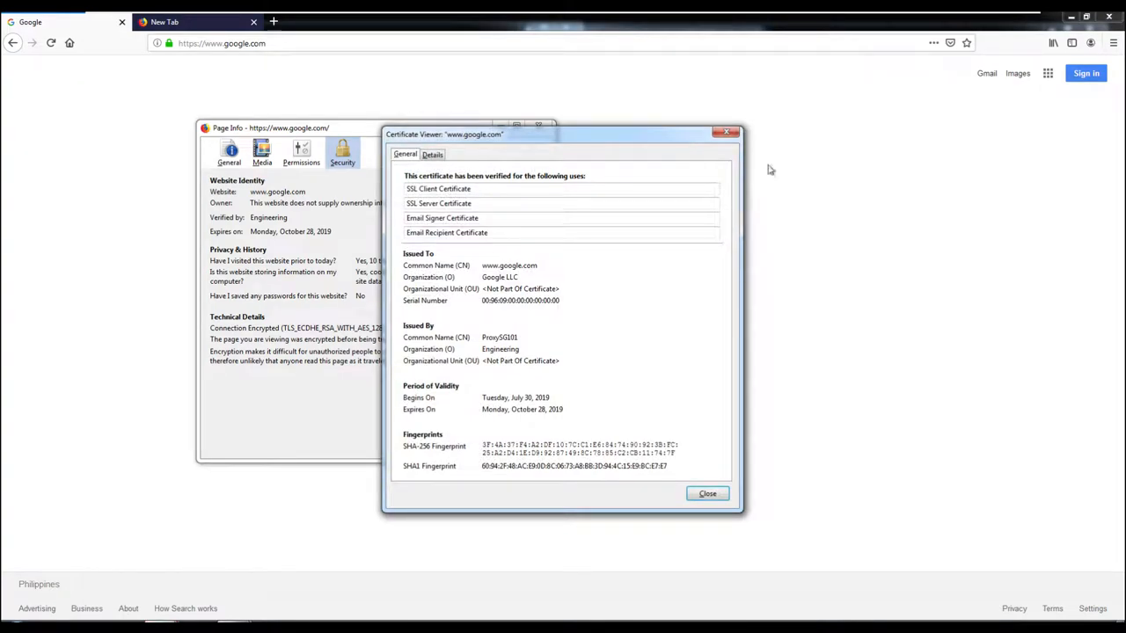
click(707, 494)
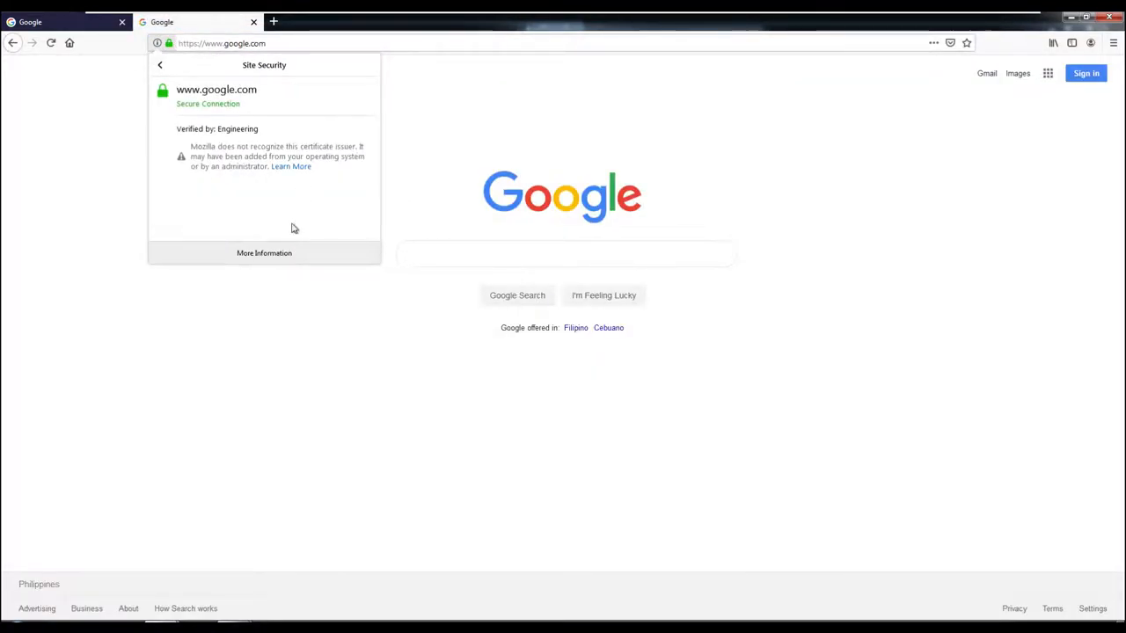
click(263, 253)
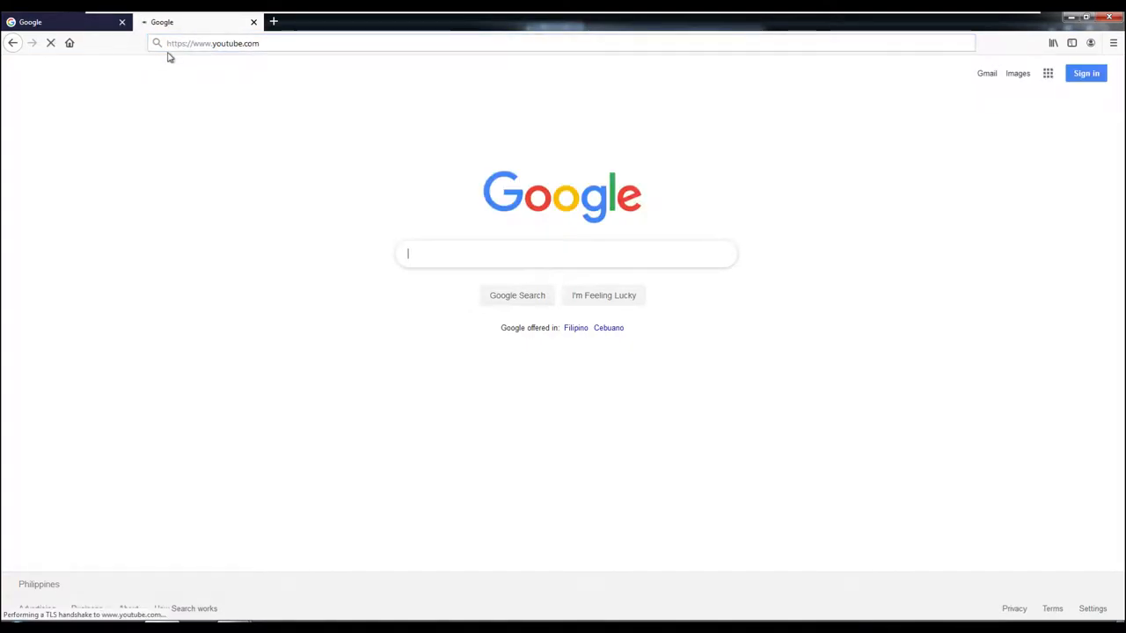
click(169, 43)
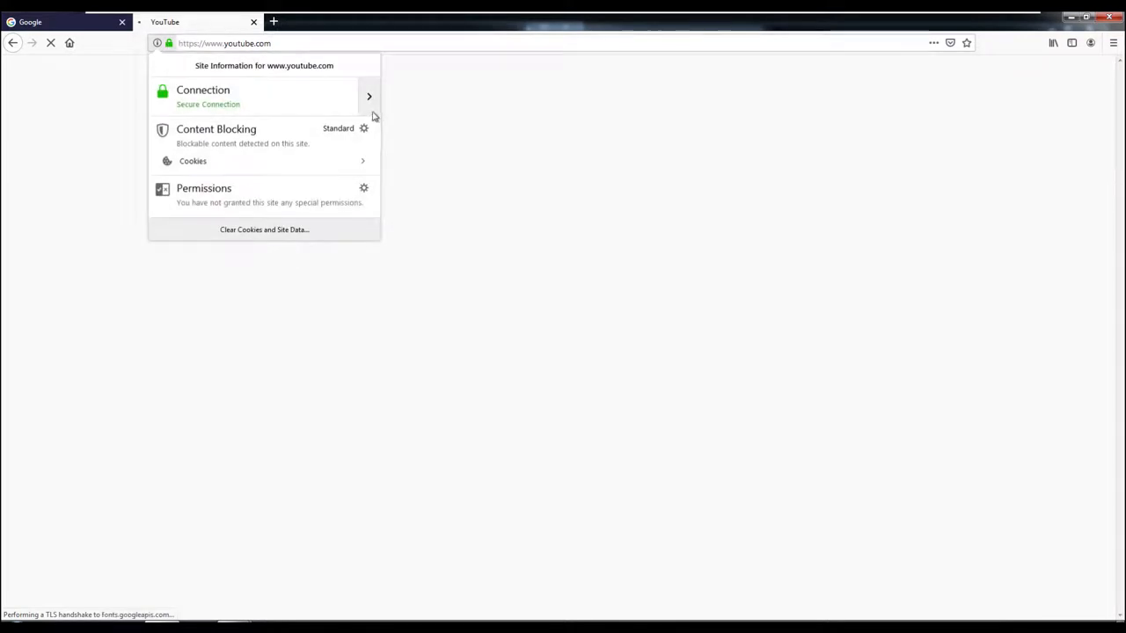
click(368, 96)
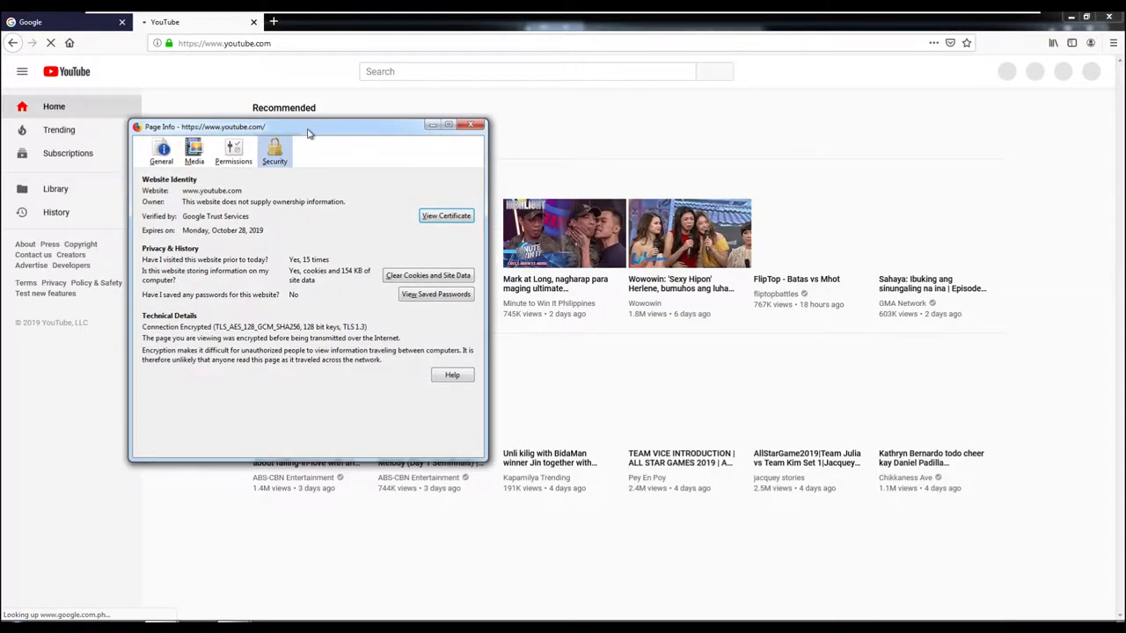
click(446, 216)
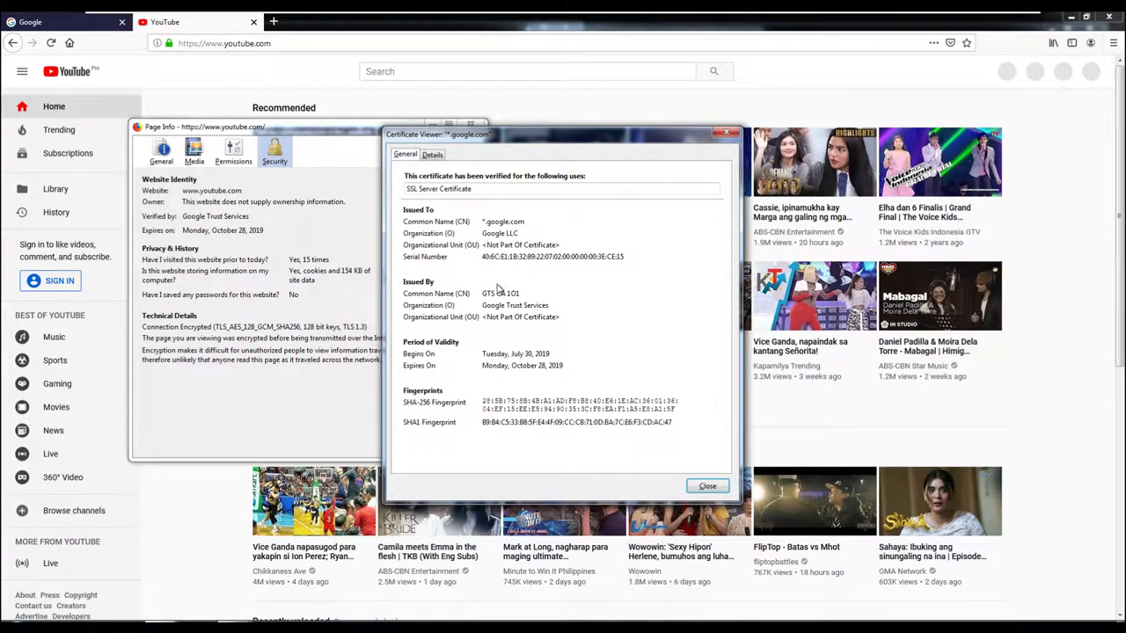
double_click(501, 293)
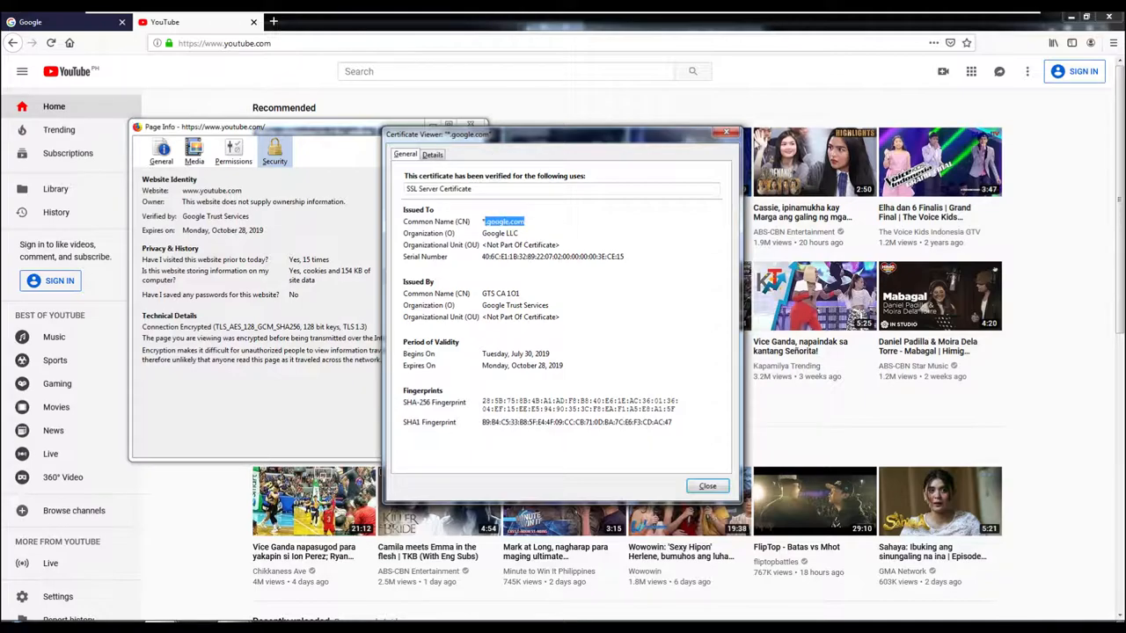
click(707, 485)
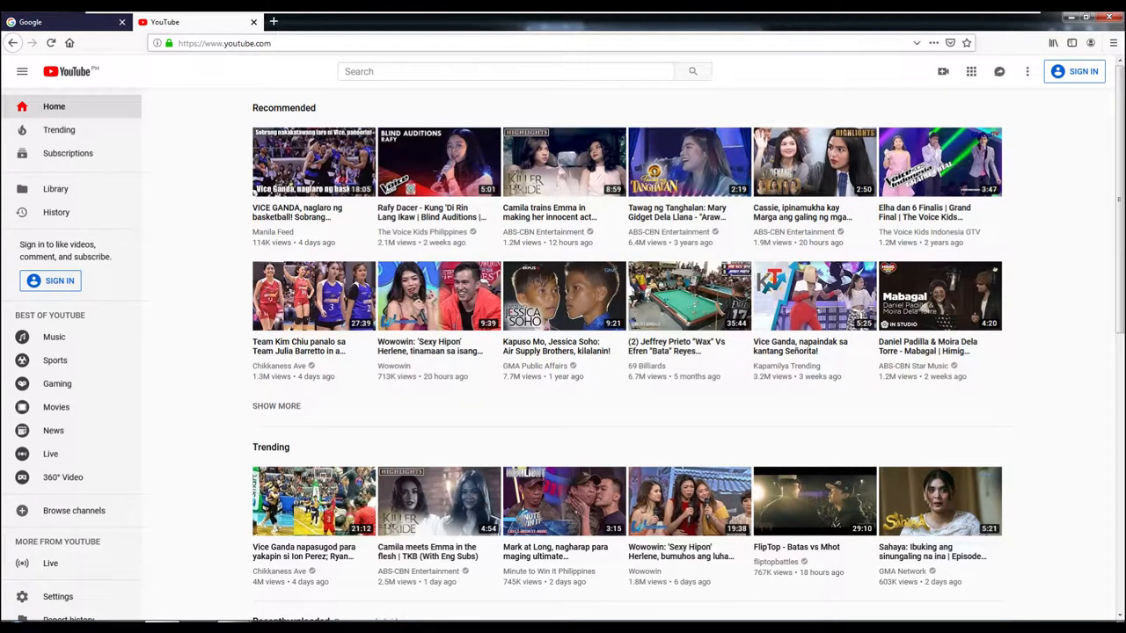
text(cisco)
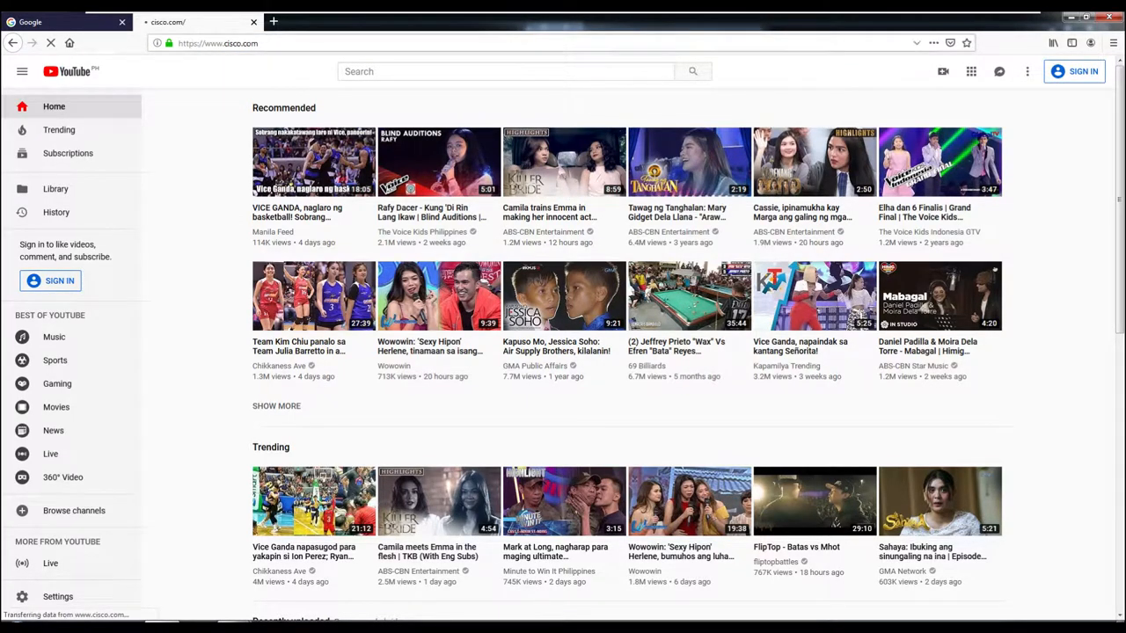
click(168, 42)
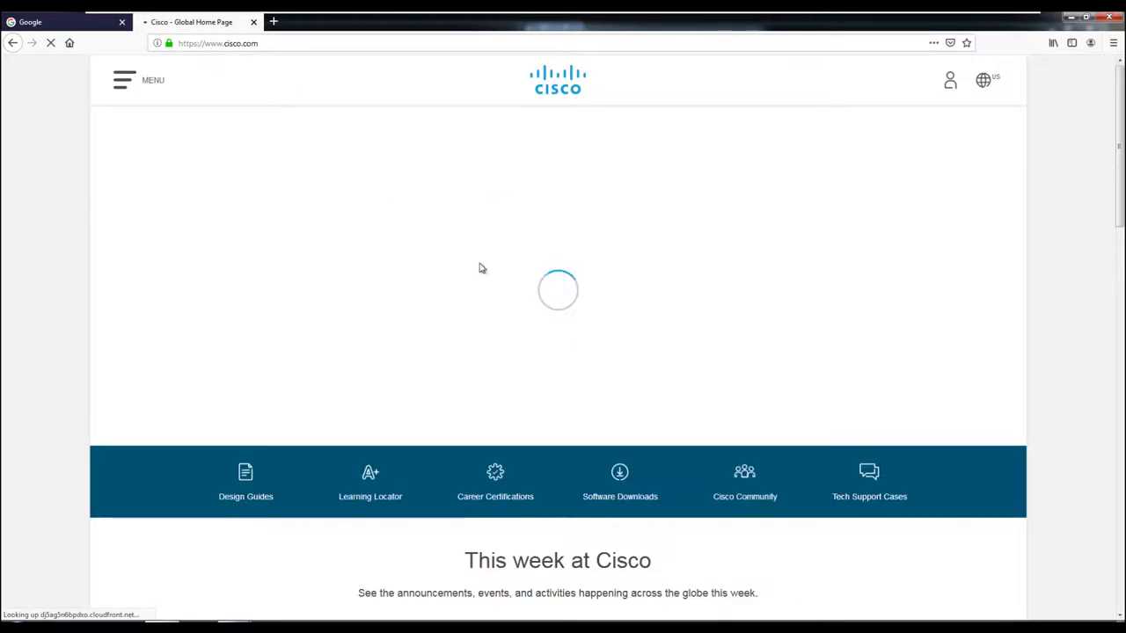
click(170, 43)
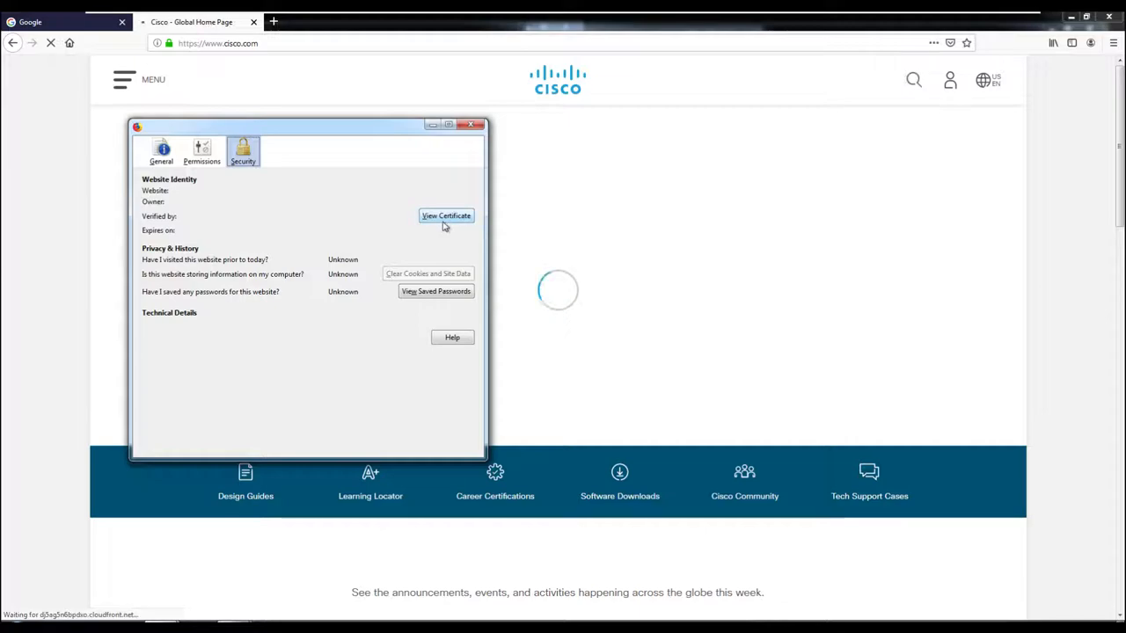
click(446, 216)
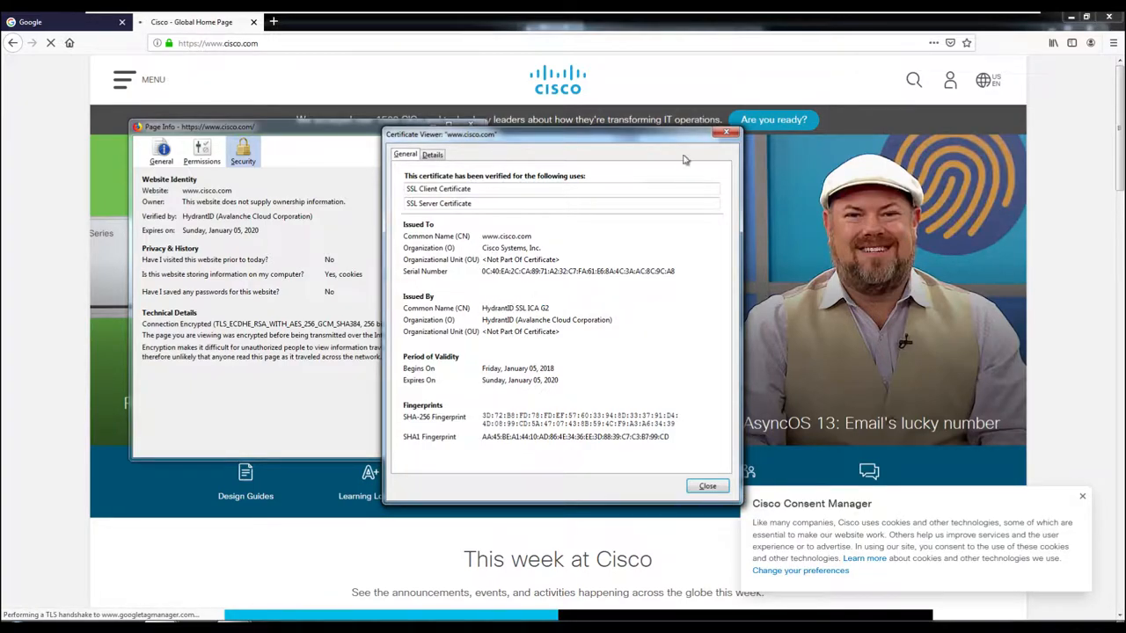
double_click(505, 235)
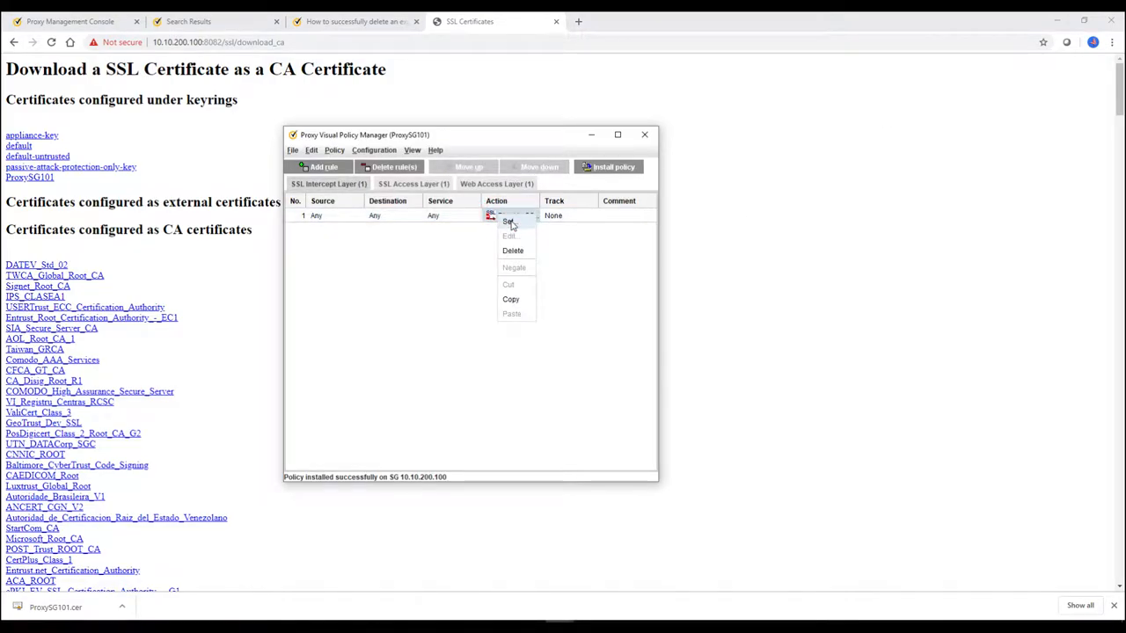
click(508, 222)
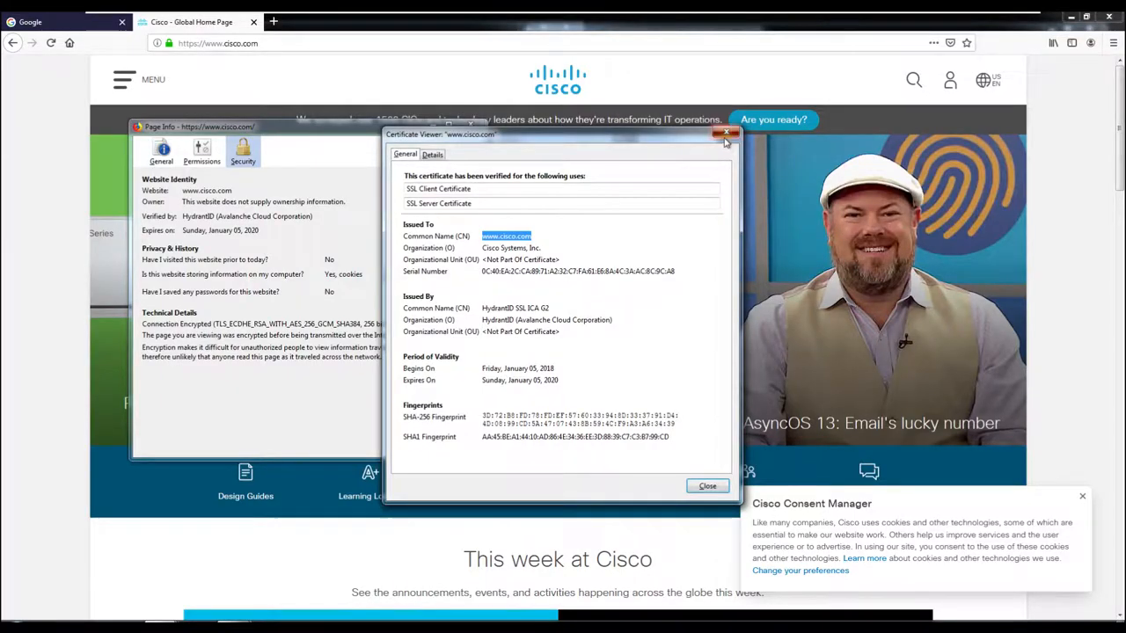
click(725, 134)
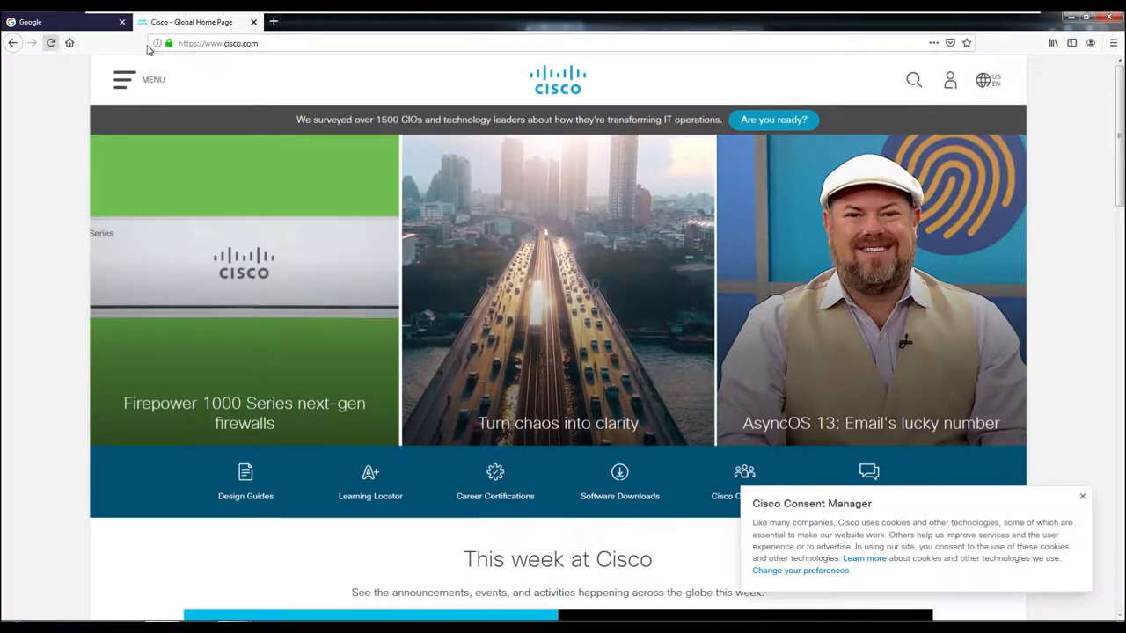
click(274, 21)
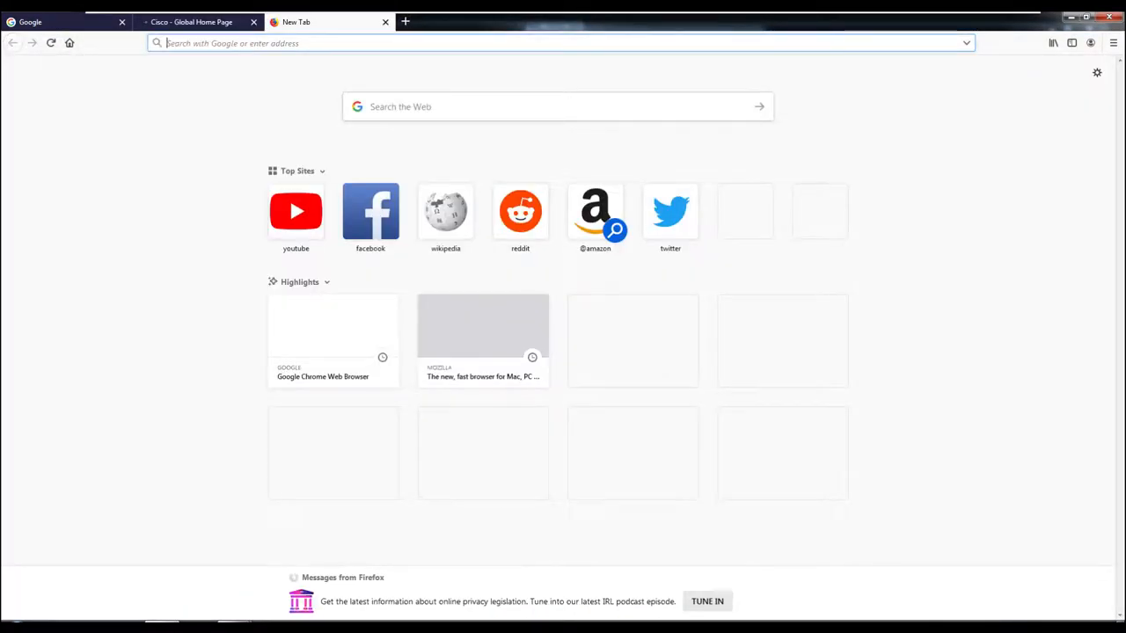
- Clear today's browsing history and close the old YouTube, Google and Cisco tabs
click(169, 43)
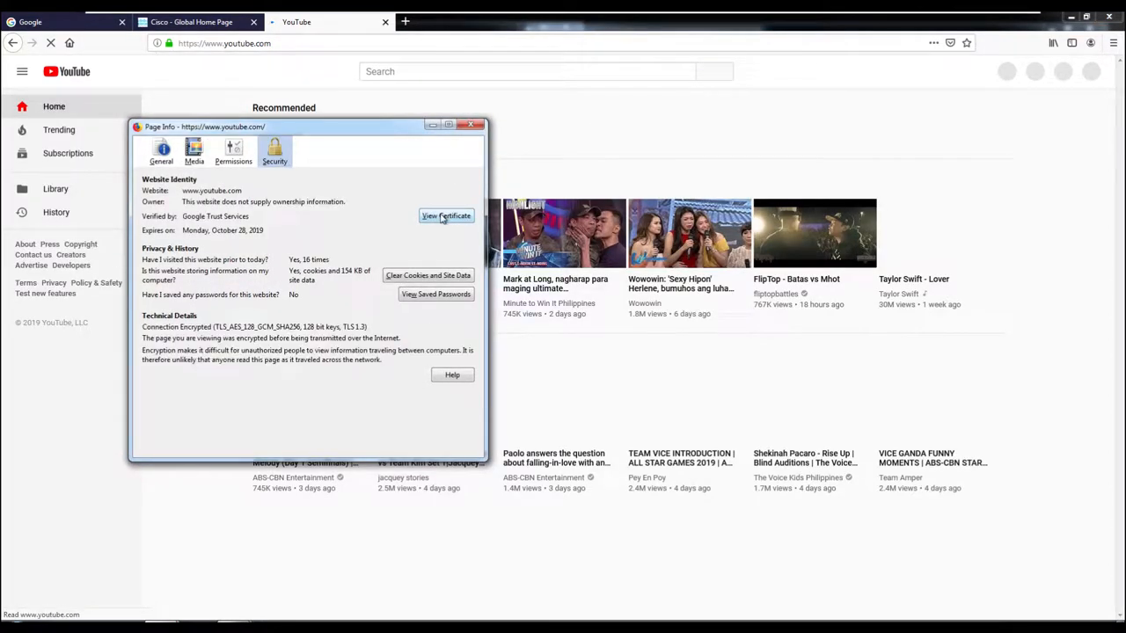
click(446, 216)
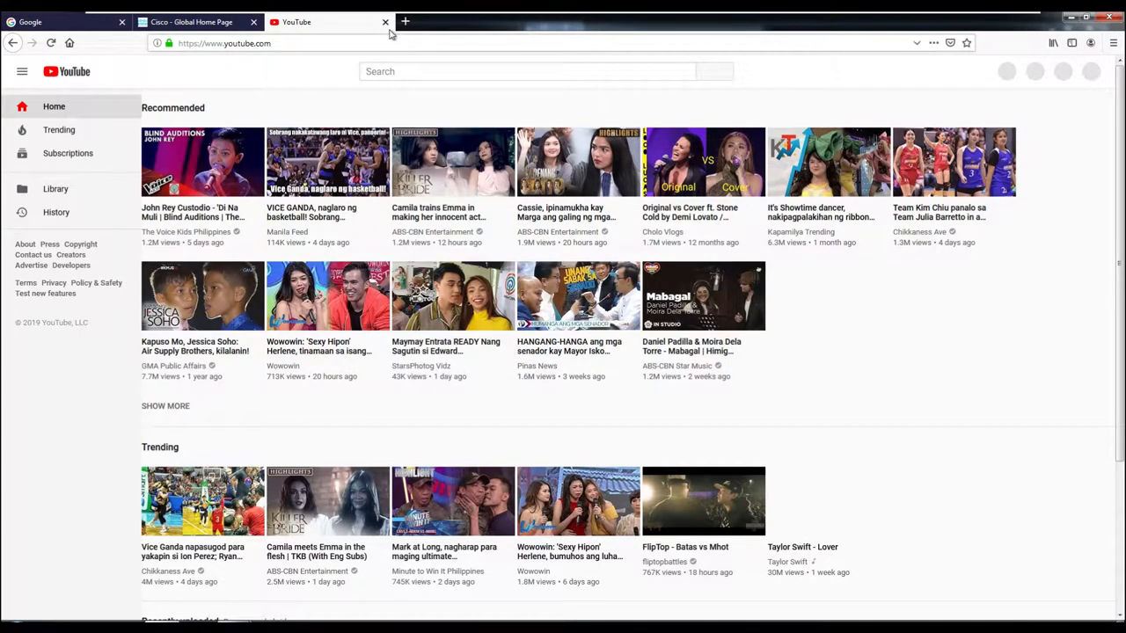
click(405, 21)
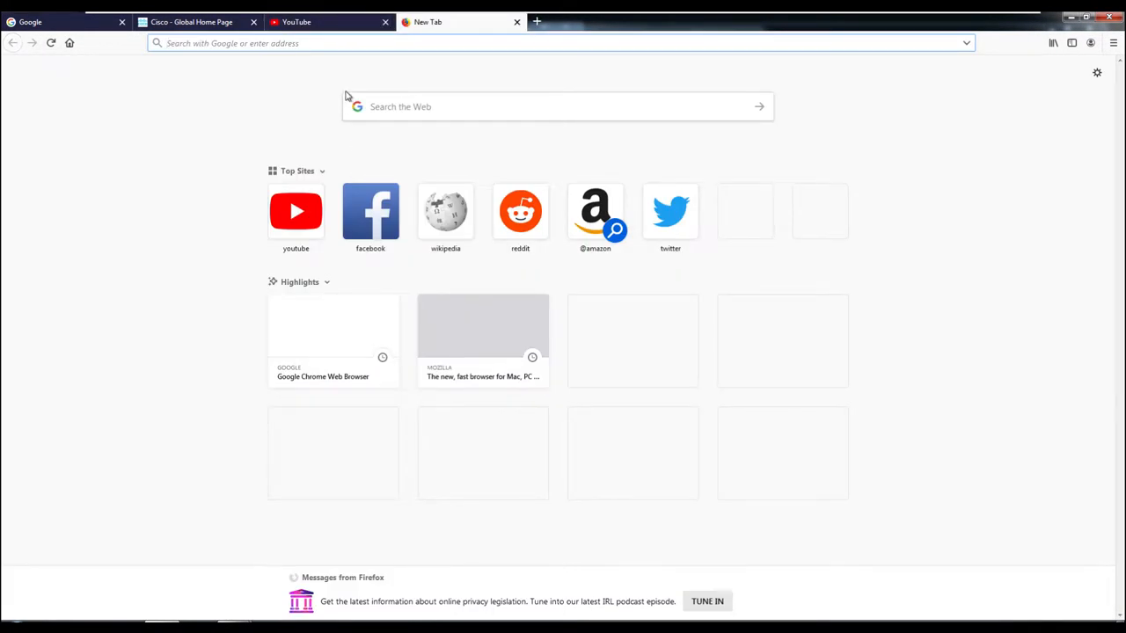
click(1053, 42)
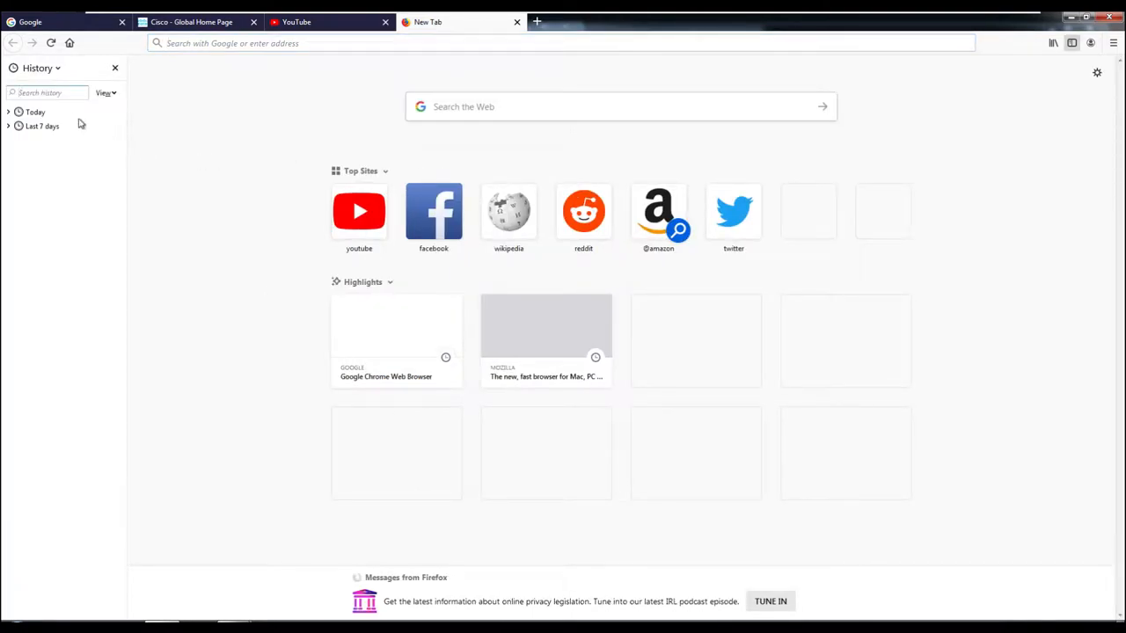
click(35, 112)
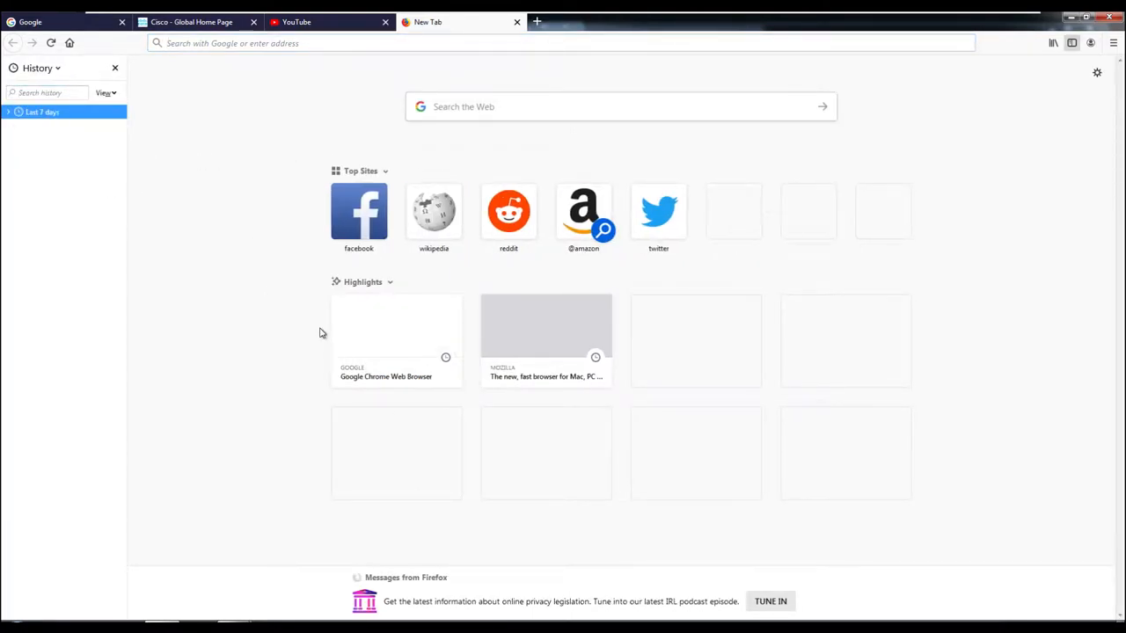
click(385, 22)
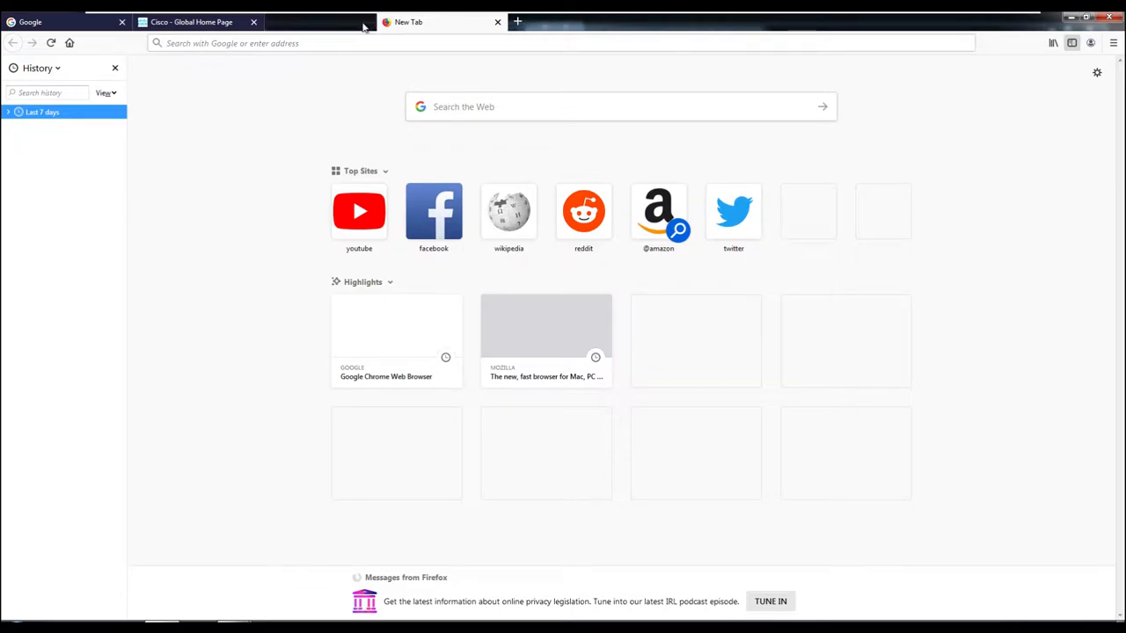
click(254, 21)
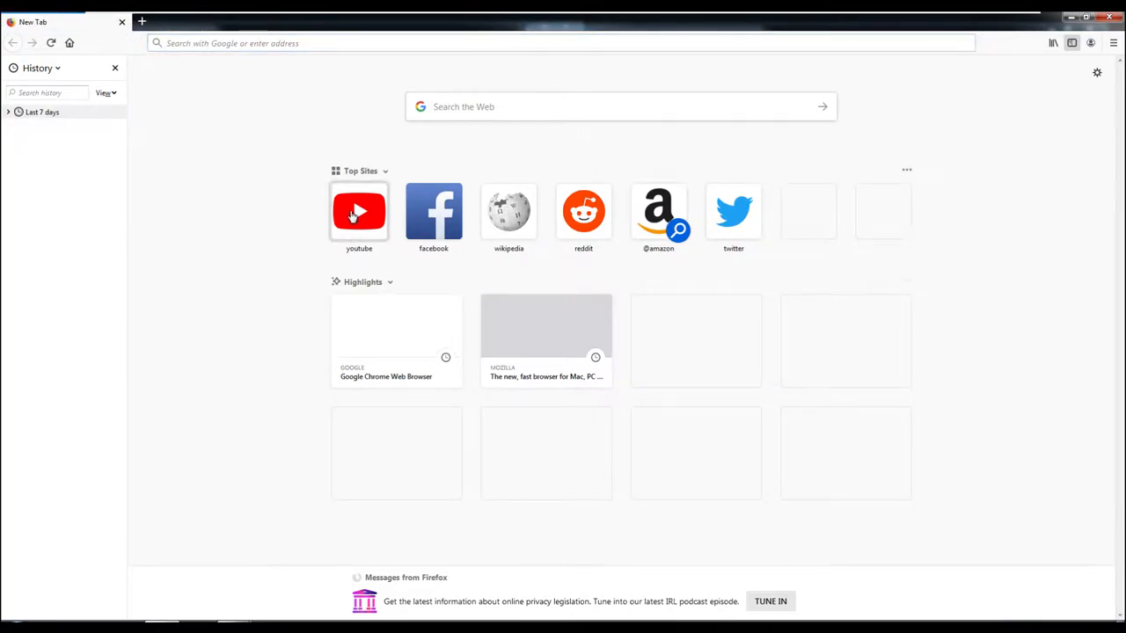
- Reopen YouTube and check its certificate in Page Info shows Google Trust Services
click(359, 211)
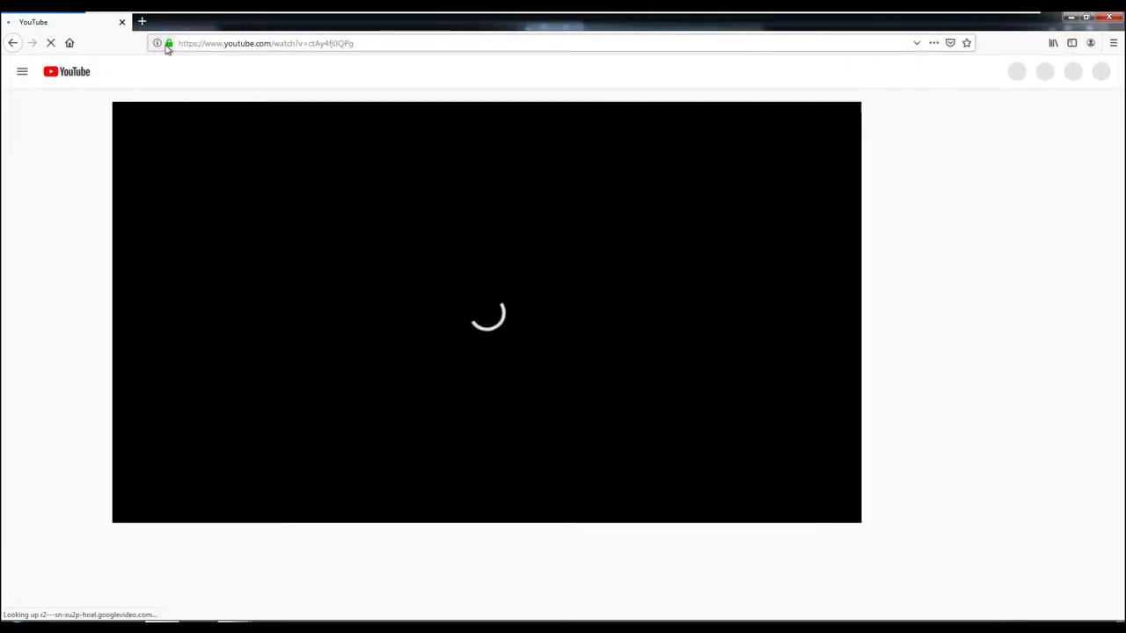
click(169, 43)
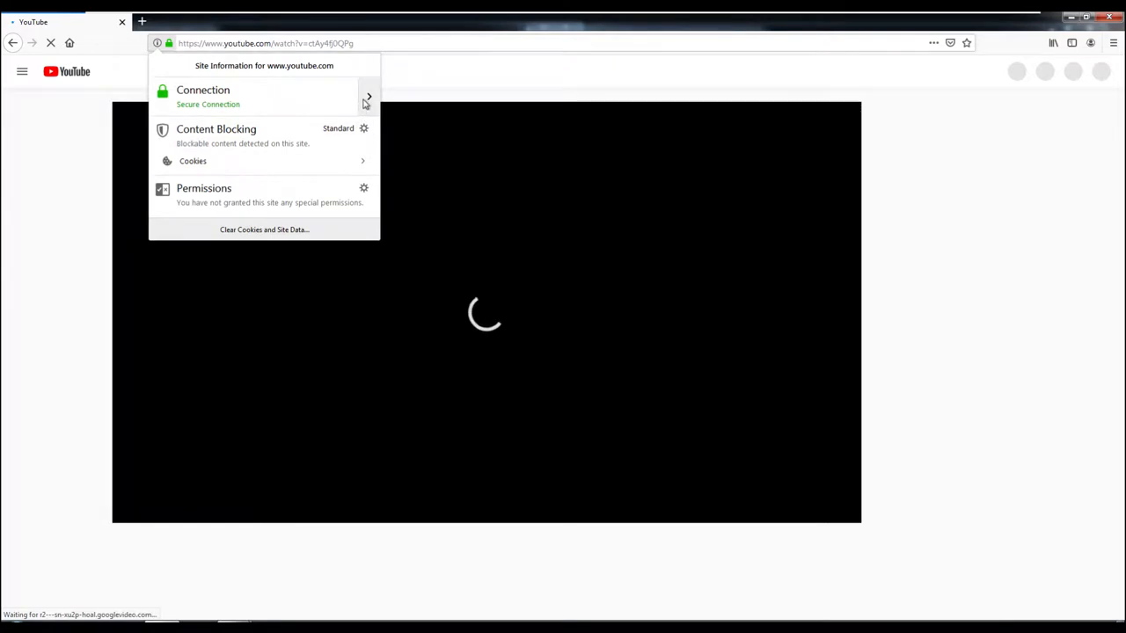
click(367, 97)
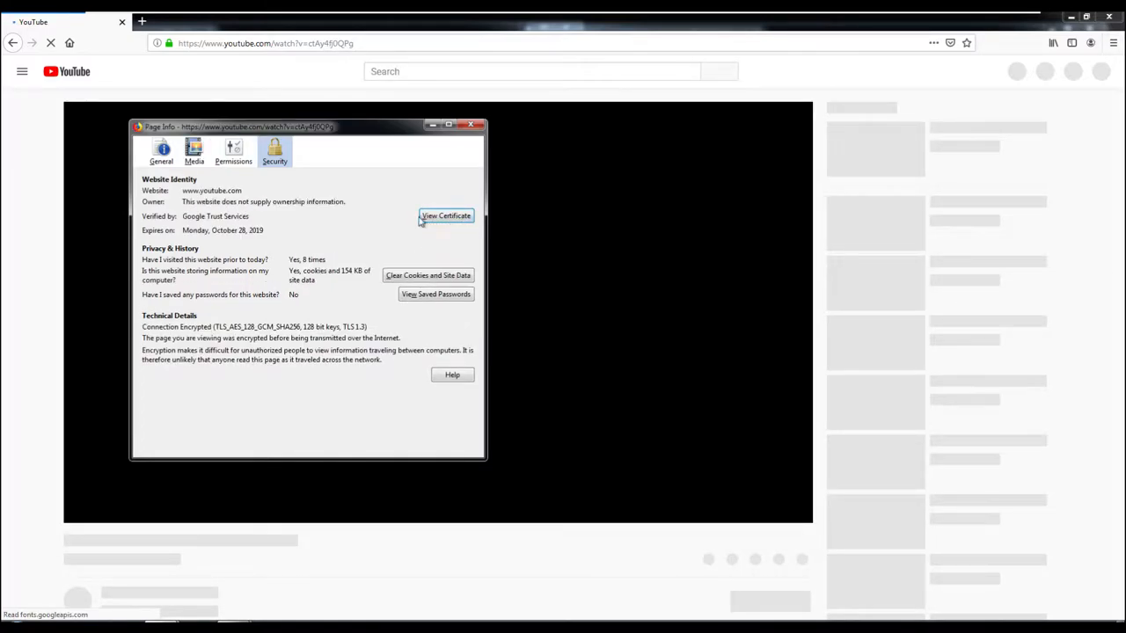
click(445, 215)
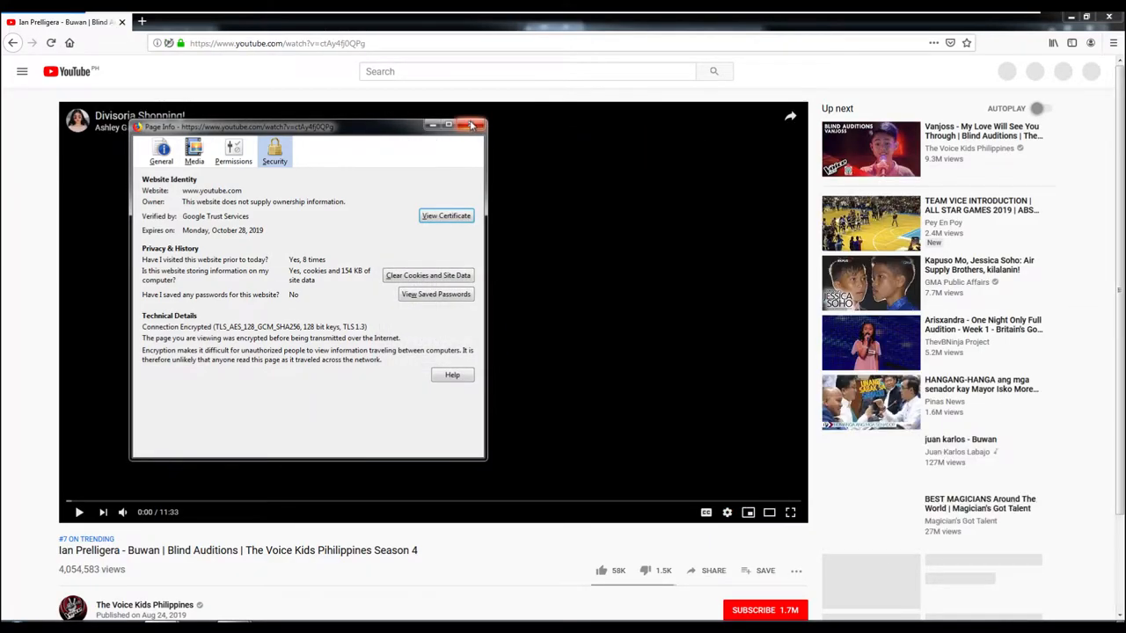
click(471, 125)
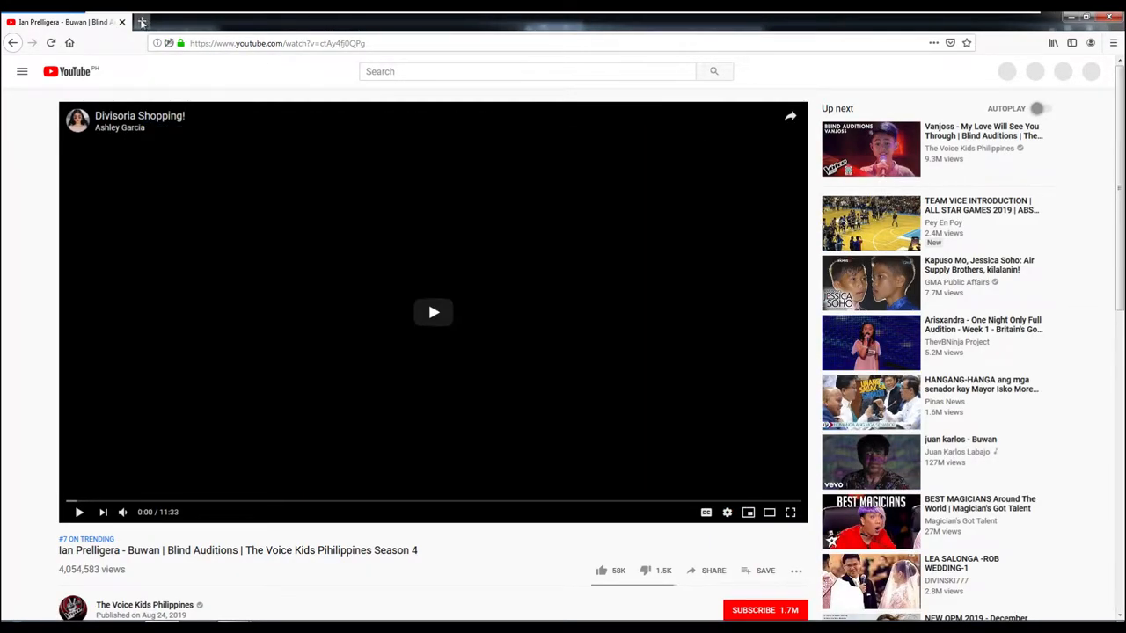
- Load facebook.com in a new tab, see it denied by policy with Engineering-verified certificate, return to YouTube
click(141, 21)
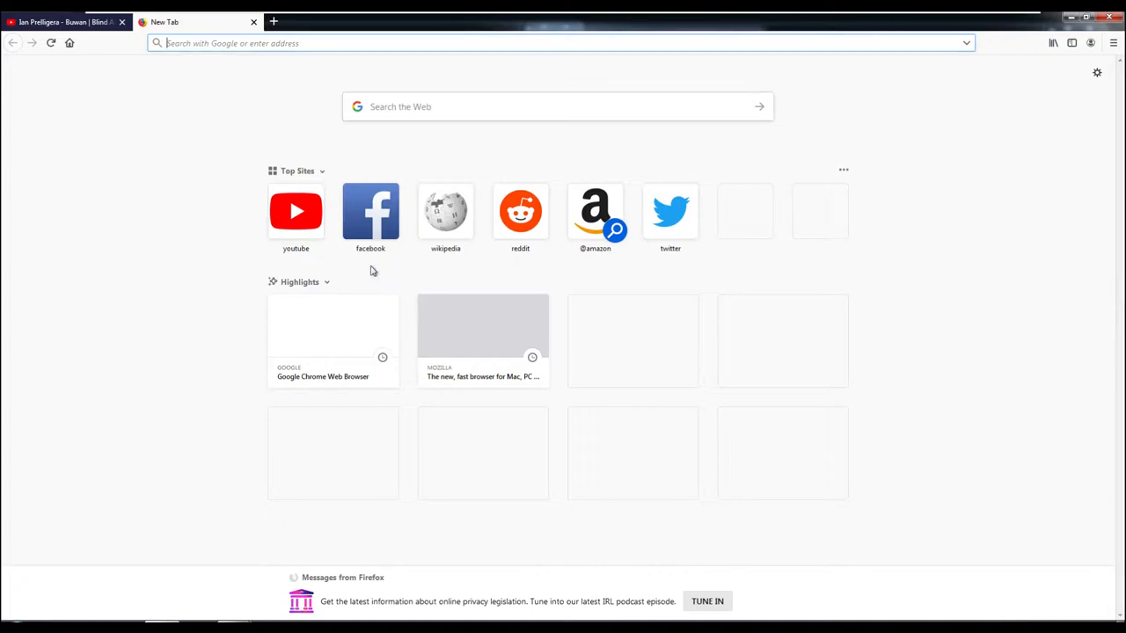
click(370, 211)
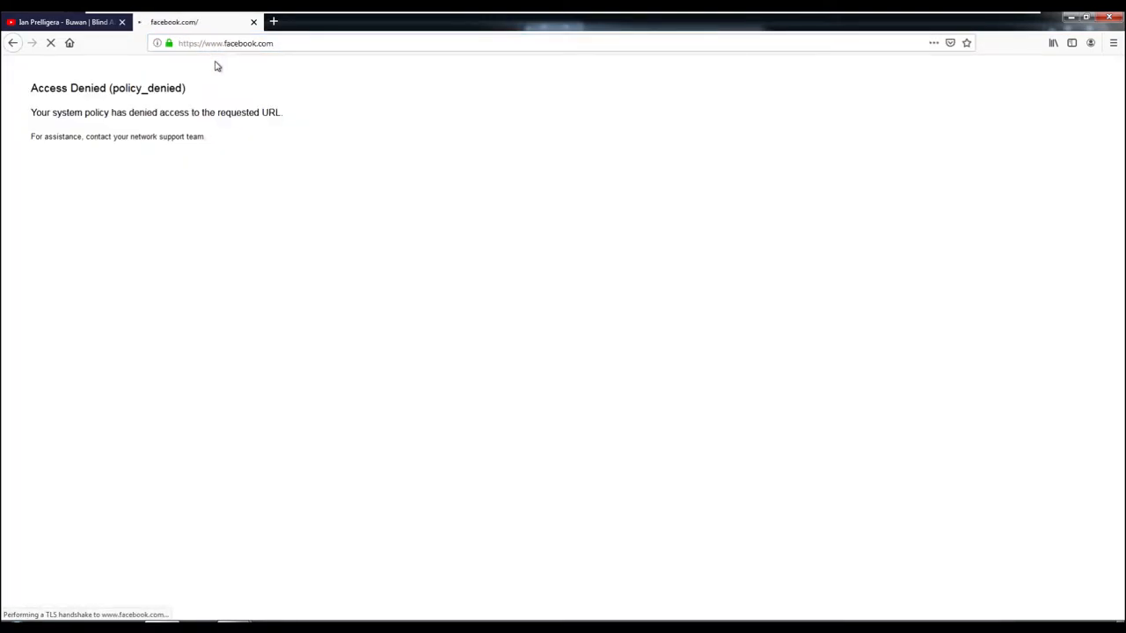
click(169, 43)
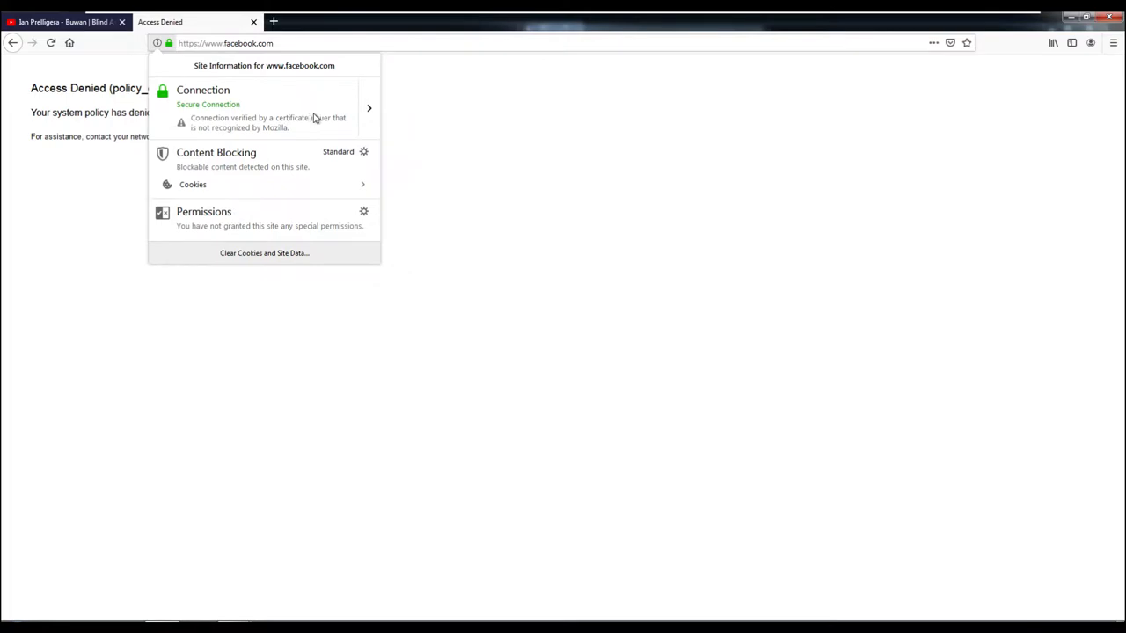
click(368, 107)
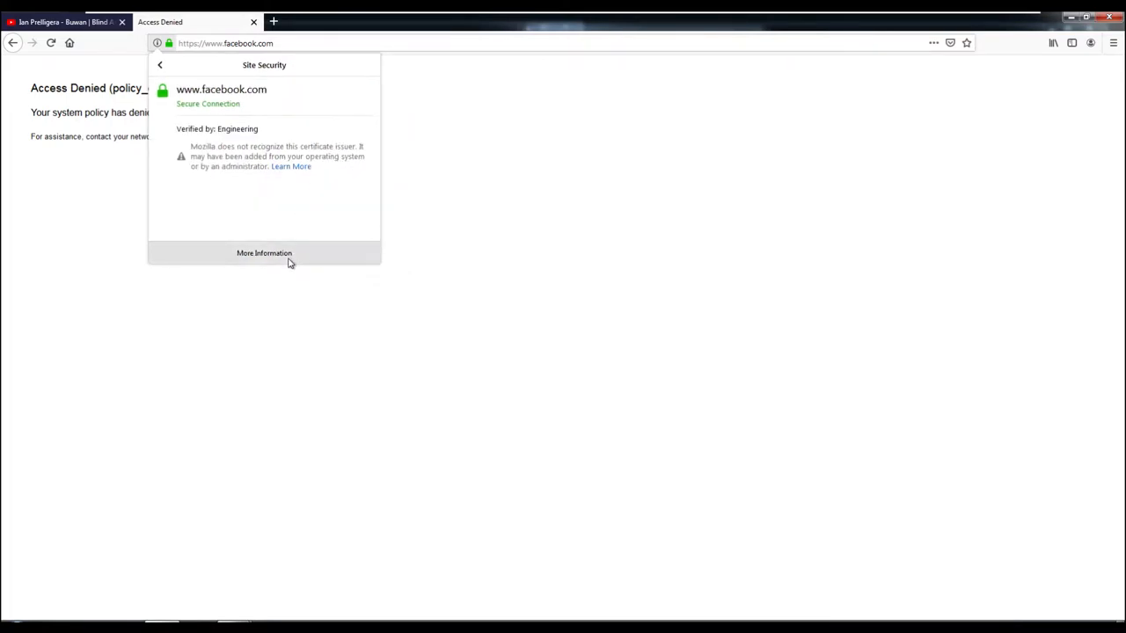
click(263, 252)
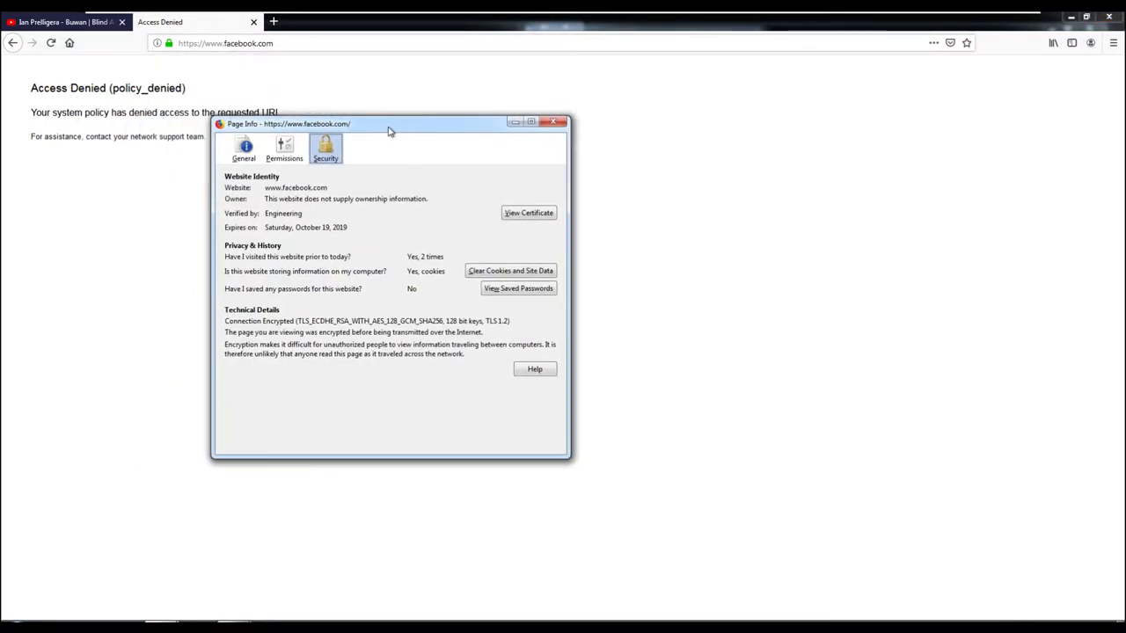
click(529, 212)
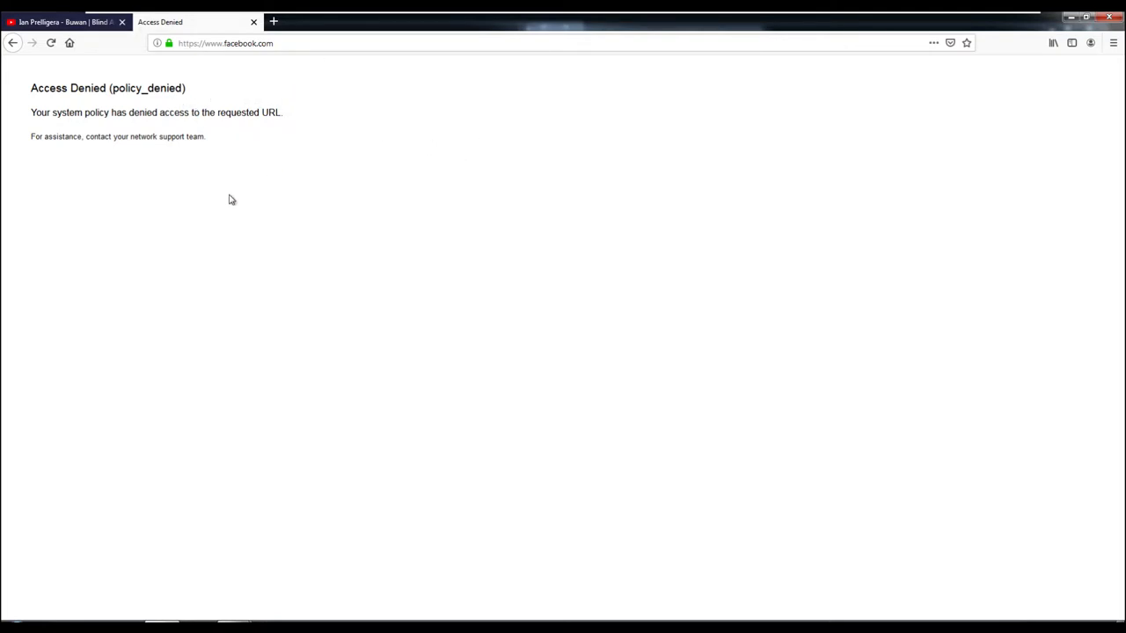
click(62, 22)
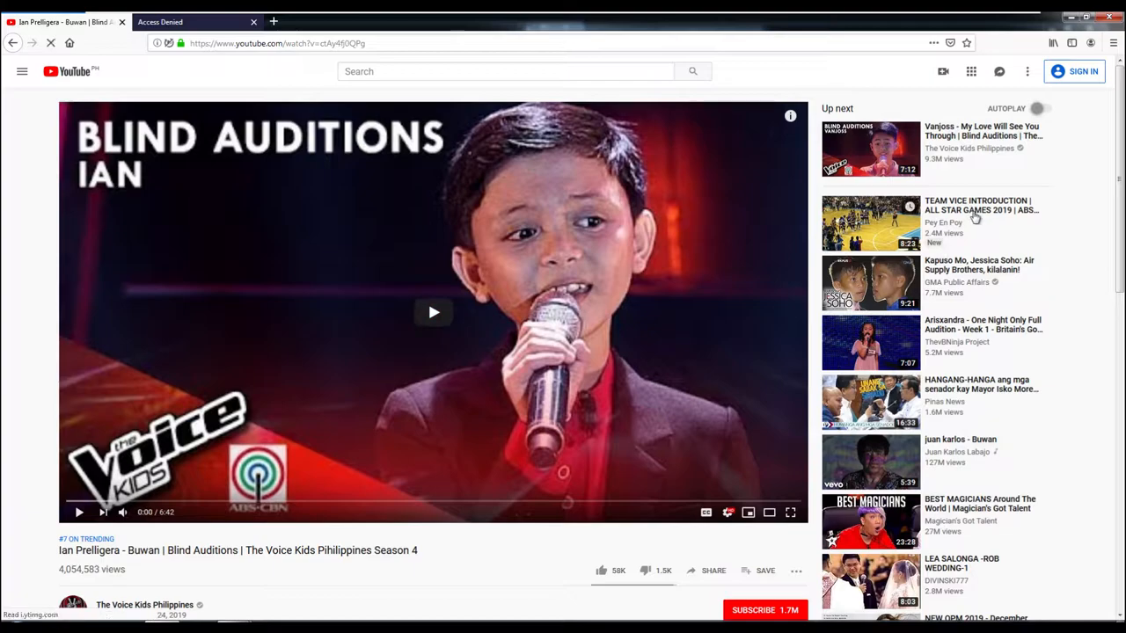
- Play the TEAM VICE INTRODUCTION video and confirm YouTube's certificate is from Google Trust Services
click(870, 223)
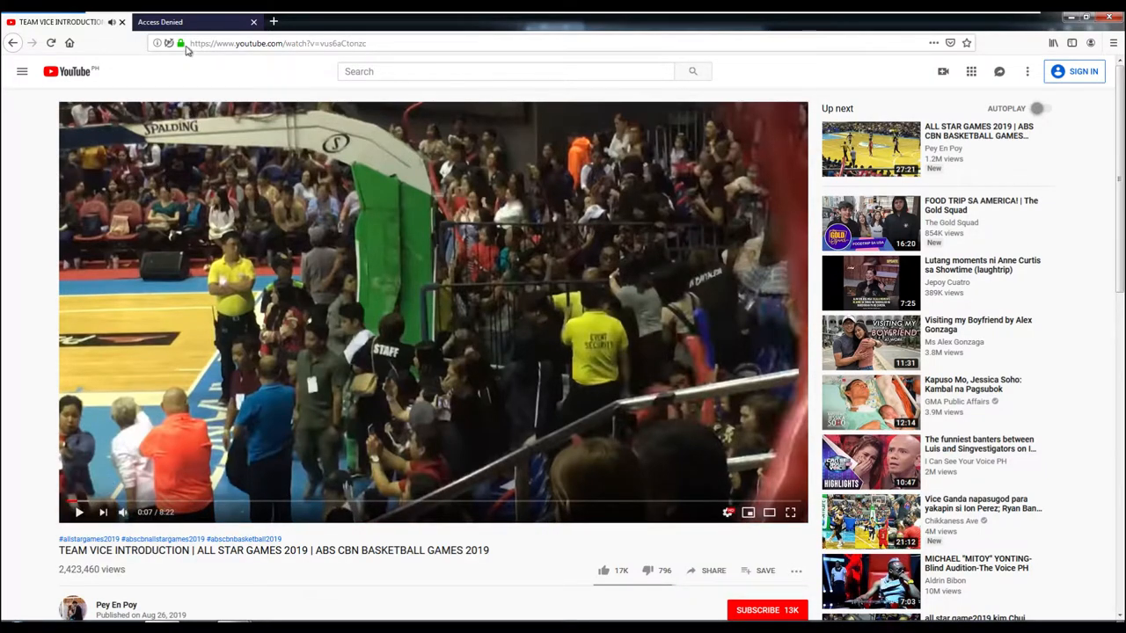
click(180, 42)
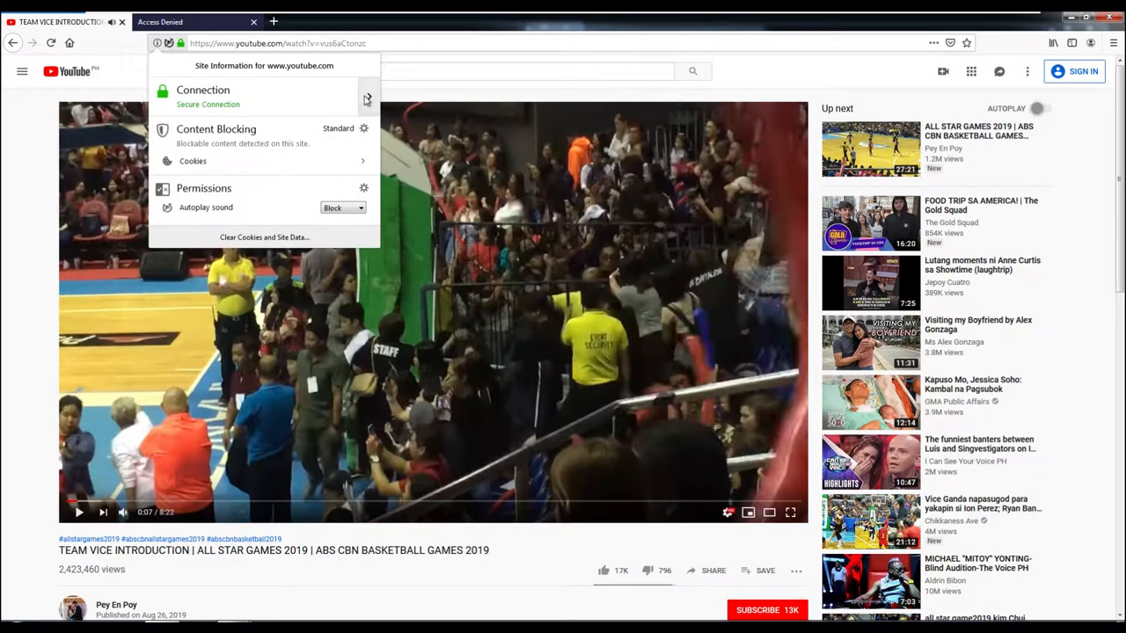
click(367, 96)
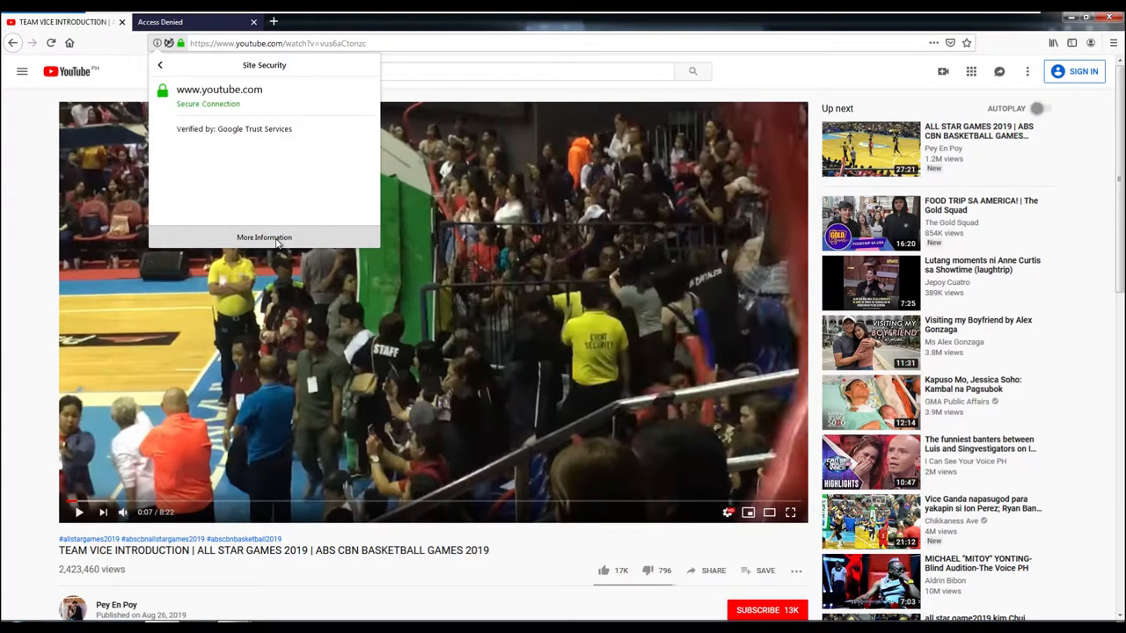
click(264, 236)
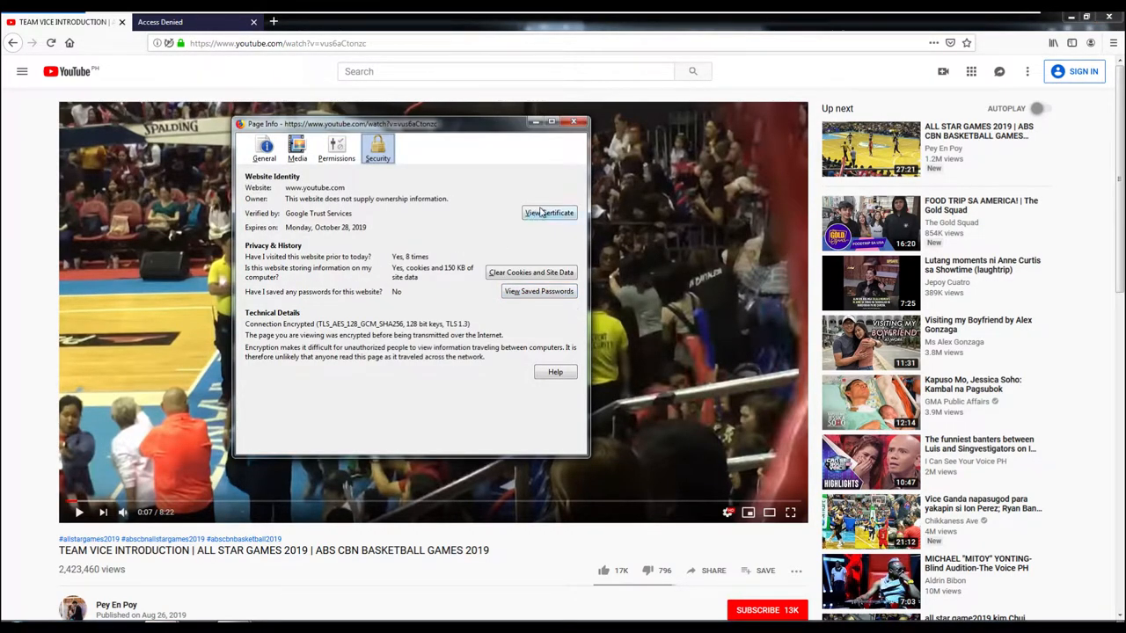
click(548, 213)
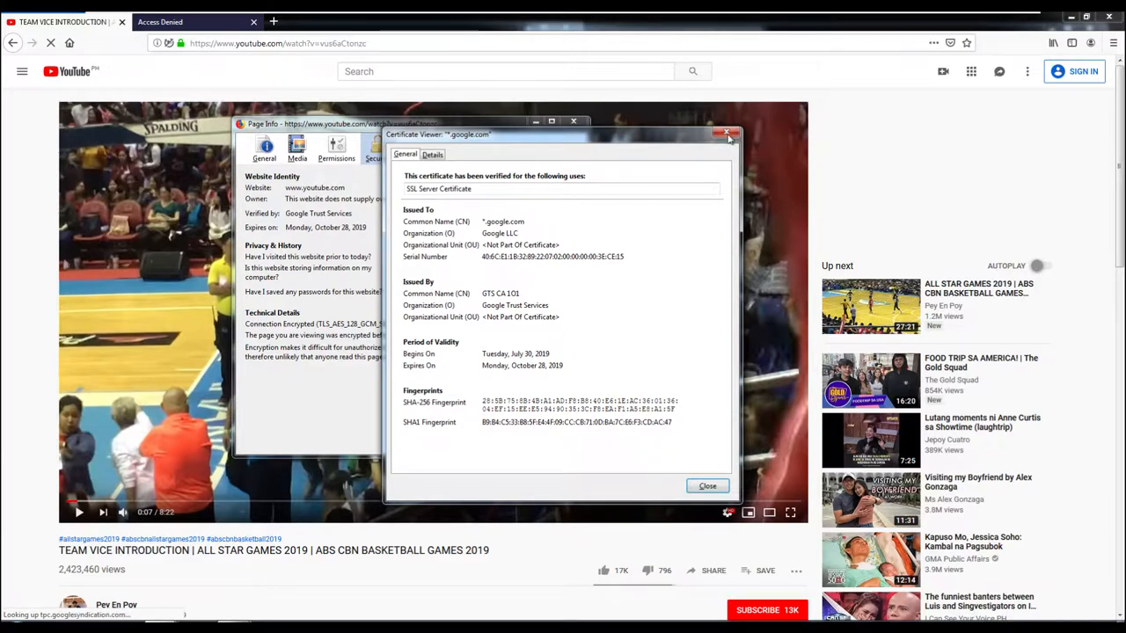
click(728, 133)
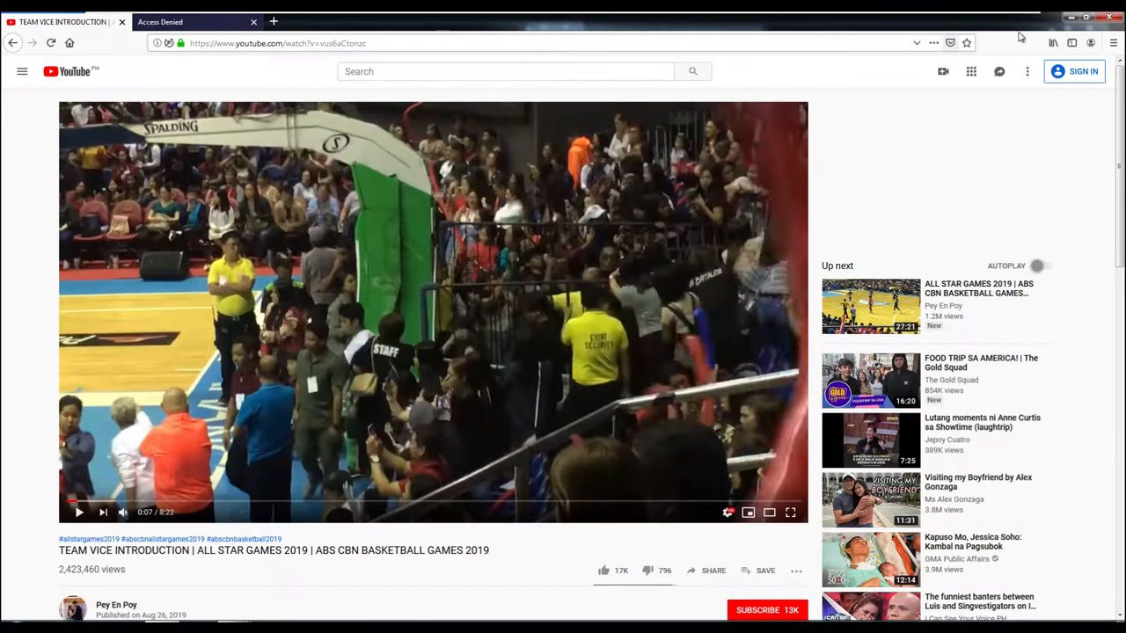
- Quit Firefox, confirming closing both open tabs
click(1108, 16)
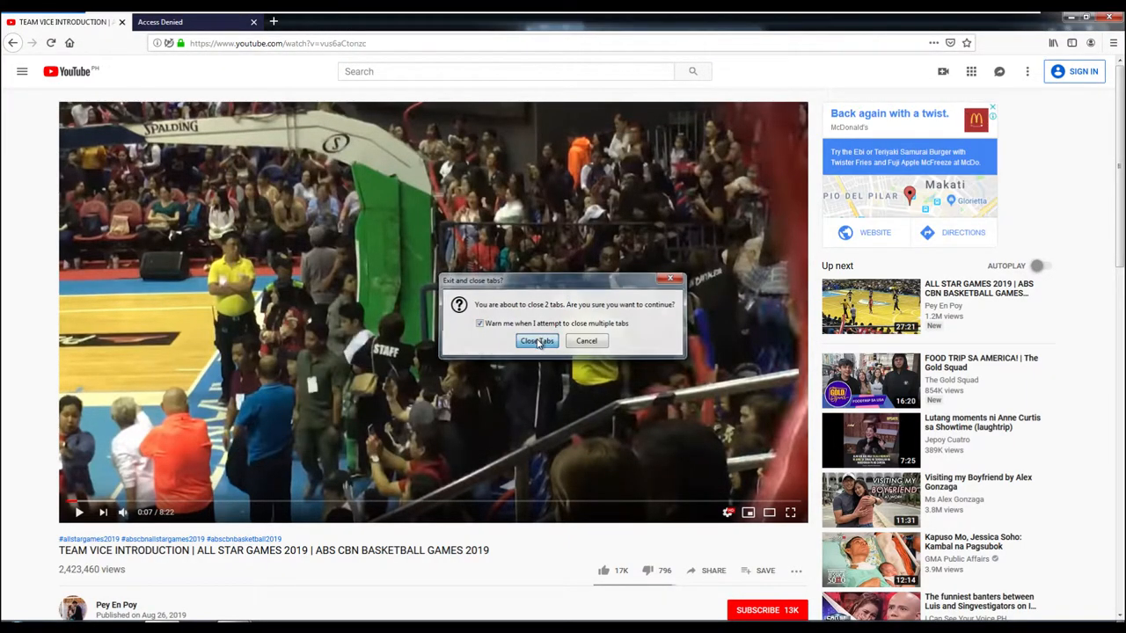
click(537, 341)
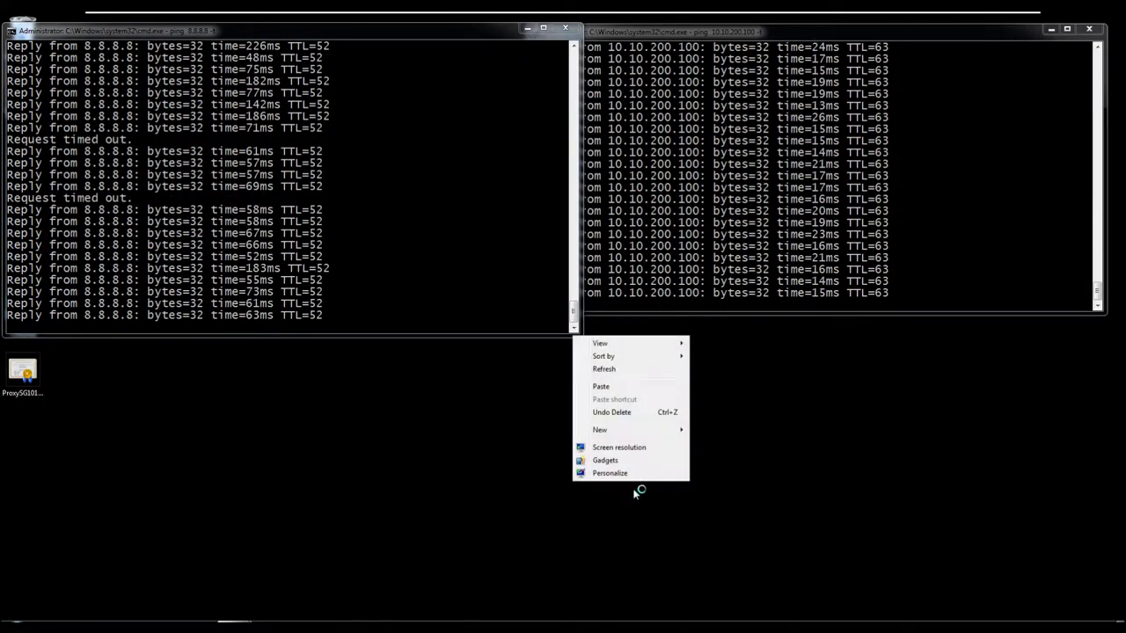
- Relaunch Mozilla Firefox from the Win7 taskbar to a fresh New Tab page
click(822, 567)
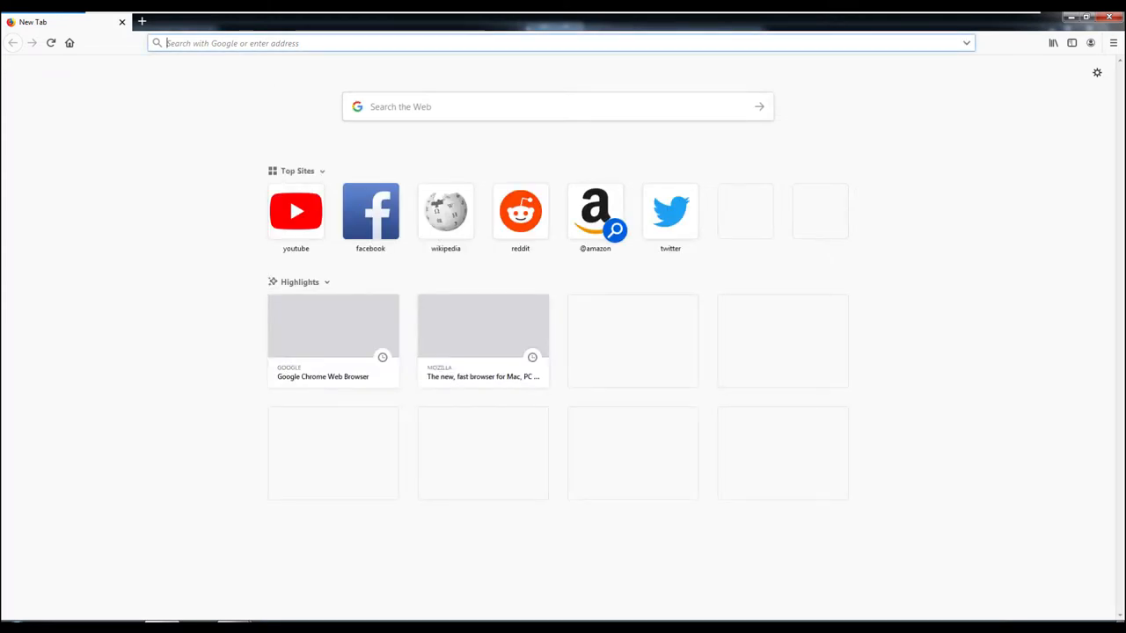
text(www.cisco.com)
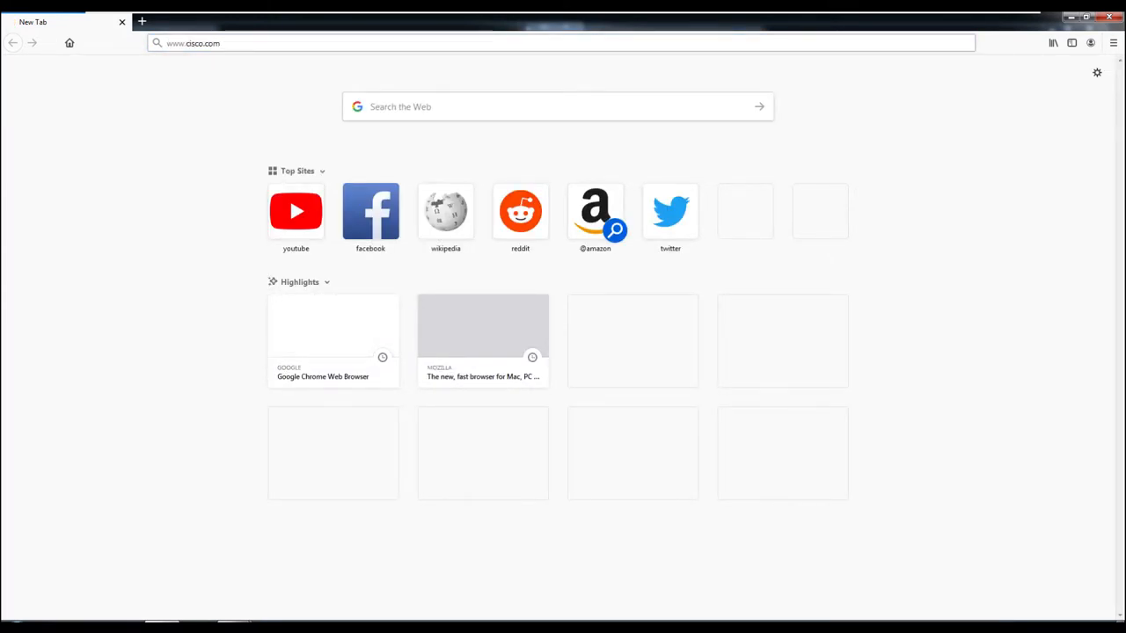
click(142, 21)
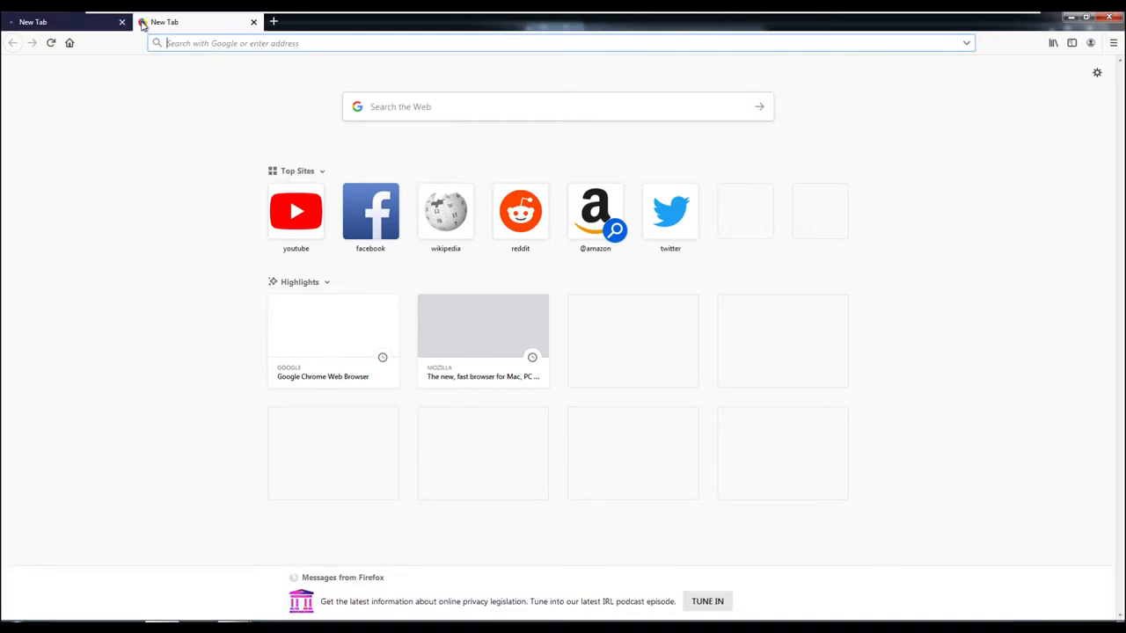
text(youtube.com/)
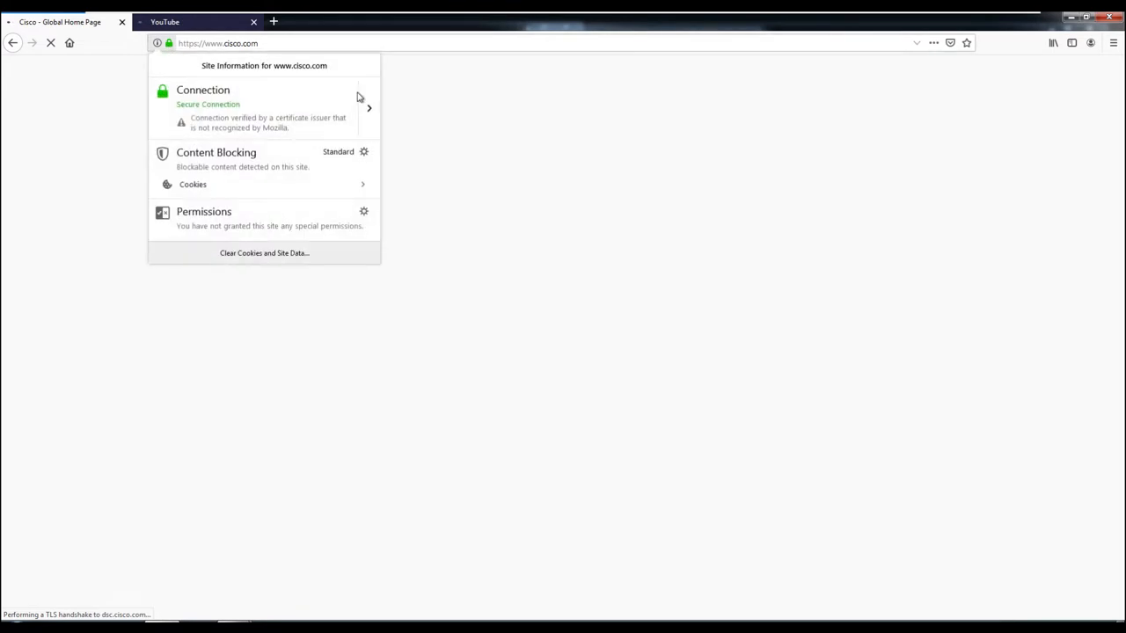
- Inspect cisco.com's Page Info certificate showing verification by Engineering
click(359, 97)
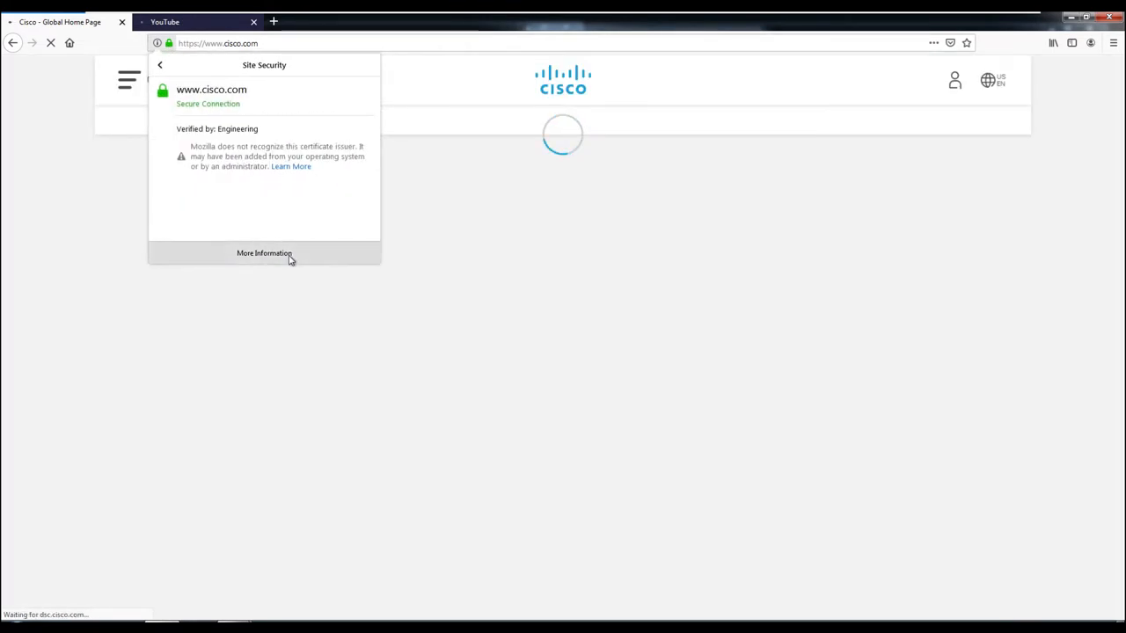
click(264, 253)
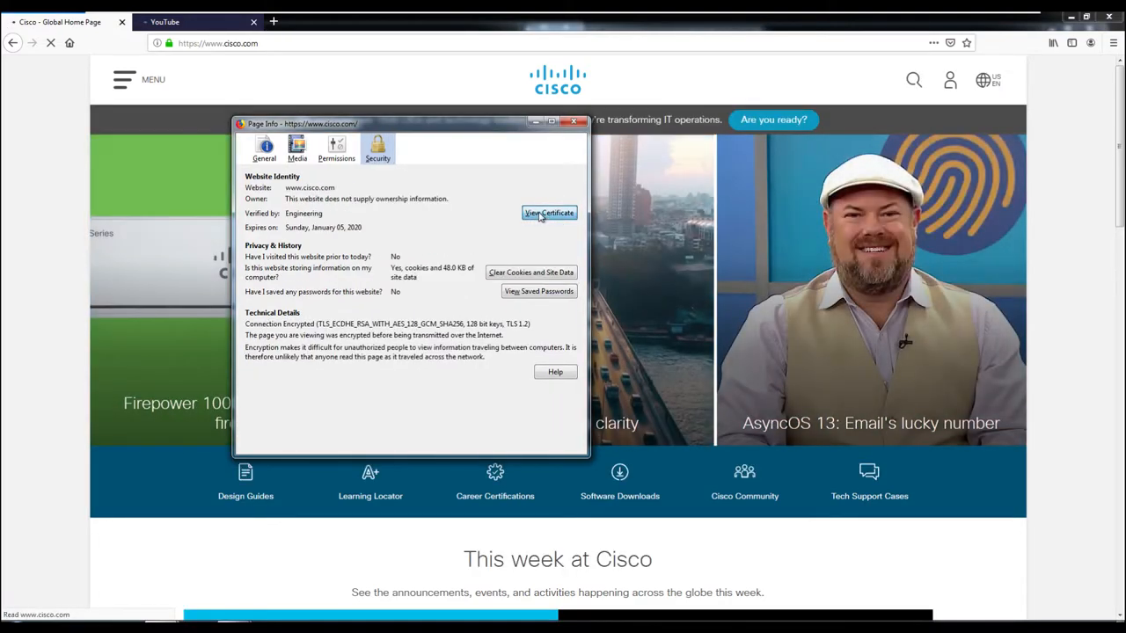
click(549, 213)
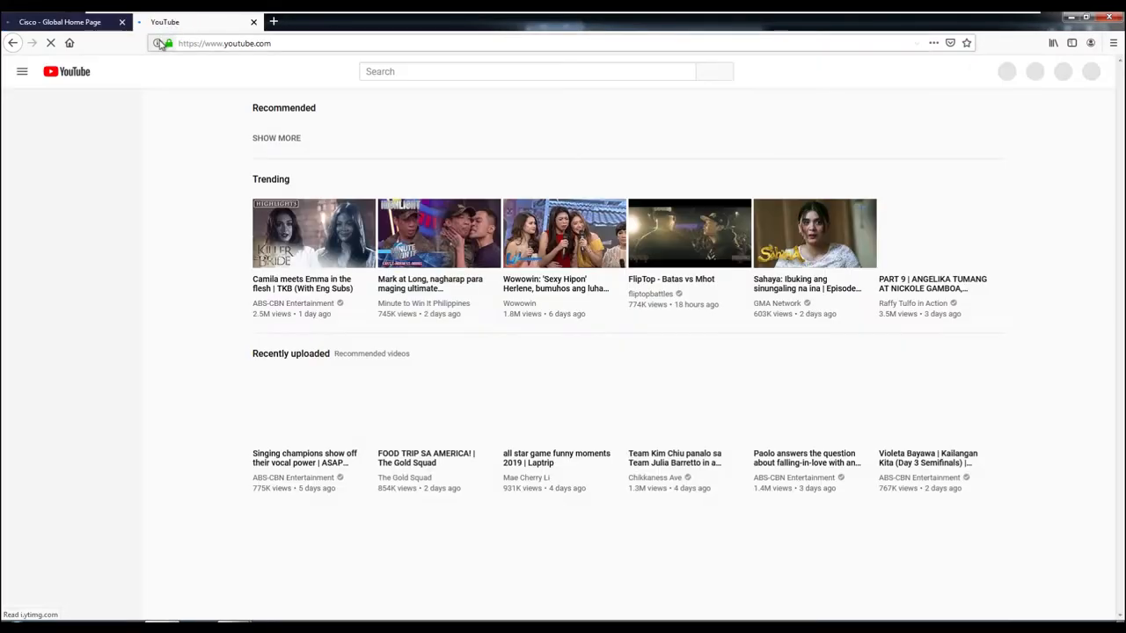
- Check YouTube's Page Info now shows Engineering verification, then close it
click(159, 43)
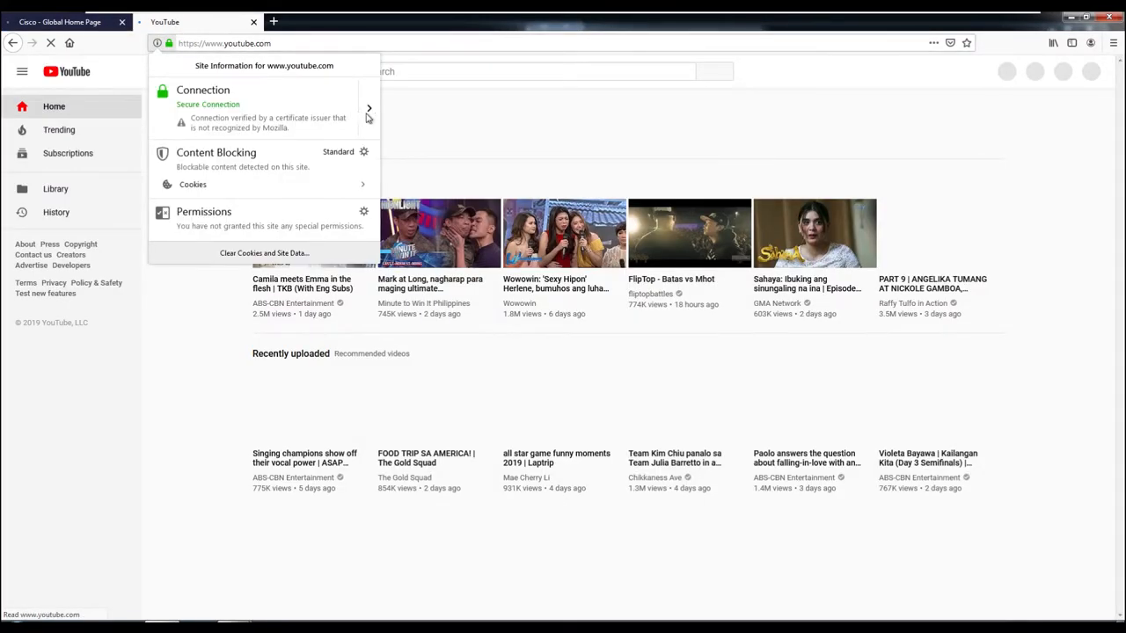
click(369, 108)
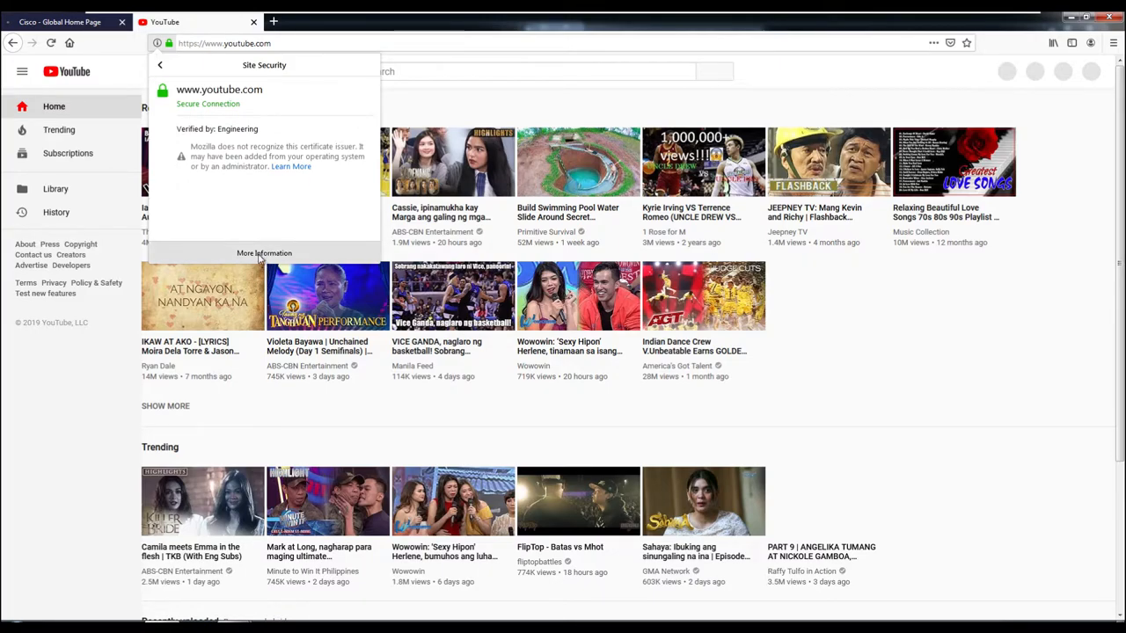
click(263, 253)
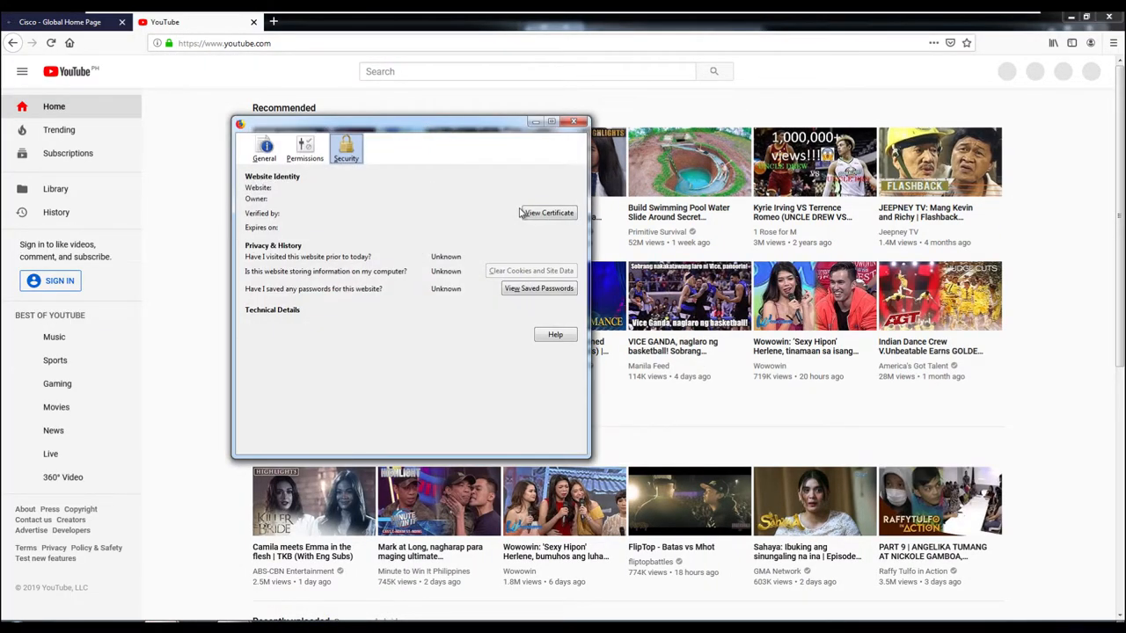
click(547, 212)
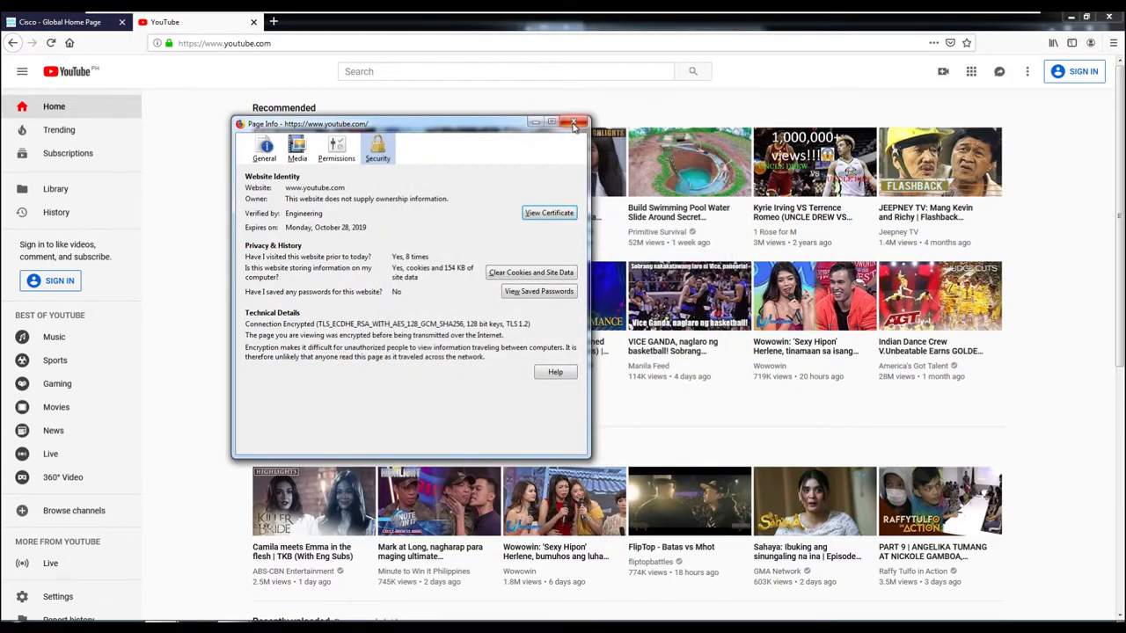
click(577, 123)
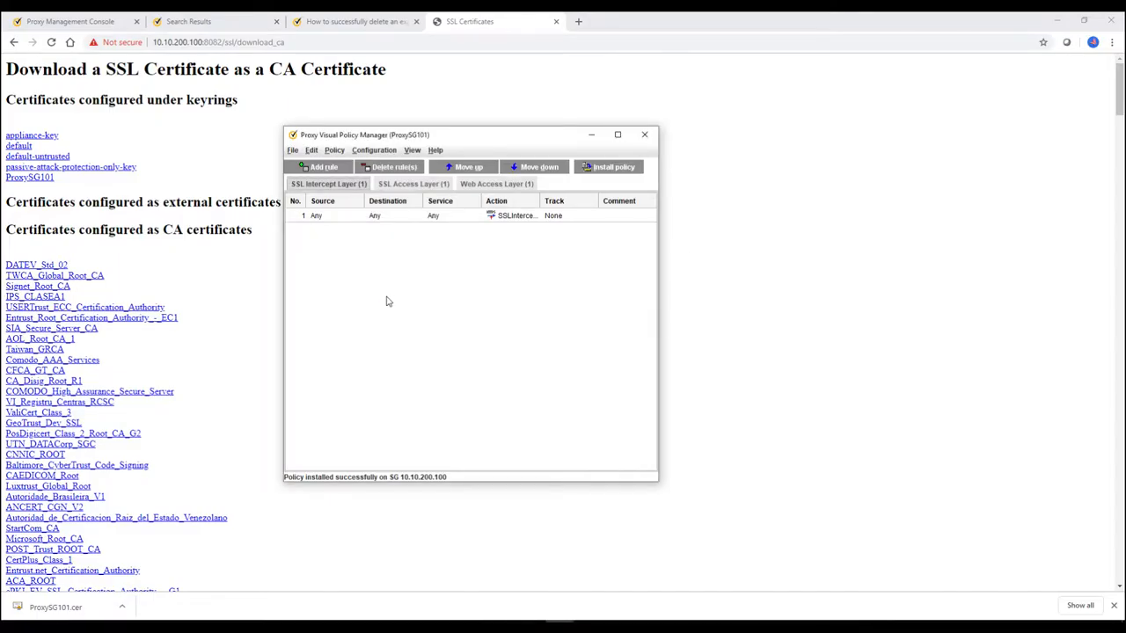
mouse_move(444, 258)
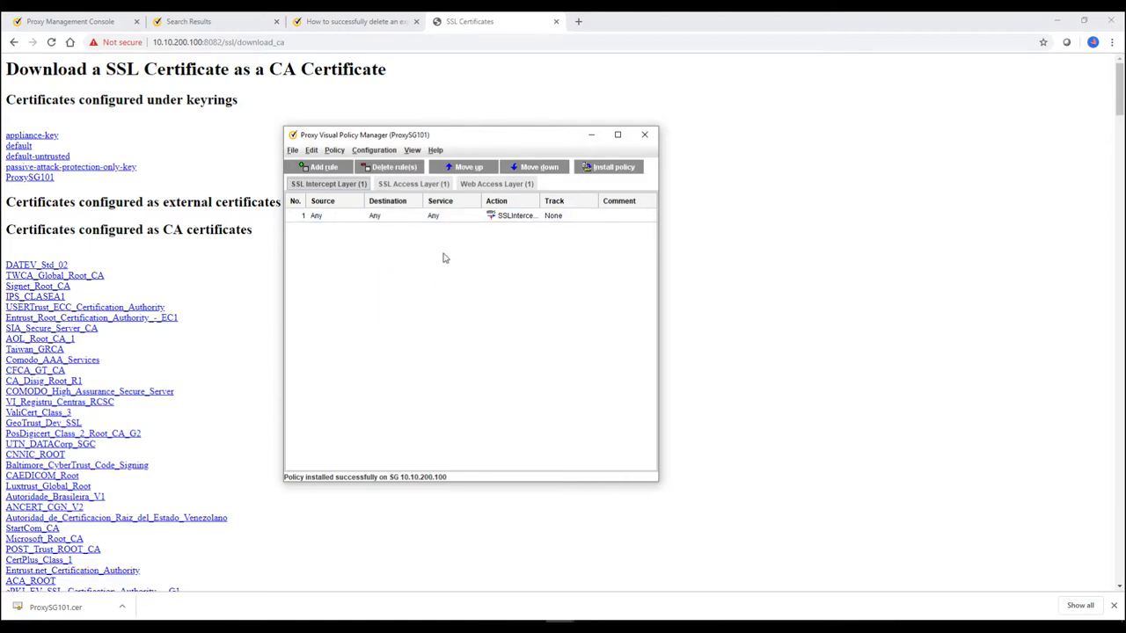
- Review the SSL Access, Web Access deny and SSL Intercept layer rules in VPM
click(413, 184)
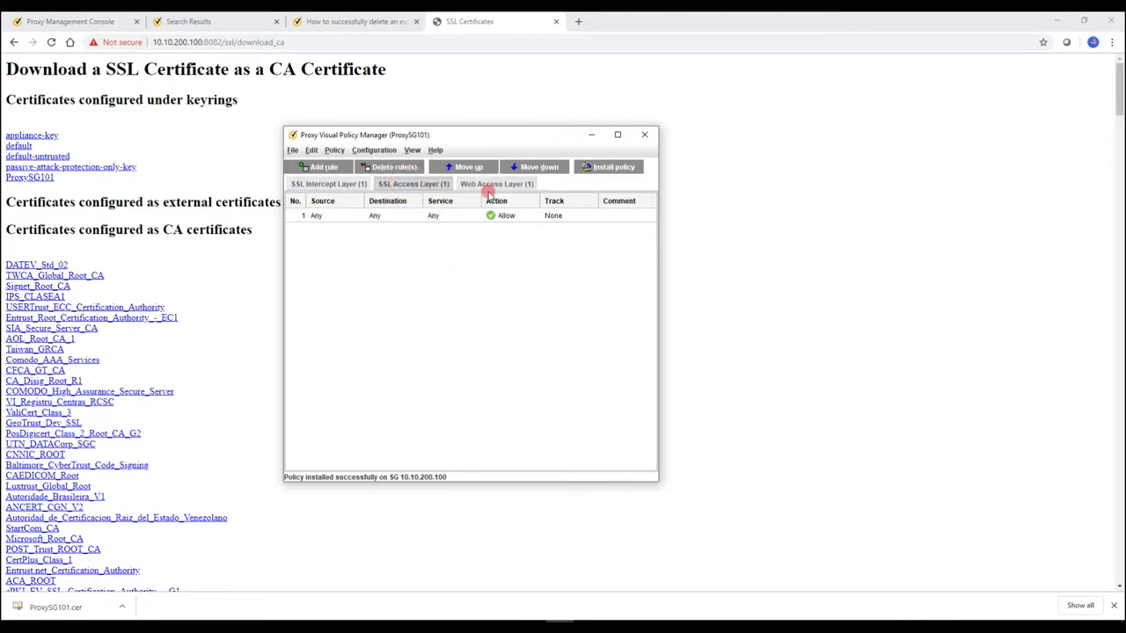
click(496, 183)
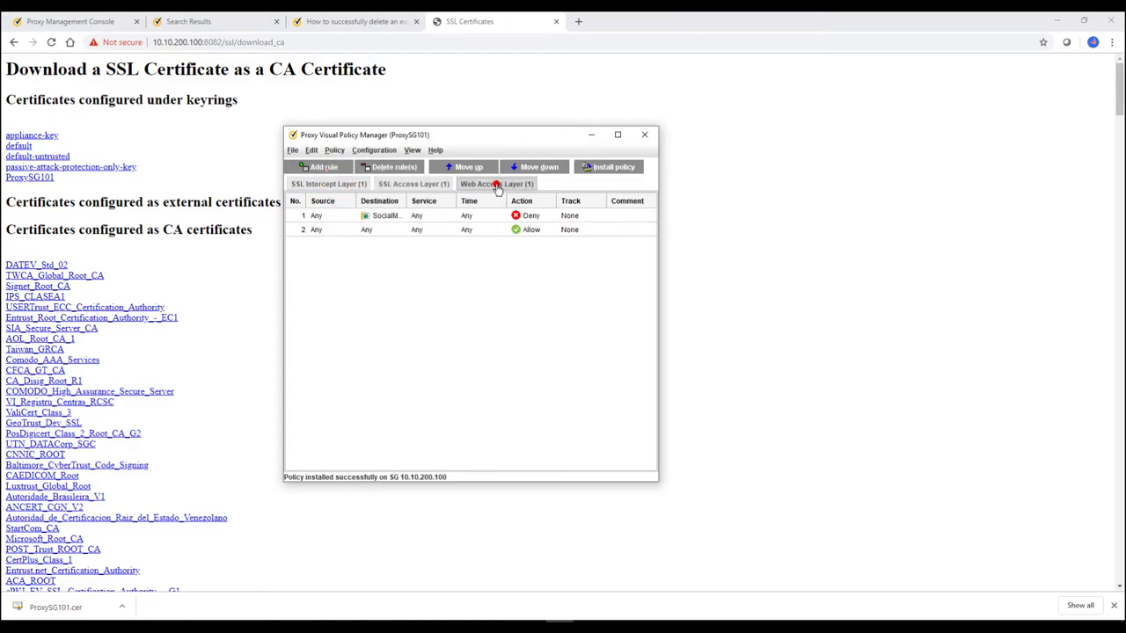
click(413, 184)
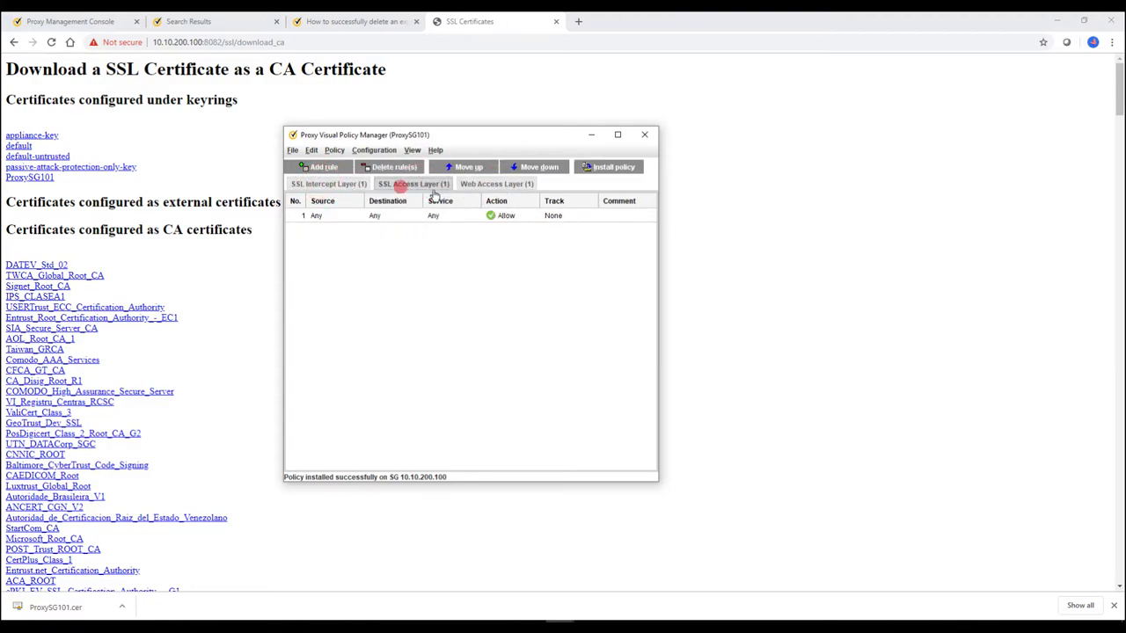
click(328, 184)
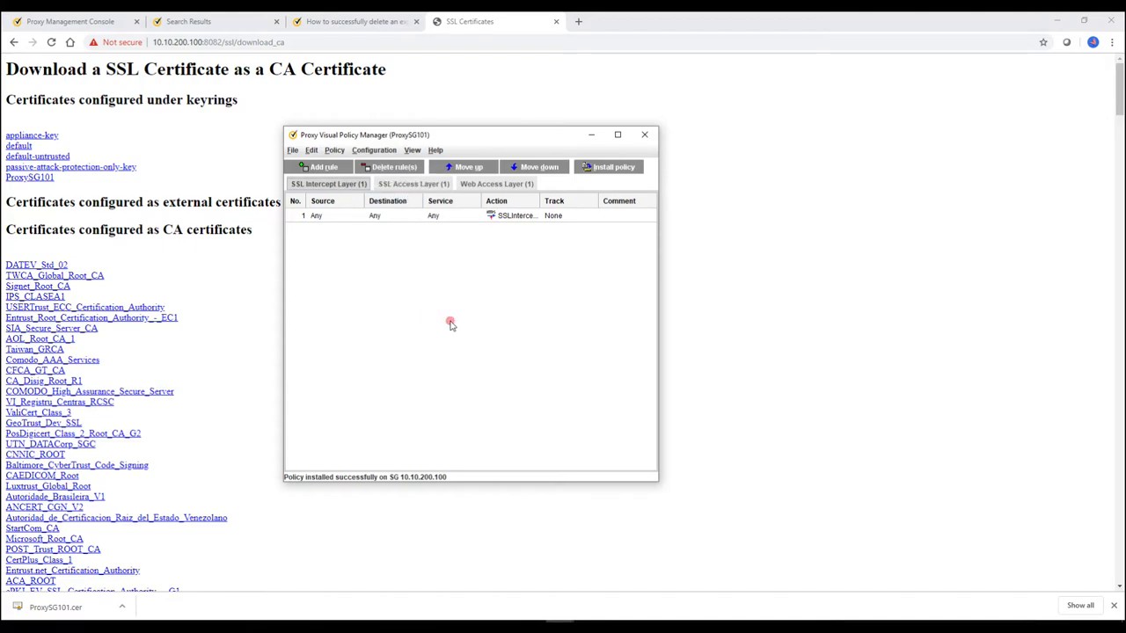
mouse_move(458, 322)
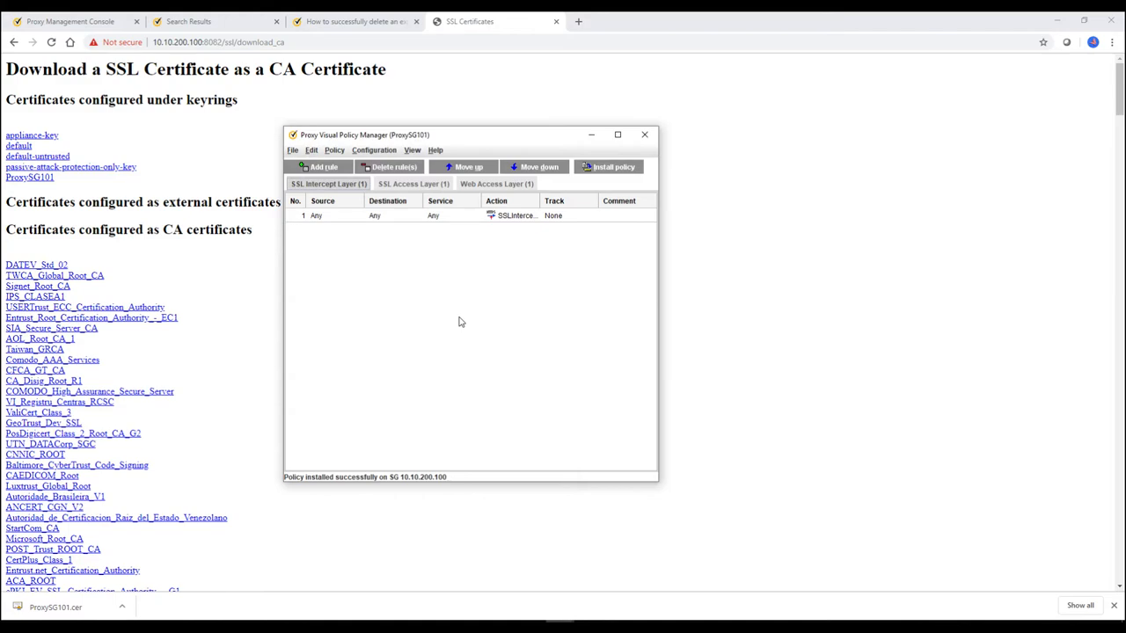
click(462, 319)
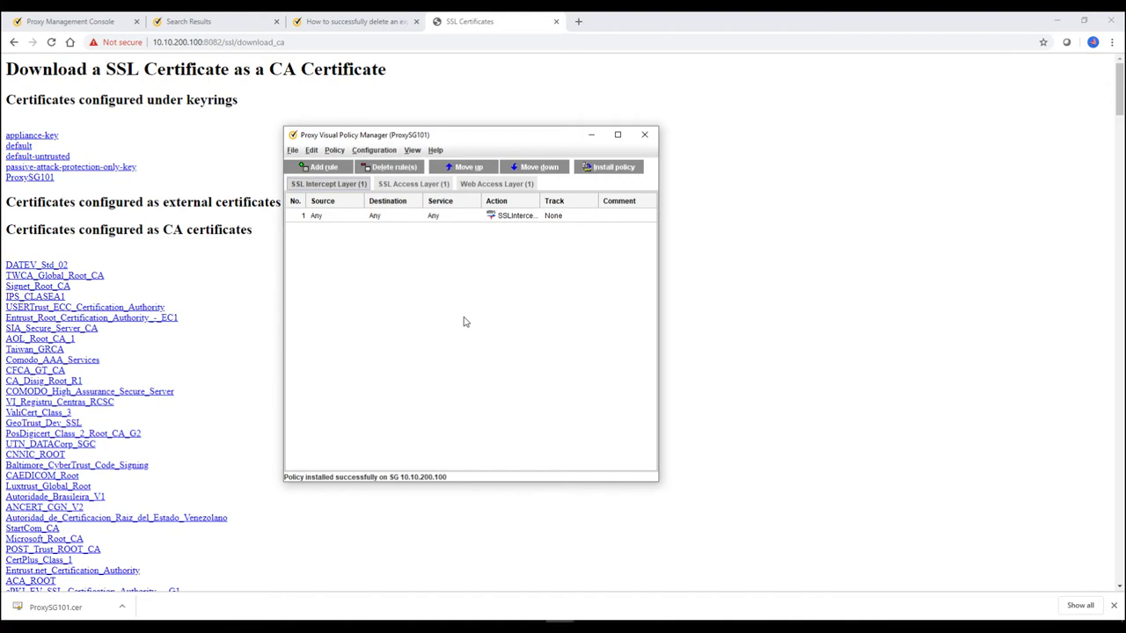
mouse_move(720, 17)
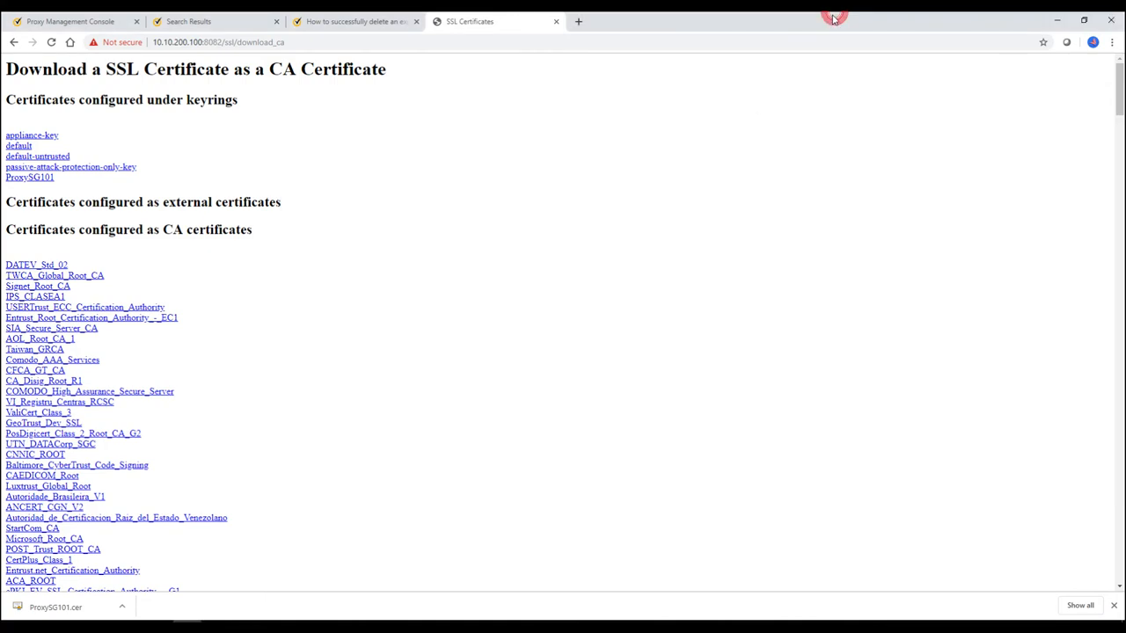
mouse_move(756, 17)
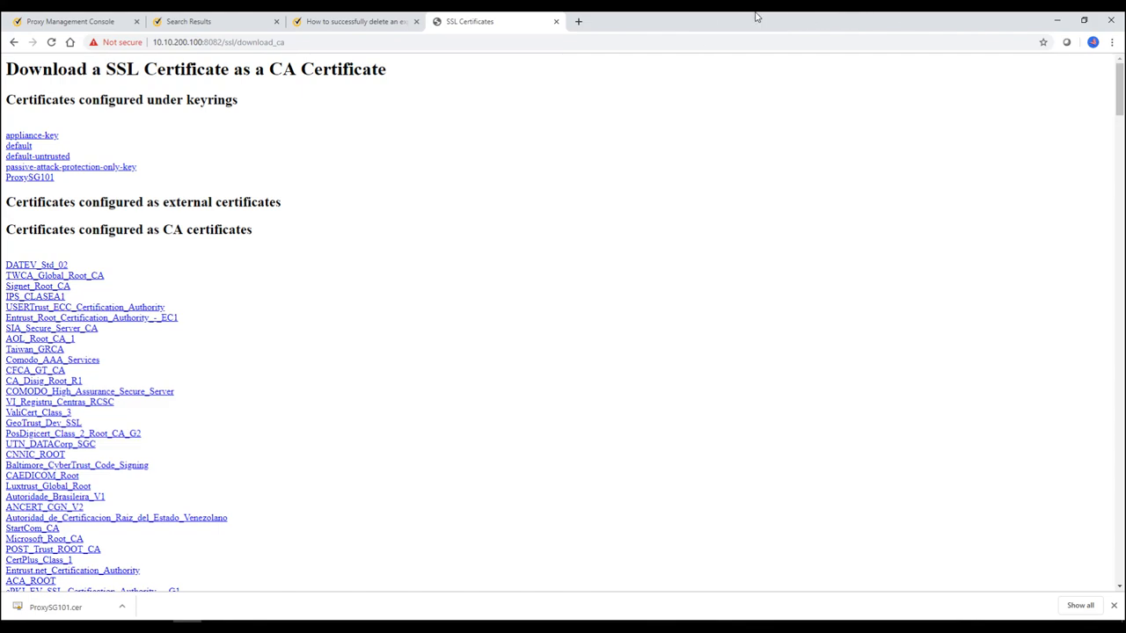